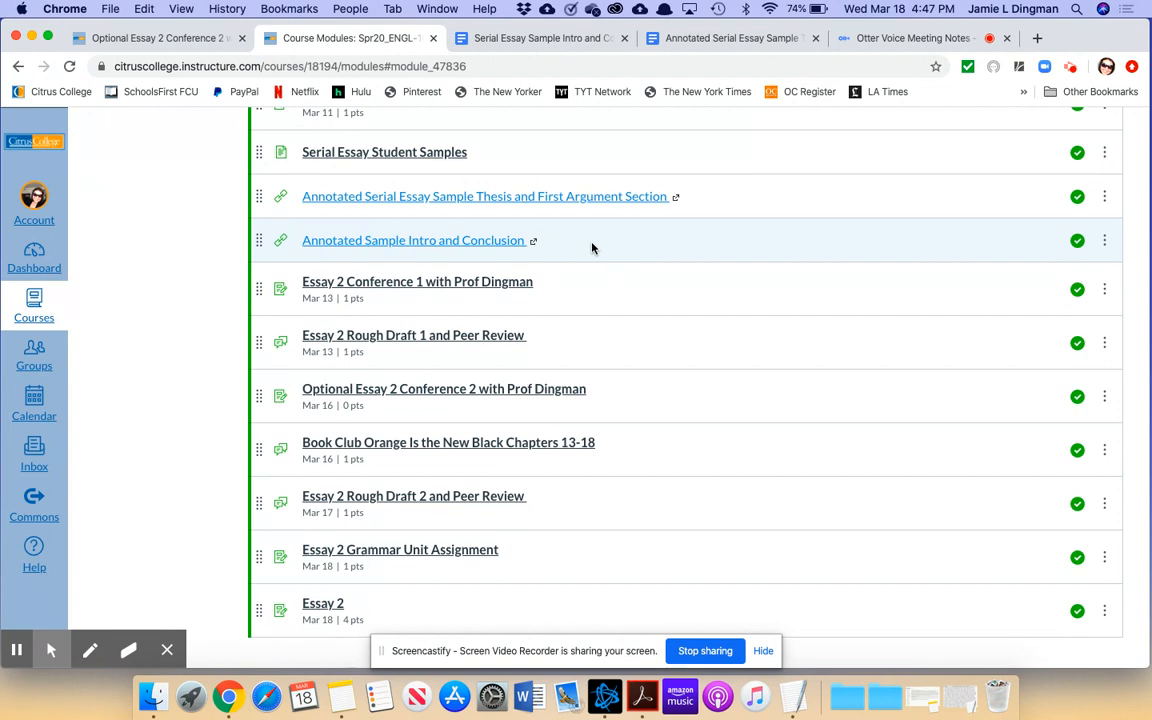
mouse_move(437, 254)
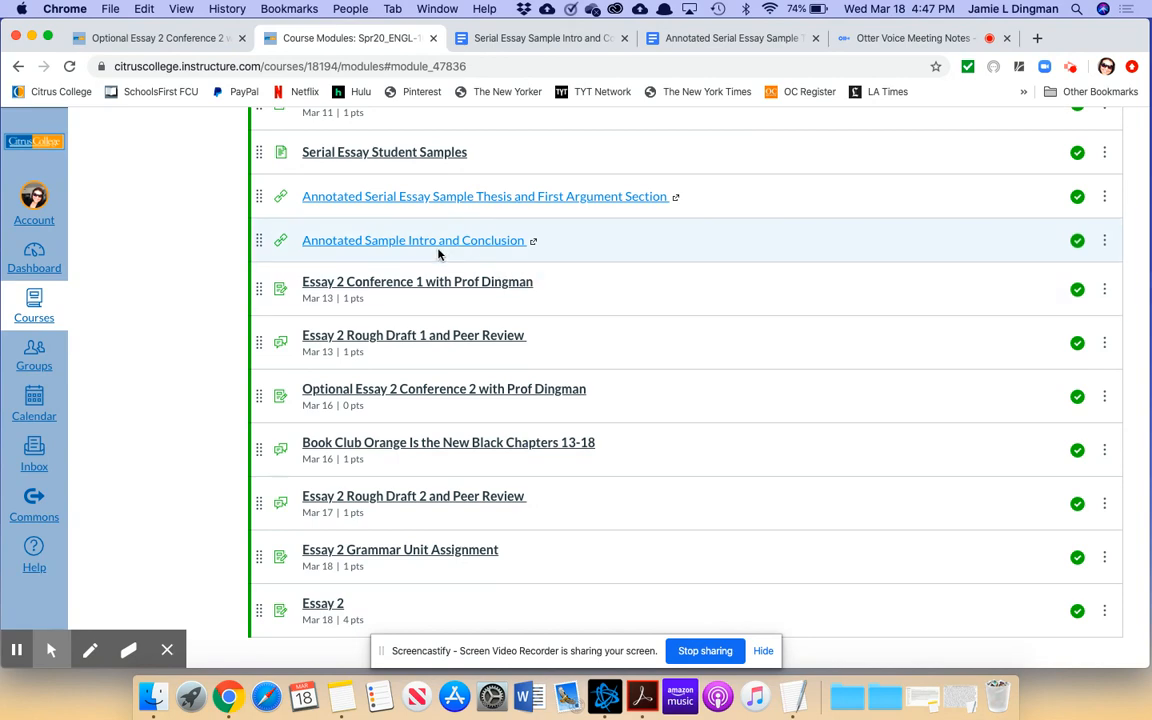
Switch to the 'Serial Essay Sample Intro and Conclusion' doc and scroll through its color-coded intro.
scroll(down, 3)
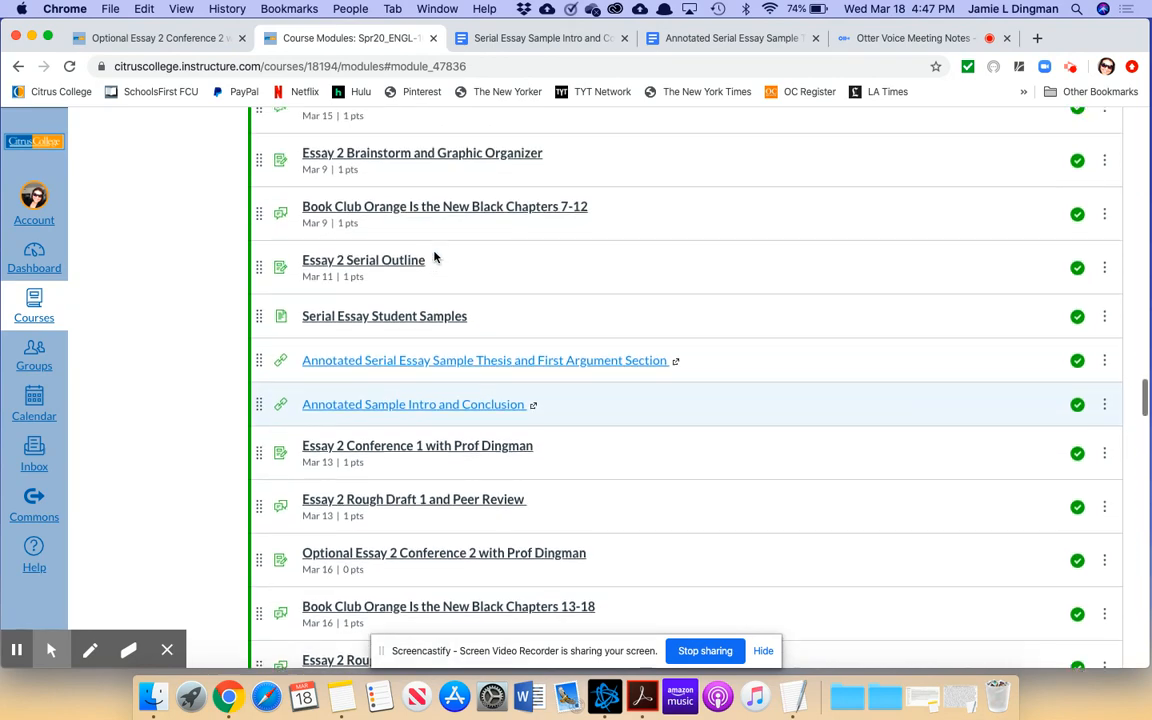
scroll(down, 3)
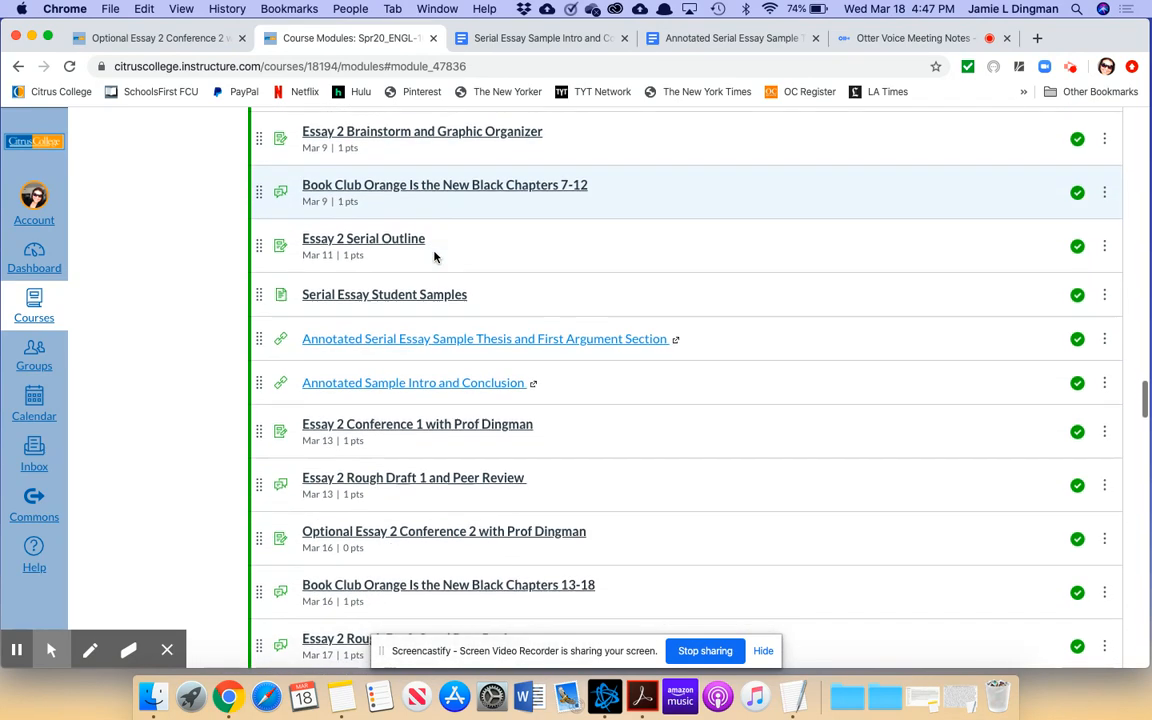
scroll(down, 3)
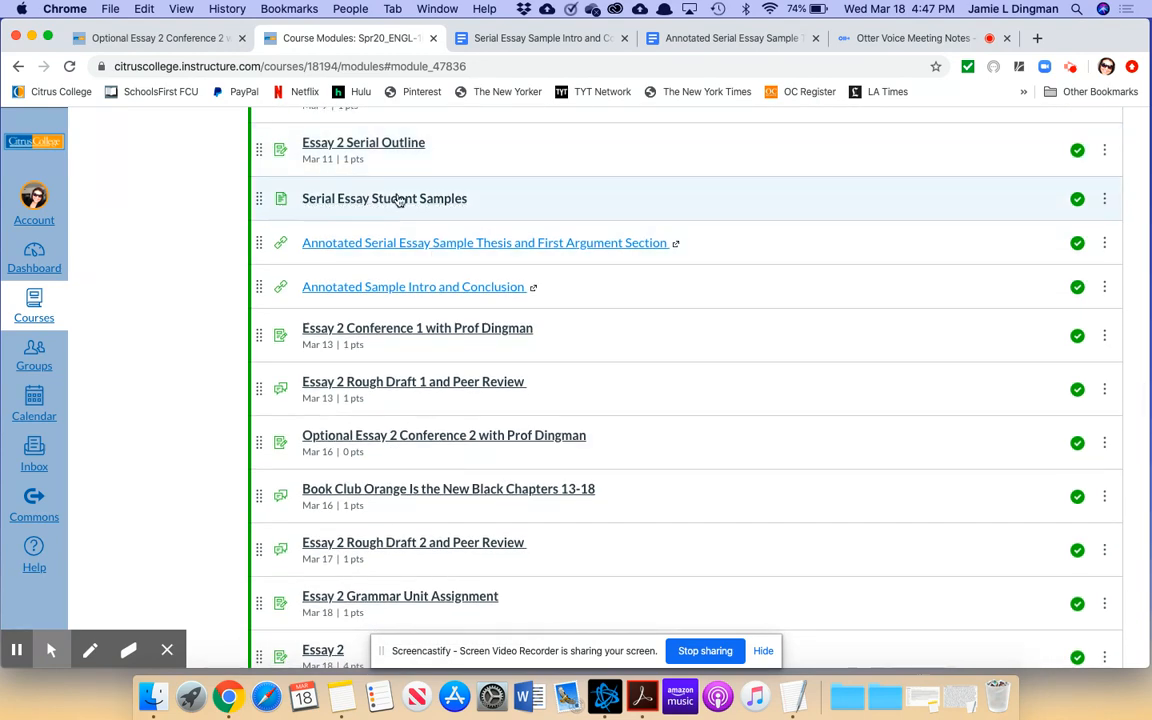
mouse_move(384, 249)
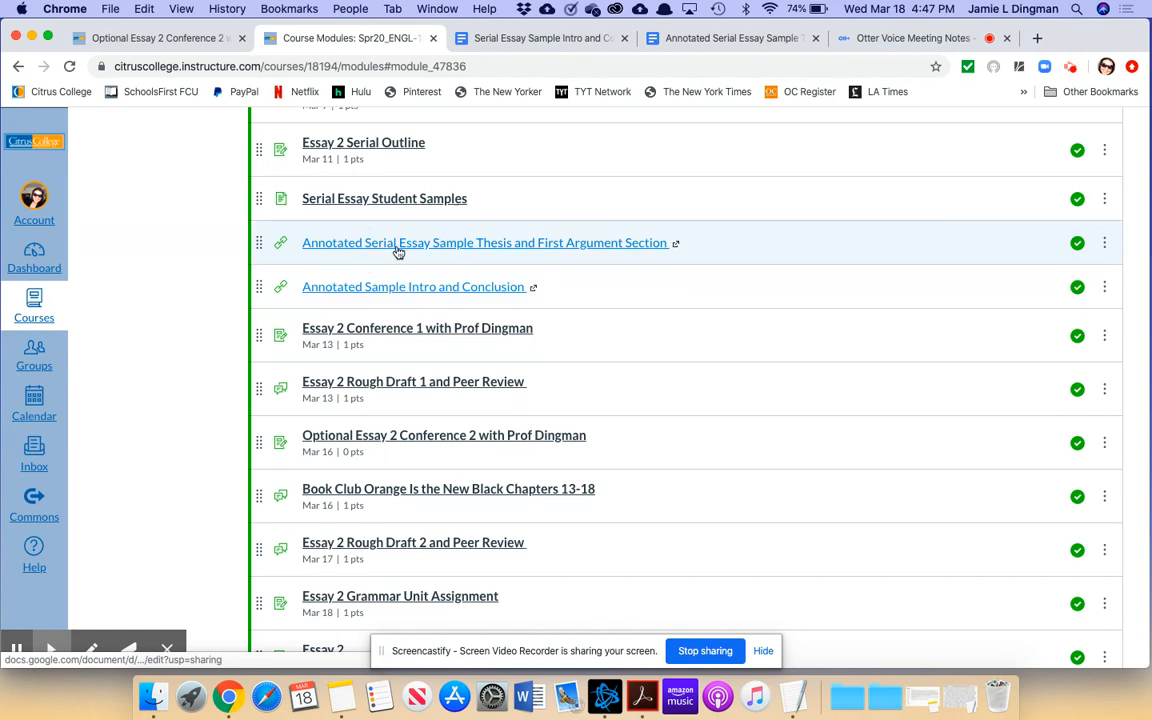
mouse_move(462, 287)
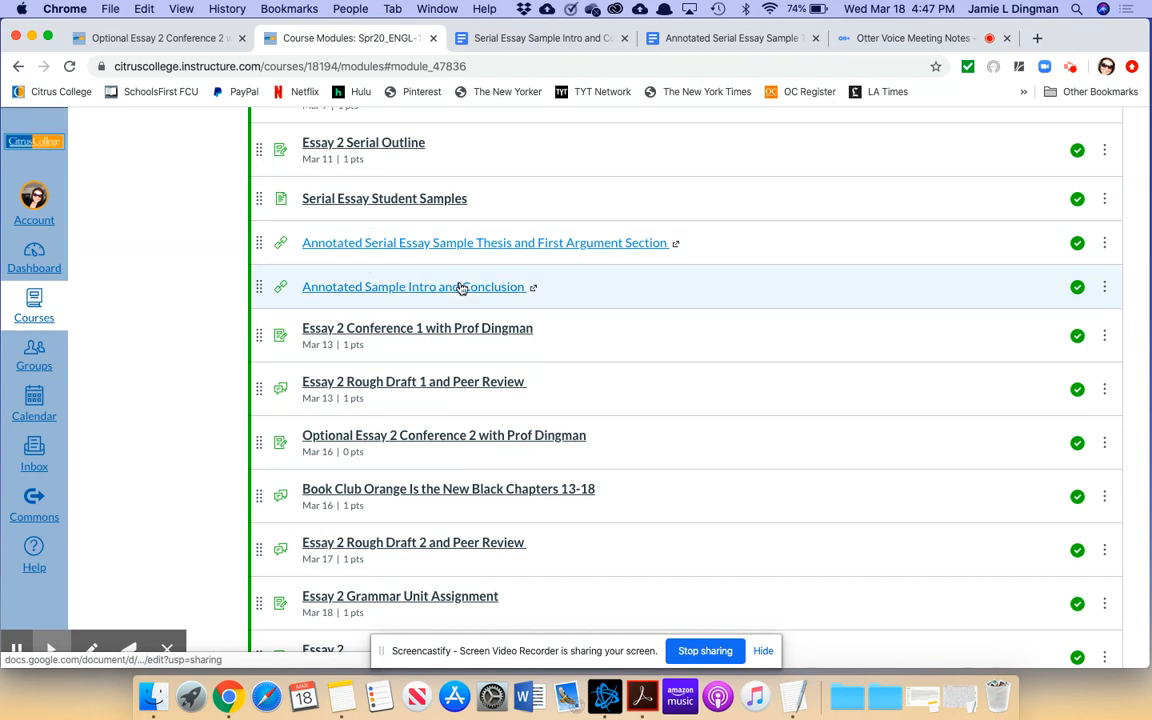
mouse_move(590, 206)
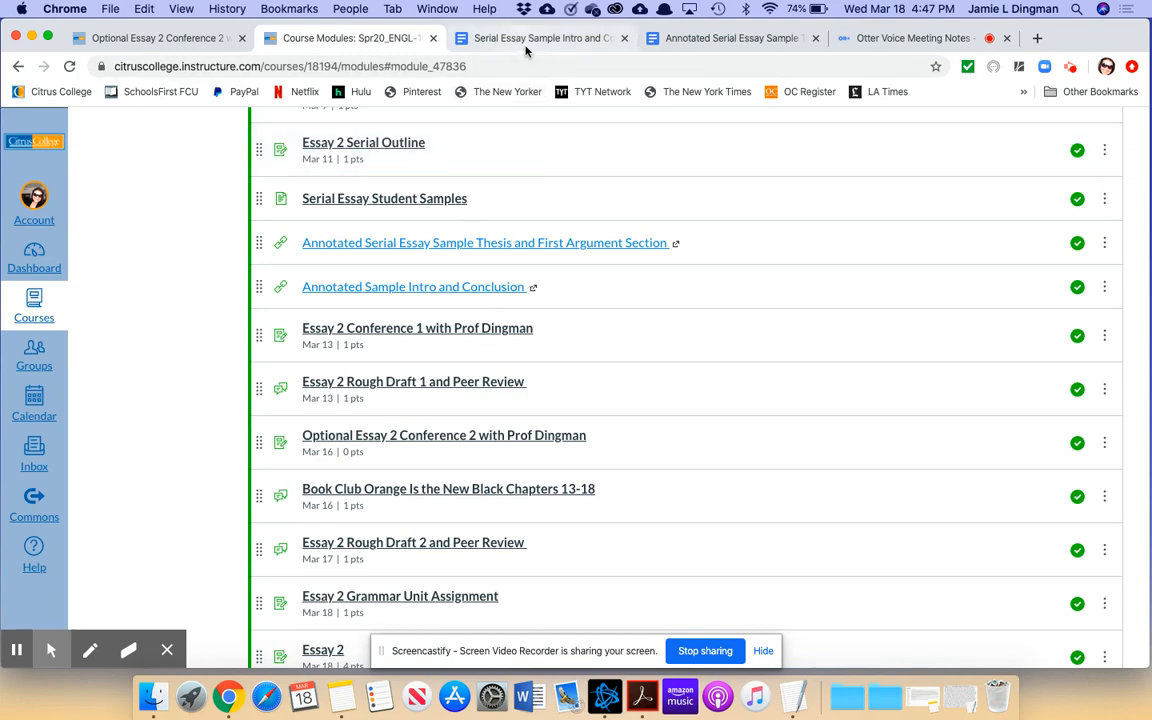
click(540, 38)
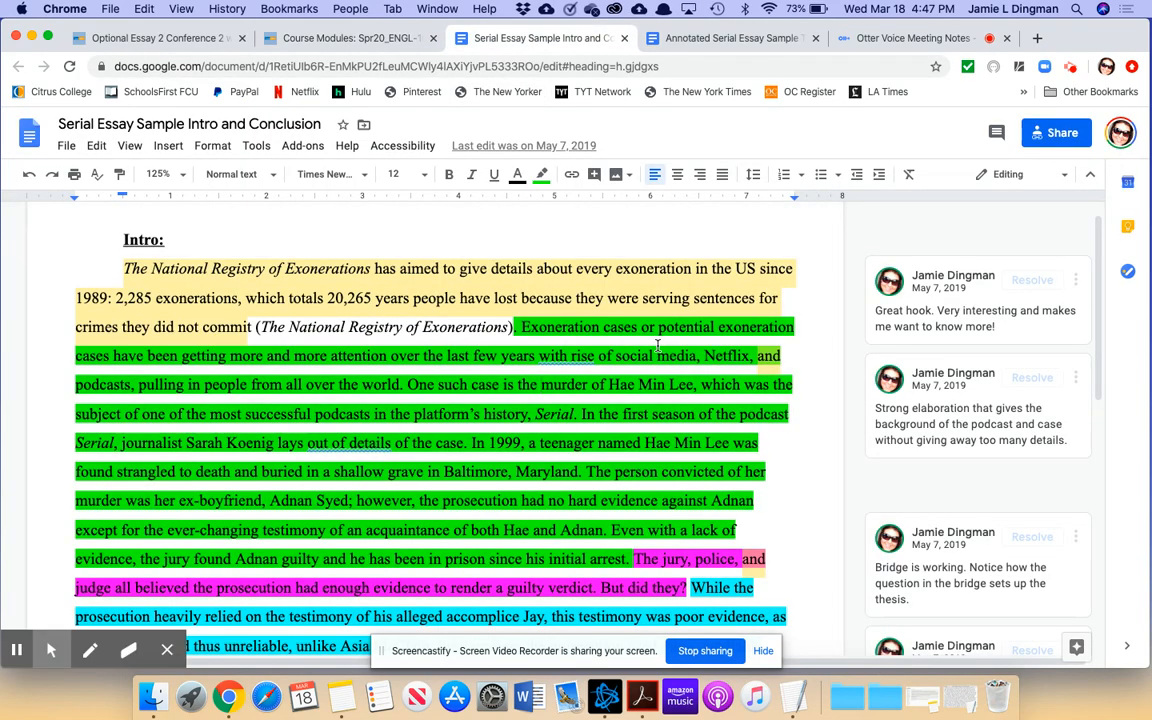
scroll(down, 3)
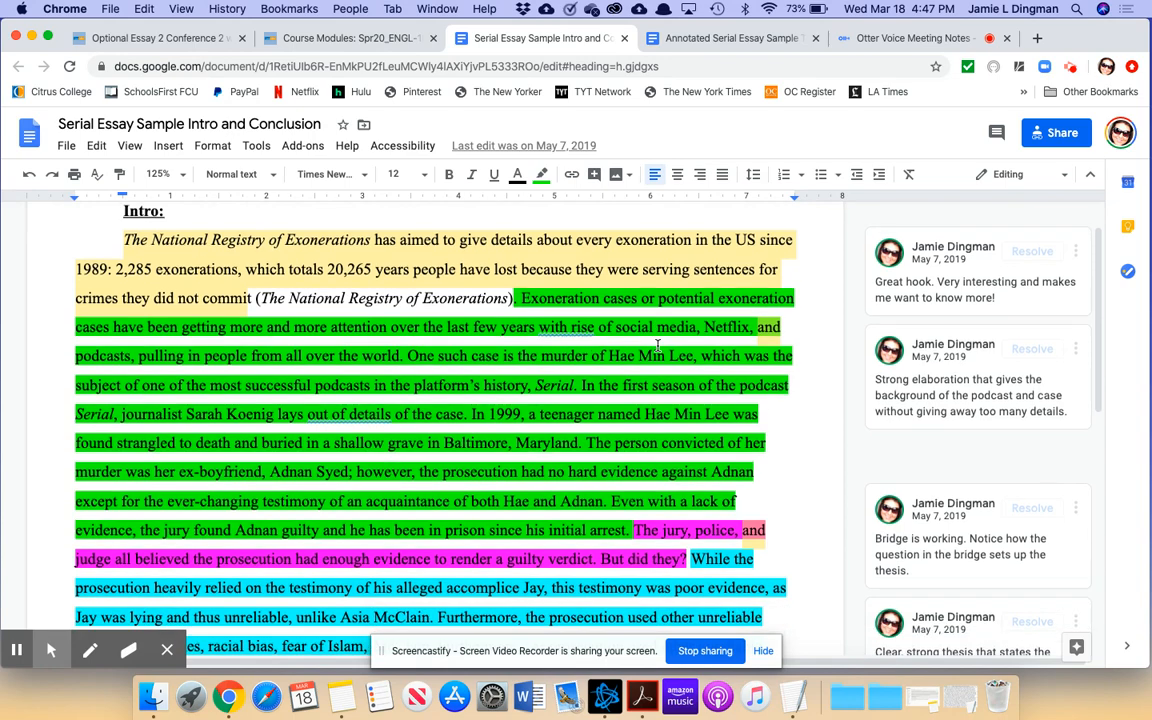
scroll(down, 3)
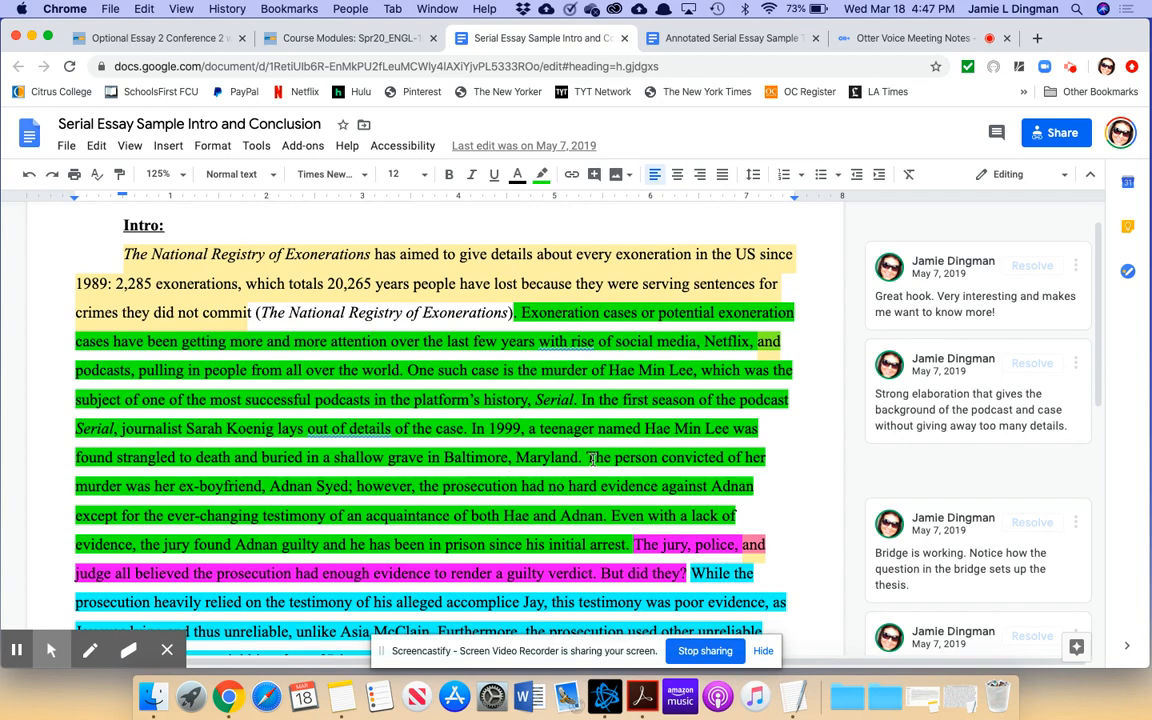
scroll(down, 3)
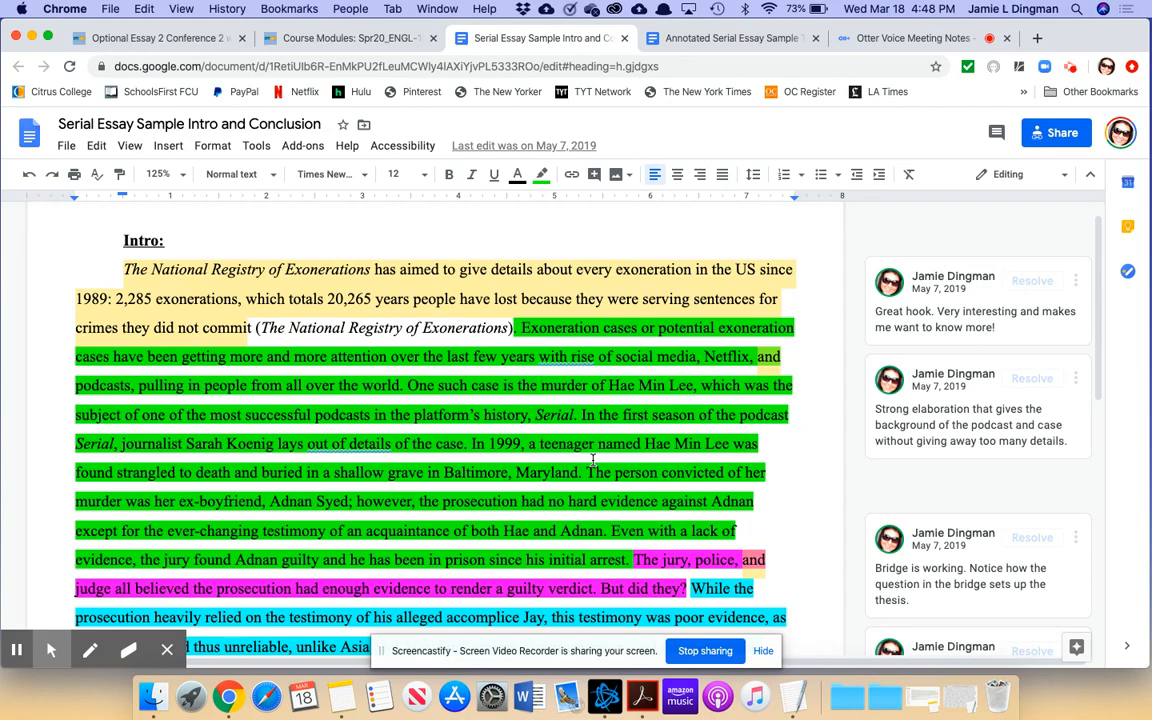
scroll(down, 3)
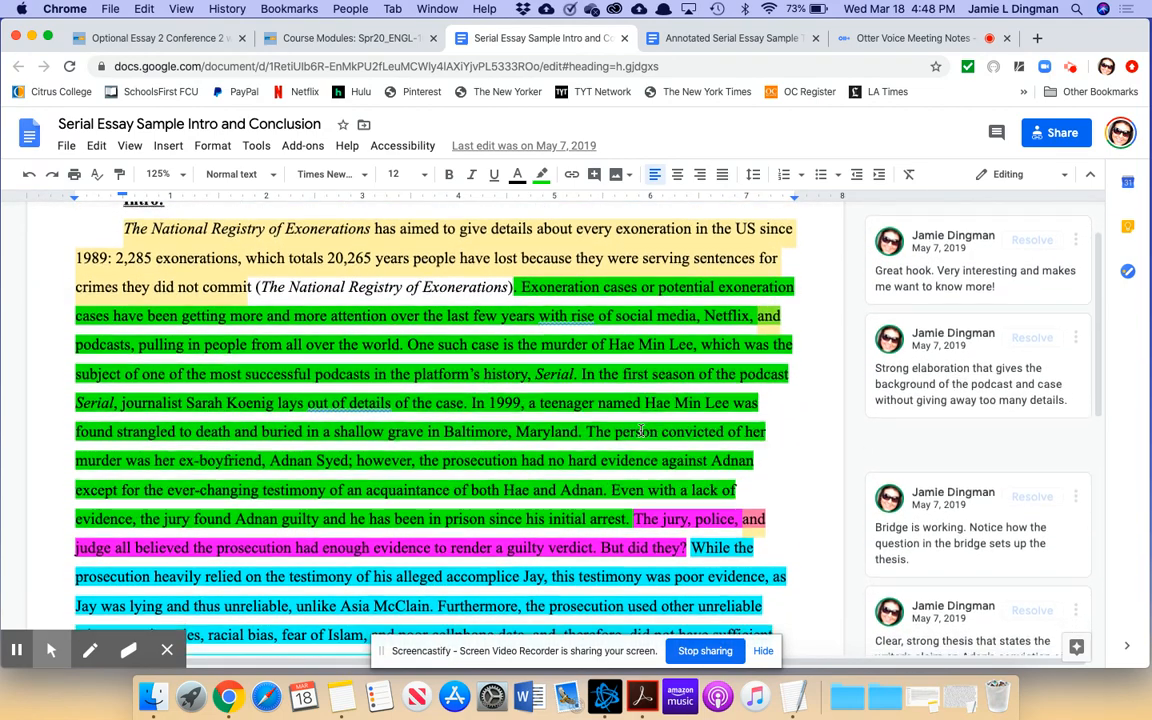
scroll(down, 3)
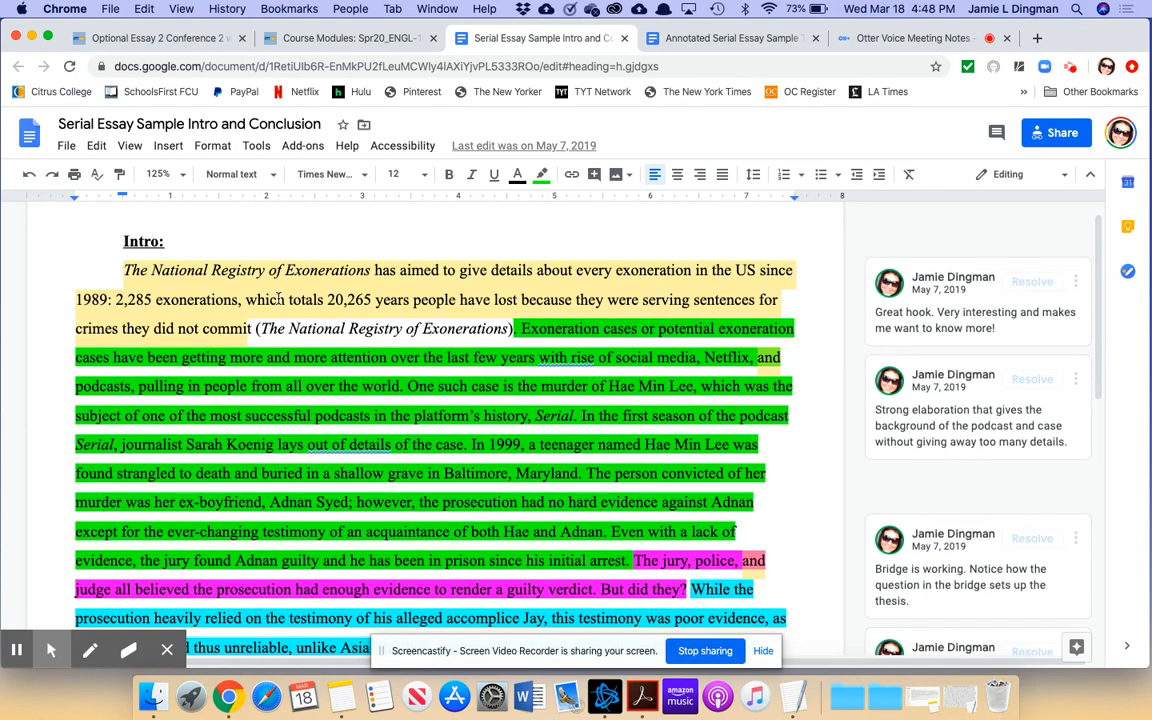
mouse_move(428, 323)
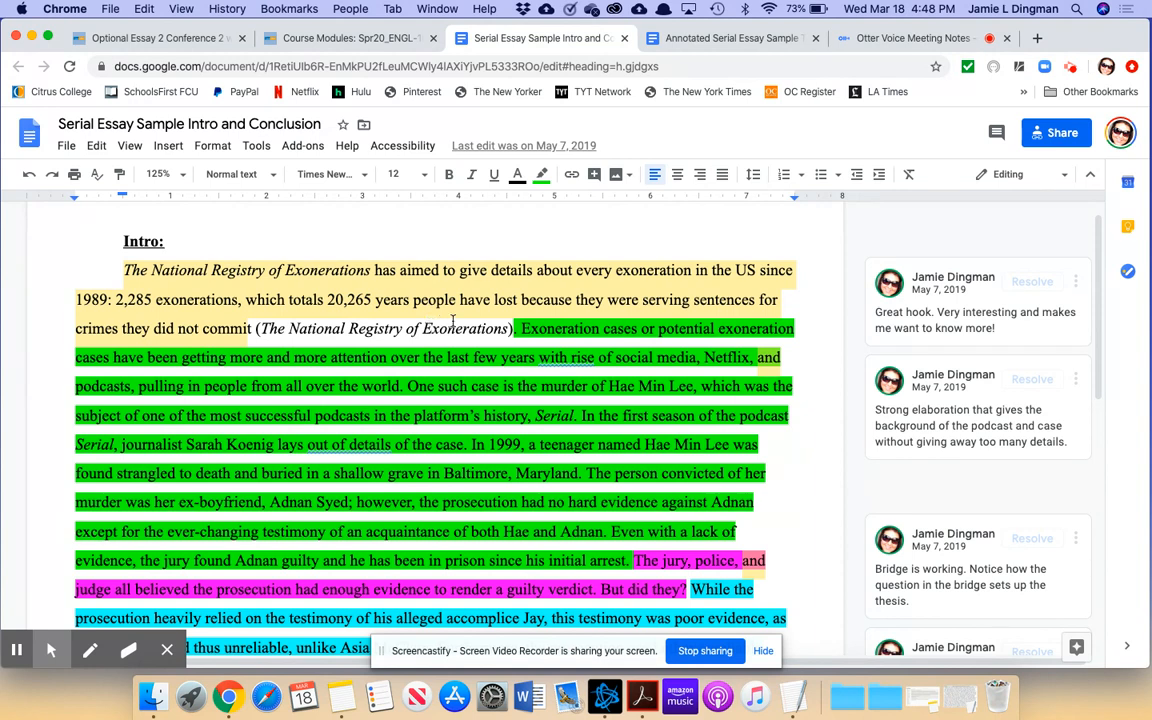
scroll(down, 3)
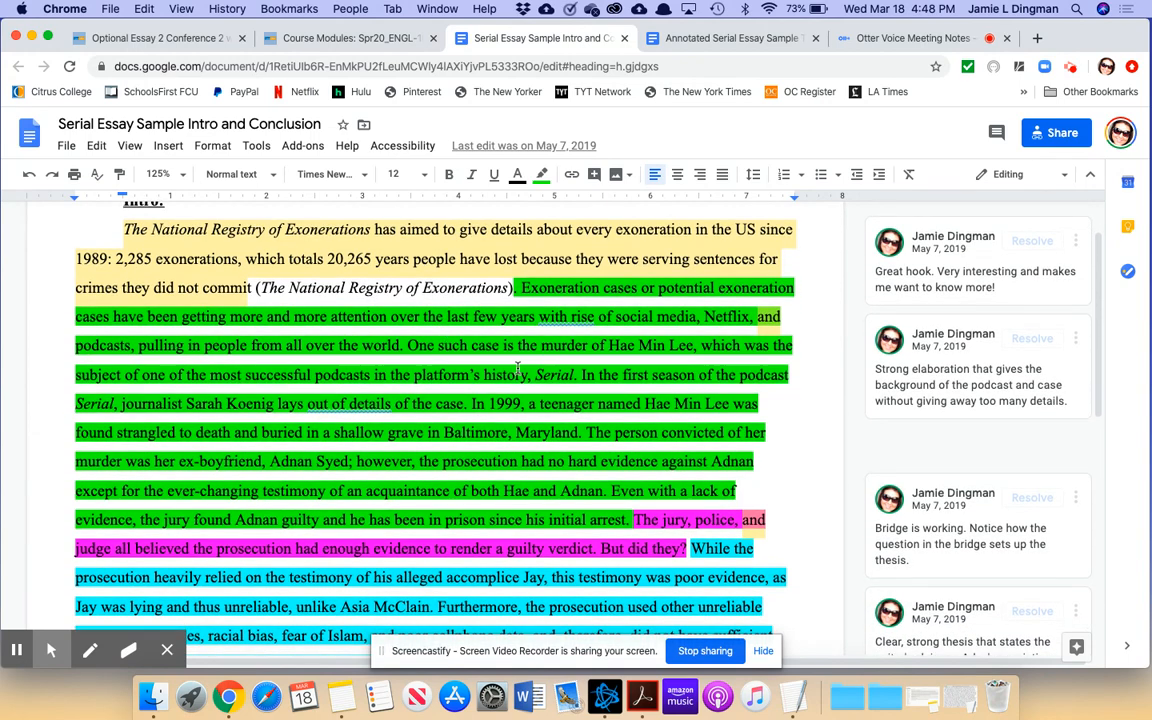
scroll(down, 3)
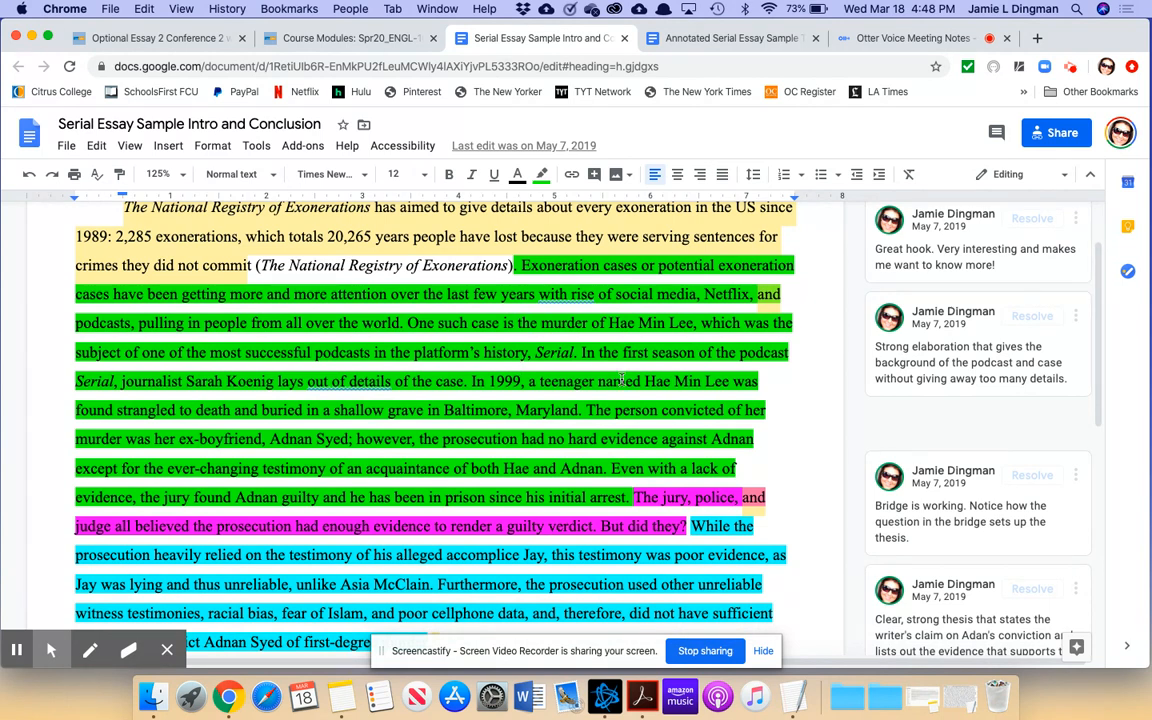
mouse_move(697, 380)
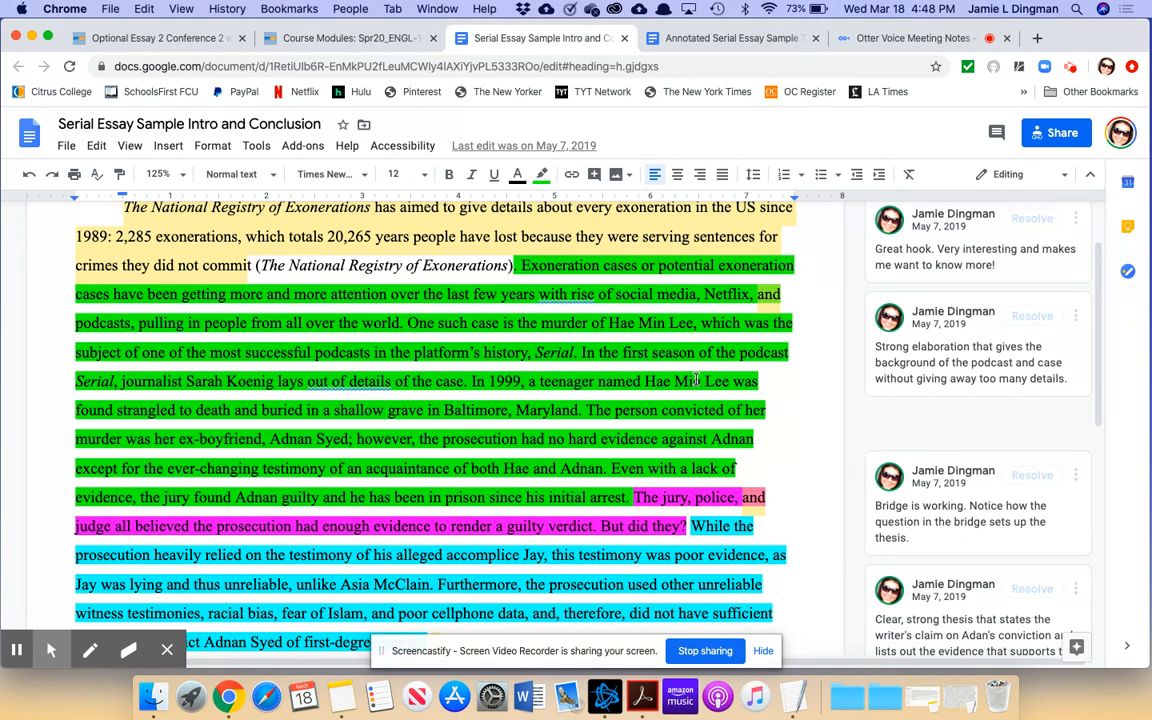
mouse_move(601, 414)
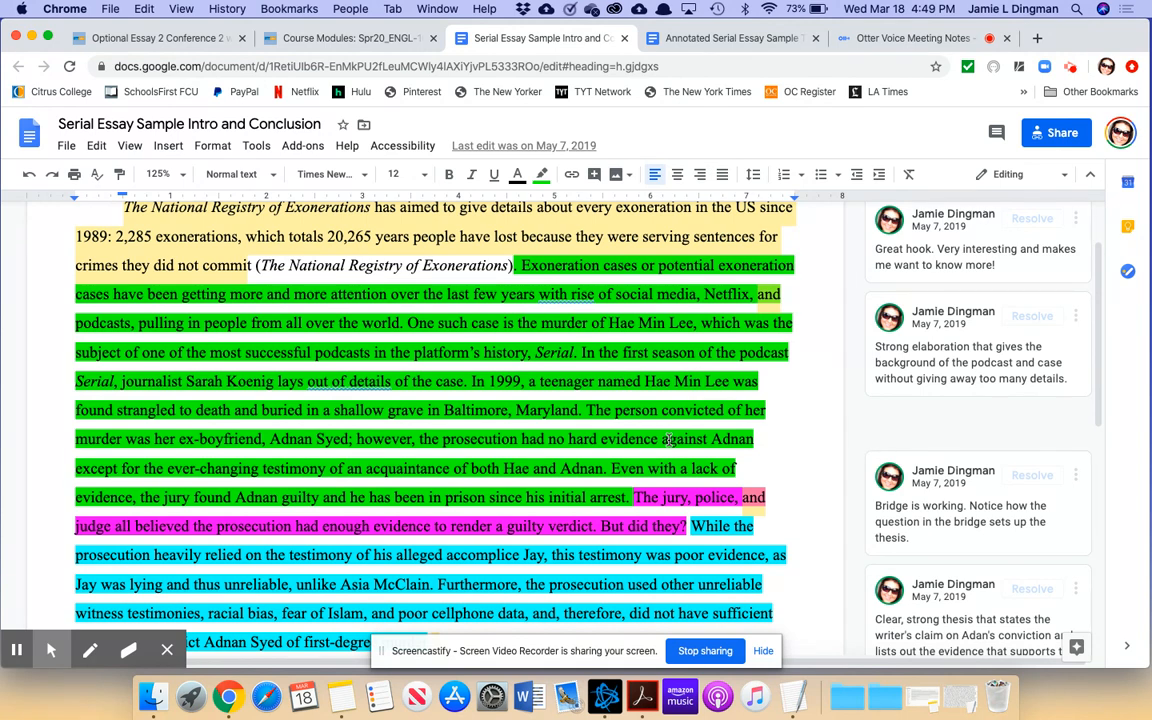
scroll(down, 3)
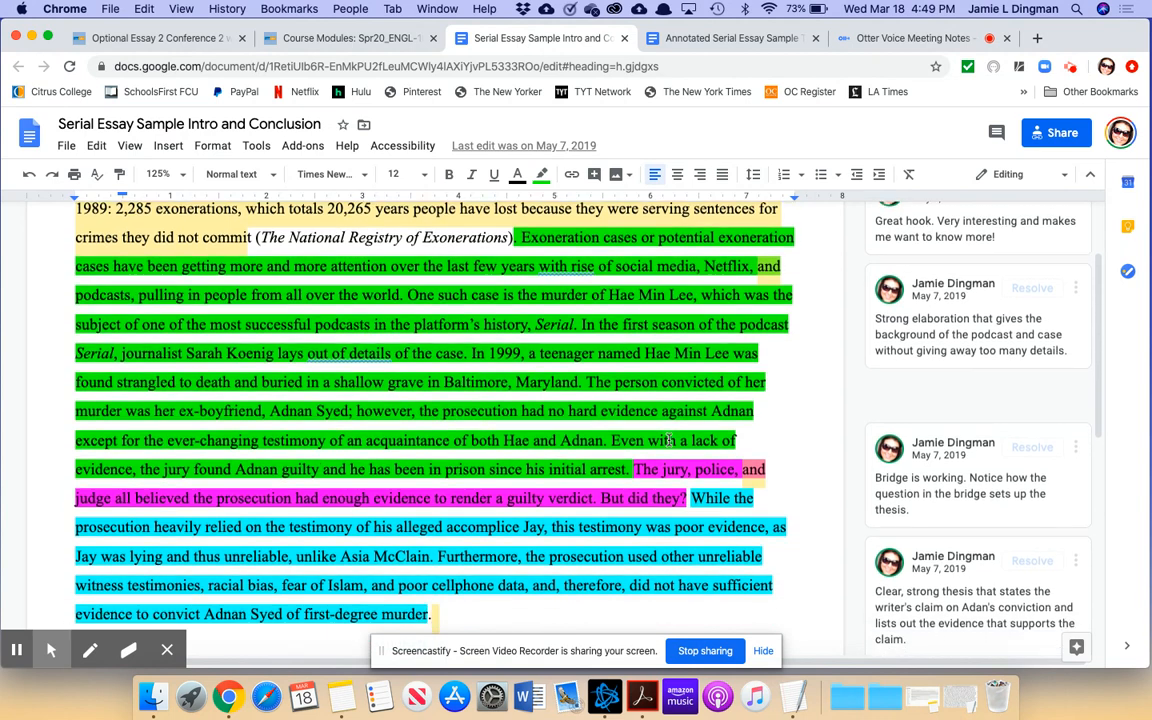
scroll(down, 3)
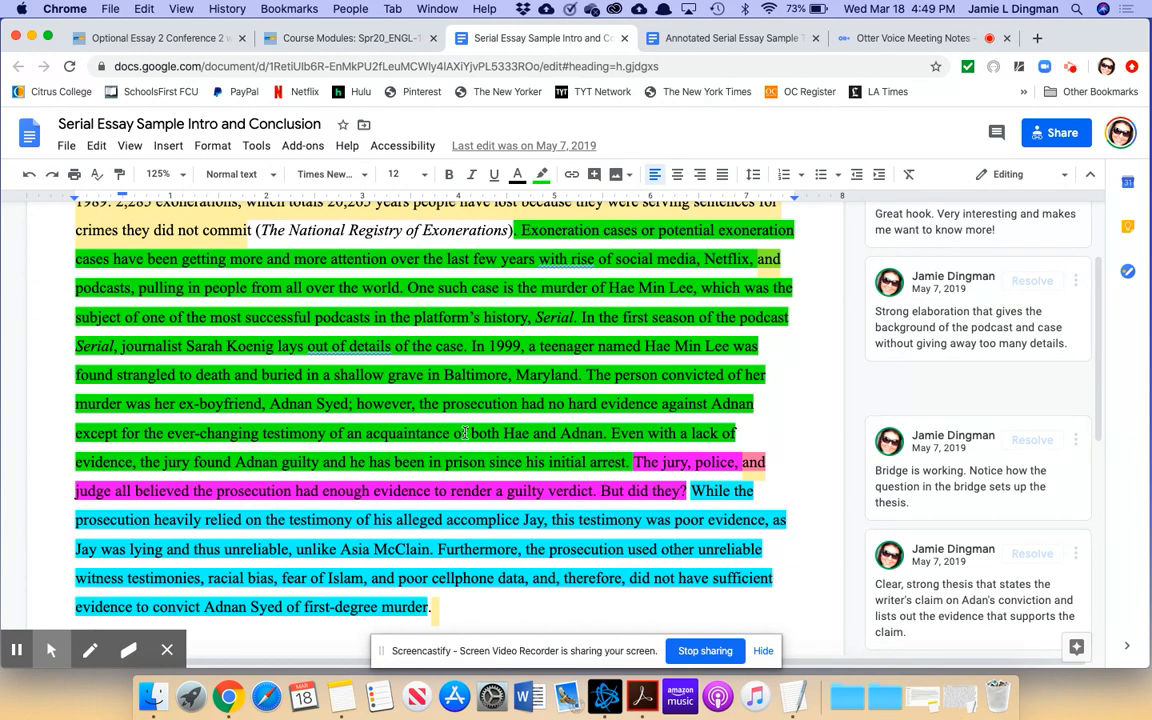
scroll(down, 3)
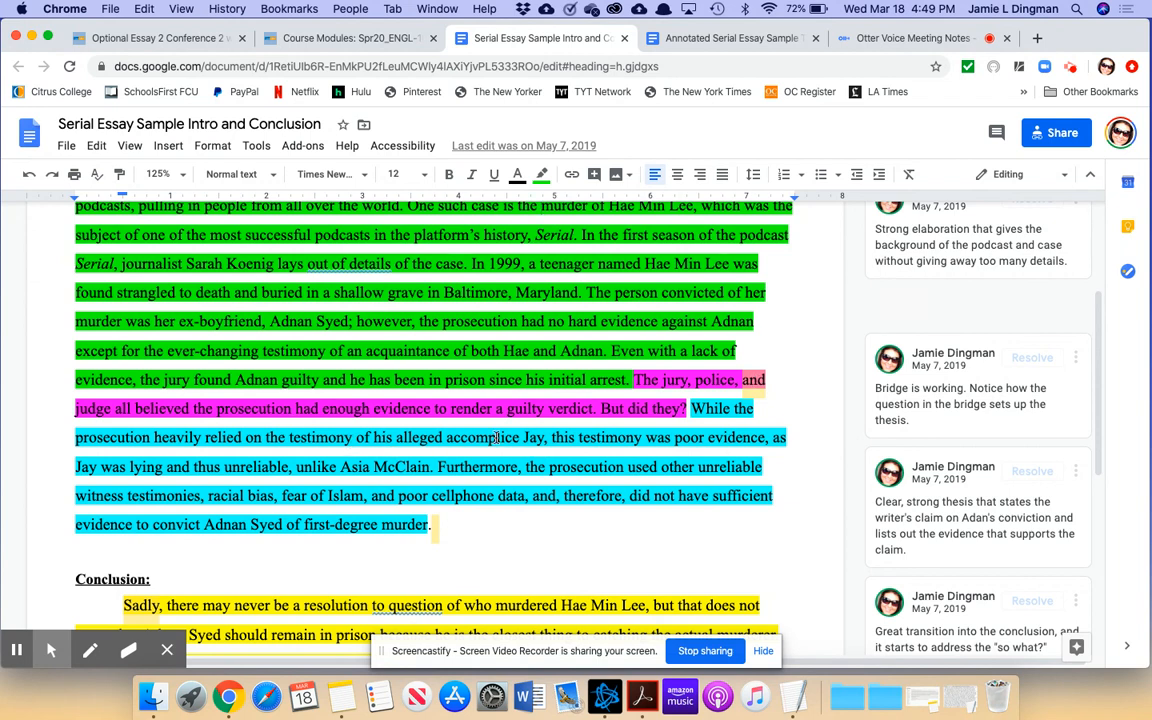
scroll(down, 3)
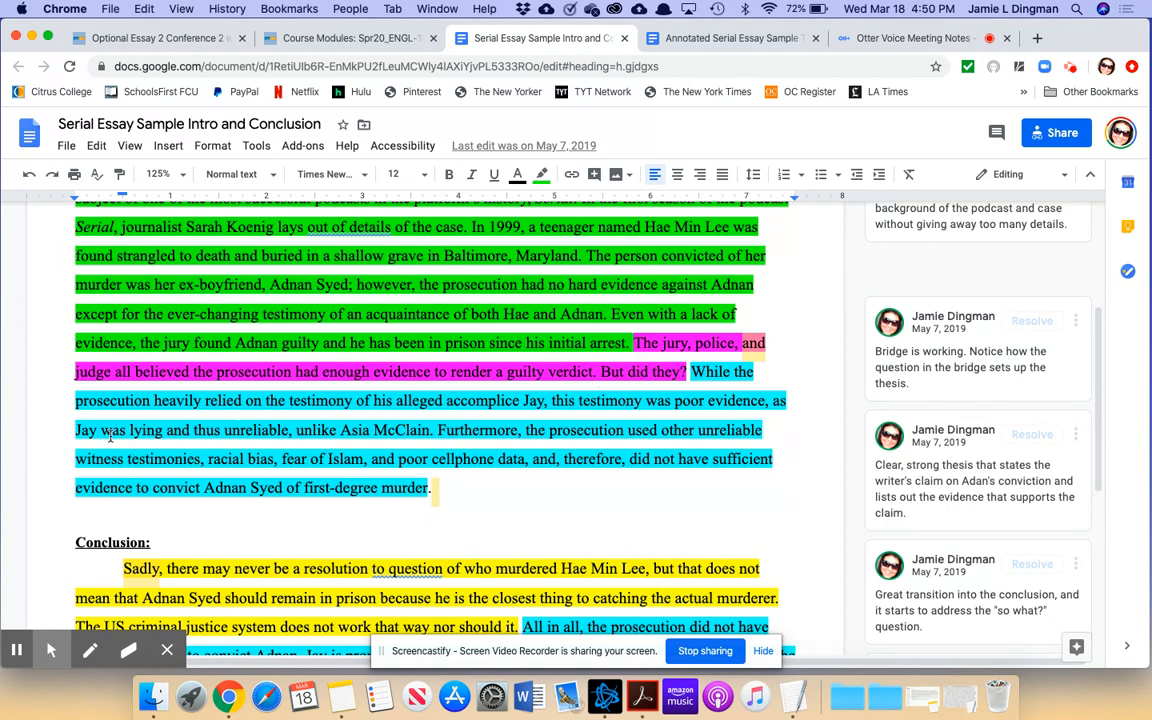
mouse_move(500, 440)
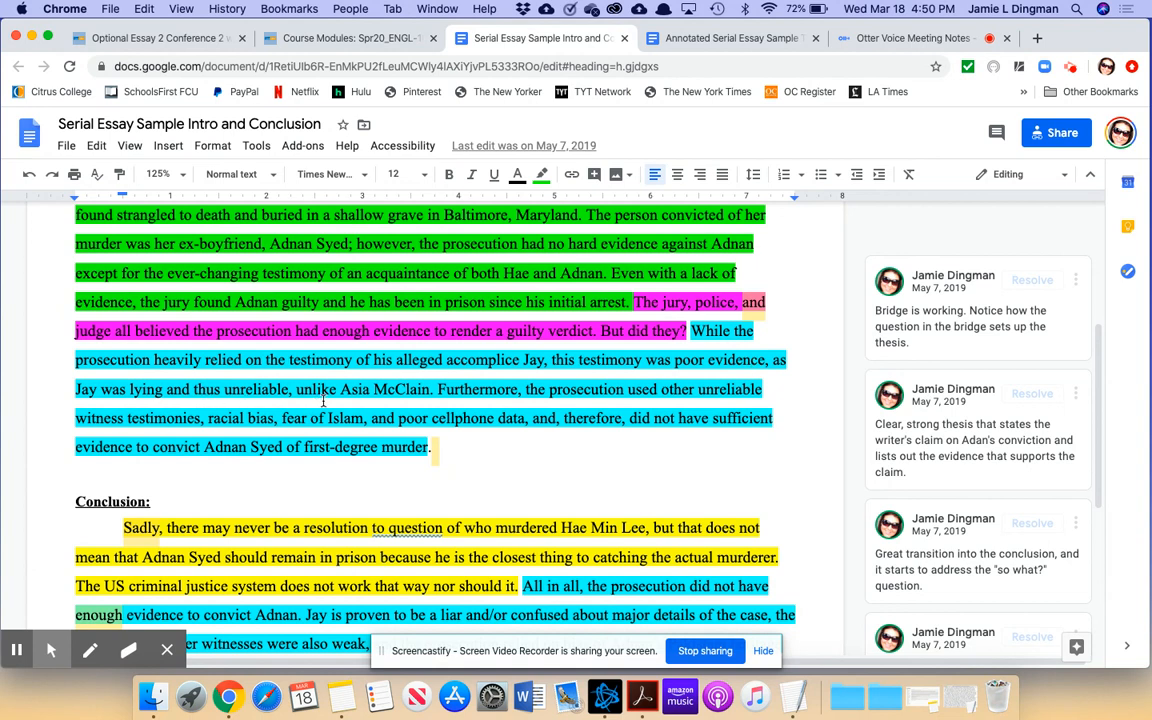
mouse_move(498, 385)
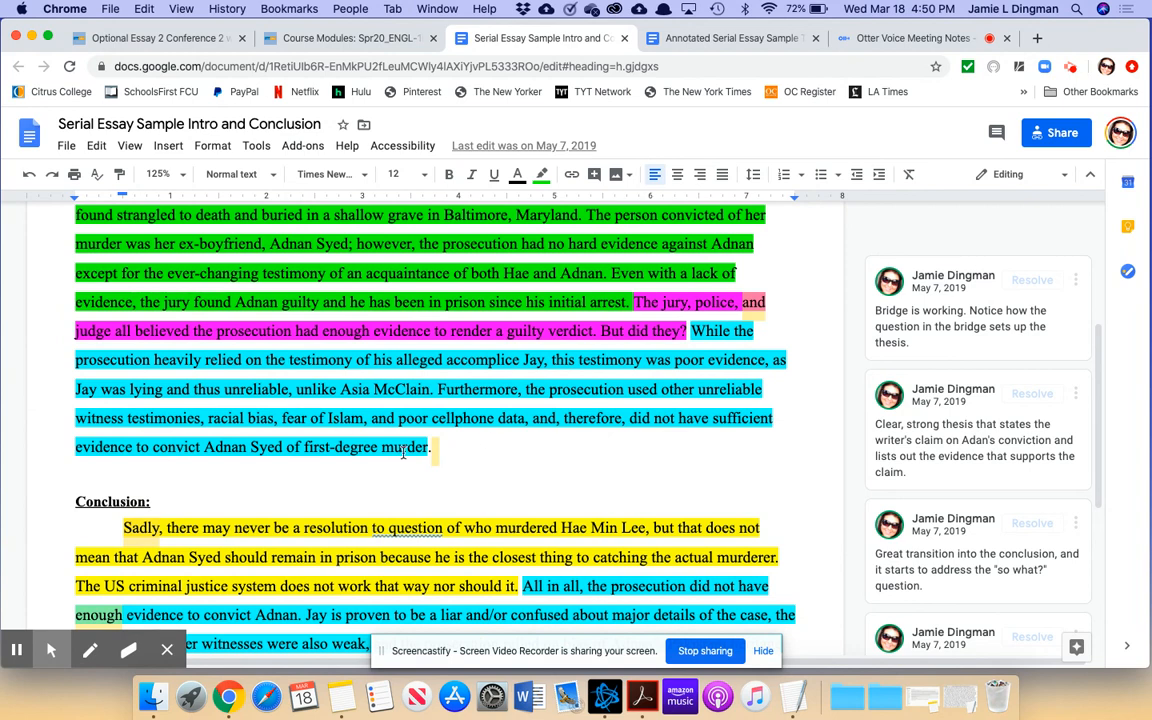
mouse_move(543, 445)
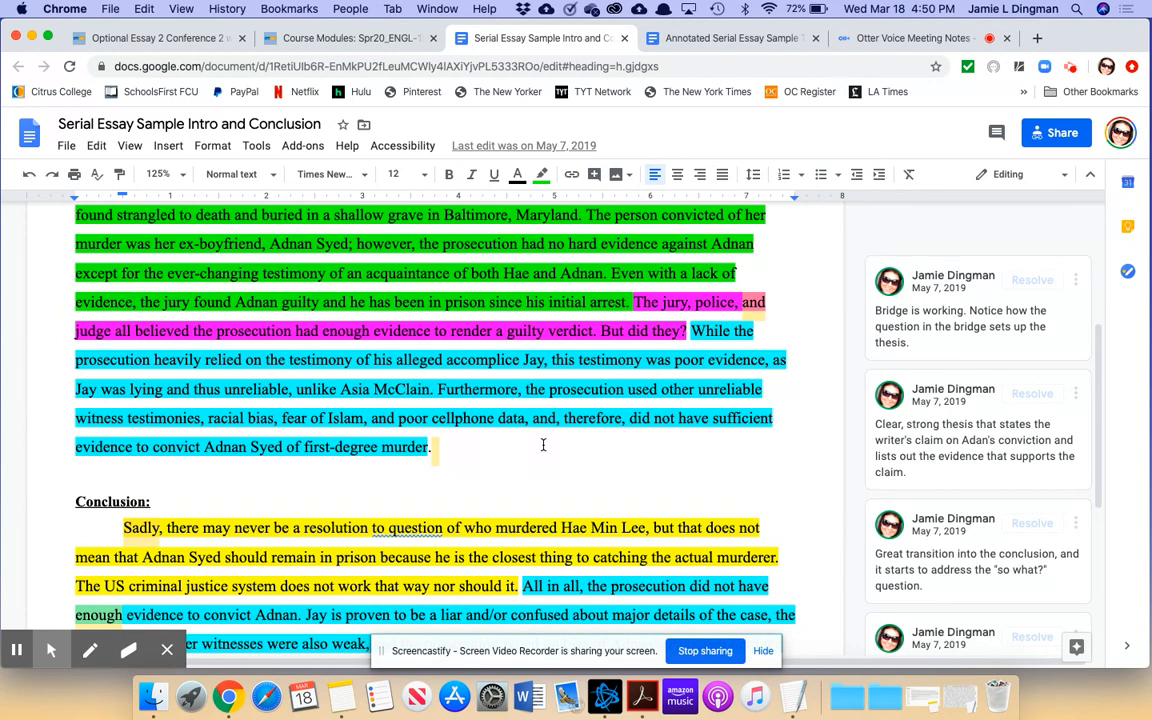
scroll(up, 3)
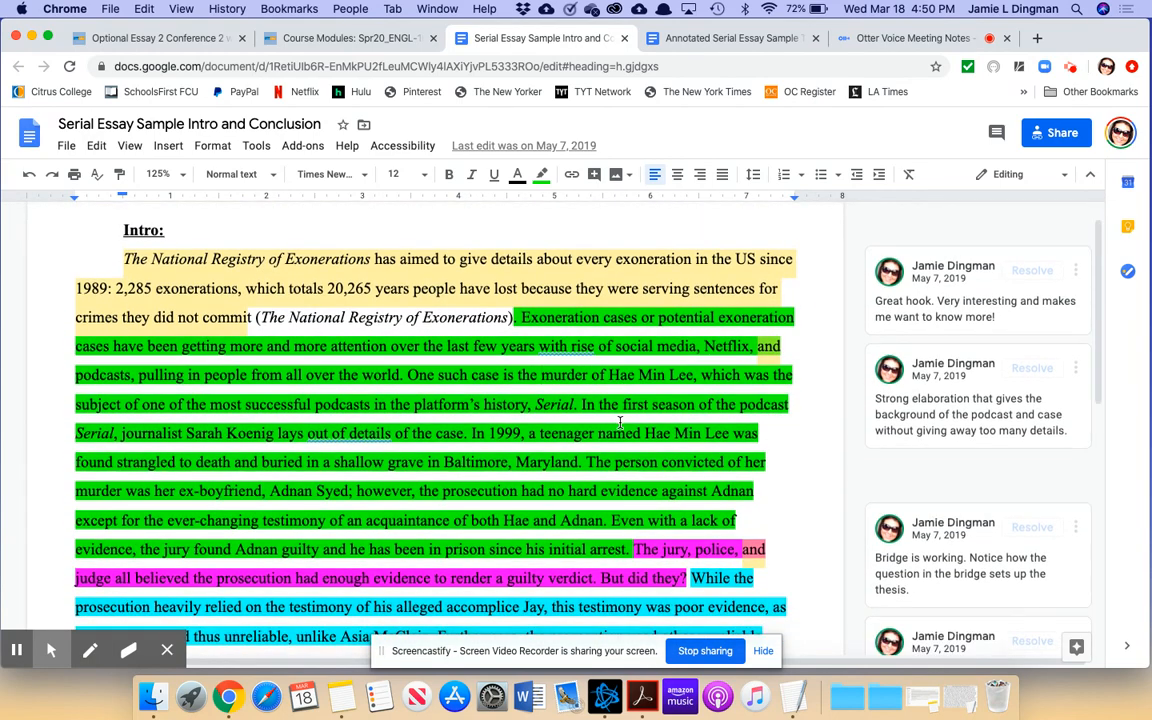
scroll(down, 3)
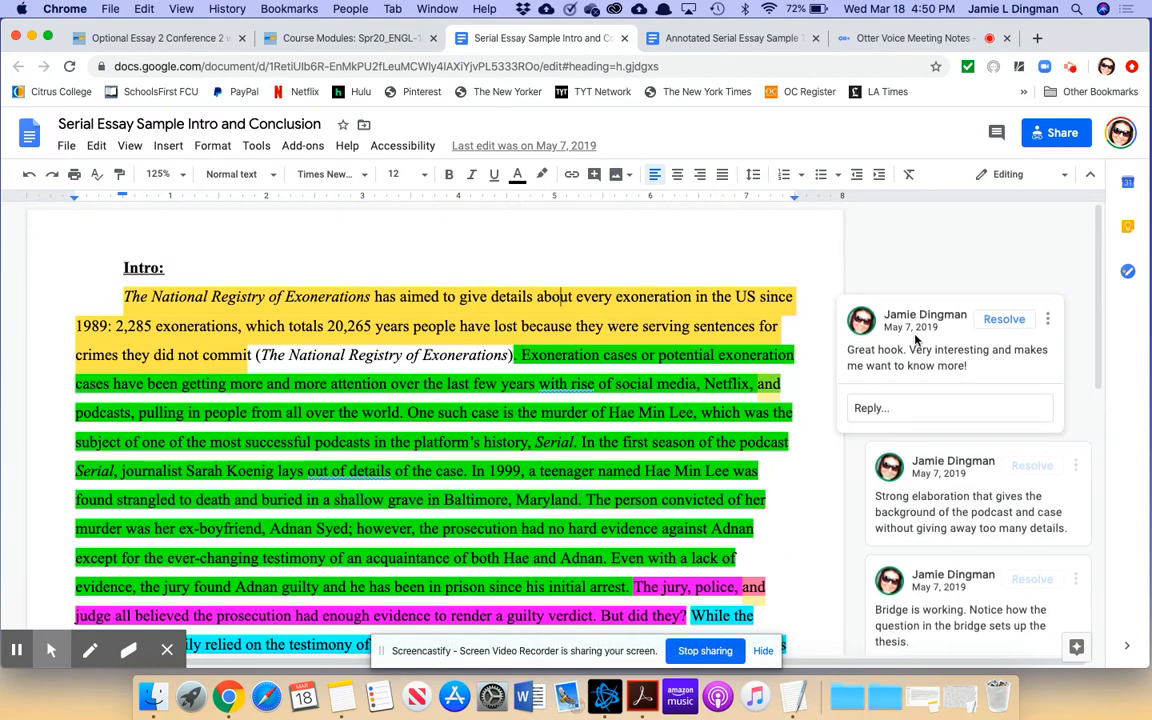
mouse_move(680, 390)
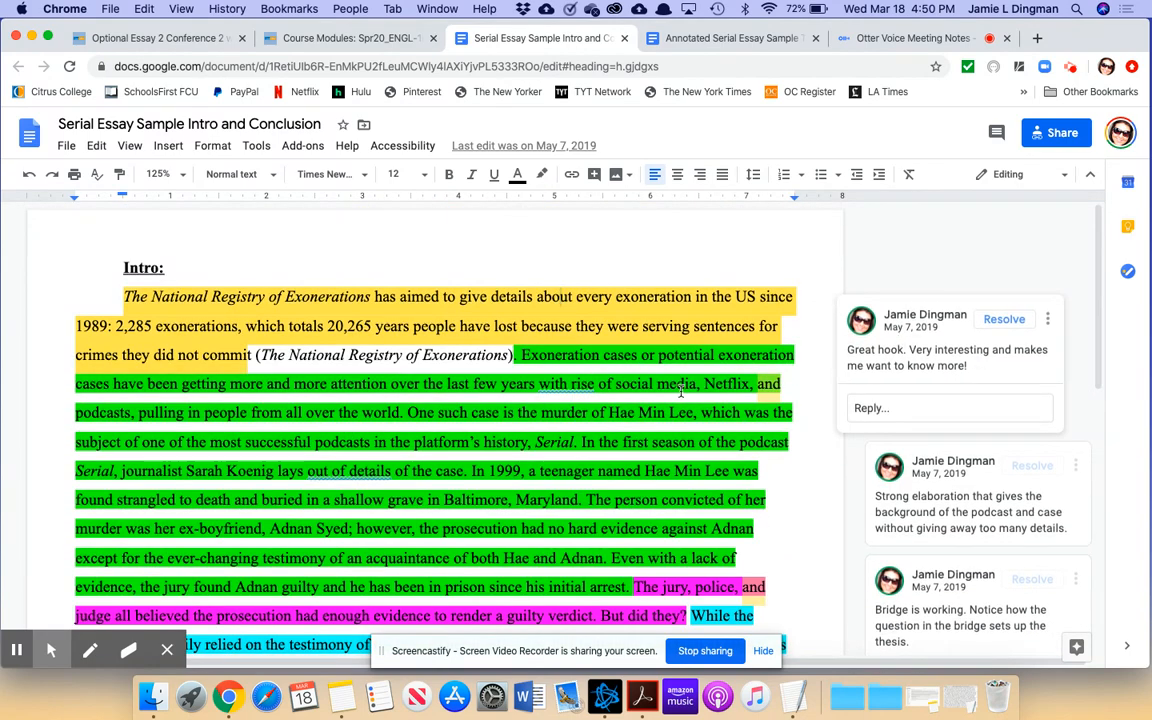
click(563, 296)
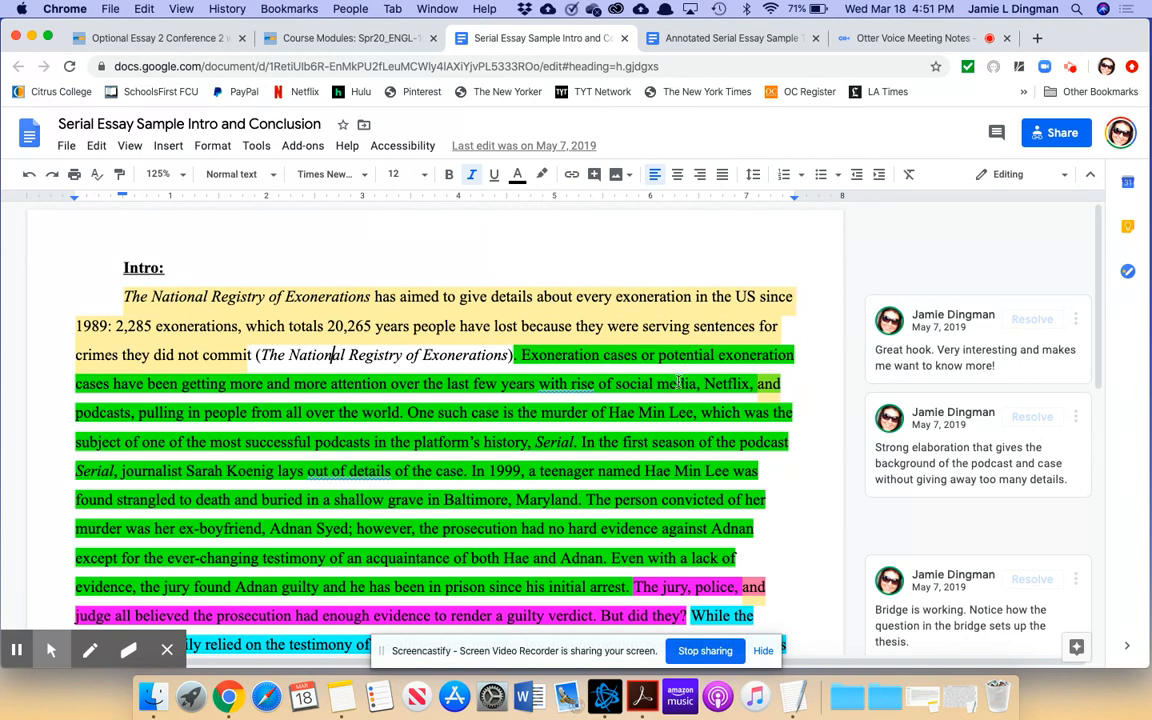
scroll(down, 3)
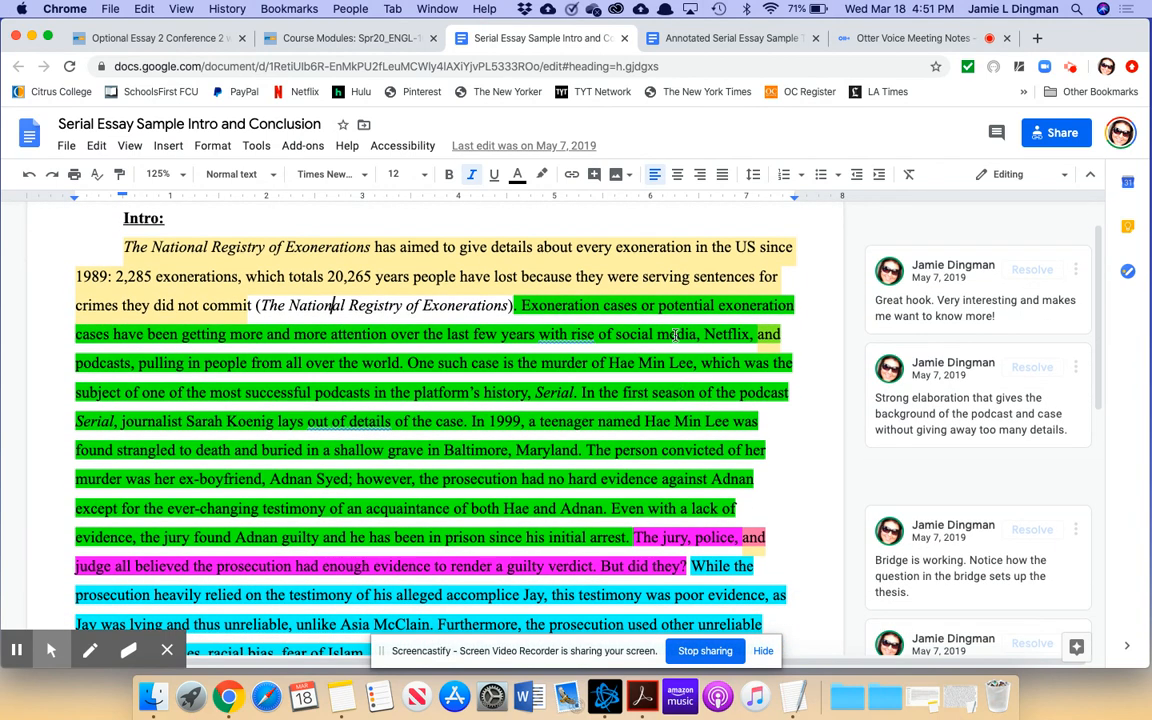
mouse_move(735, 340)
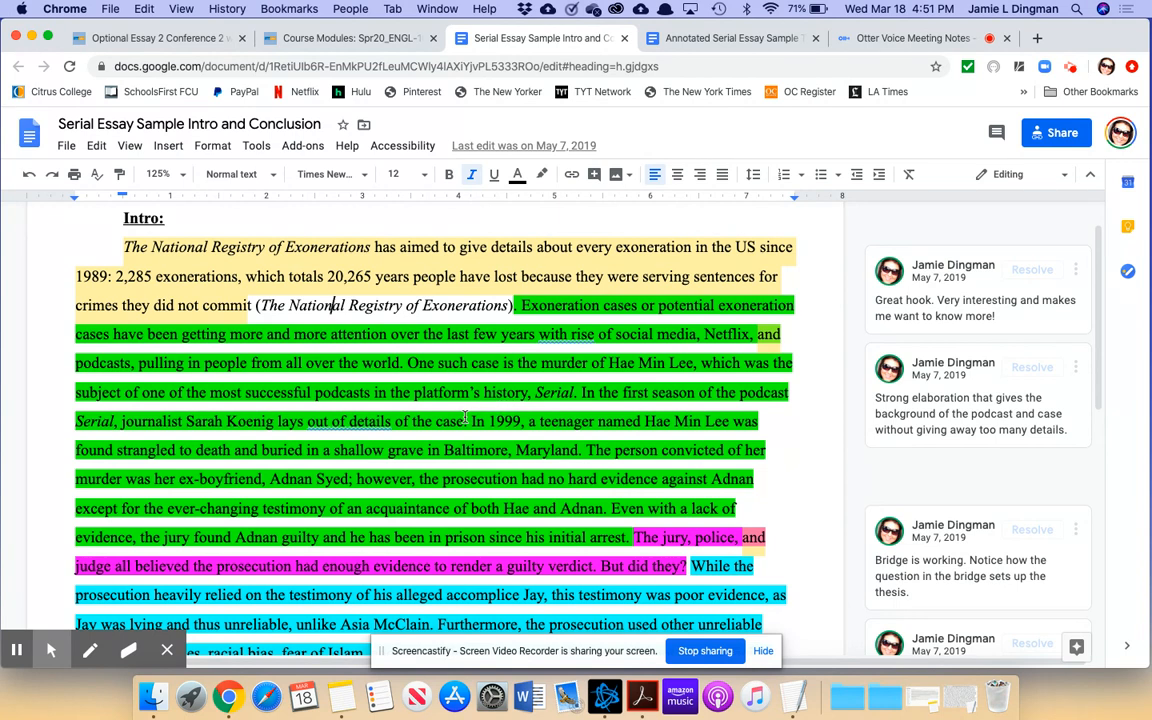
mouse_move(437, 420)
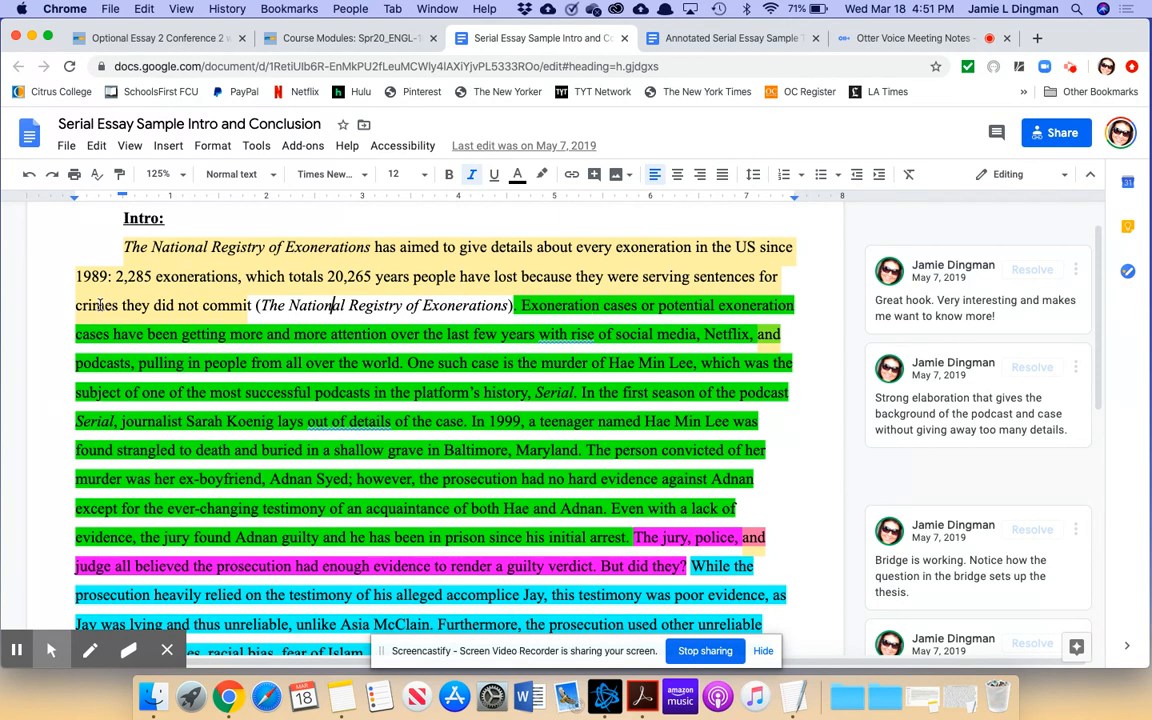
mouse_move(183, 293)
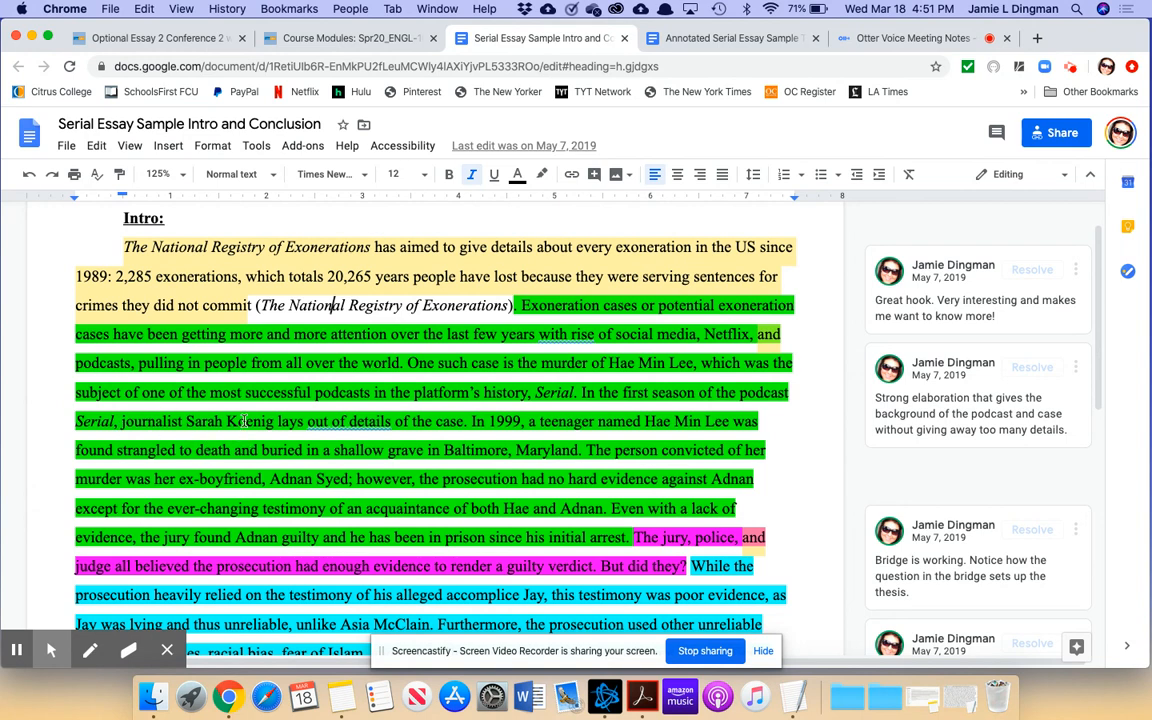
mouse_move(577, 412)
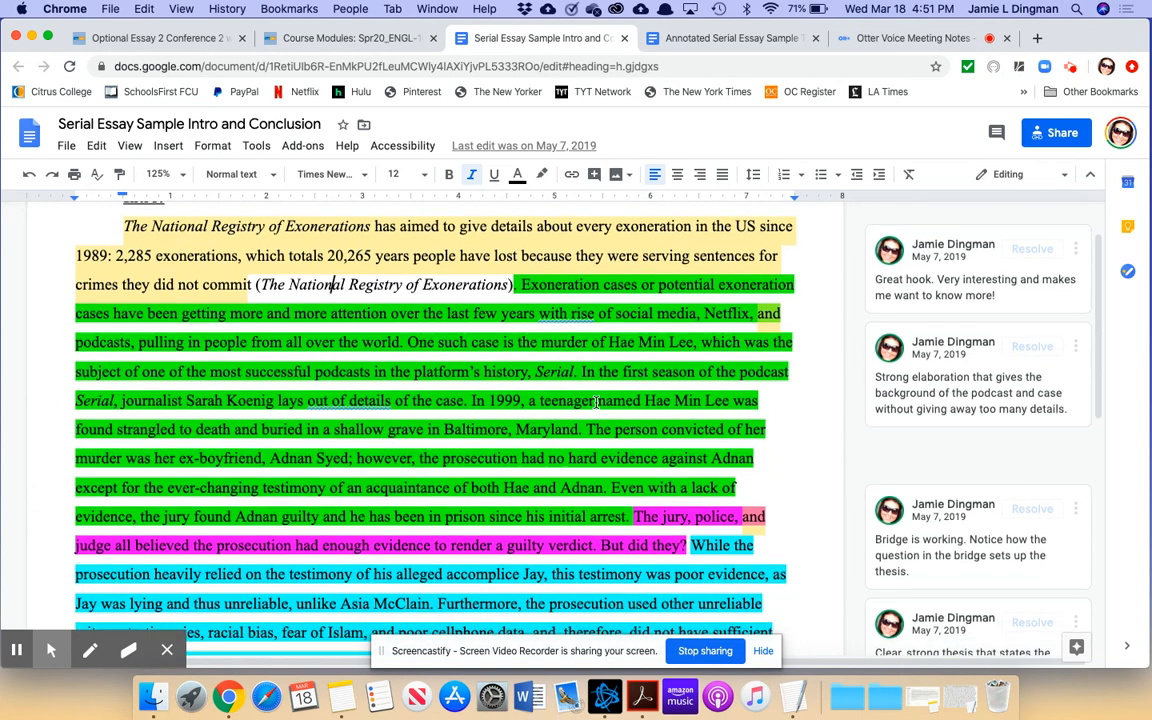
scroll(down, 3)
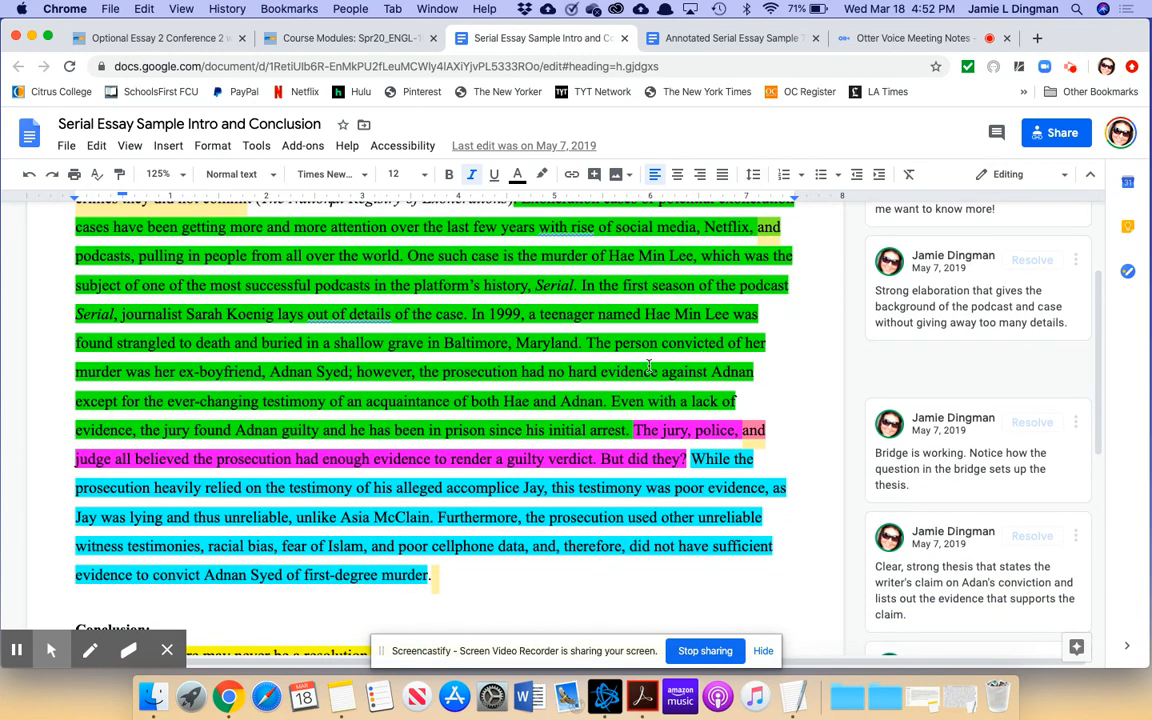
mouse_move(582, 324)
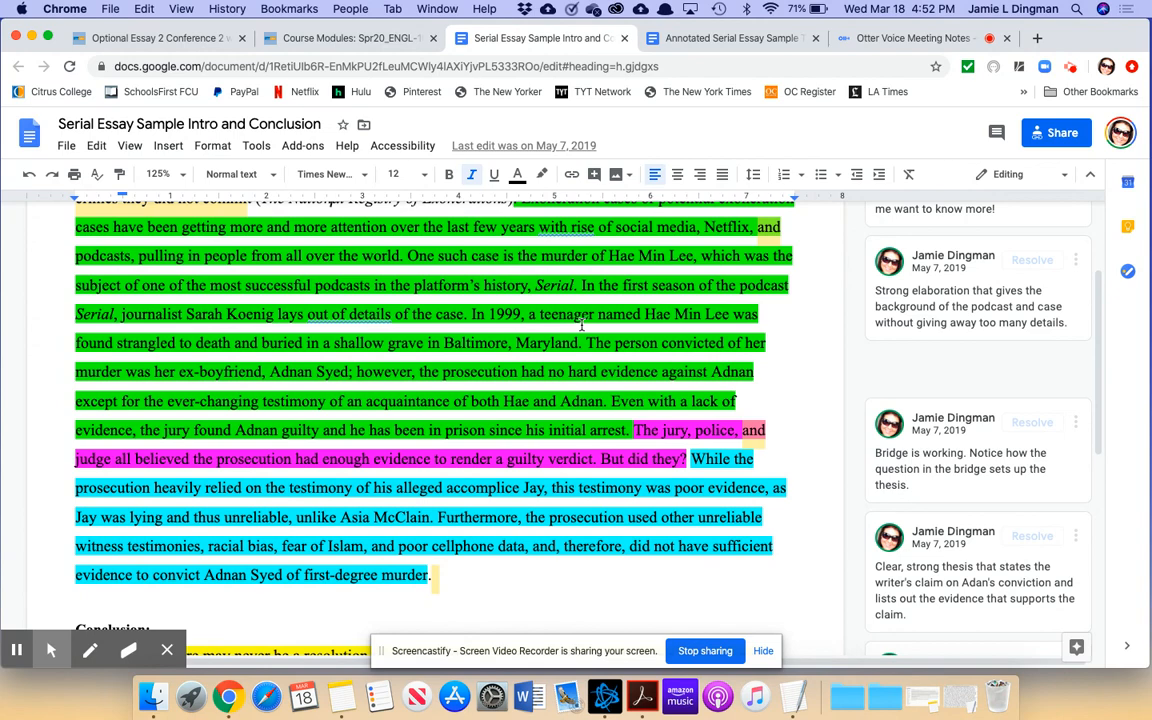
scroll(down, 3)
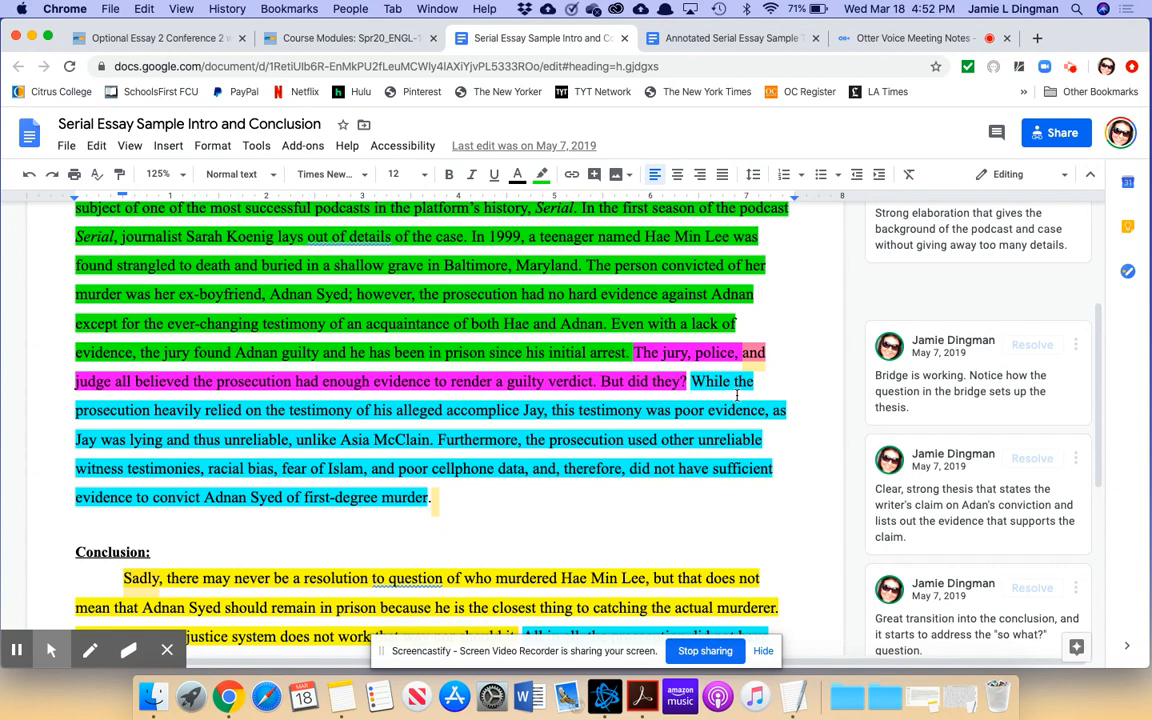
scroll(down, 3)
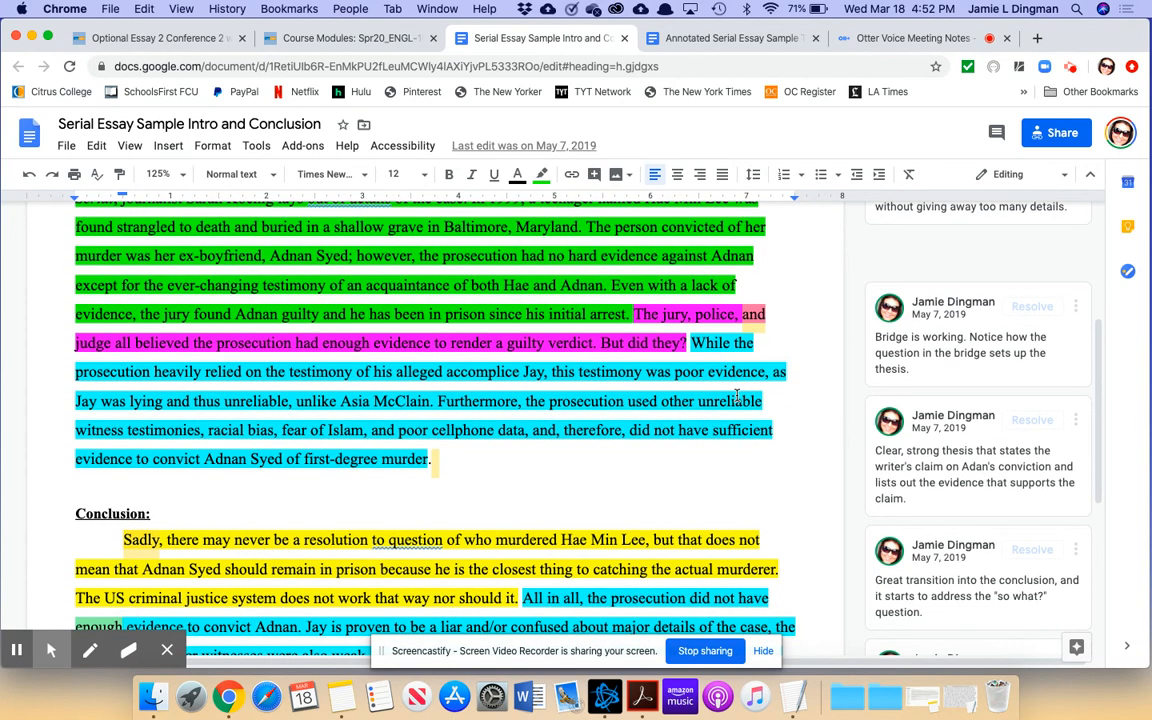
mouse_move(640, 390)
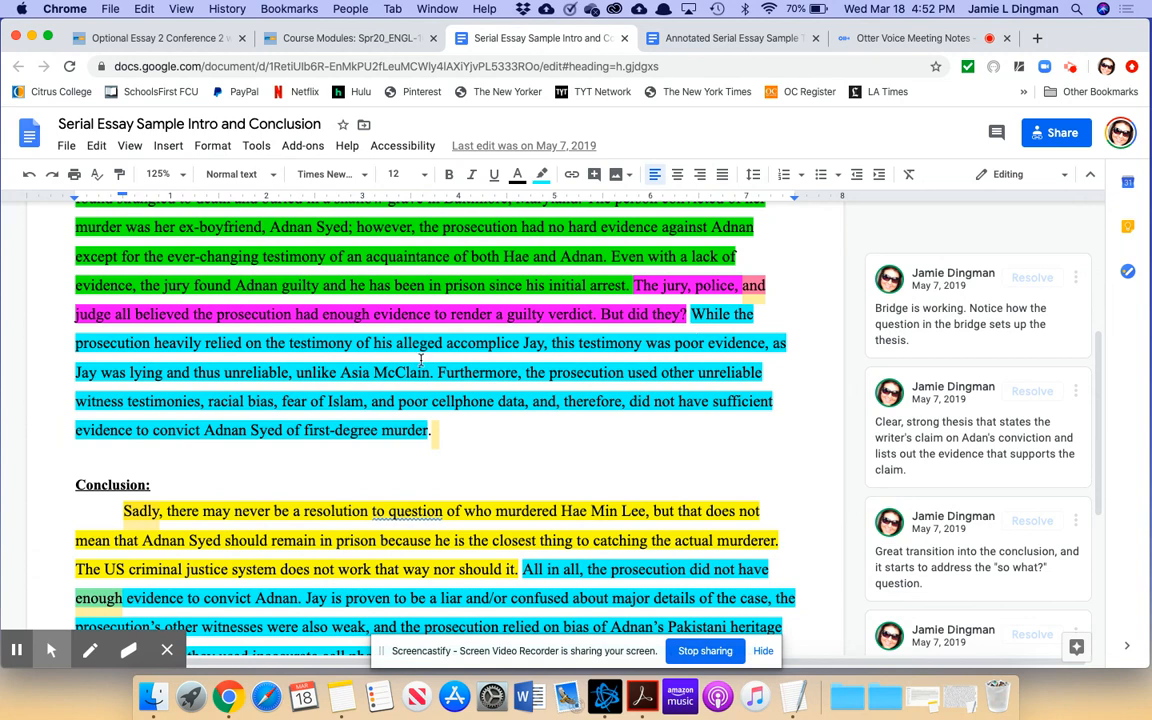
scroll(down, 3)
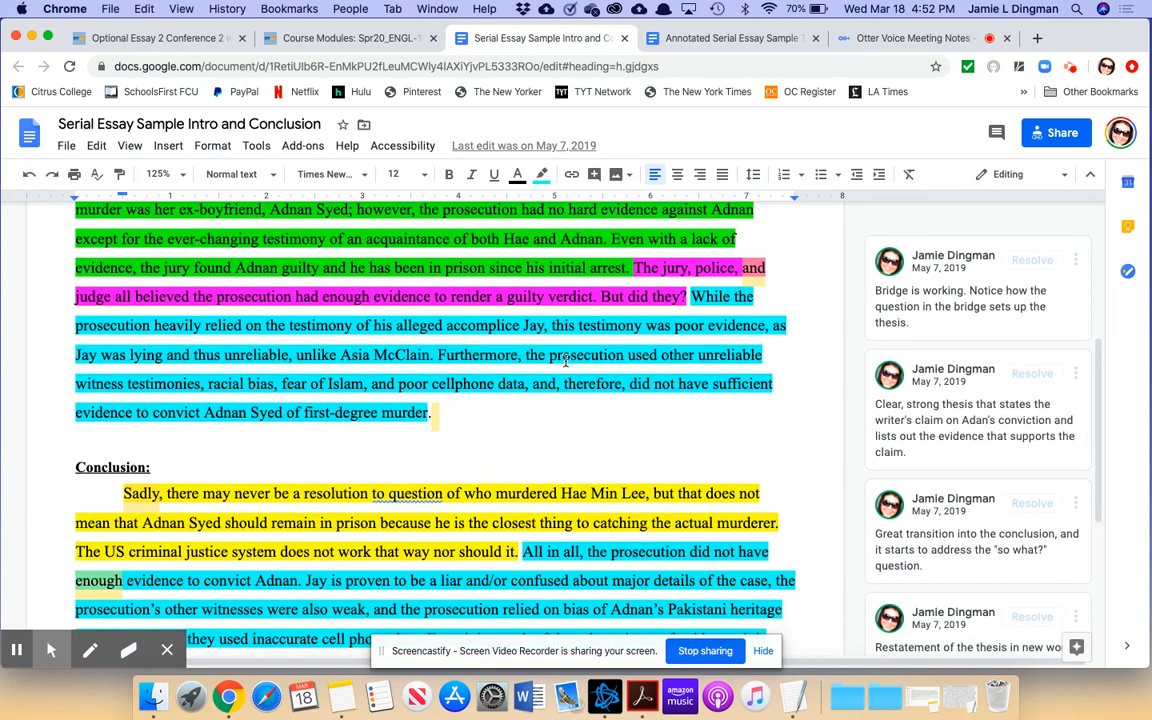
scroll(down, 3)
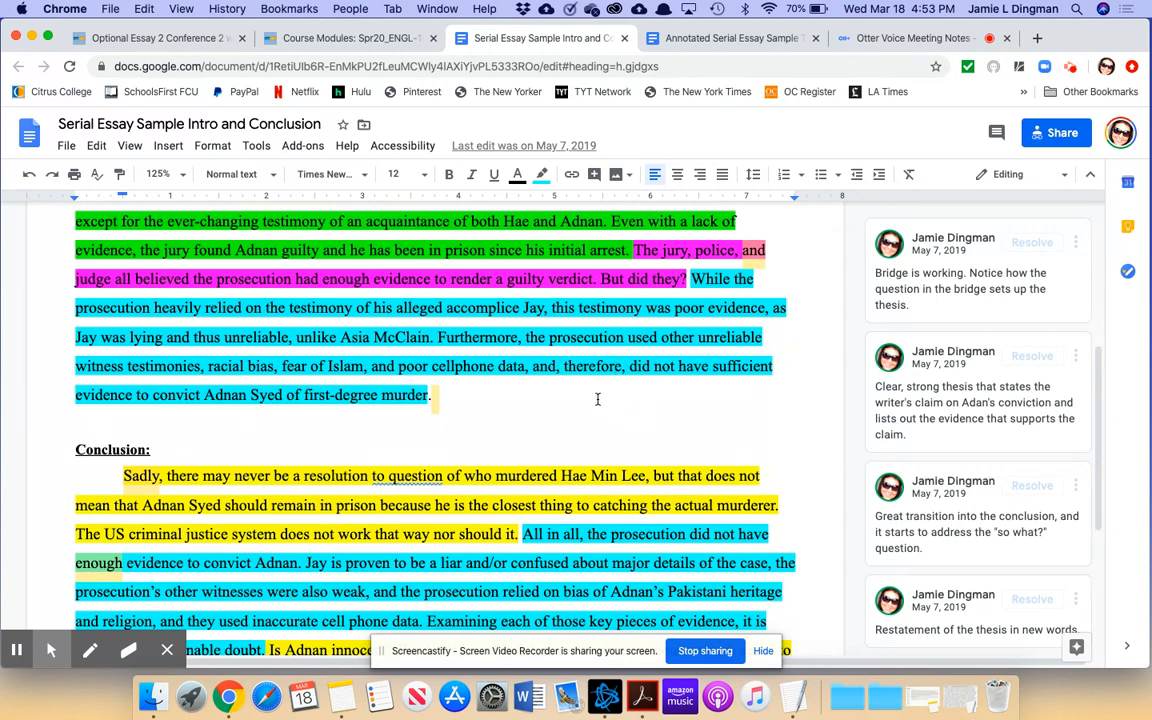
scroll(down, 3)
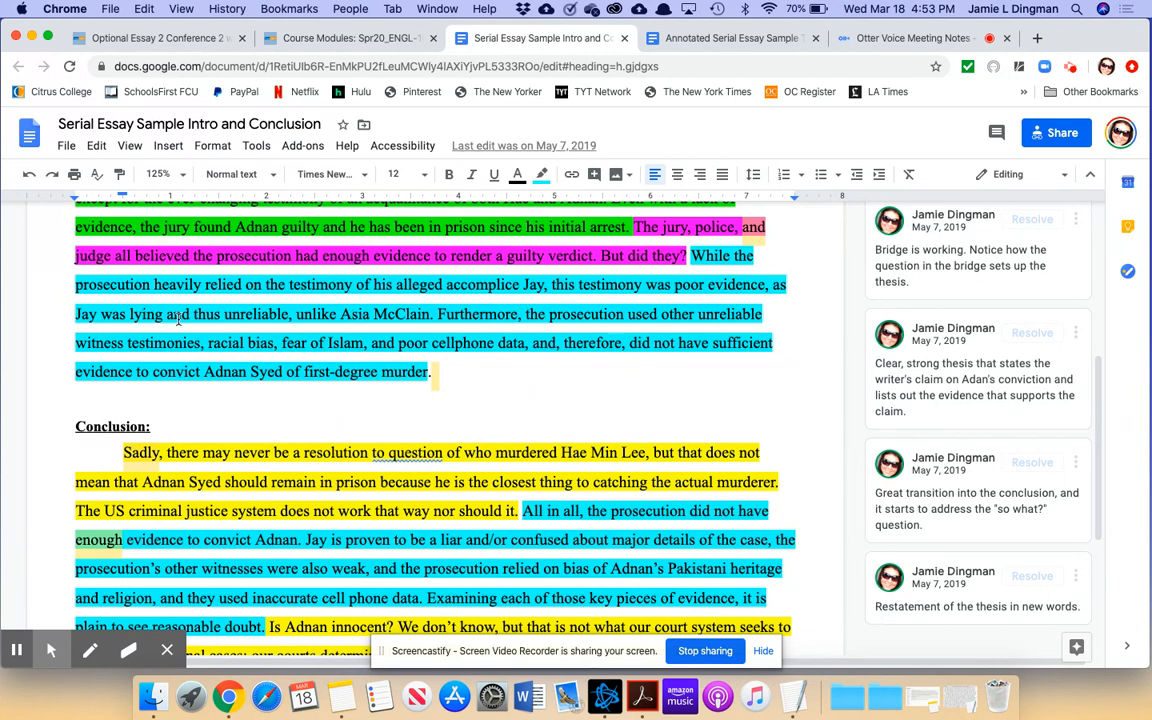
scroll(down, 3)
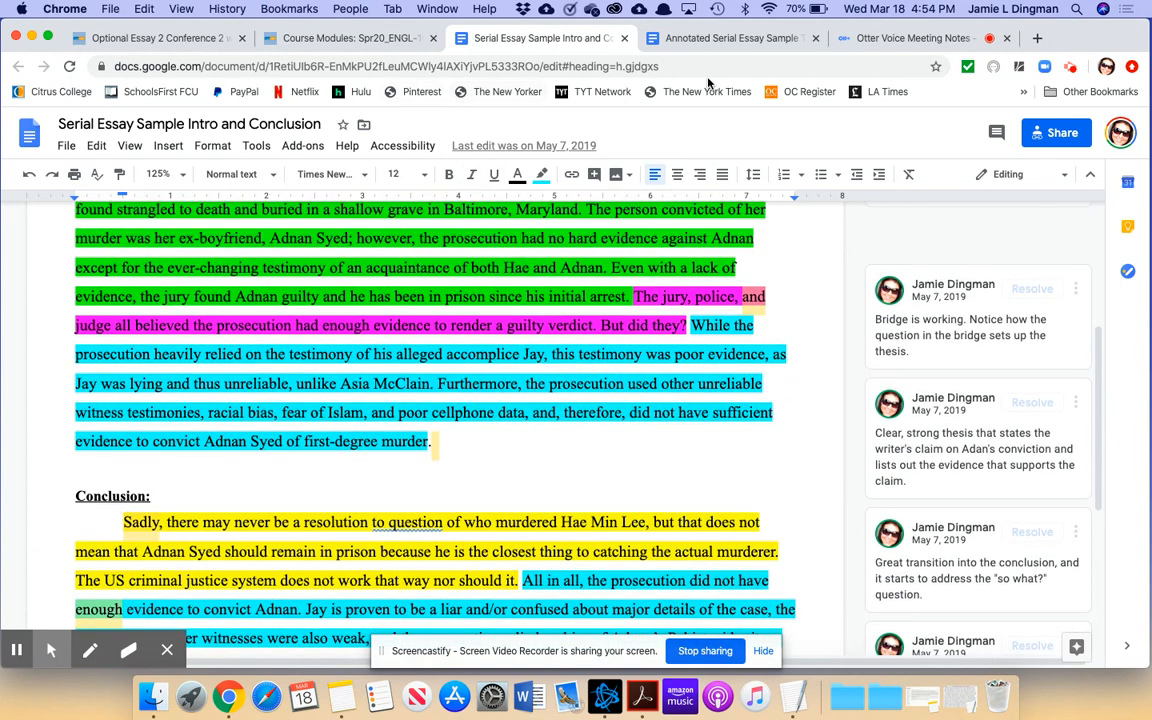
Switch to the Annotated Serial Essay Sample doc and set the zoom to 150%, then 125%.
click(730, 38)
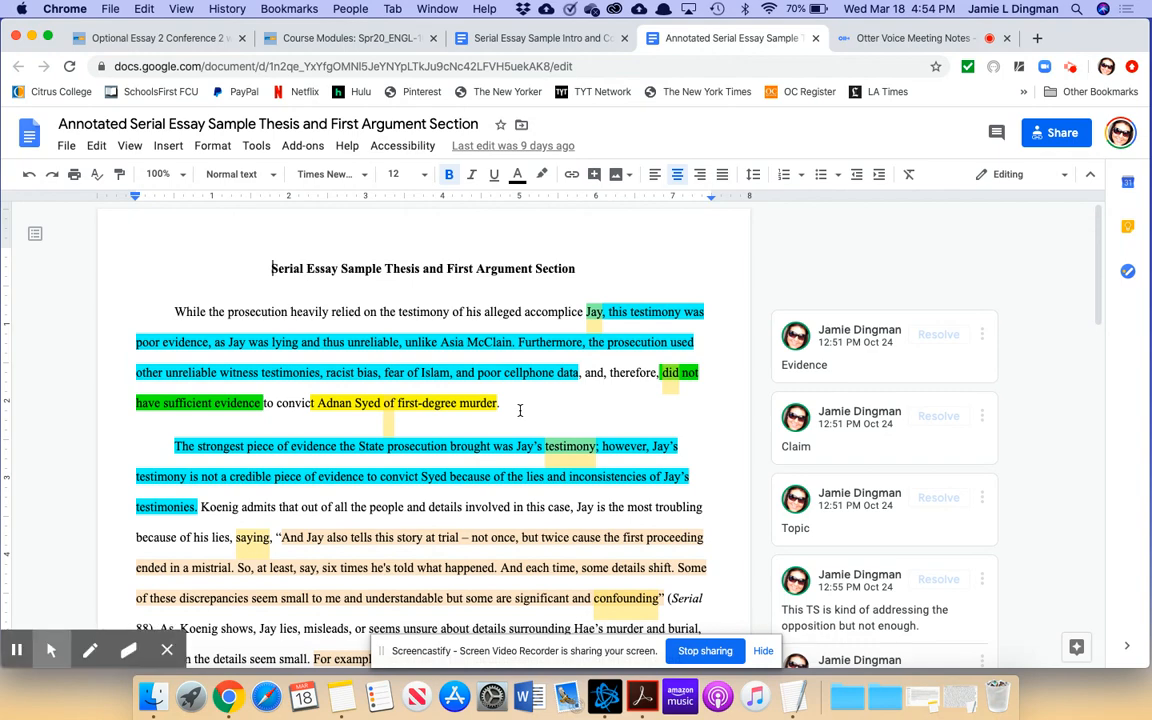
scroll(down, 3)
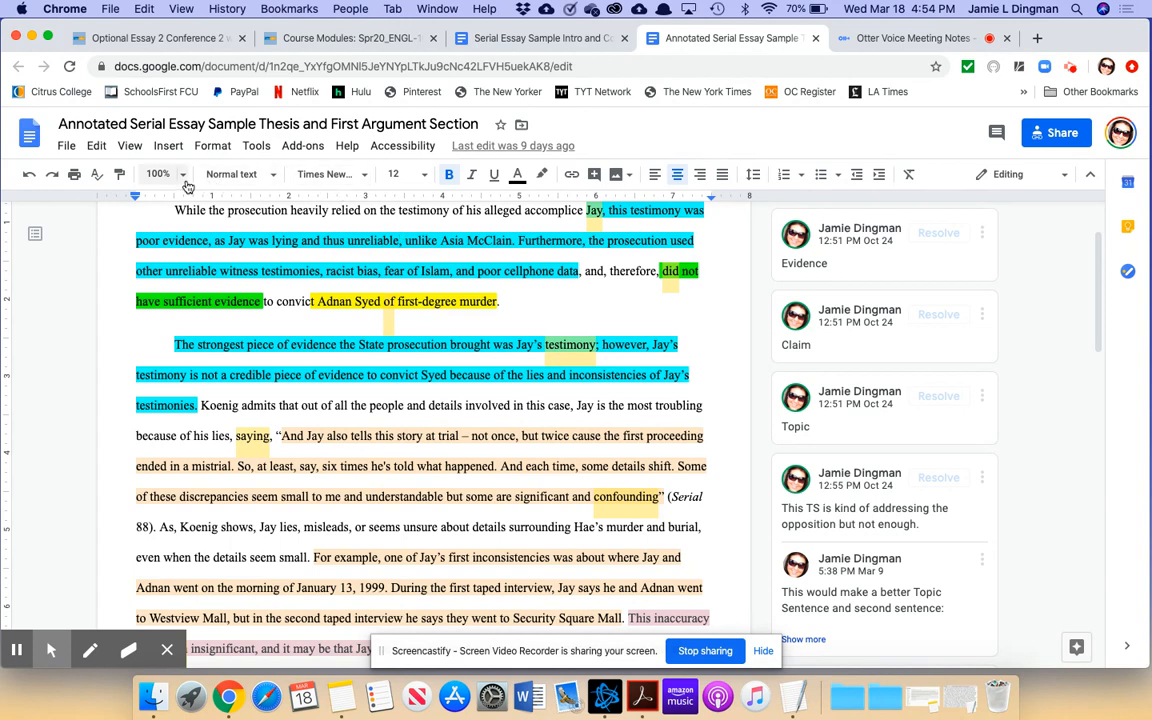
click(160, 174)
text(150)
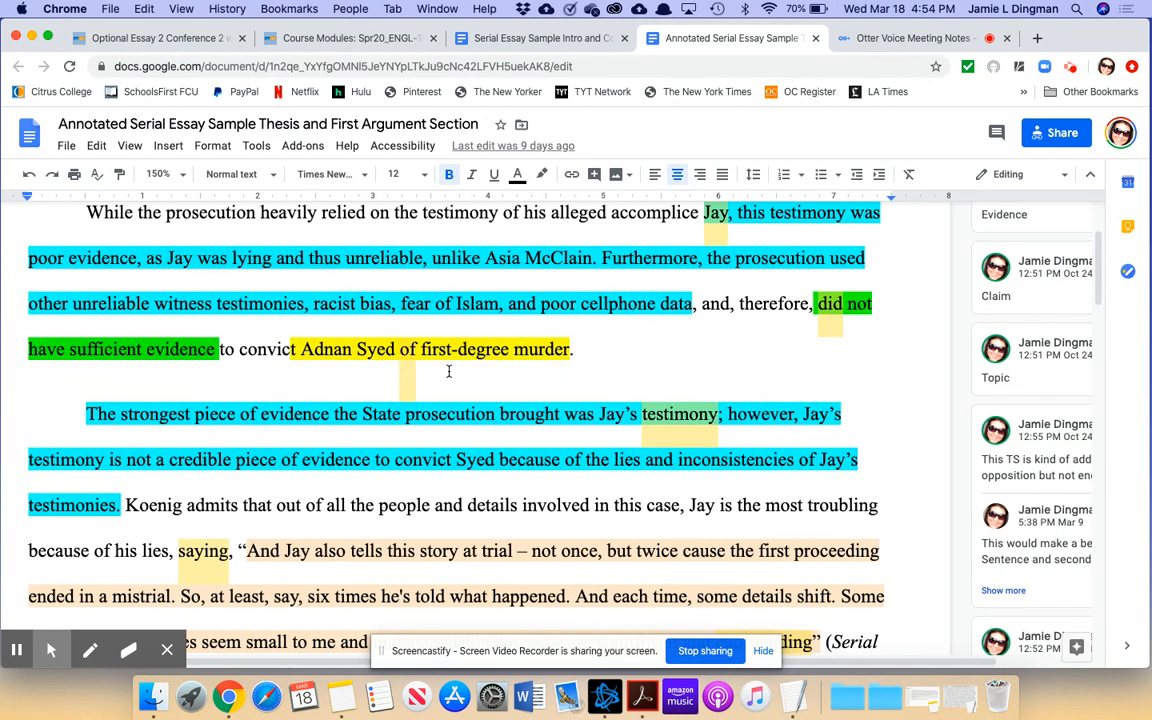
click(160, 174)
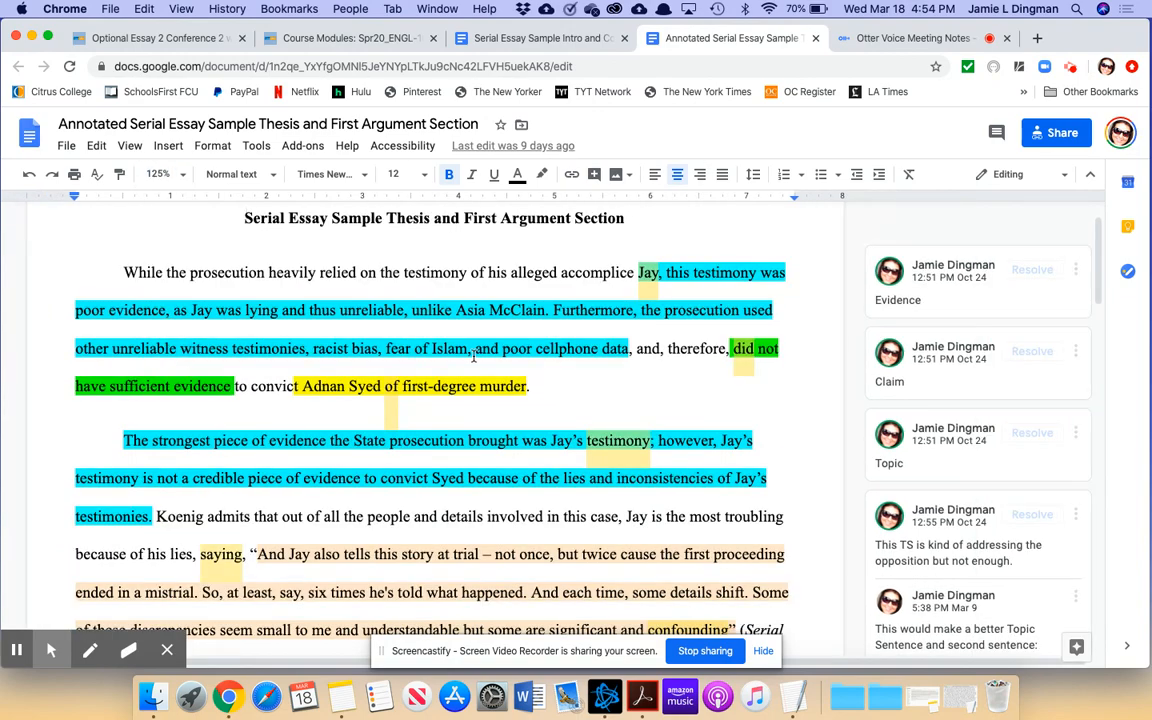
scroll(down, 3)
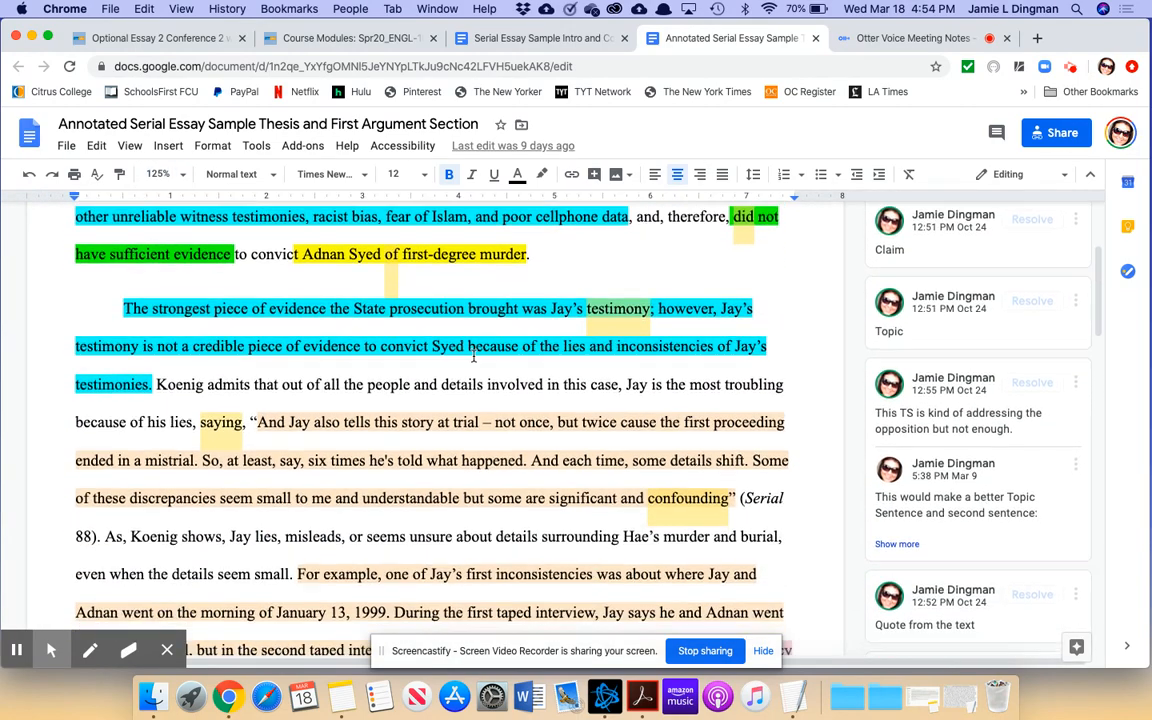
Scroll down to the first body paragraph and its full topic-sentence rewrite comment.
scroll(down, 3)
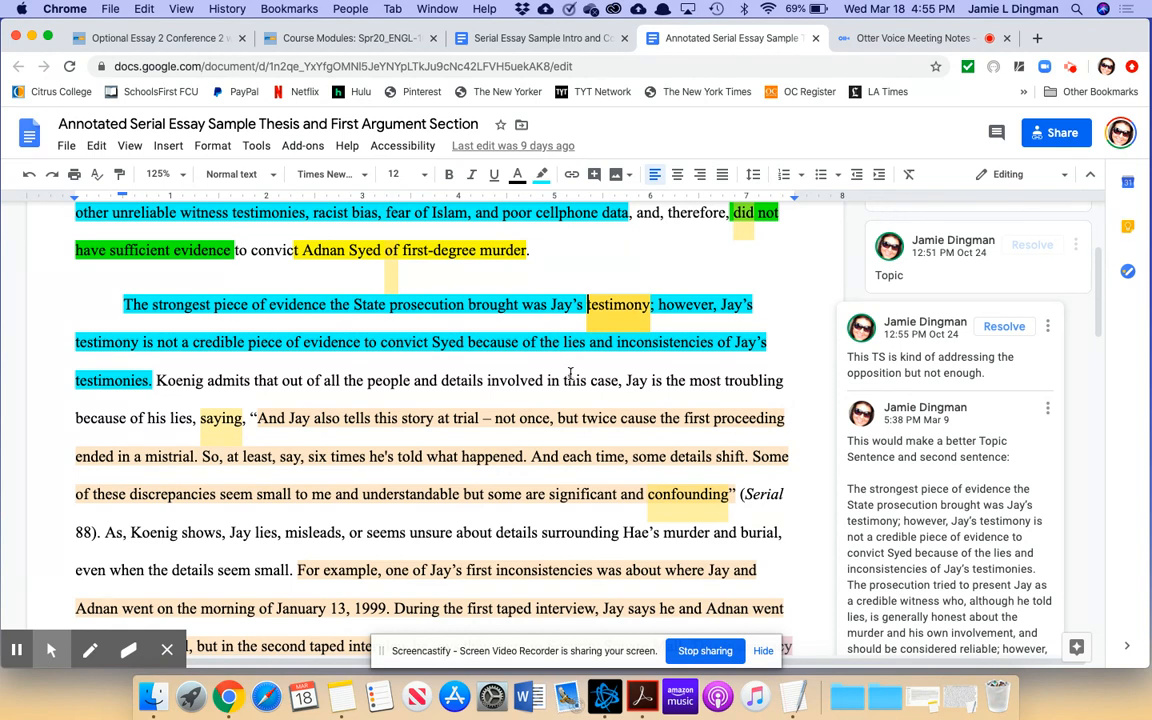
mouse_move(567, 434)
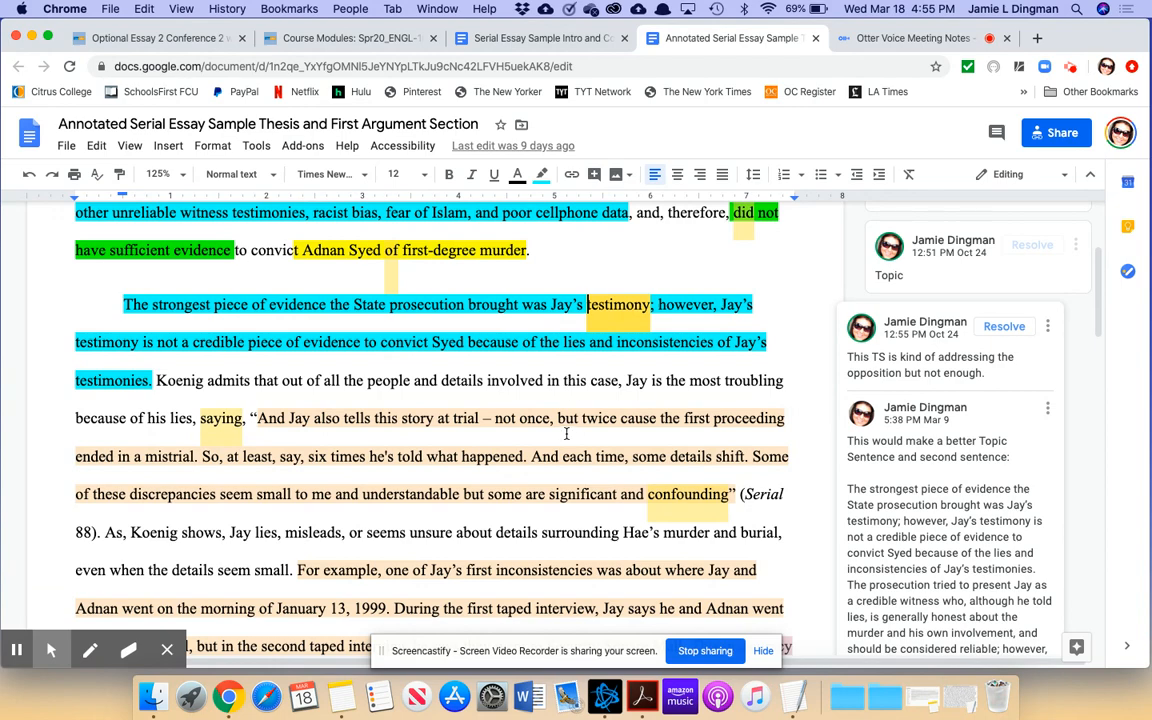
scroll(down, 3)
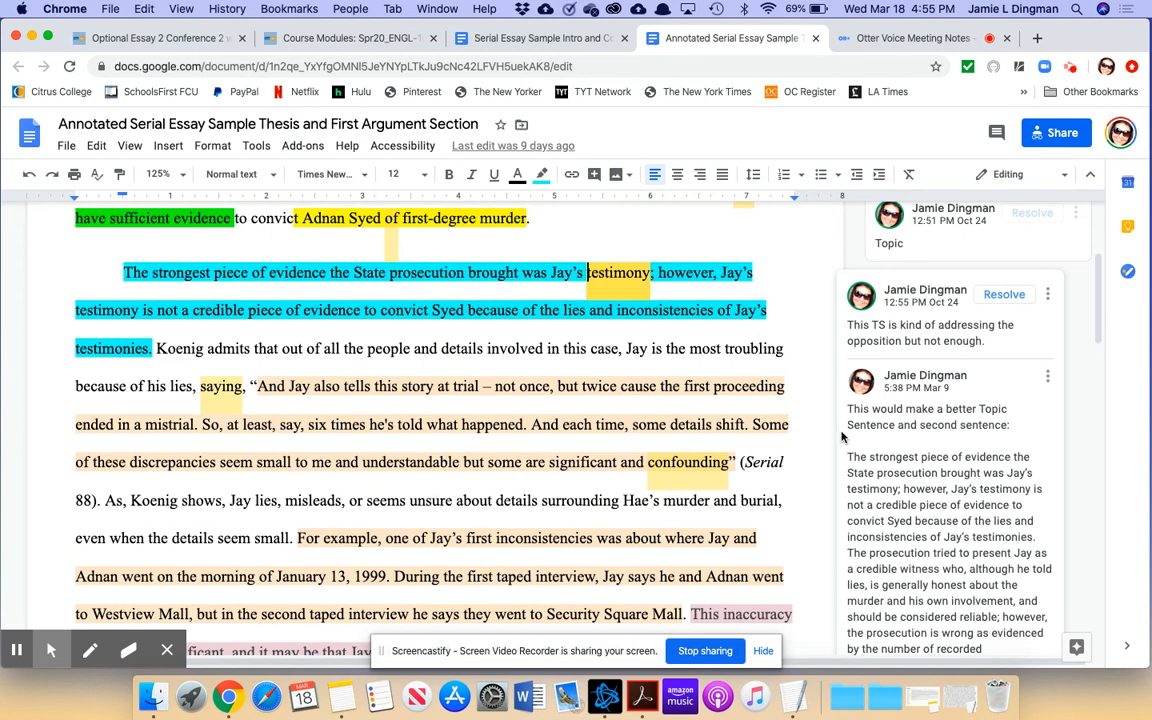
scroll(down, 3)
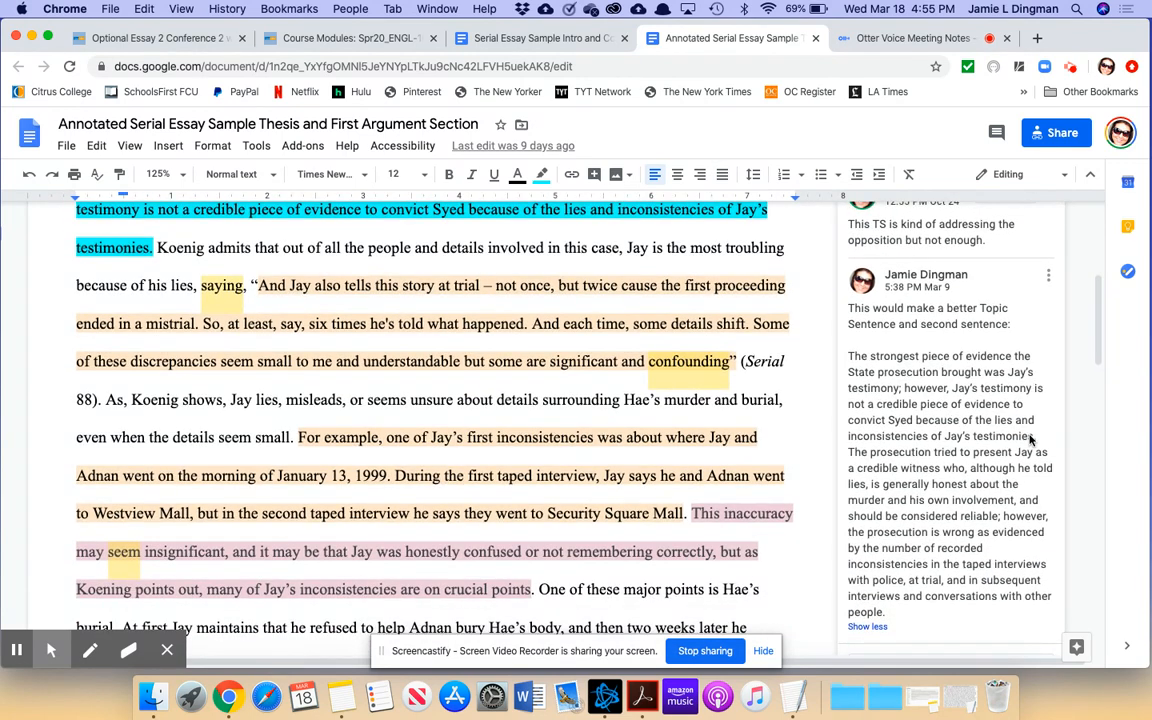
mouse_move(920, 420)
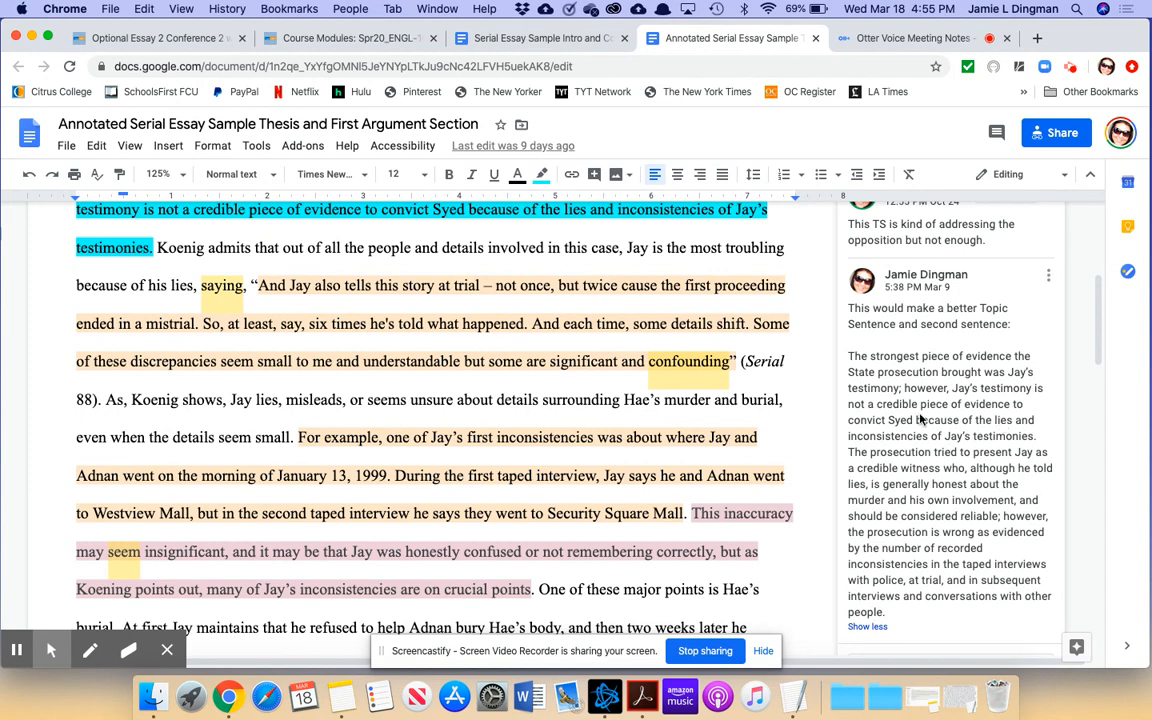
scroll(down, 3)
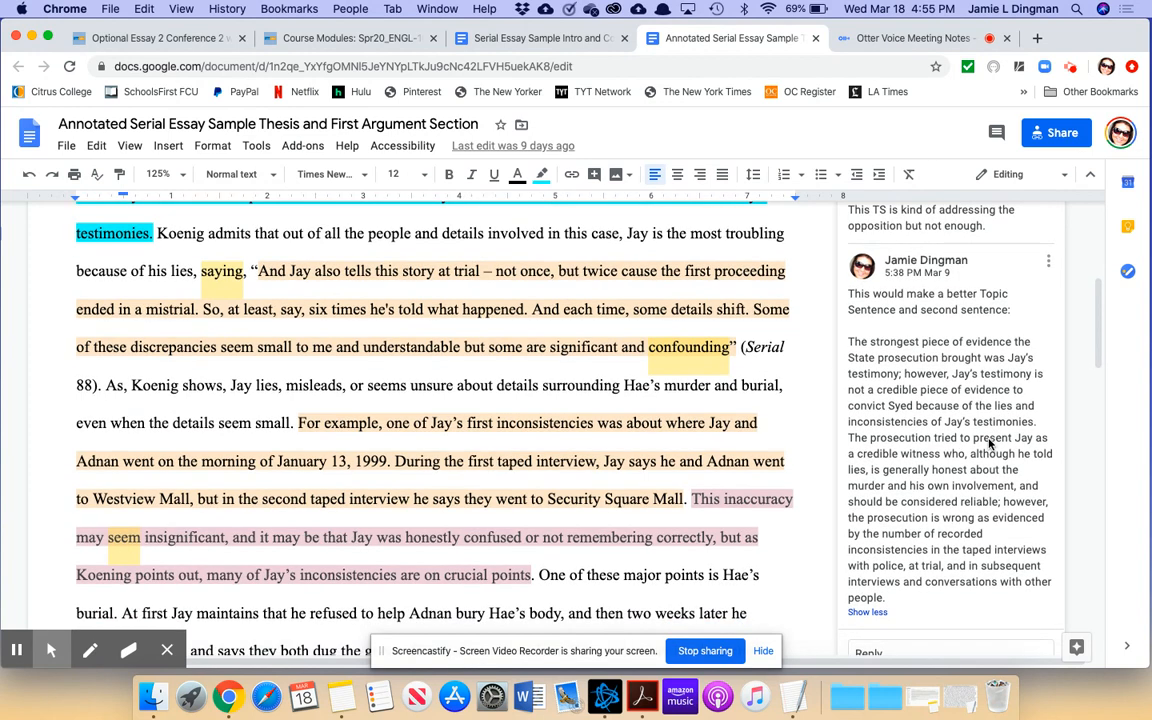
mouse_move(1020, 455)
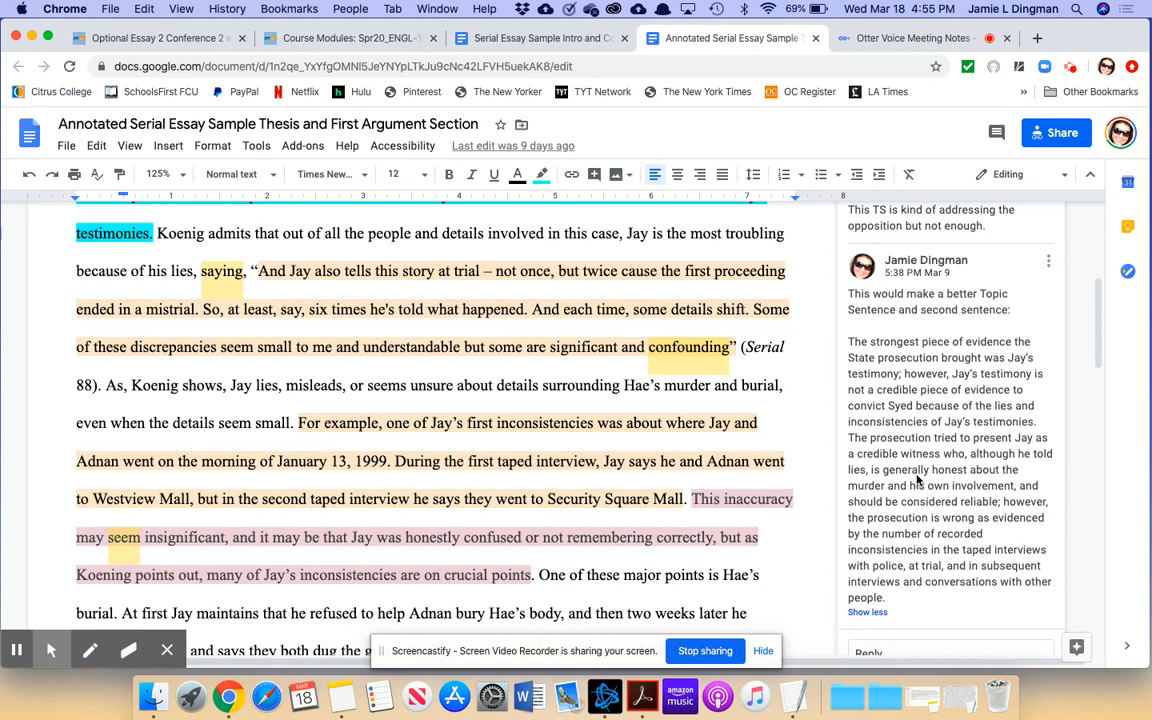
mouse_move(978, 472)
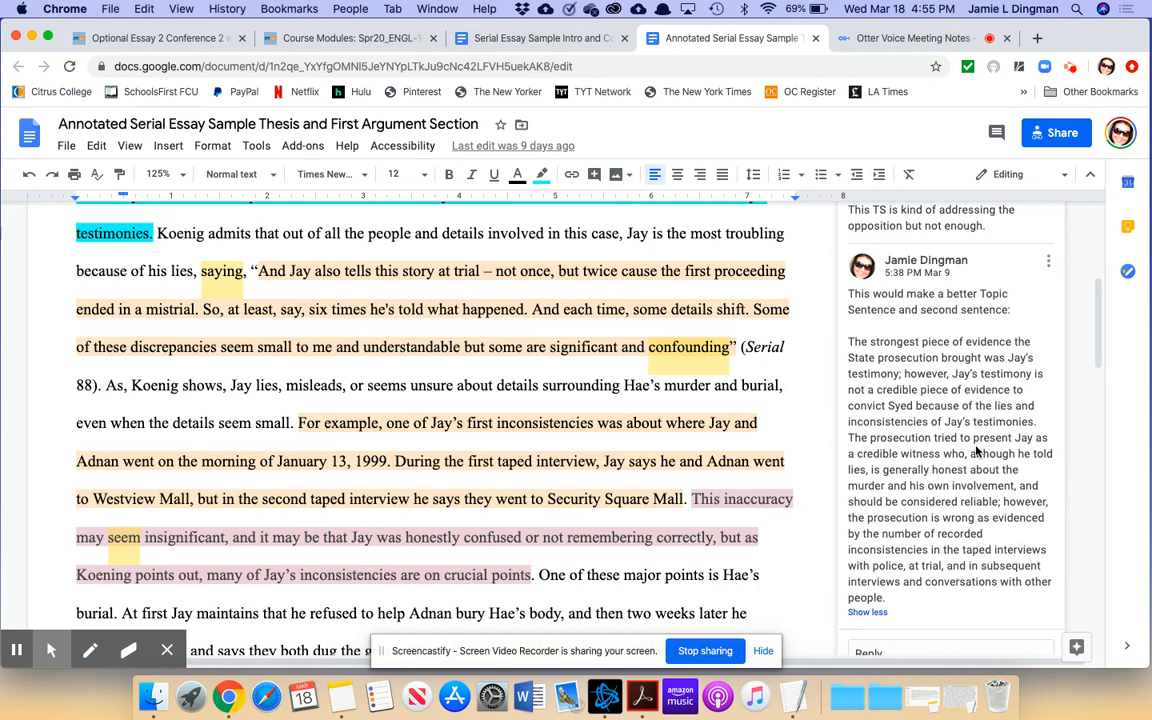
mouse_move(1015, 550)
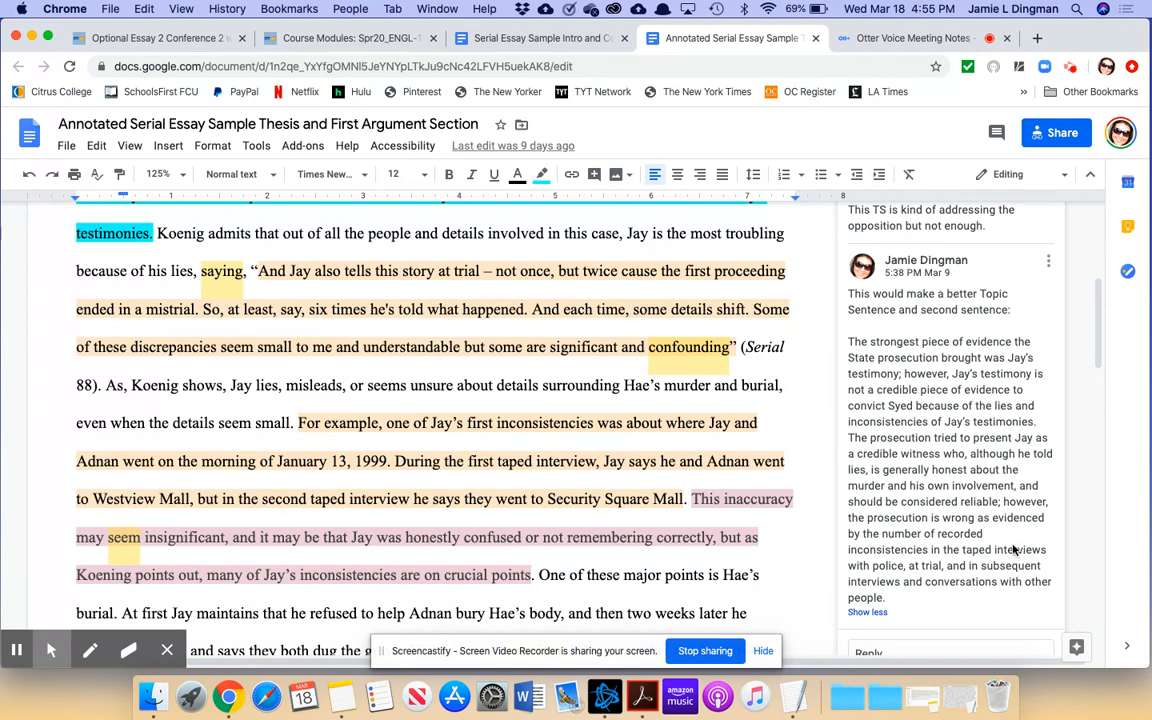
scroll(down, 3)
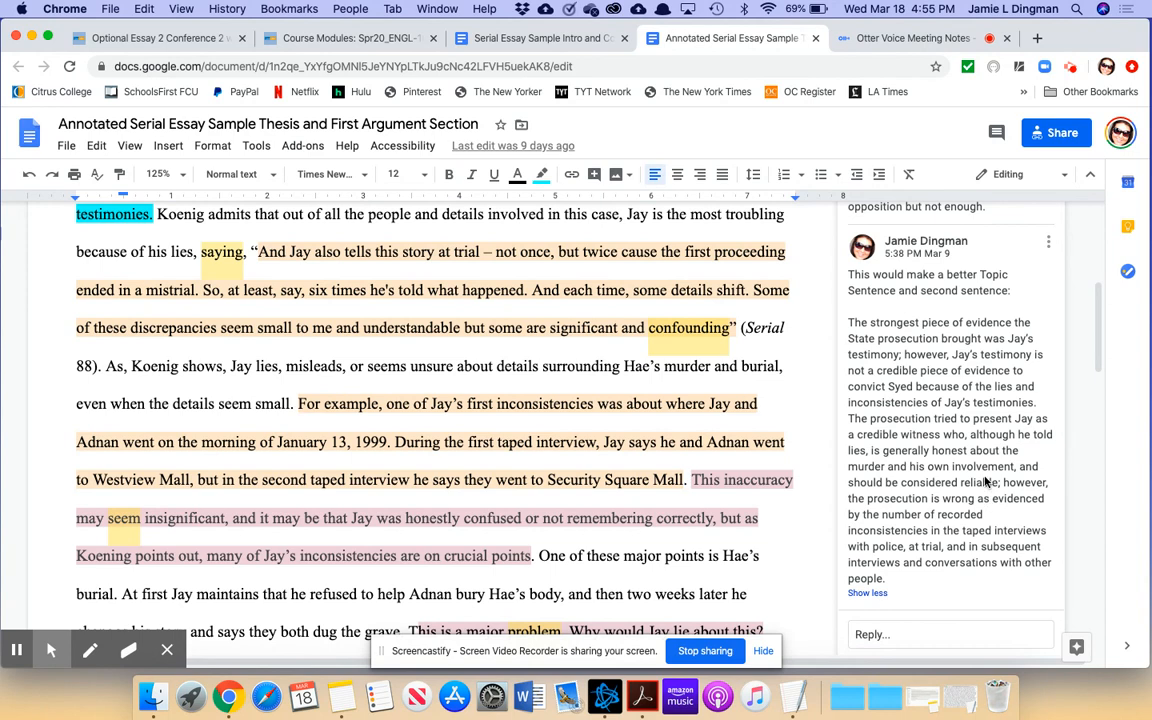
scroll(down, 3)
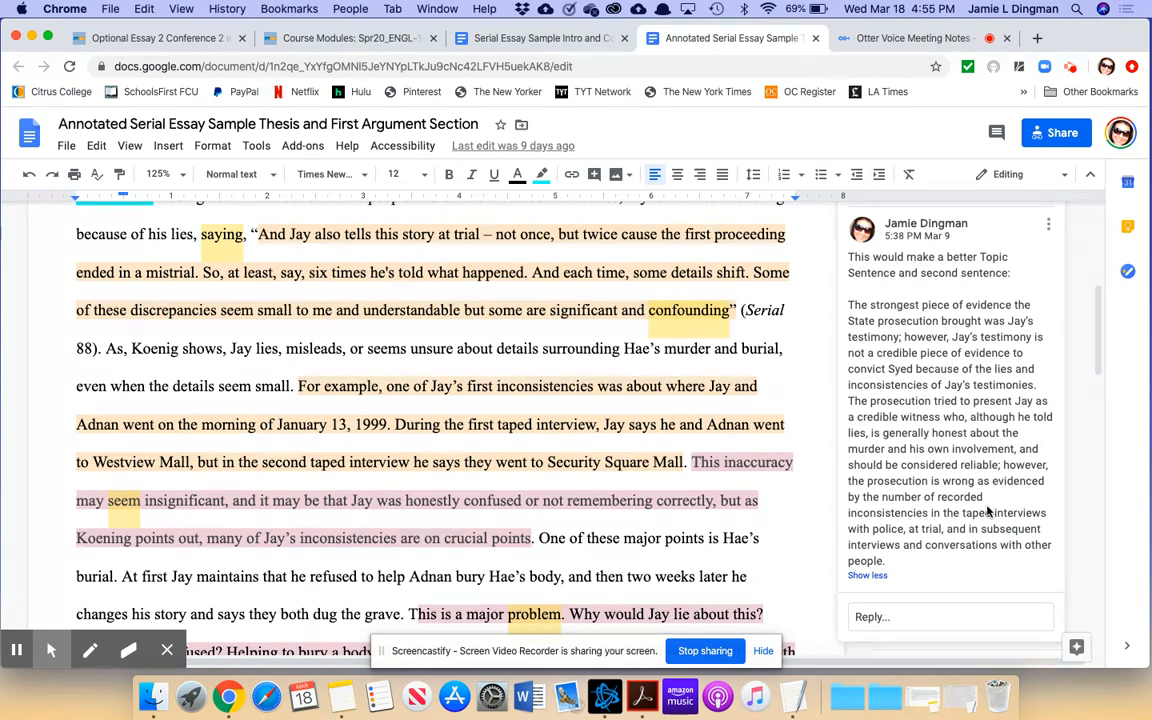
mouse_move(903, 366)
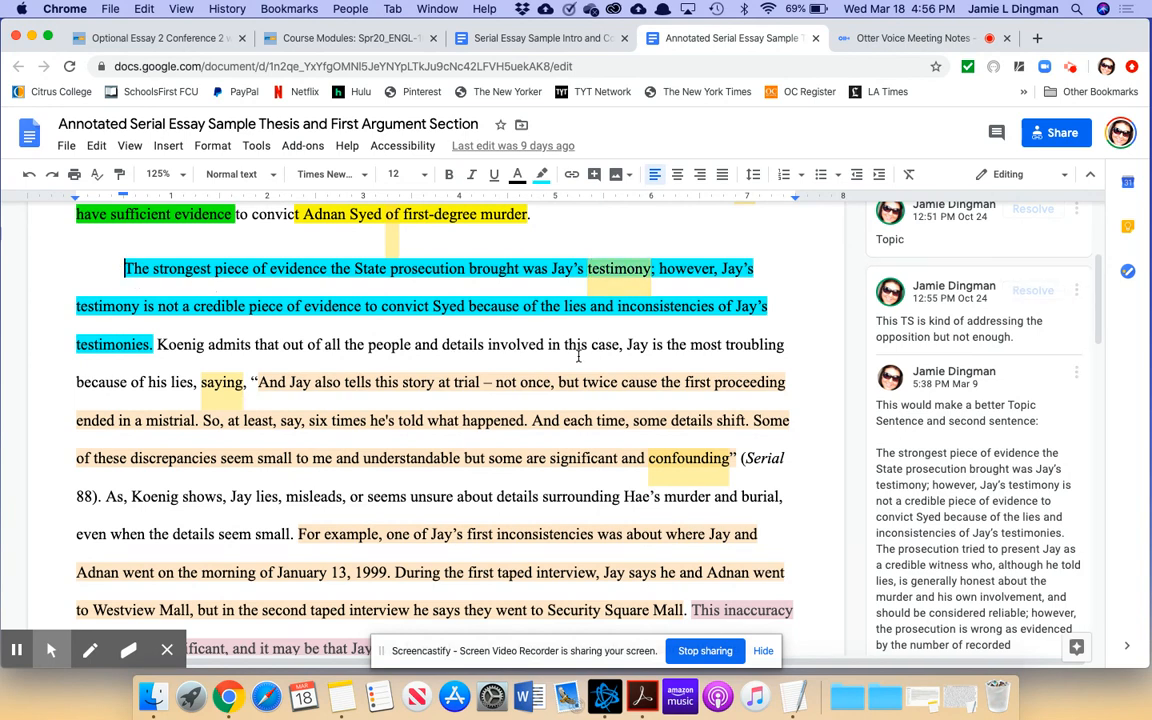
mouse_move(970, 498)
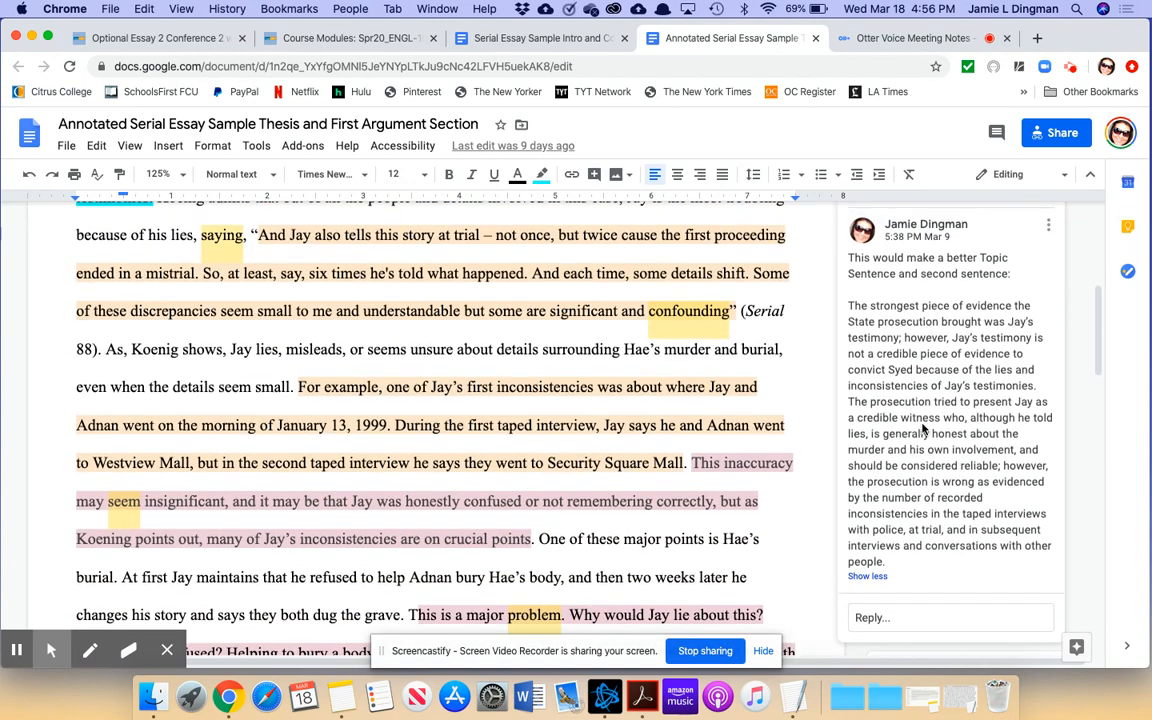
scroll(down, 3)
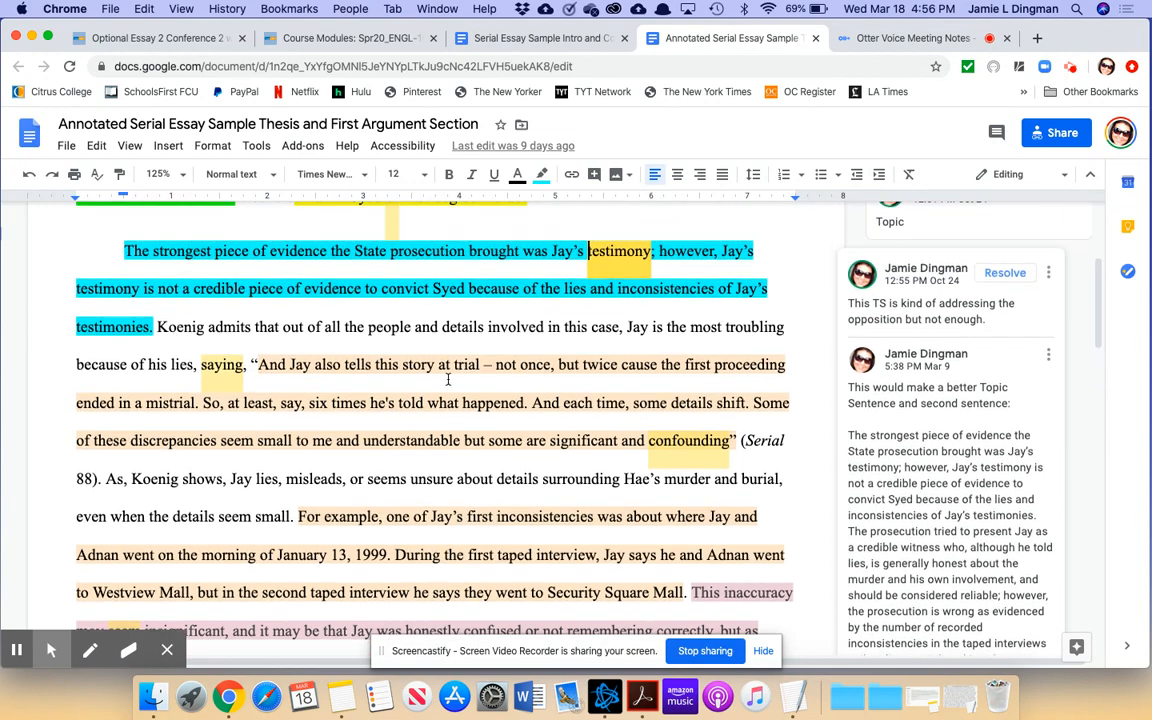
scroll(down, 3)
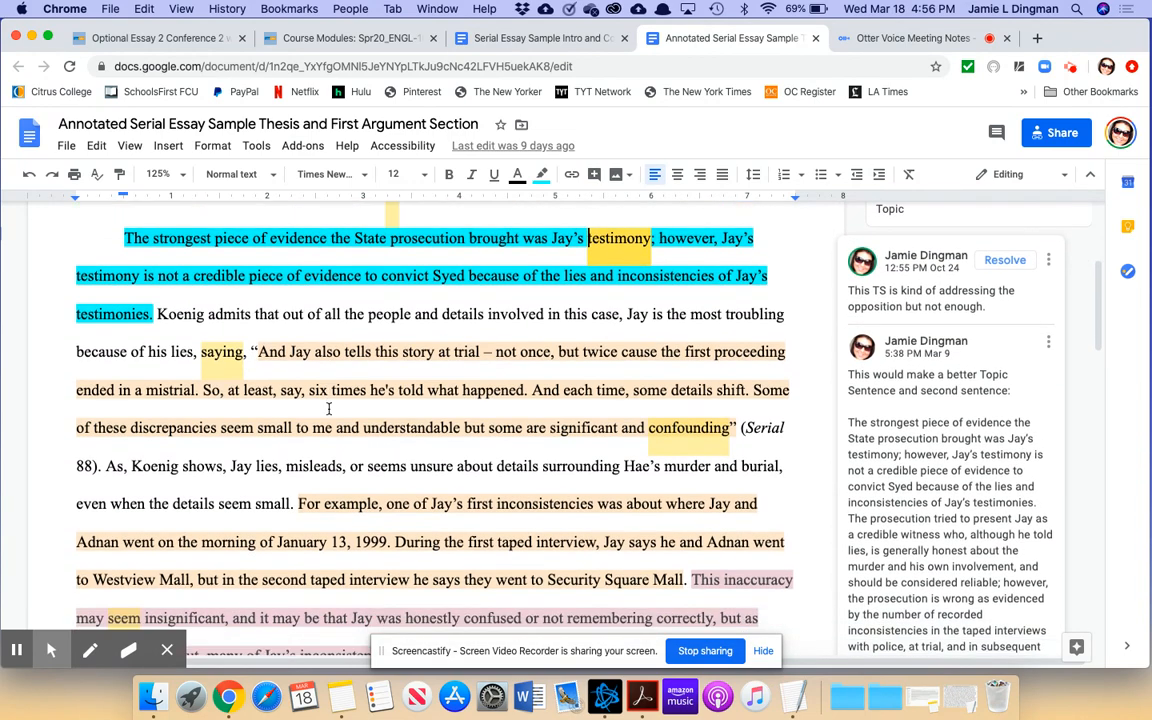
scroll(down, 3)
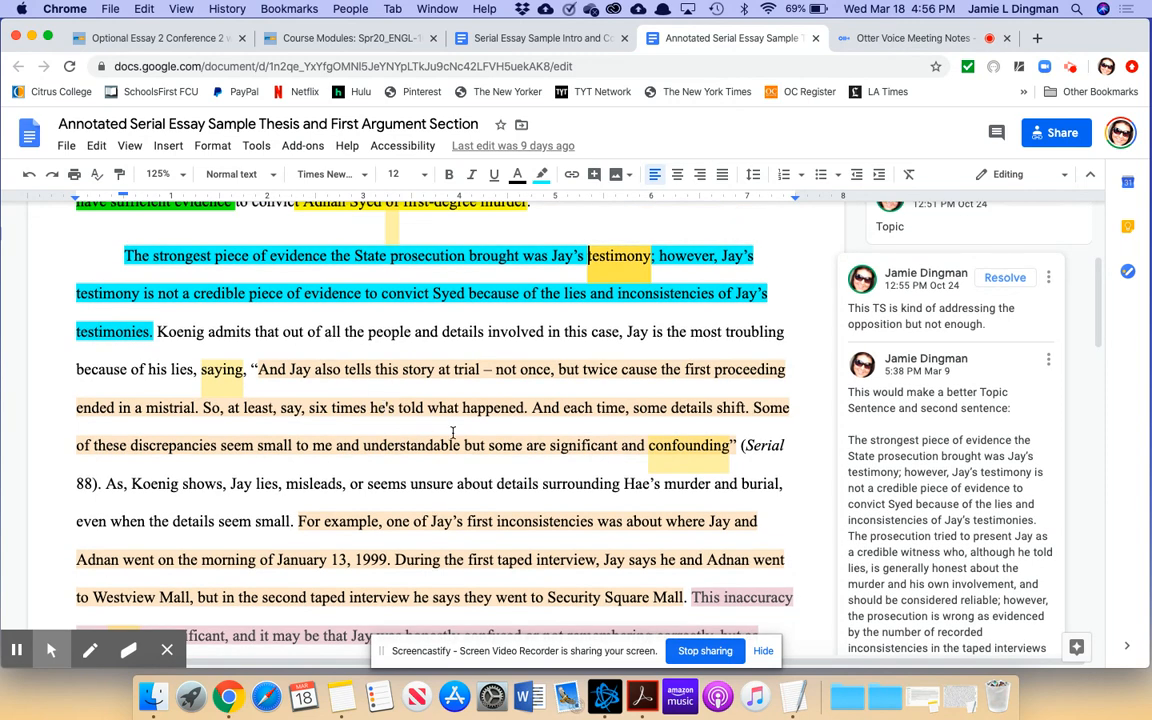
scroll(down, 3)
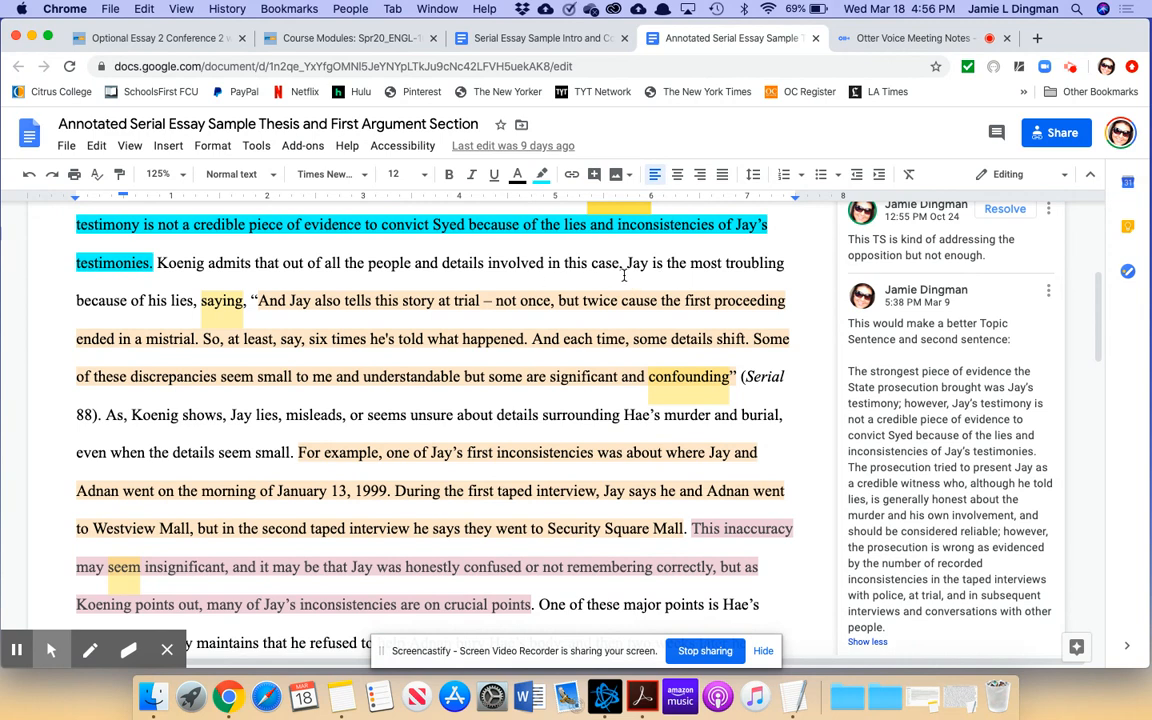
mouse_move(441, 356)
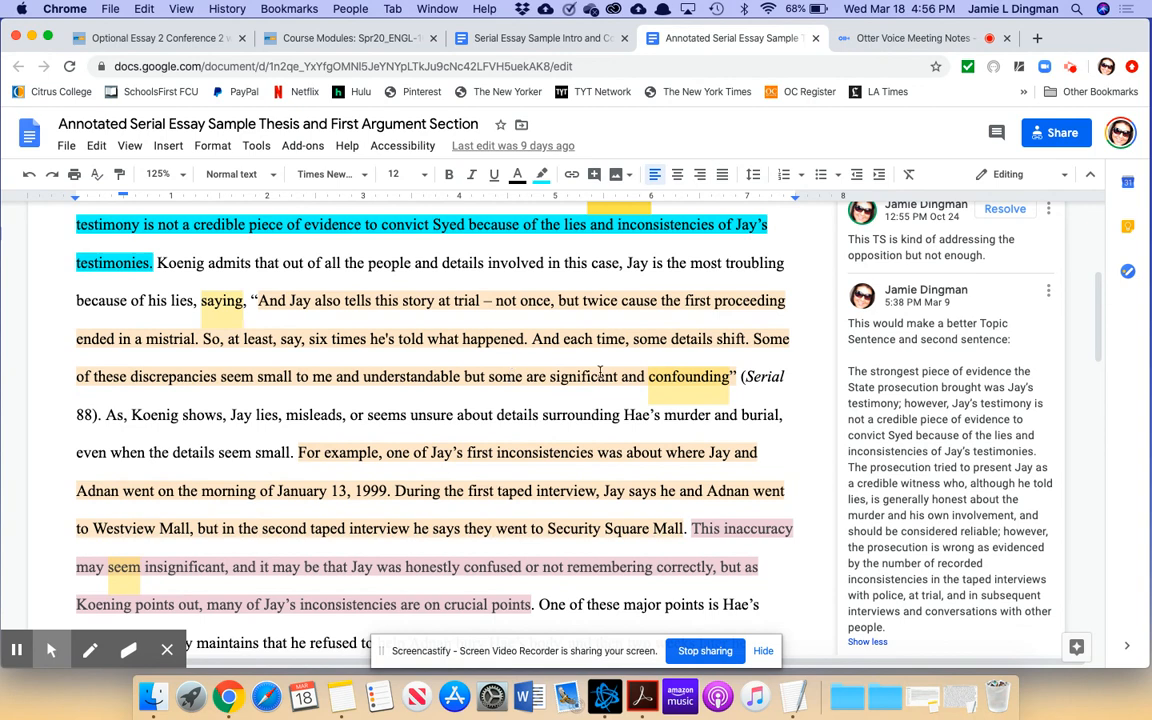
scroll(down, 3)
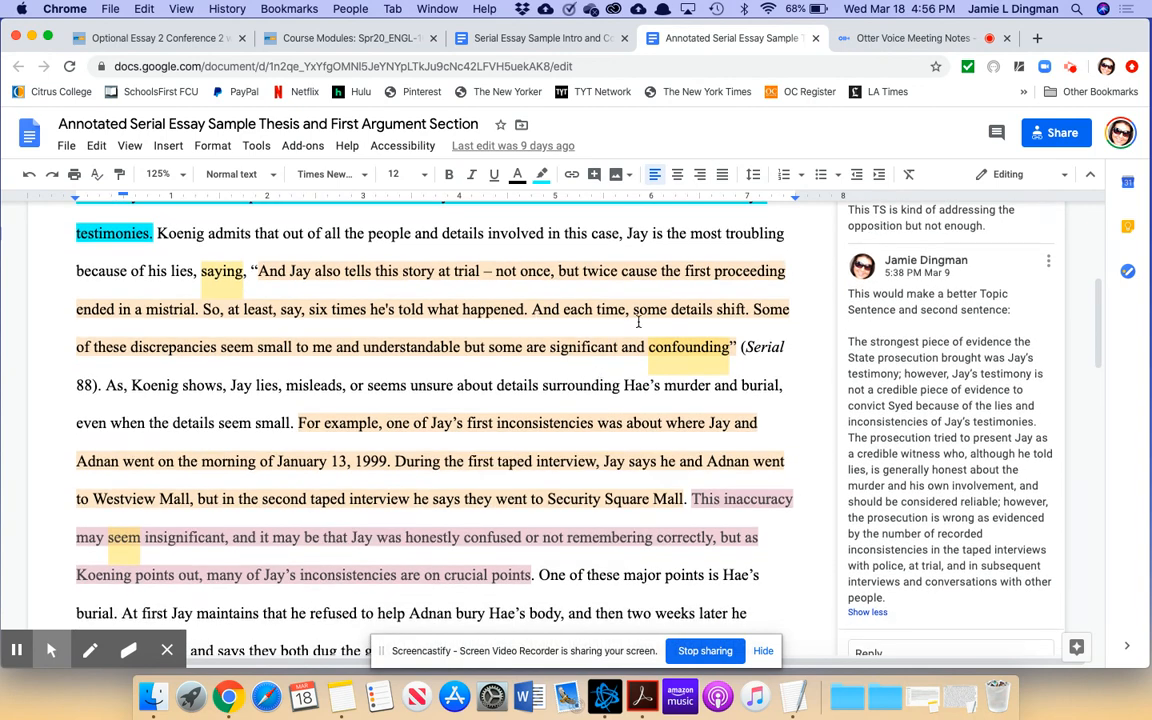
mouse_move(267, 339)
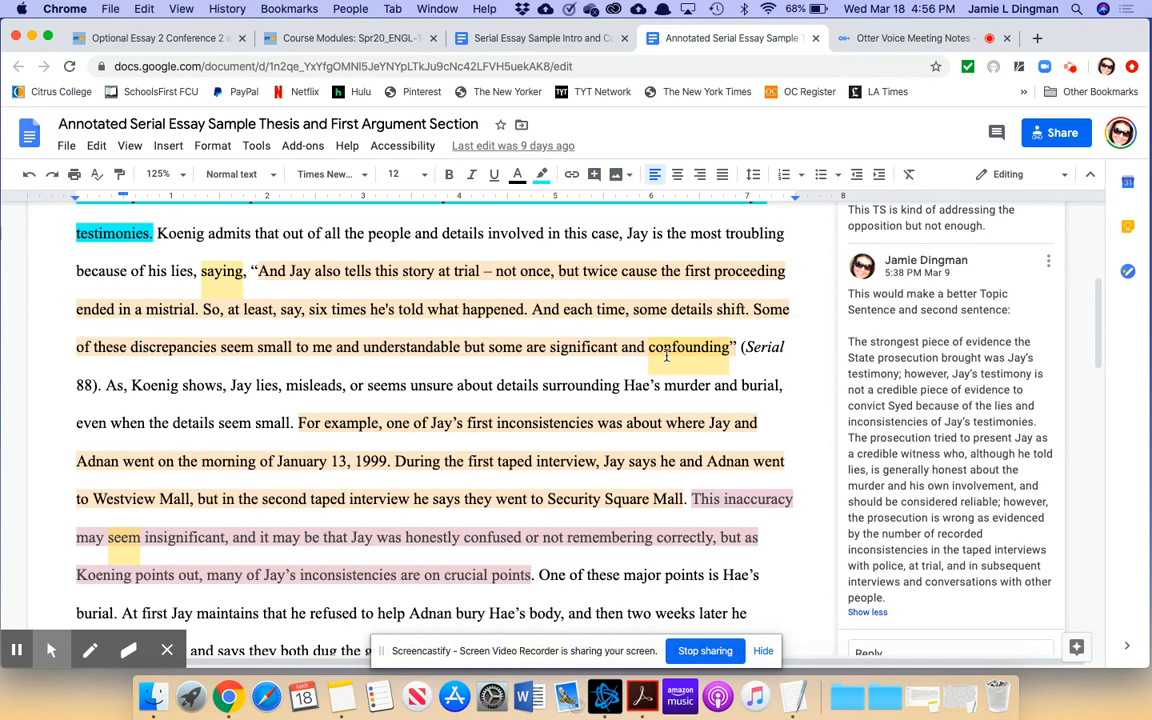
mouse_move(411, 395)
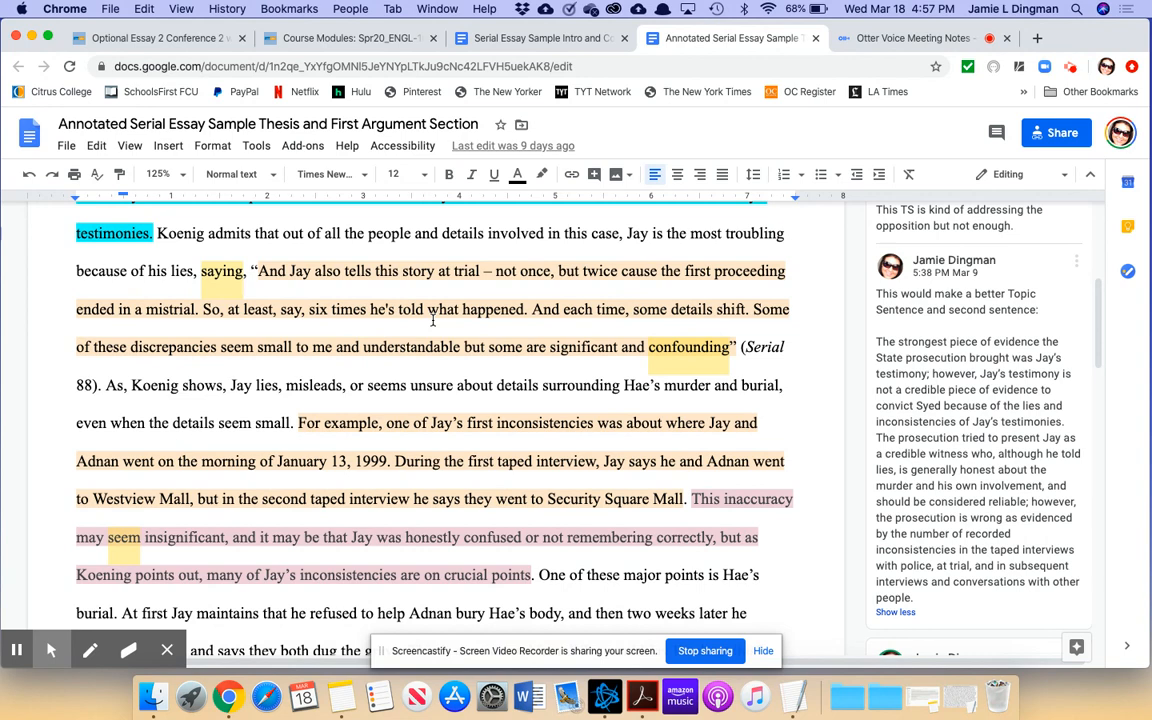
scroll(down, 3)
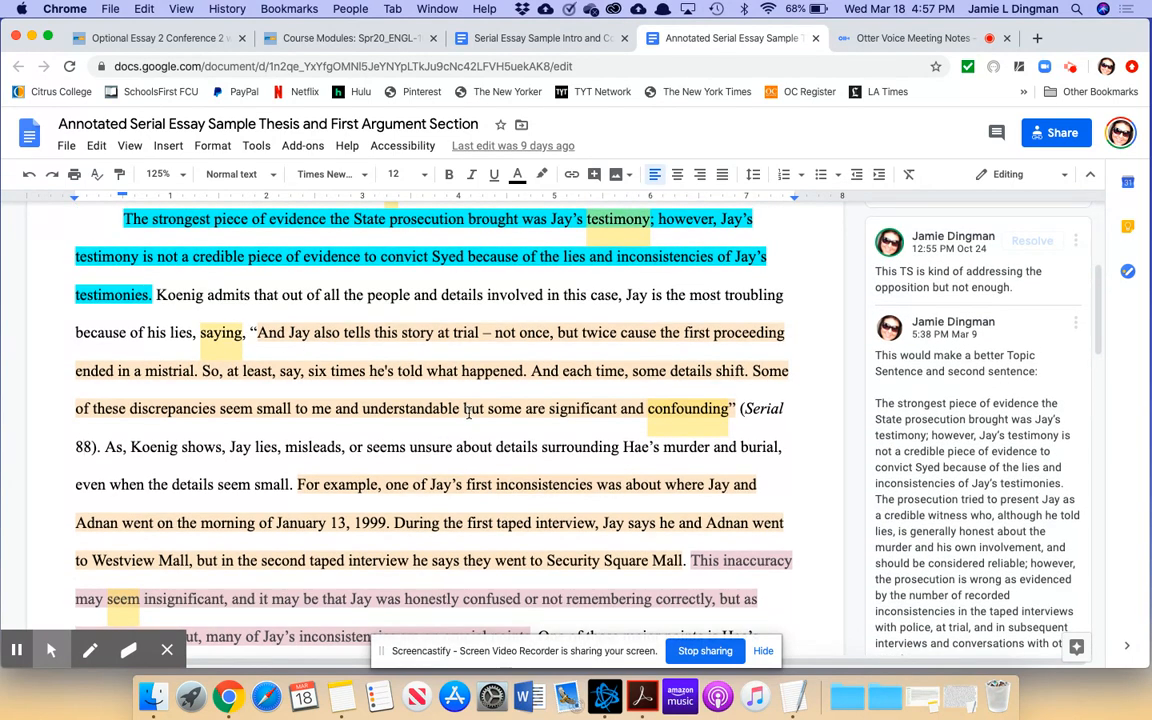
scroll(down, 3)
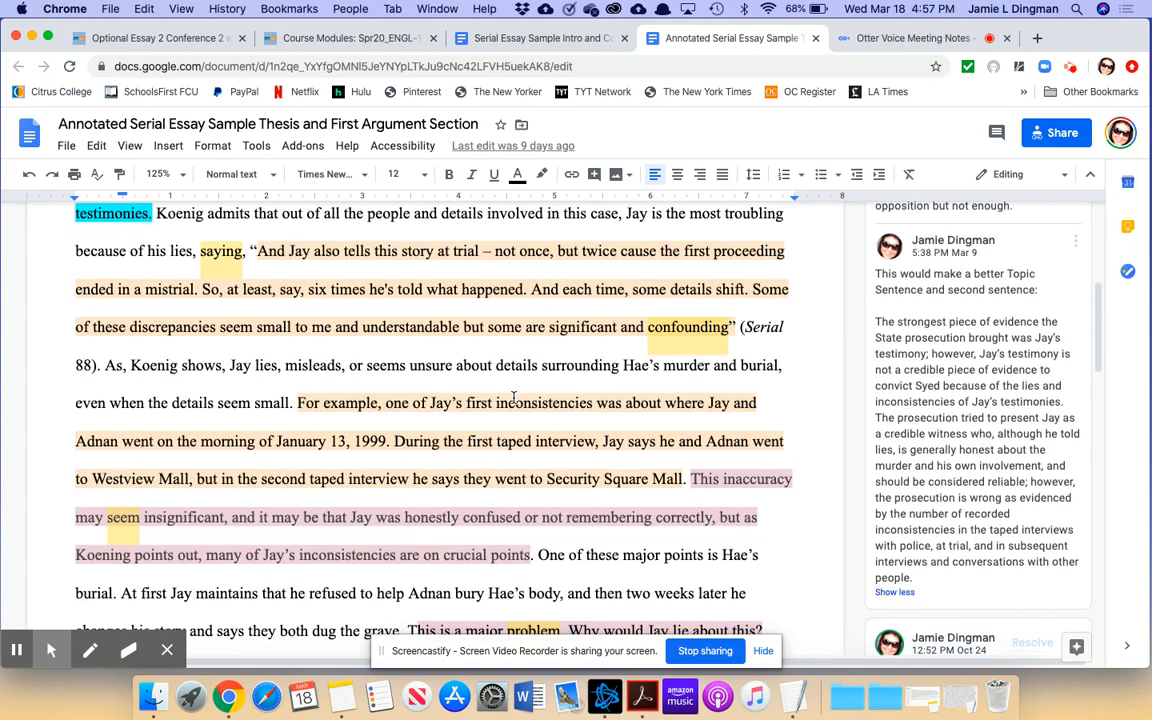
scroll(down, 3)
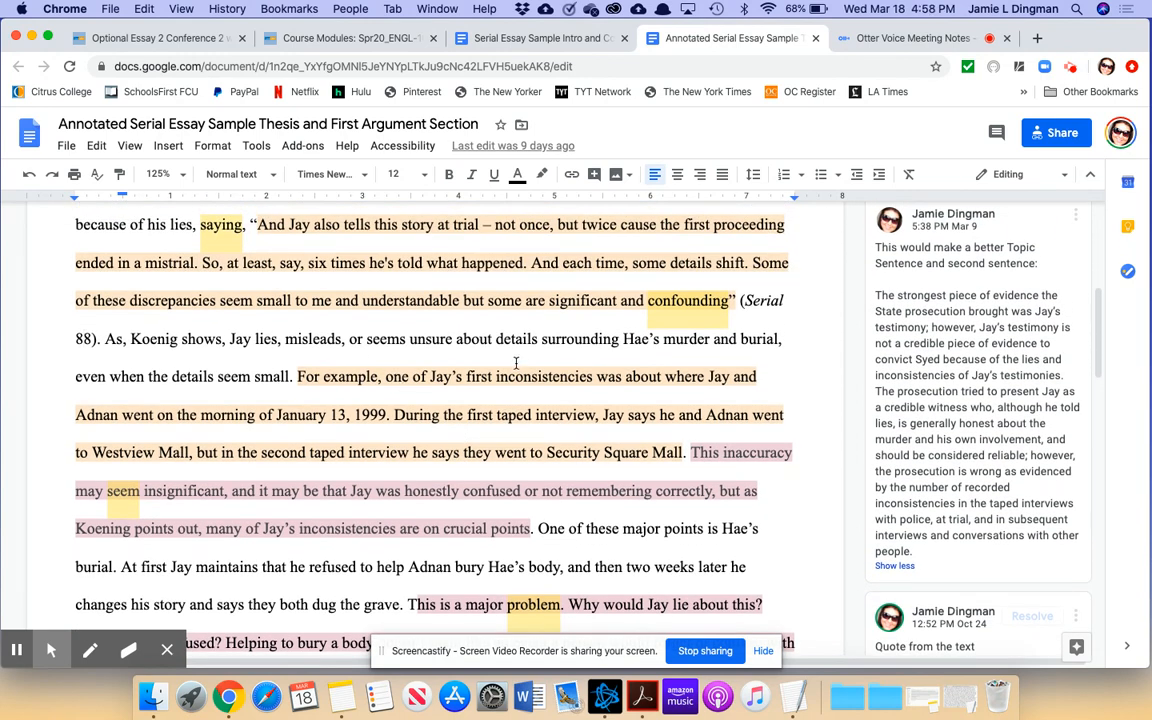
mouse_move(548, 301)
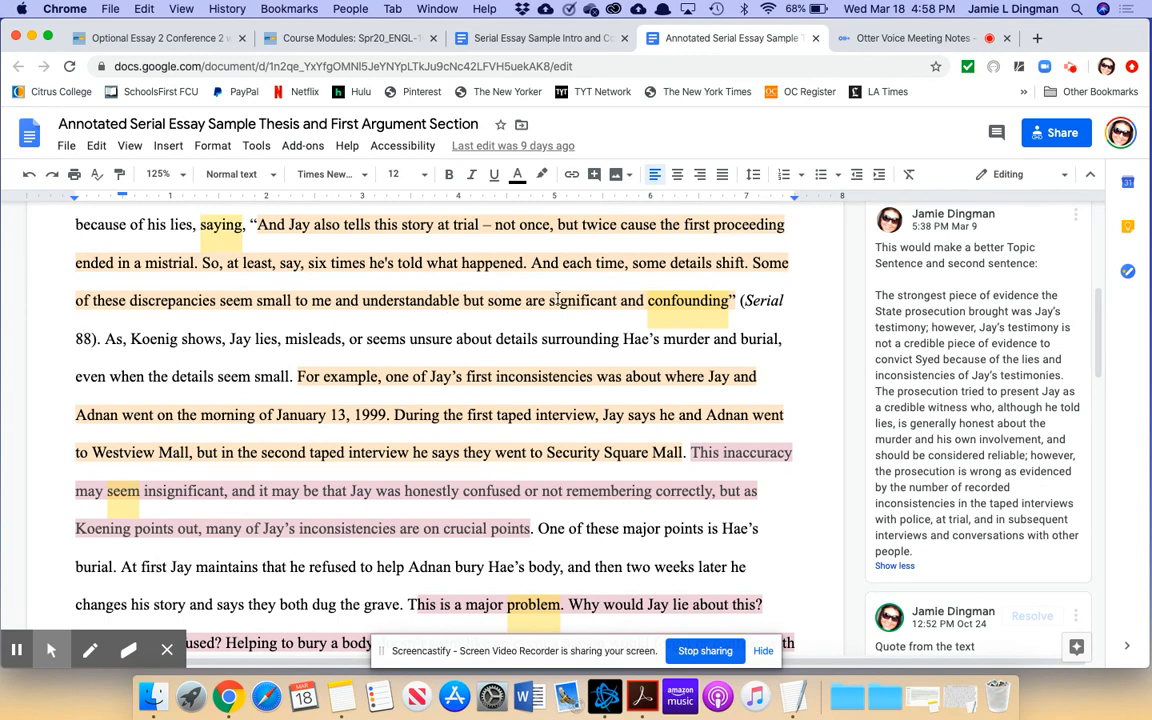
mouse_move(731, 343)
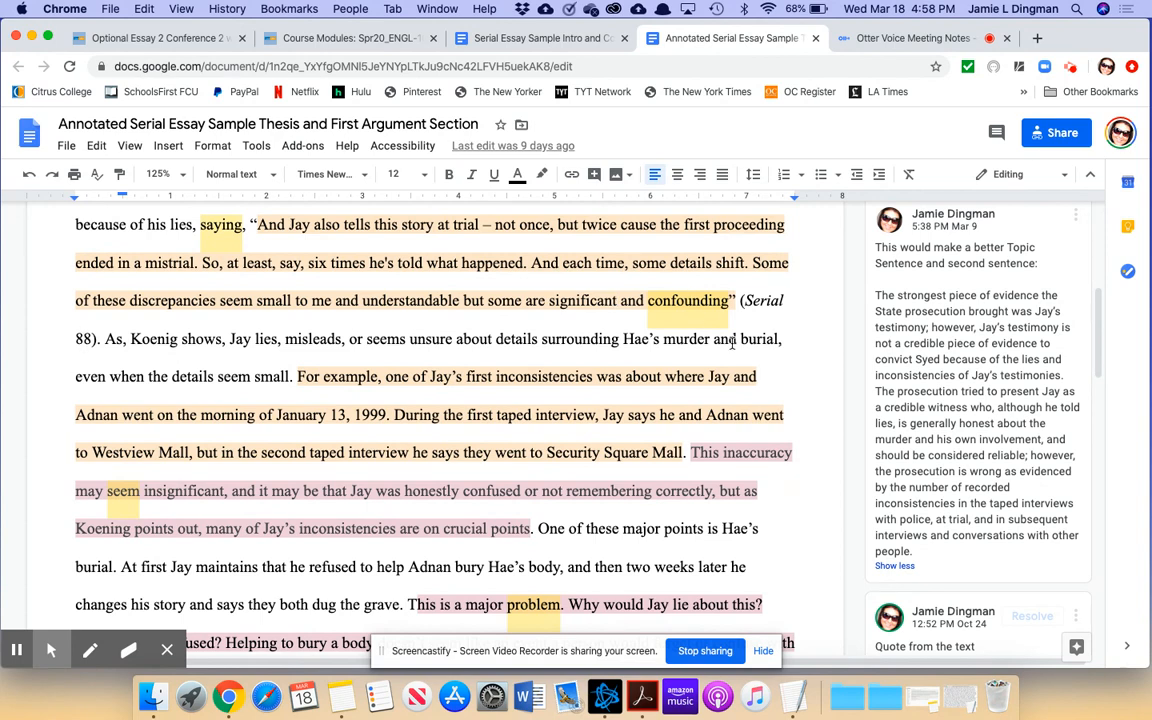
mouse_move(280, 367)
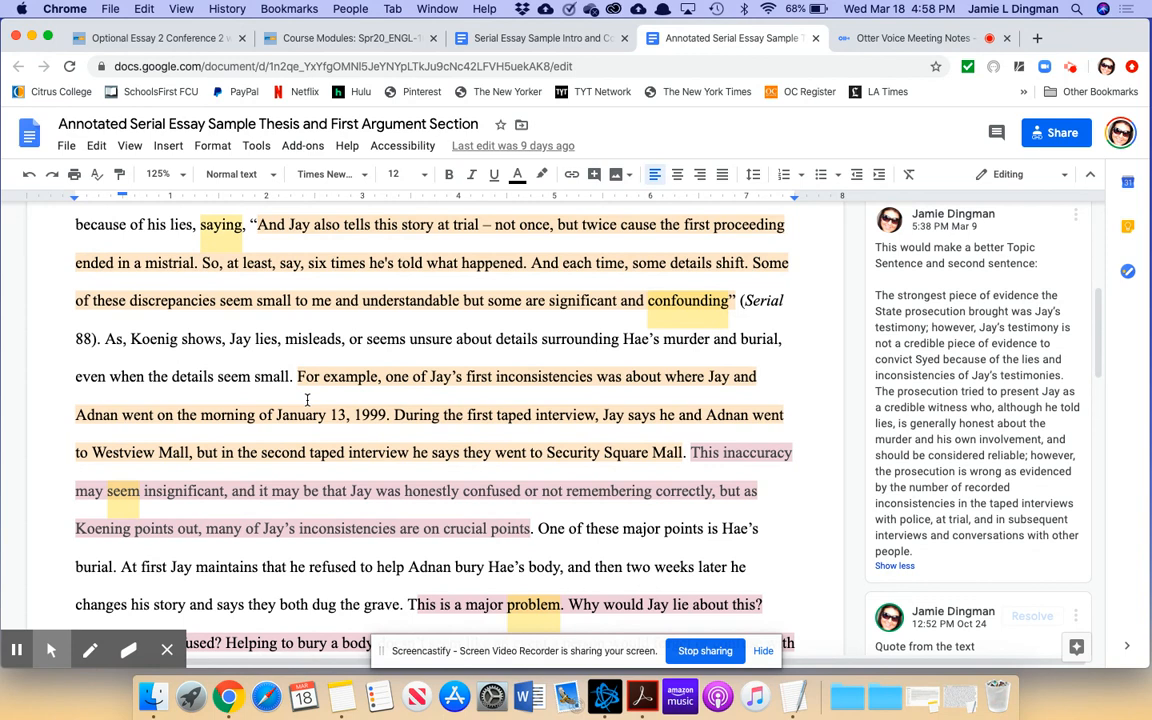
mouse_move(623, 356)
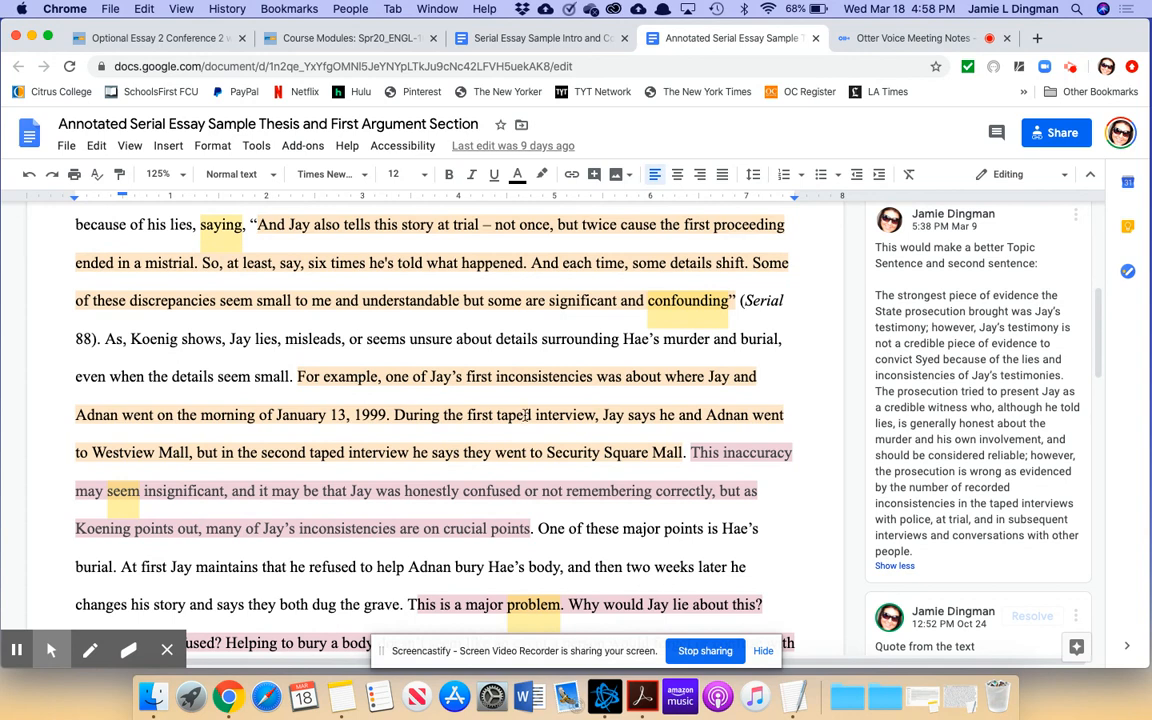
mouse_move(196, 393)
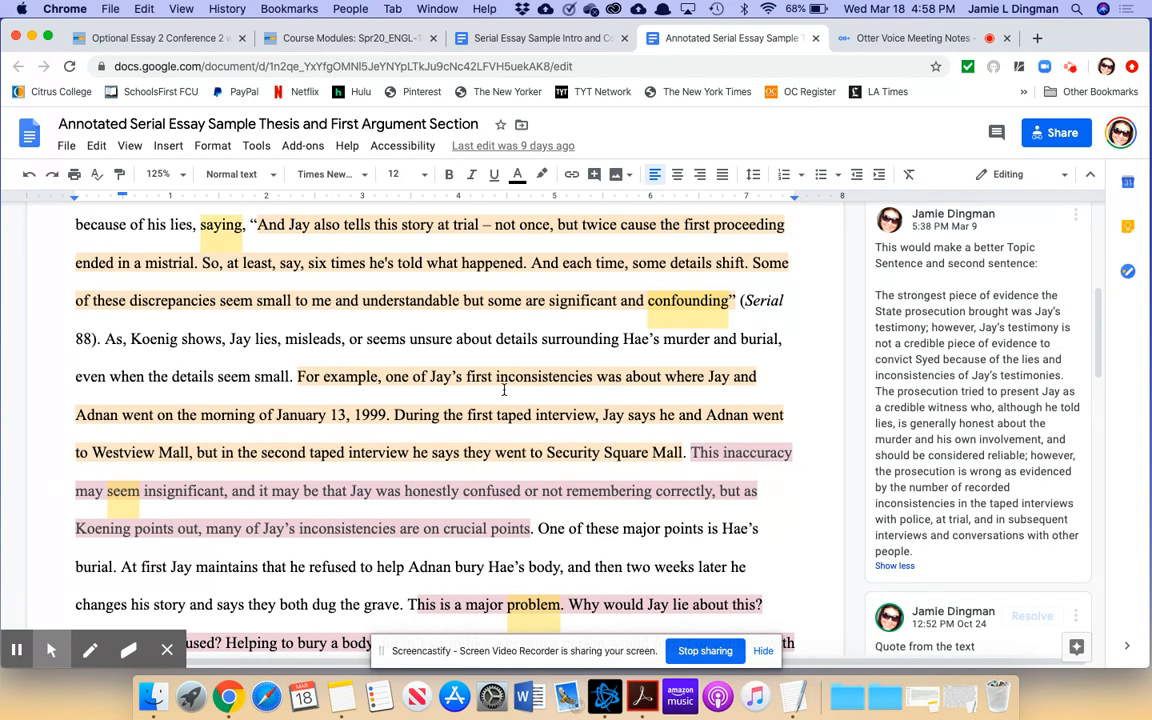
scroll(down, 3)
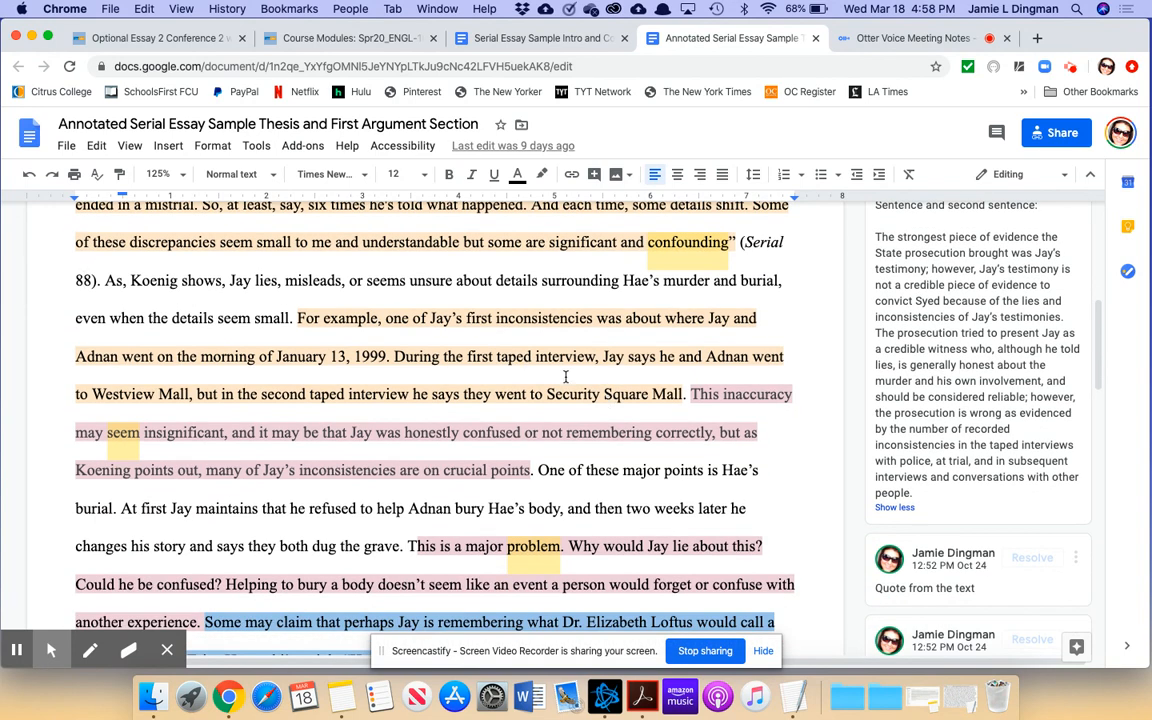
scroll(down, 3)
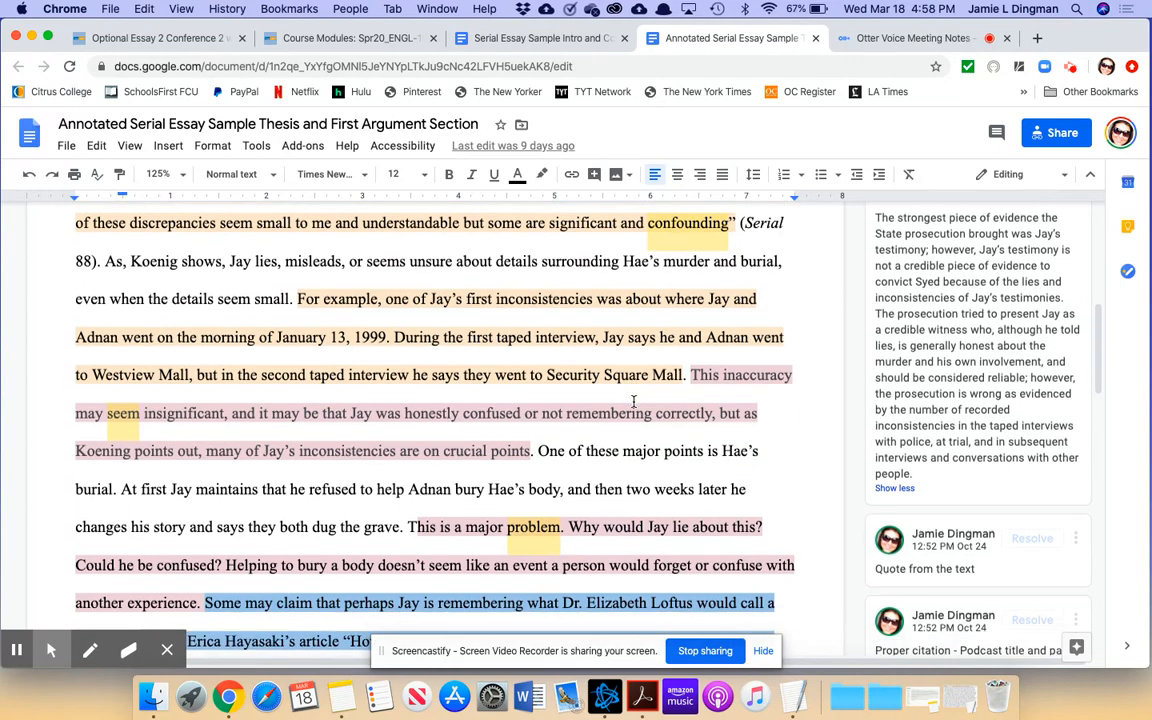
scroll(down, 3)
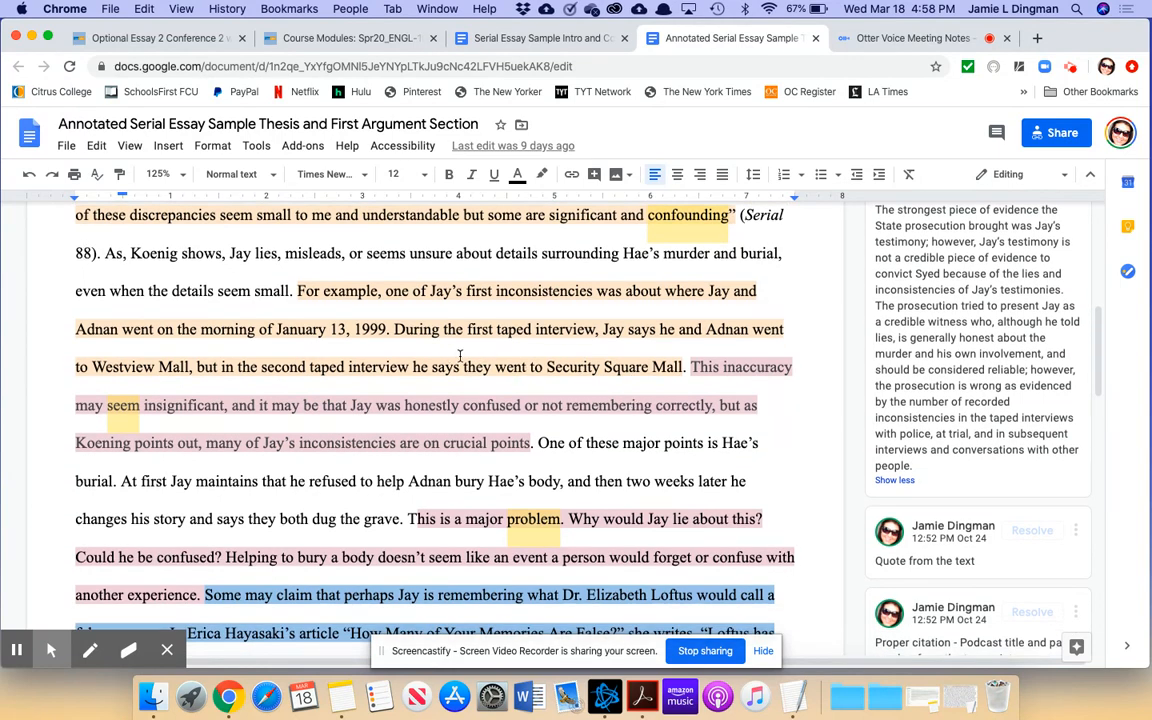
mouse_move(548, 365)
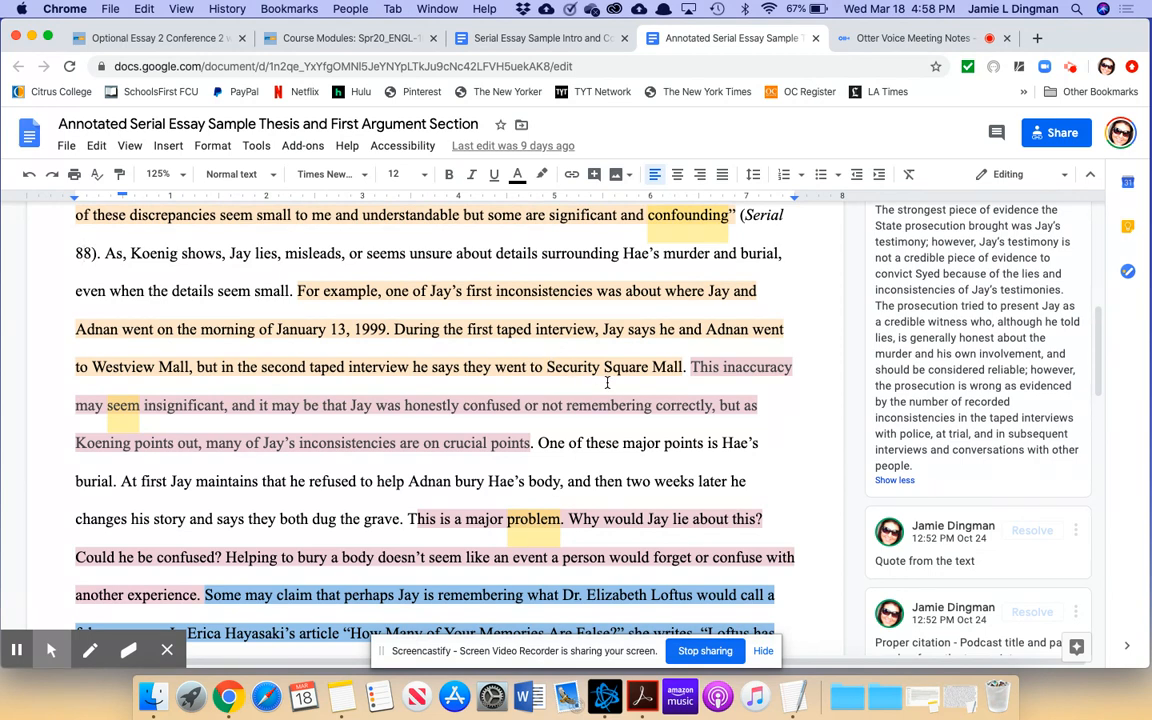
scroll(down, 3)
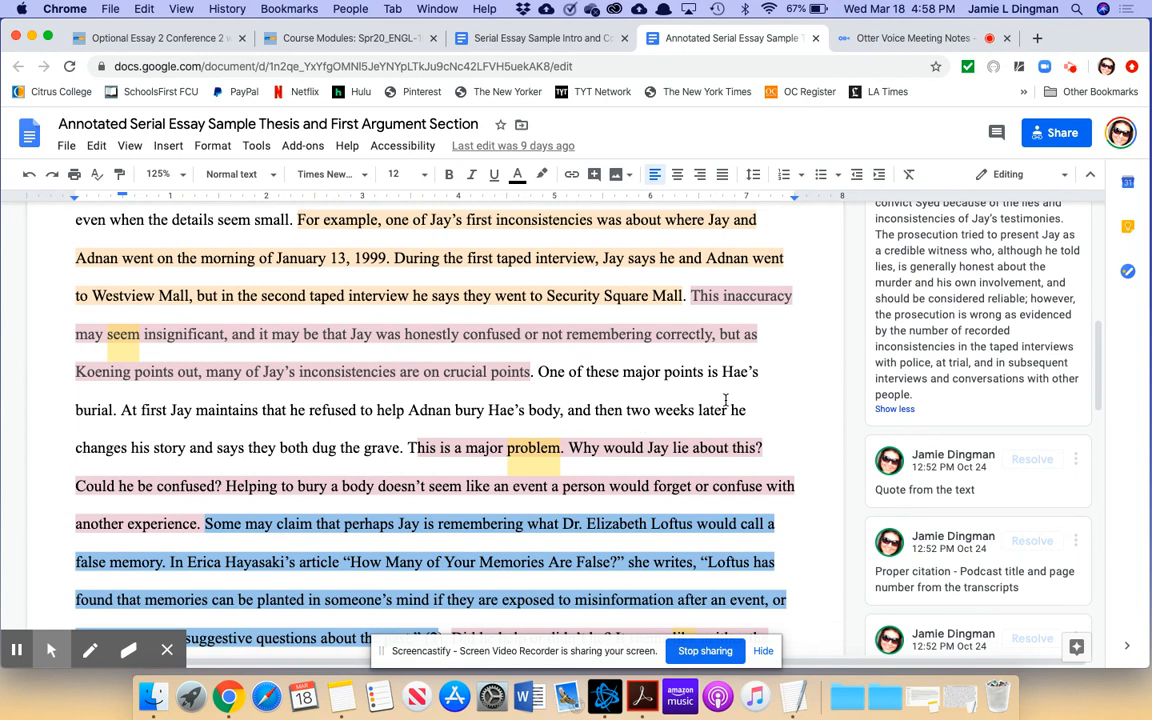
scroll(down, 3)
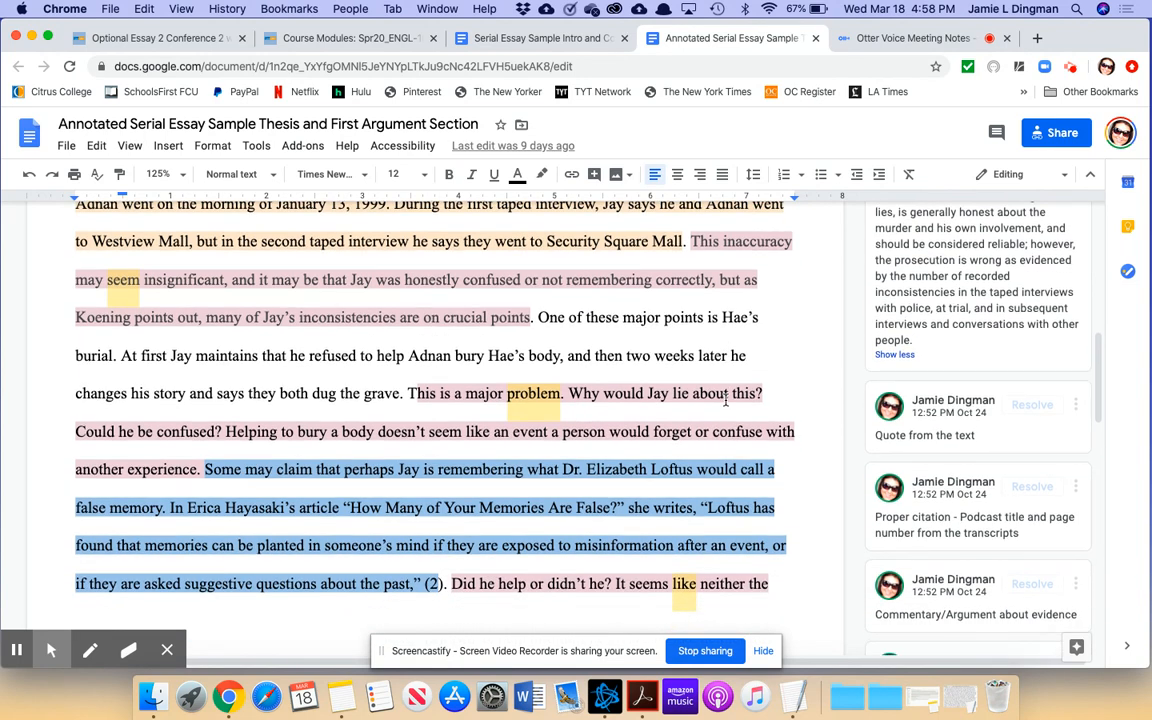
scroll(down, 3)
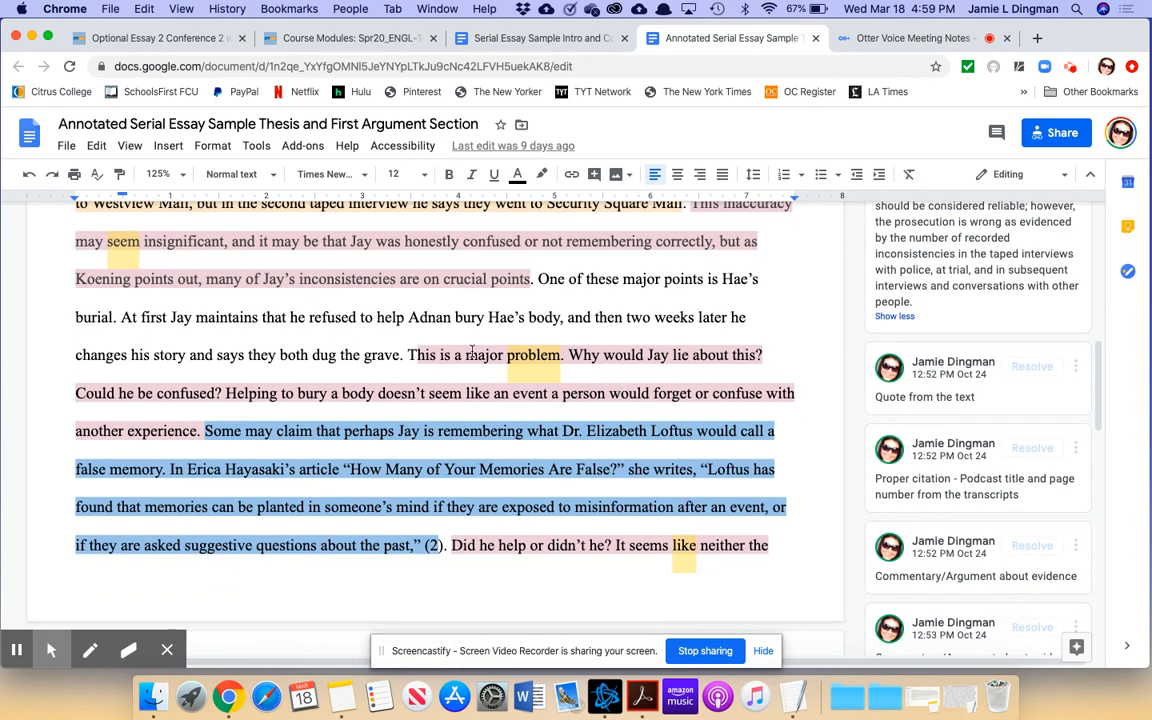
mouse_move(648, 388)
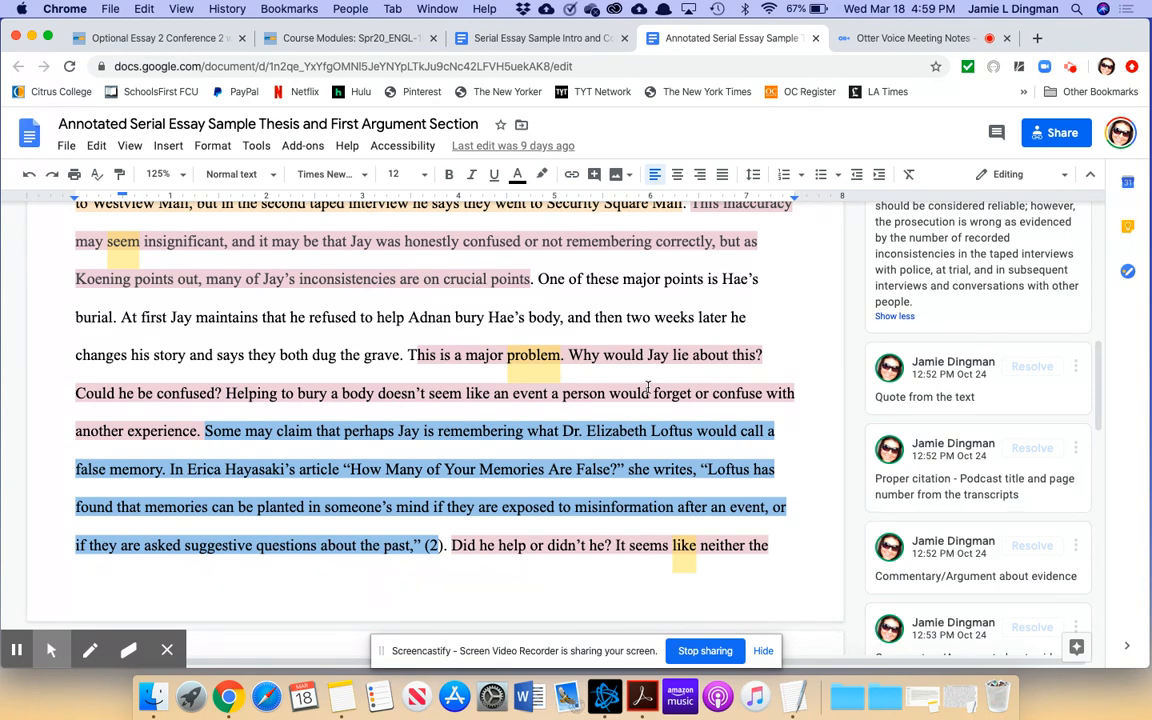
scroll(down, 3)
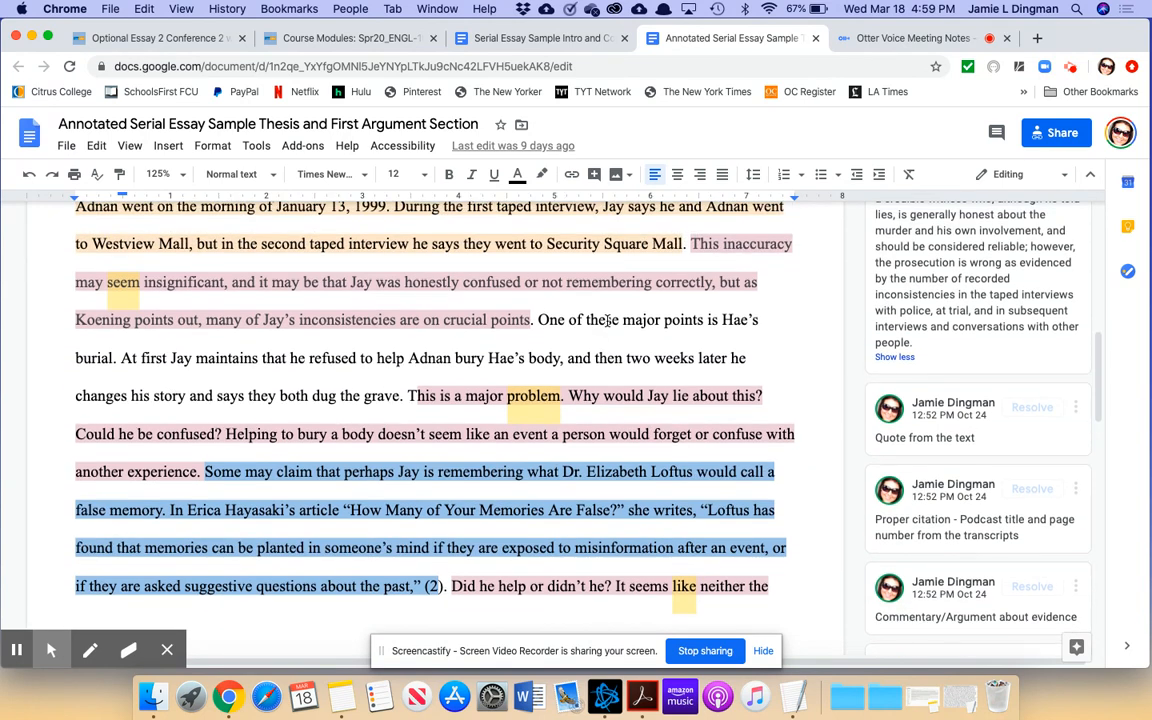
scroll(down, 3)
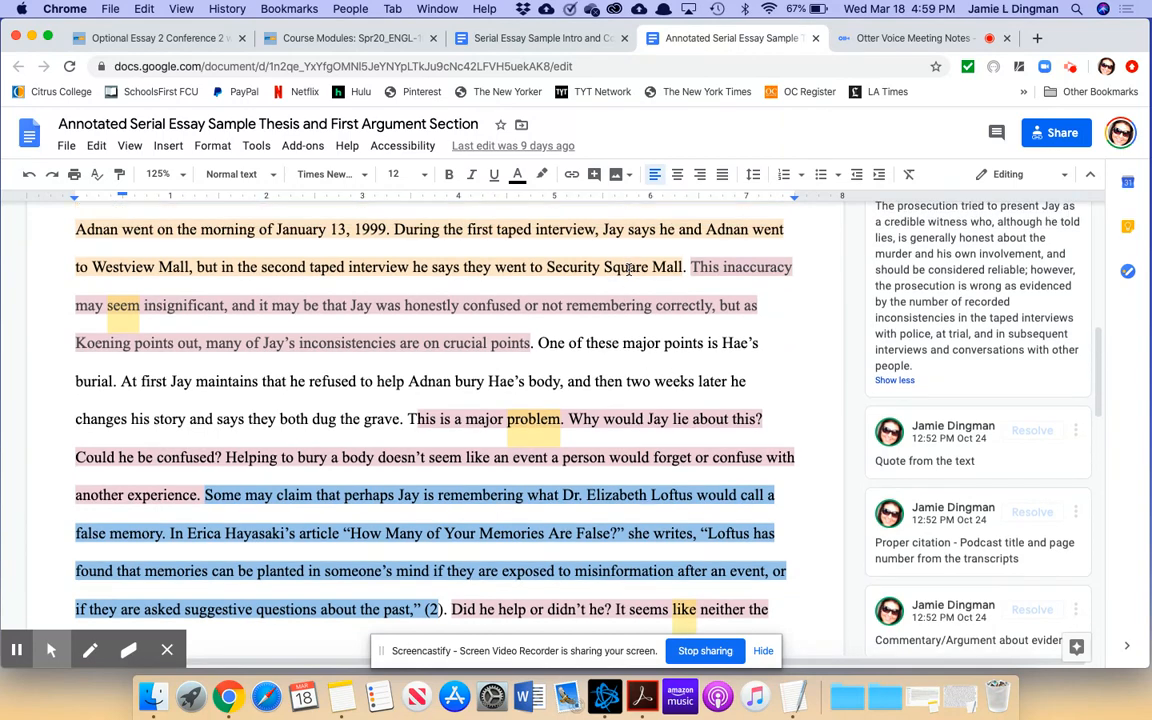
scroll(down, 3)
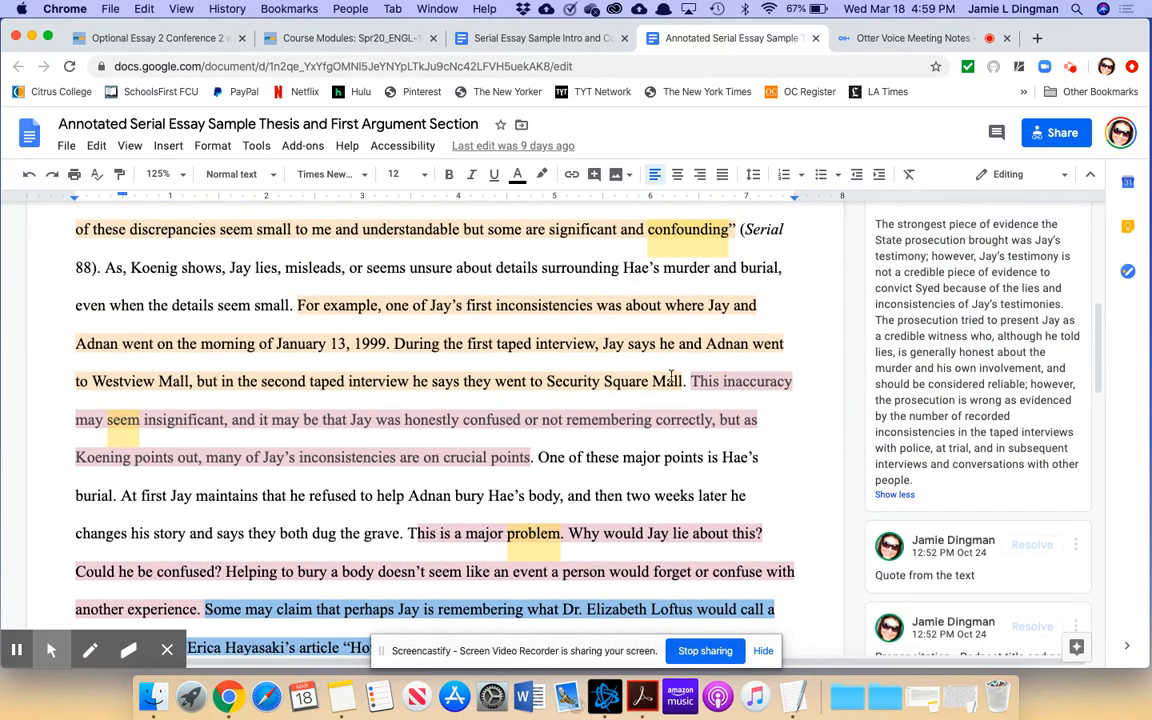
scroll(down, 3)
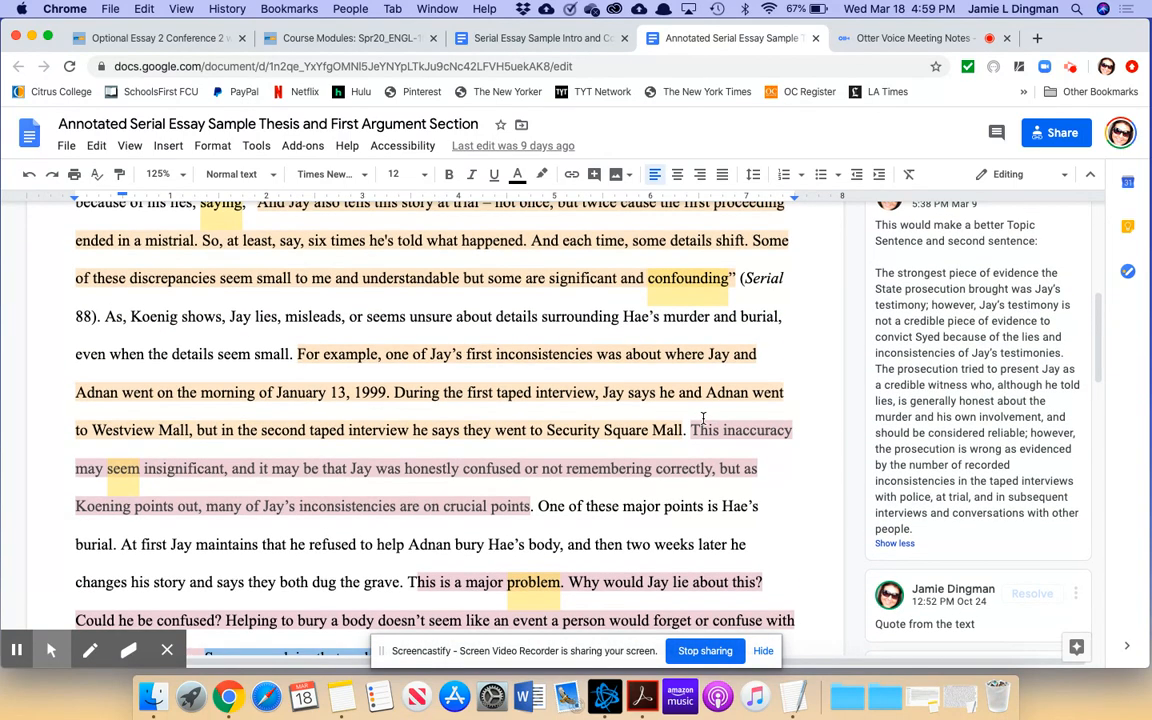
scroll(down, 3)
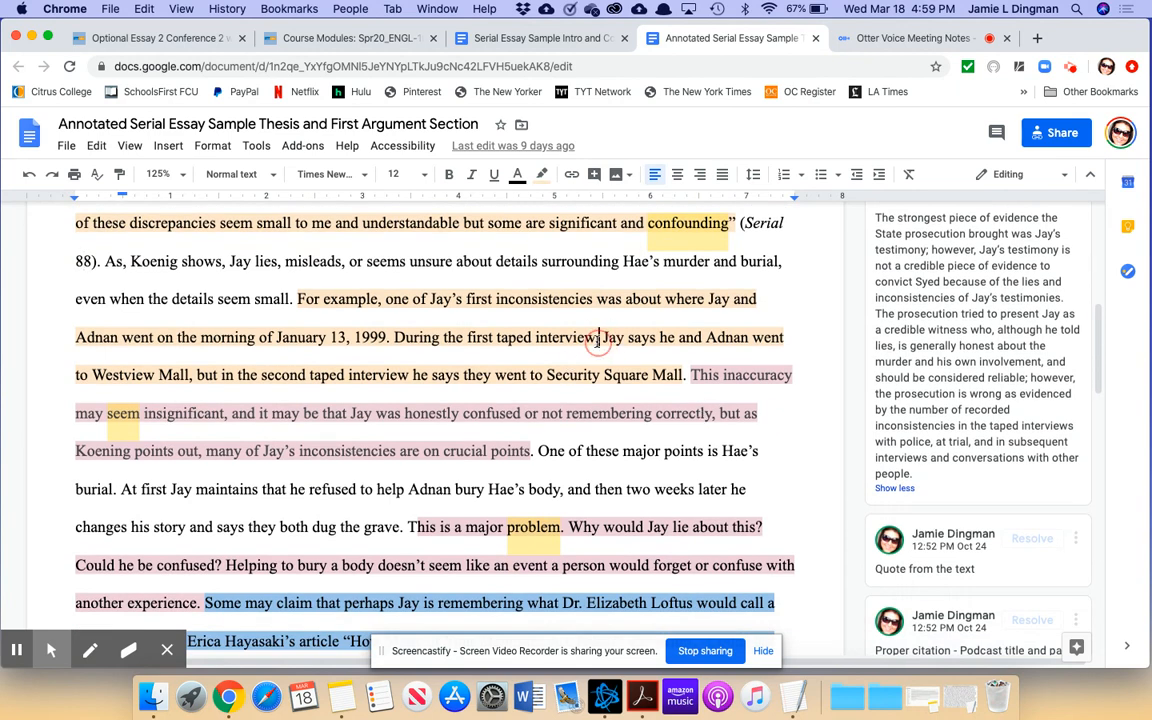
click(357, 298)
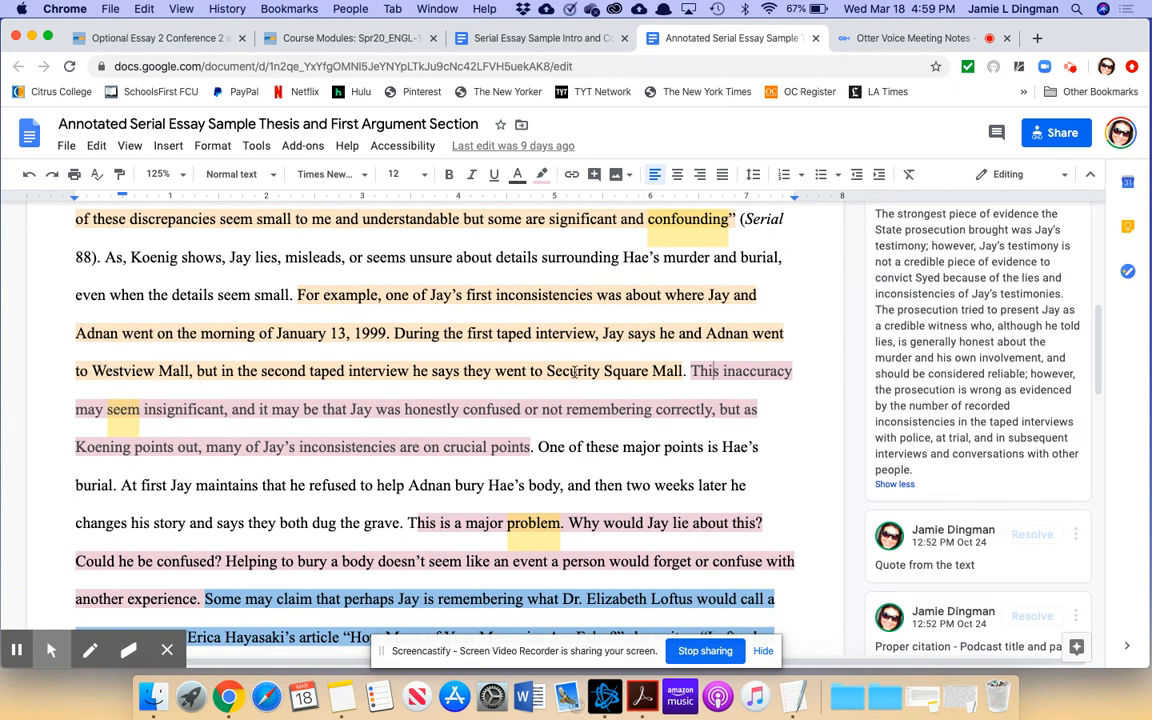
scroll(down, 3)
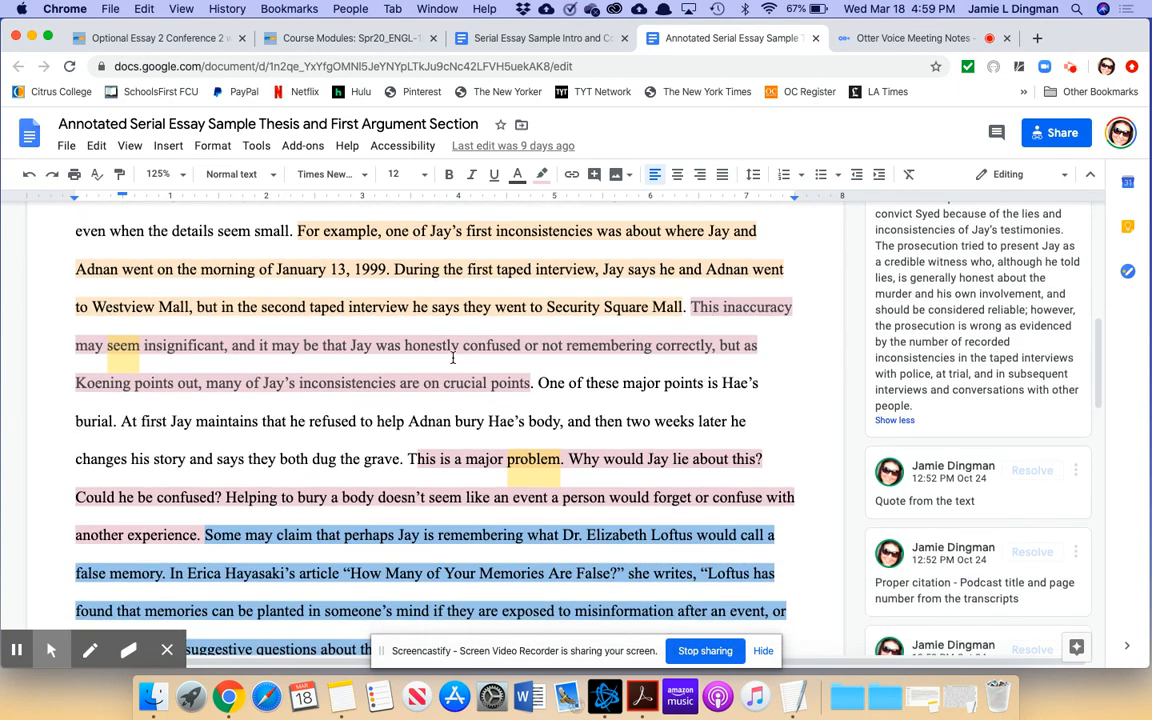
scroll(down, 3)
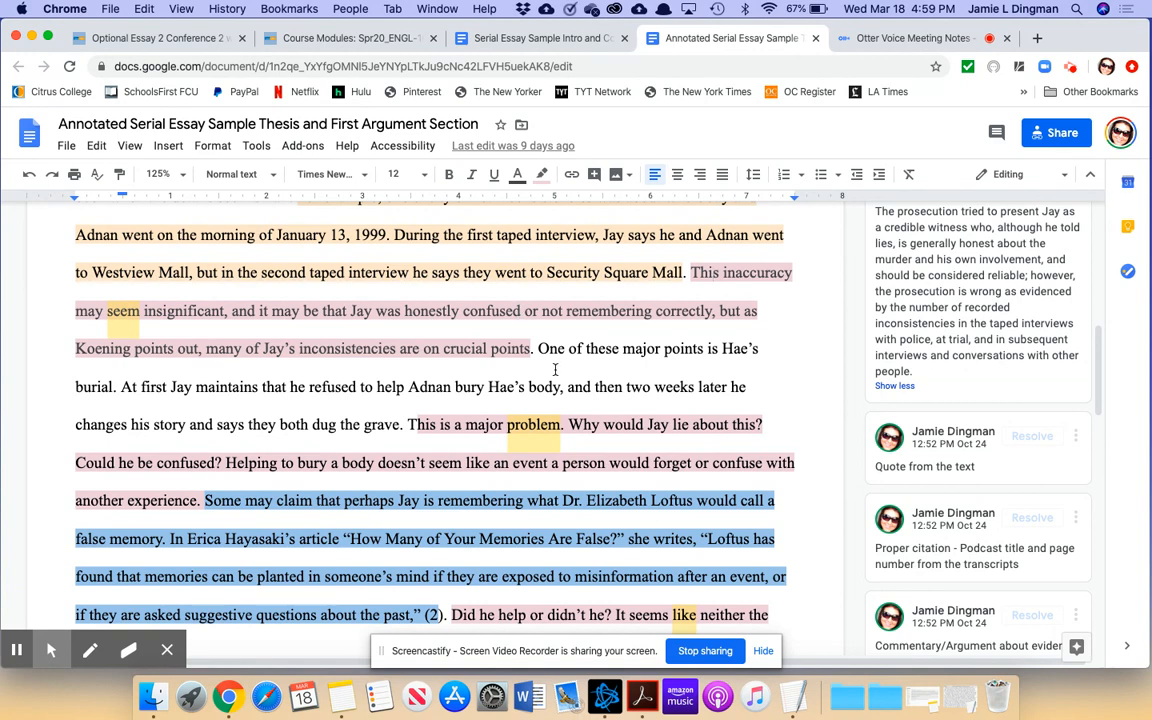
scroll(down, 3)
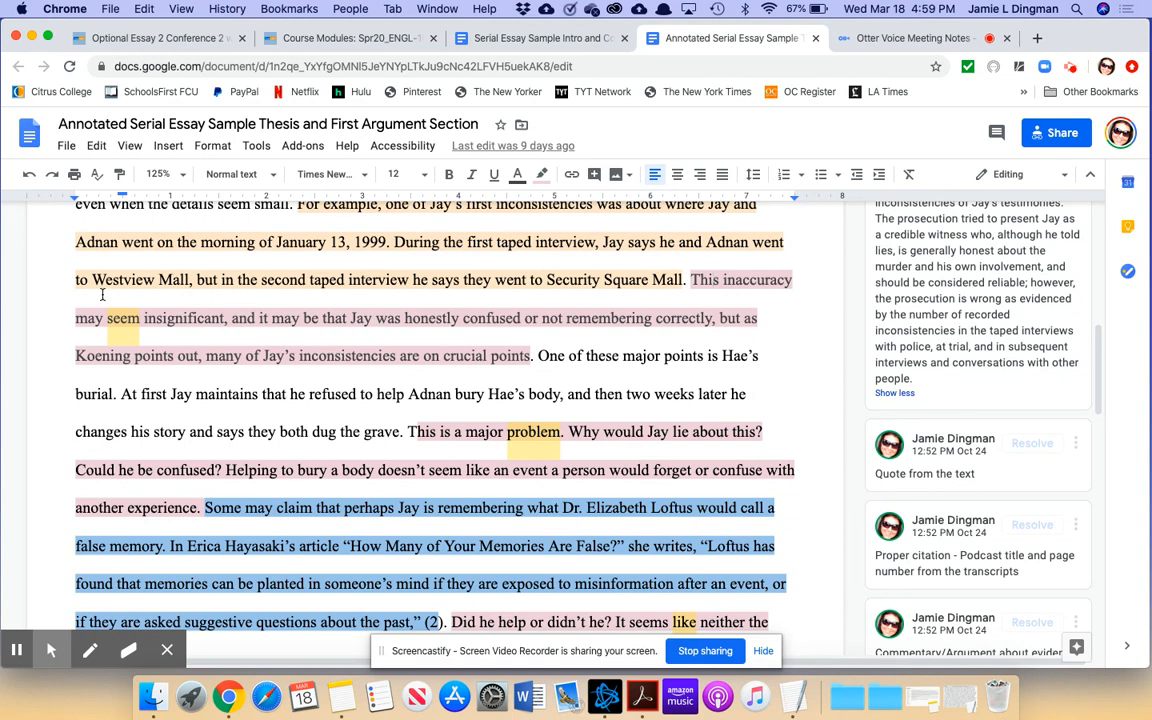
scroll(down, 3)
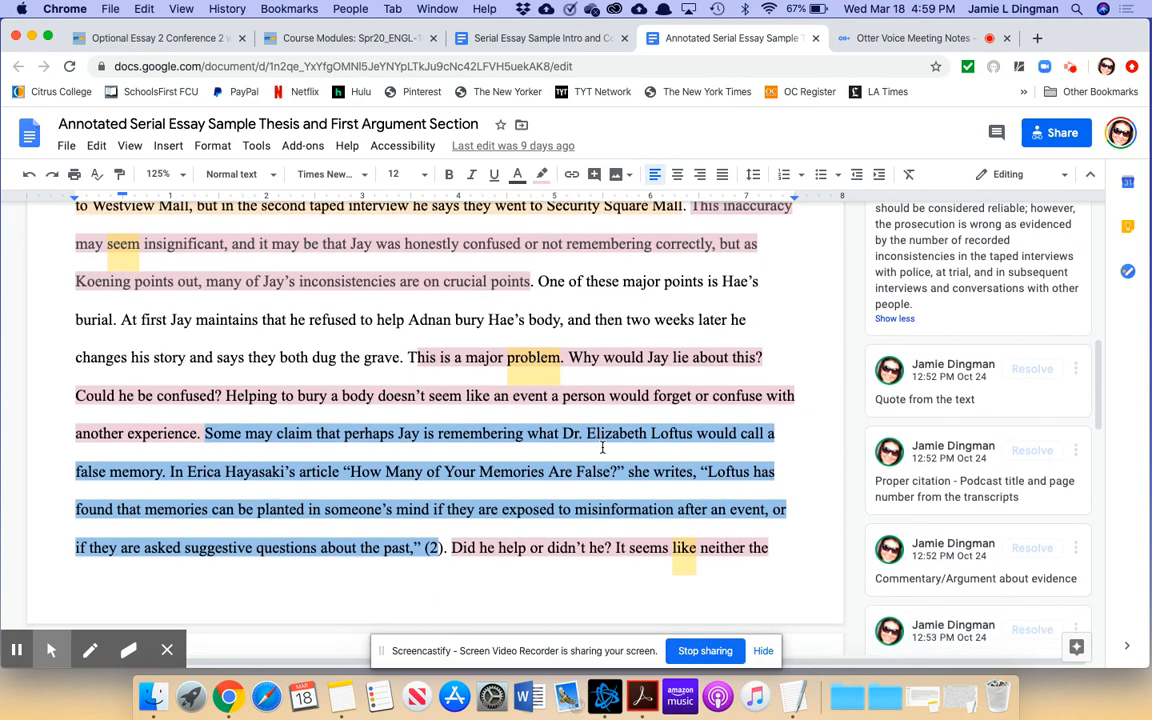
mouse_move(514, 383)
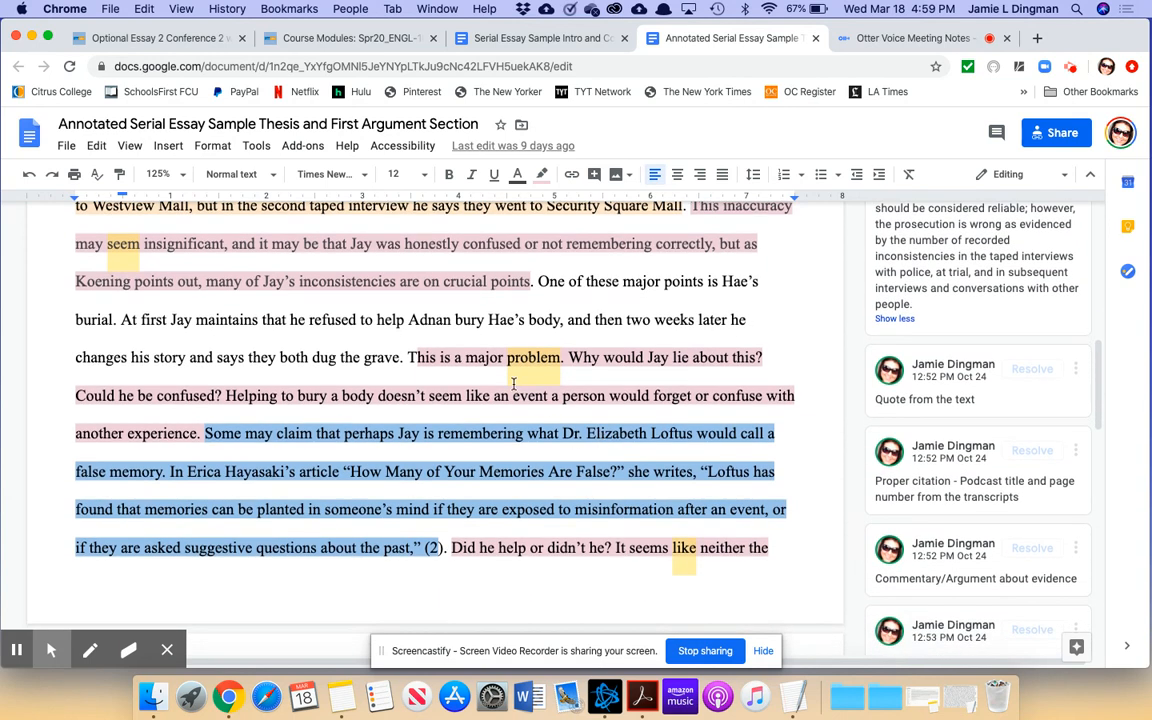
scroll(down, 3)
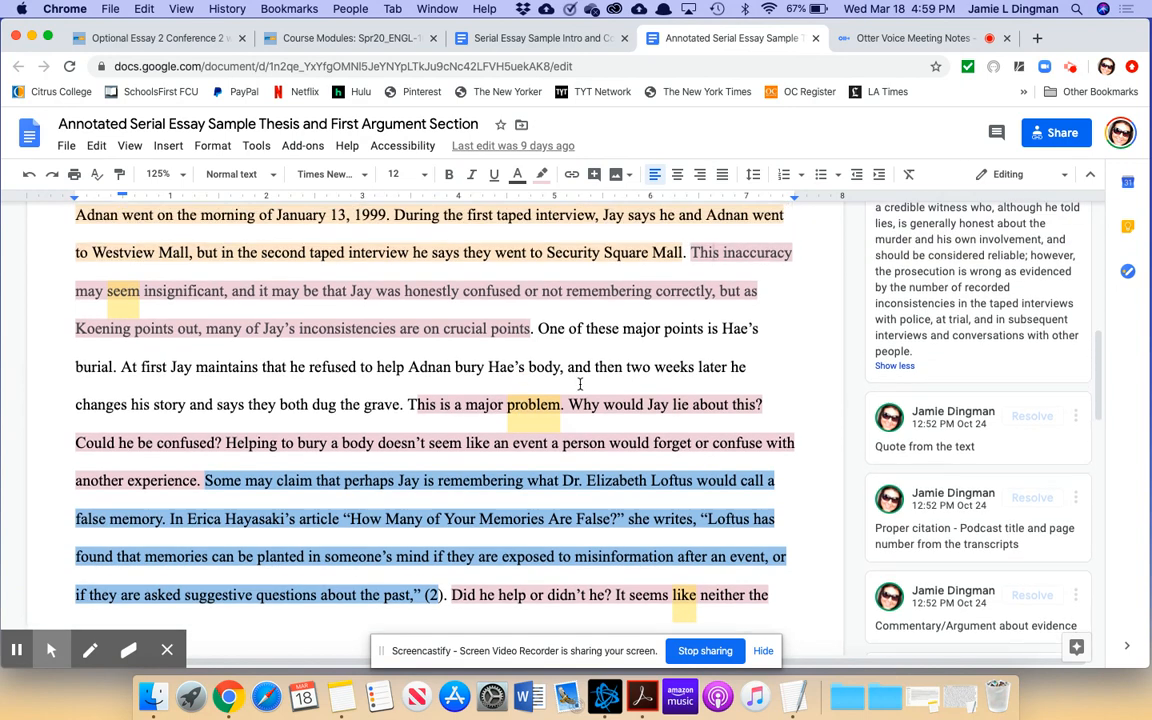
scroll(down, 3)
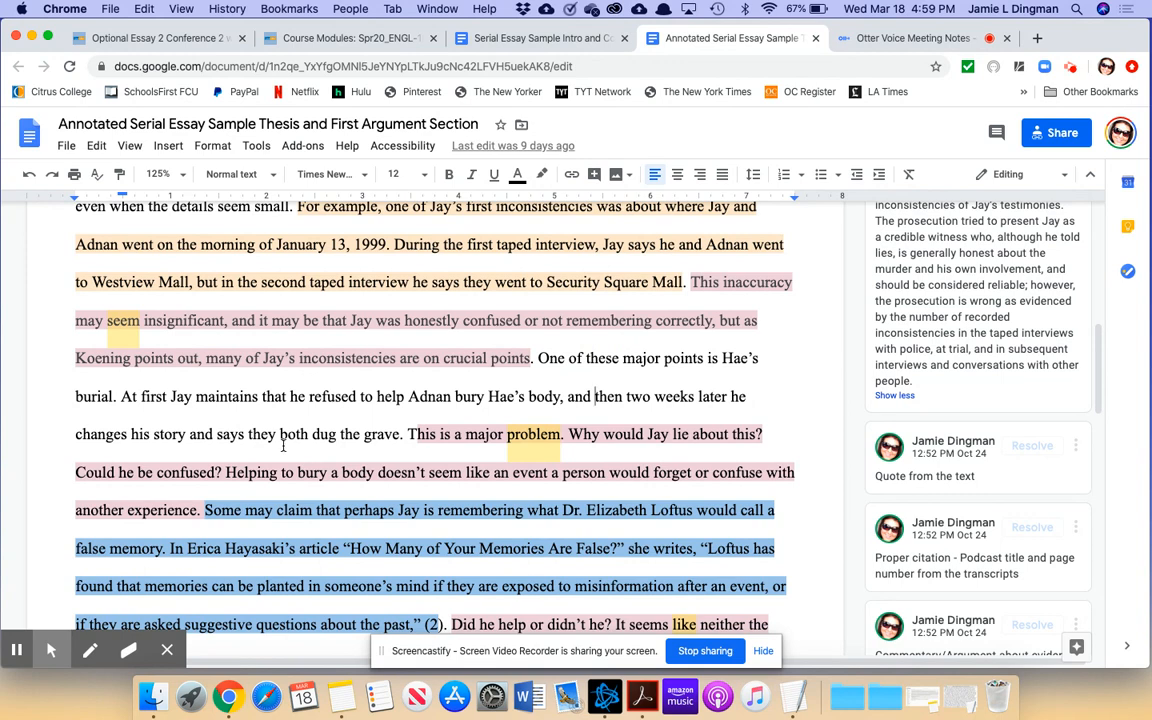
scroll(down, 3)
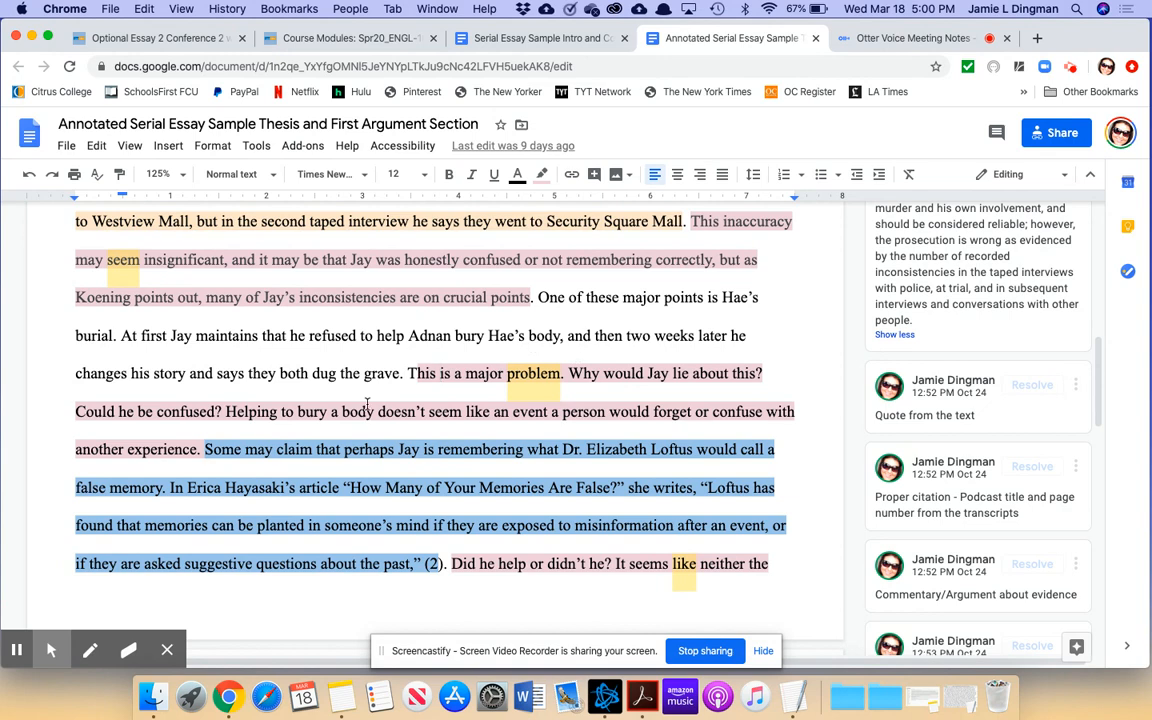
mouse_move(255, 350)
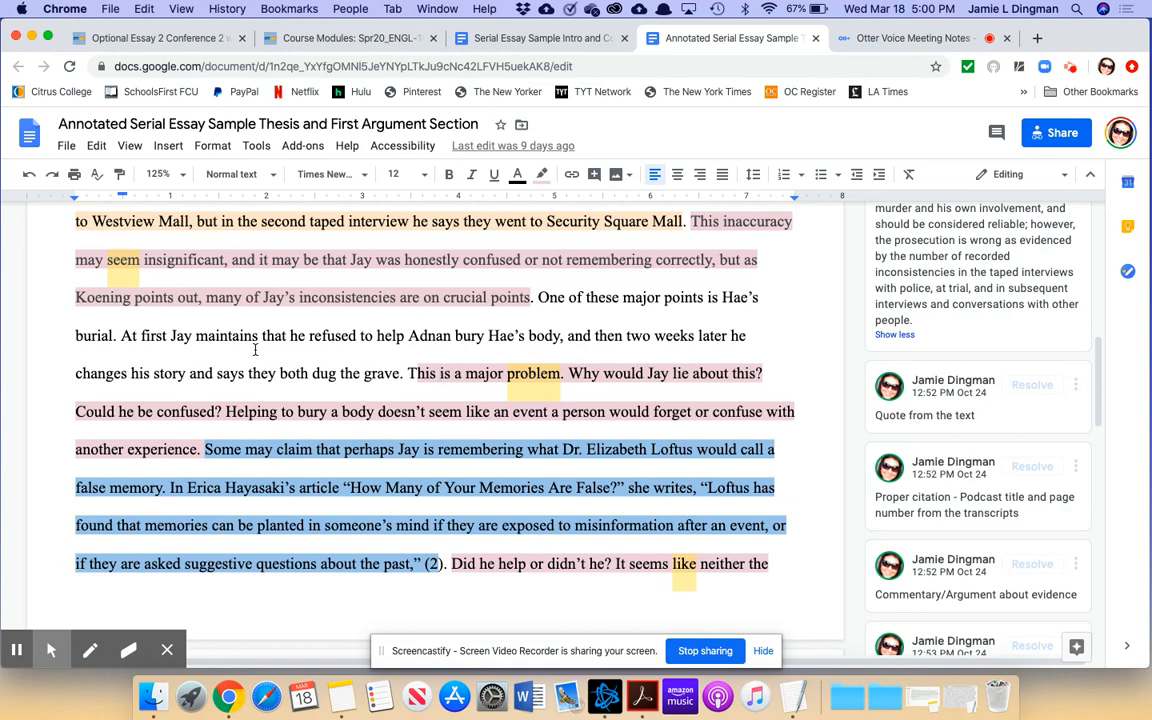
mouse_move(428, 373)
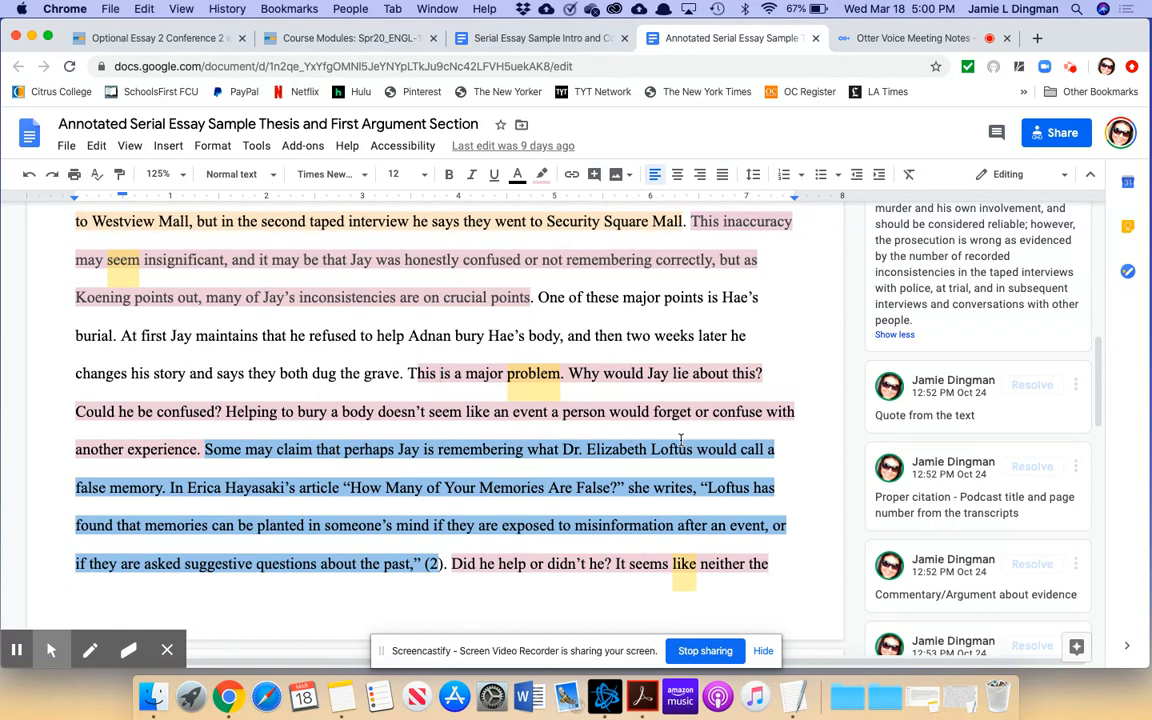
scroll(down, 3)
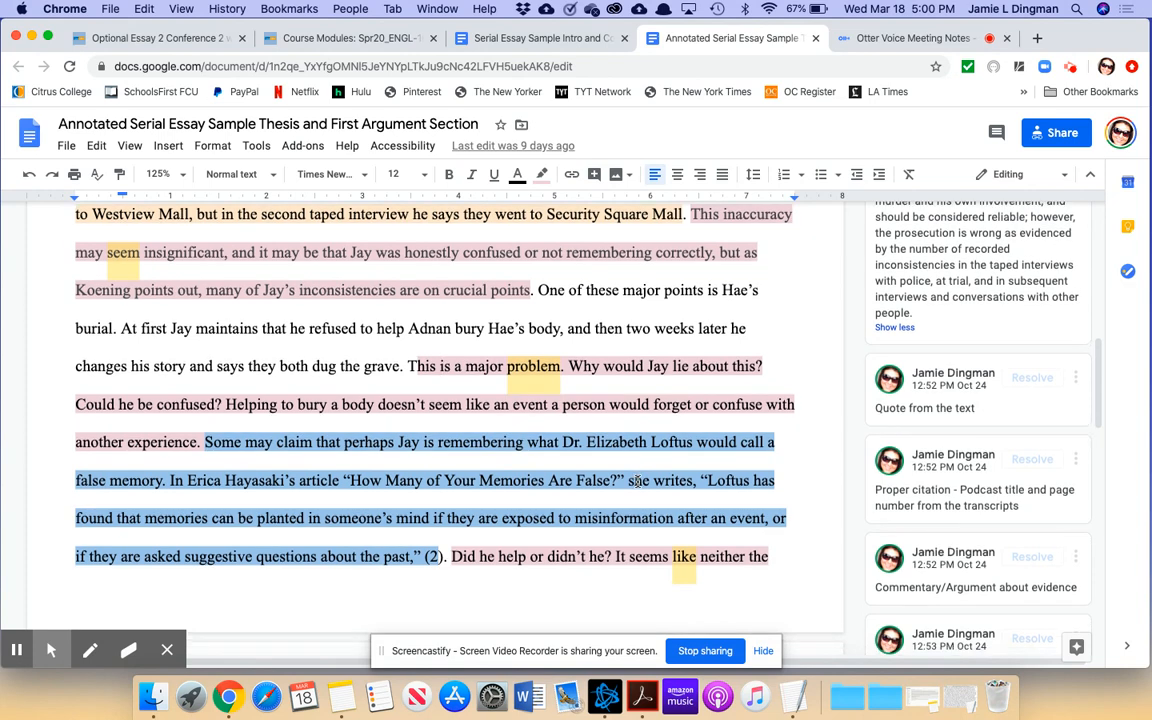
scroll(down, 3)
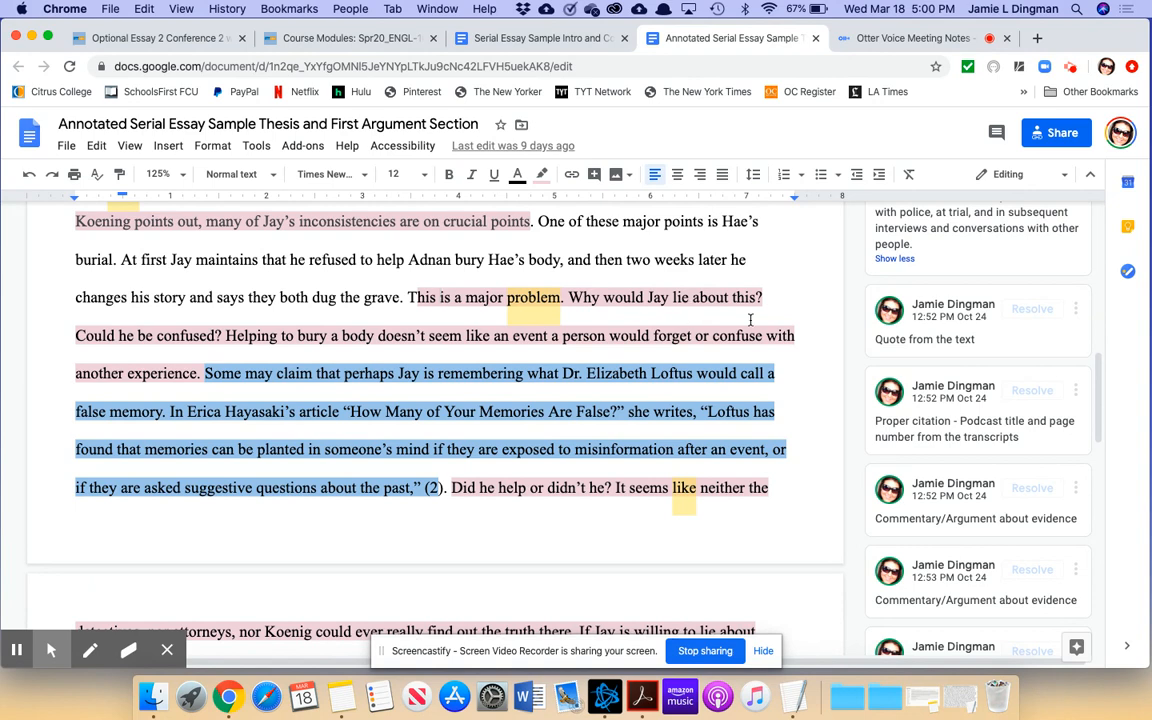
Scroll down to the paragraph on Jay's inconsistency about Adnan's murder plan.
scroll(down, 3)
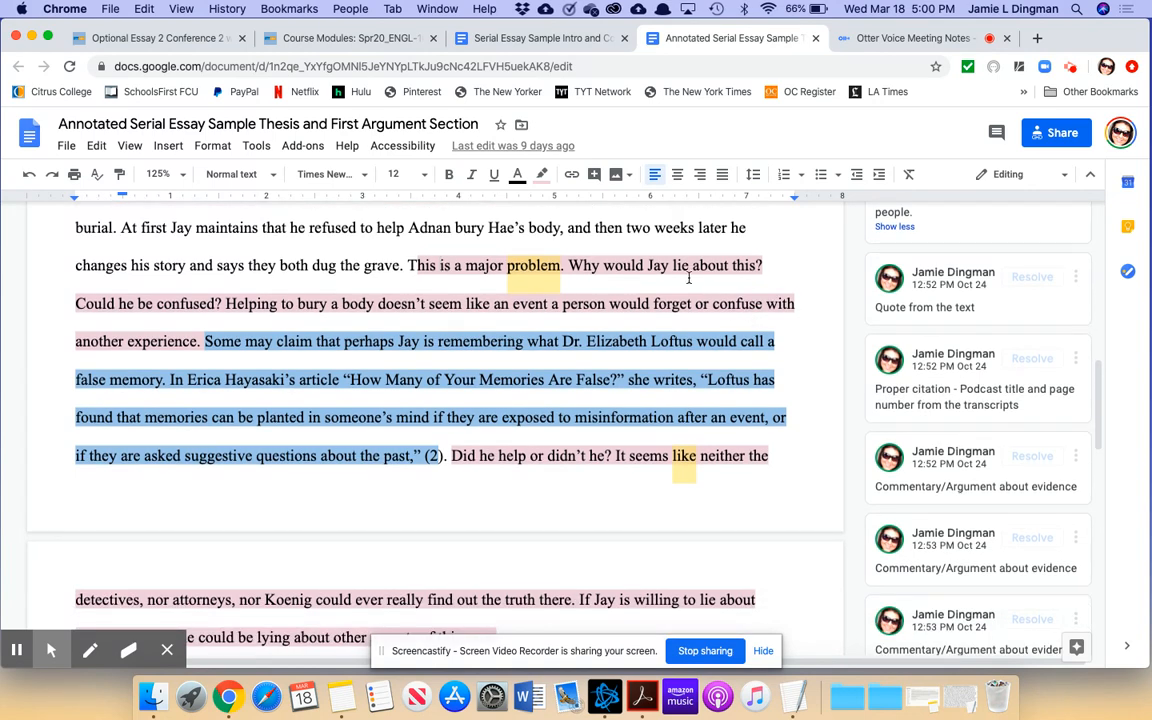
scroll(down, 3)
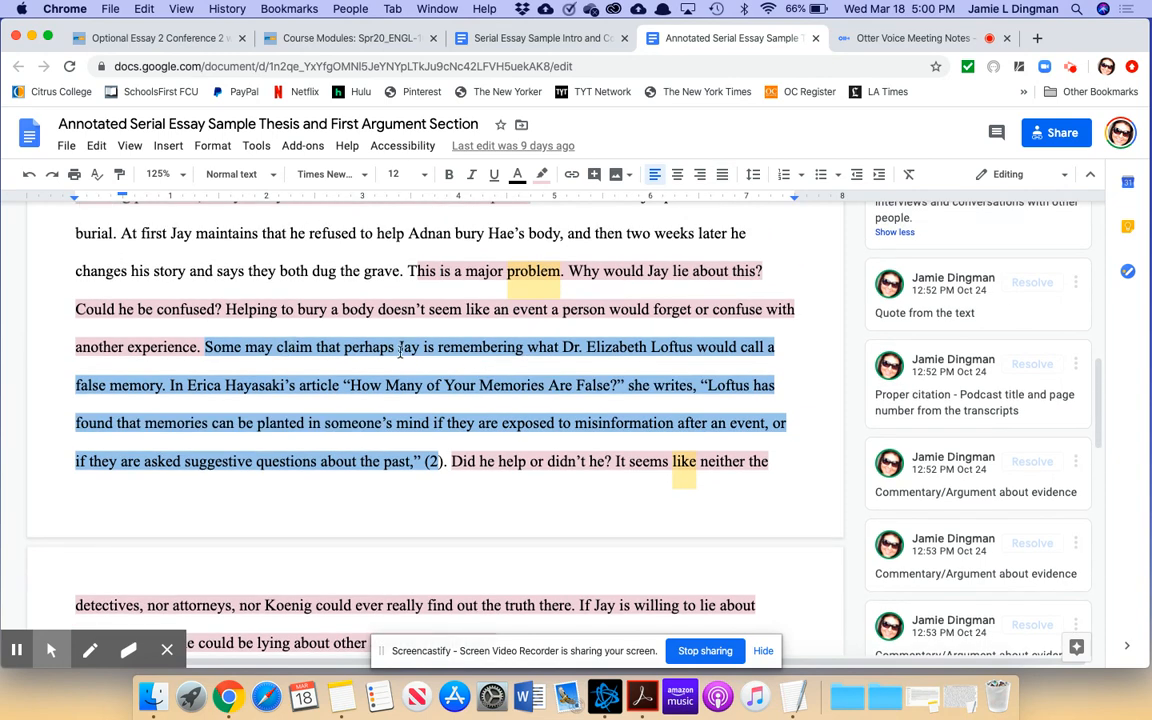
mouse_move(619, 370)
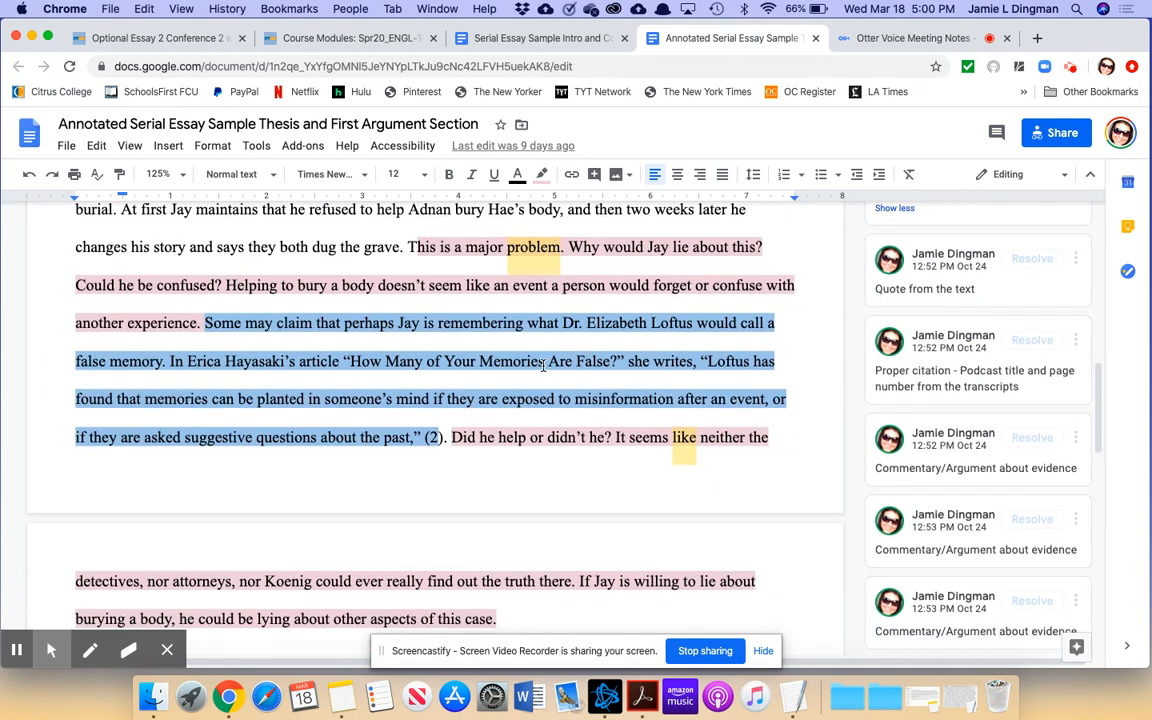
scroll(down, 3)
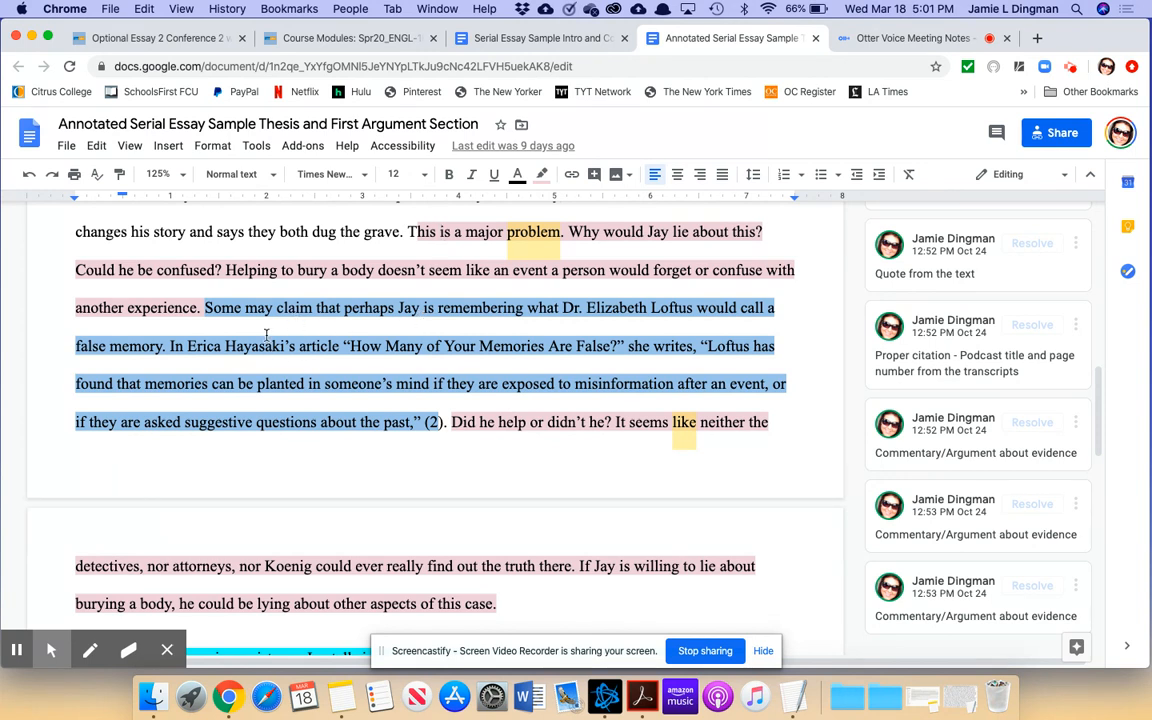
mouse_move(615, 377)
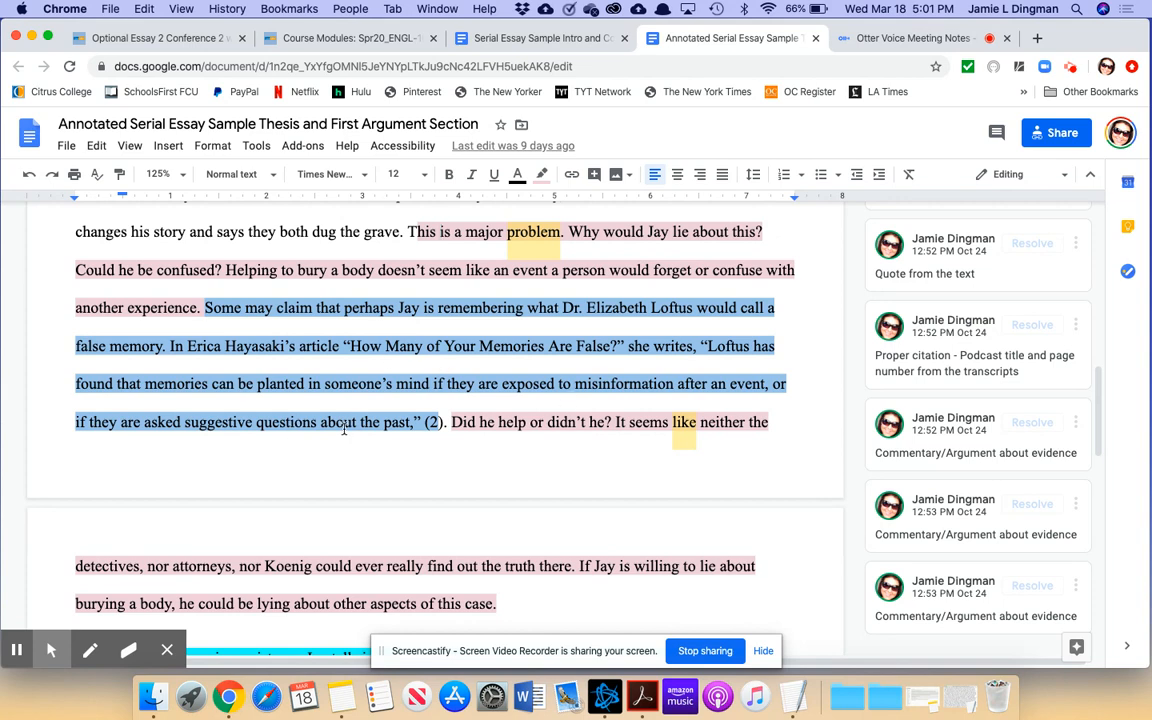
scroll(down, 3)
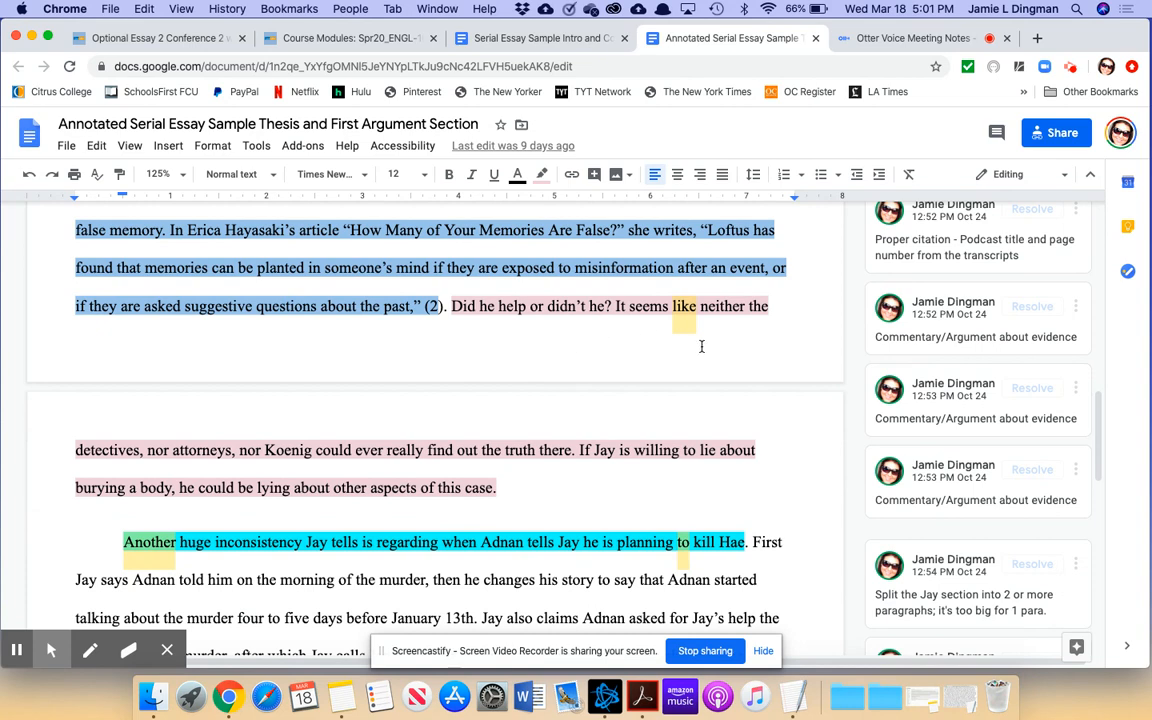
mouse_move(699, 356)
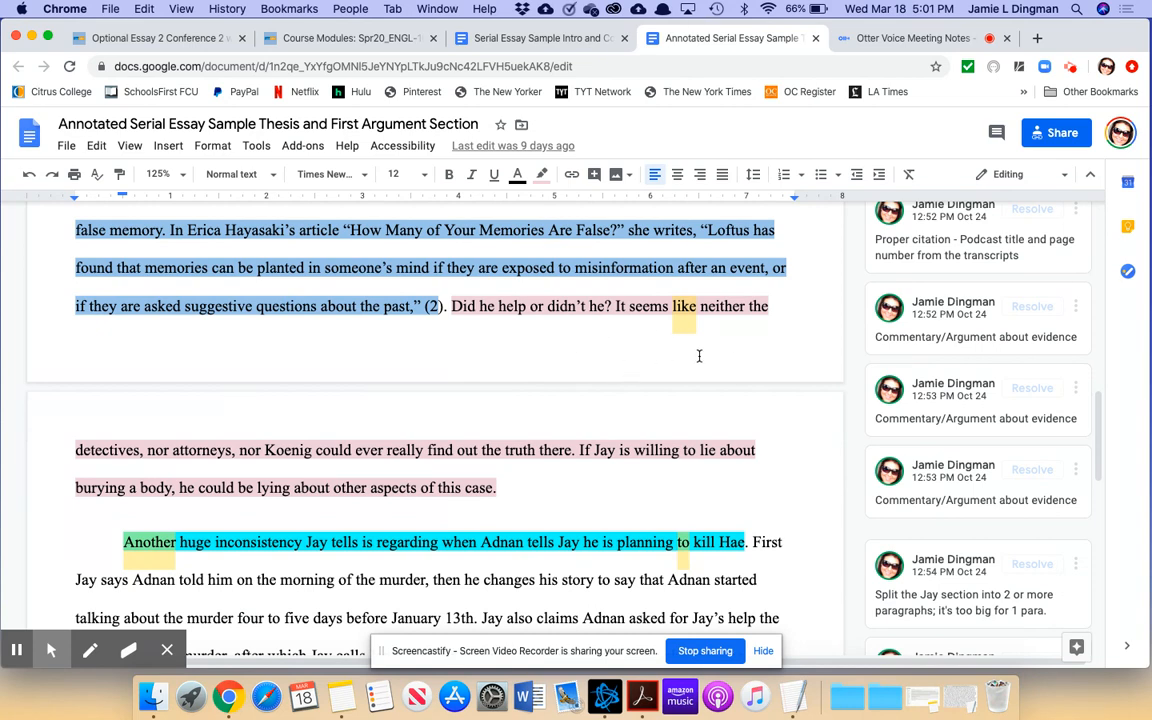
scroll(down, 3)
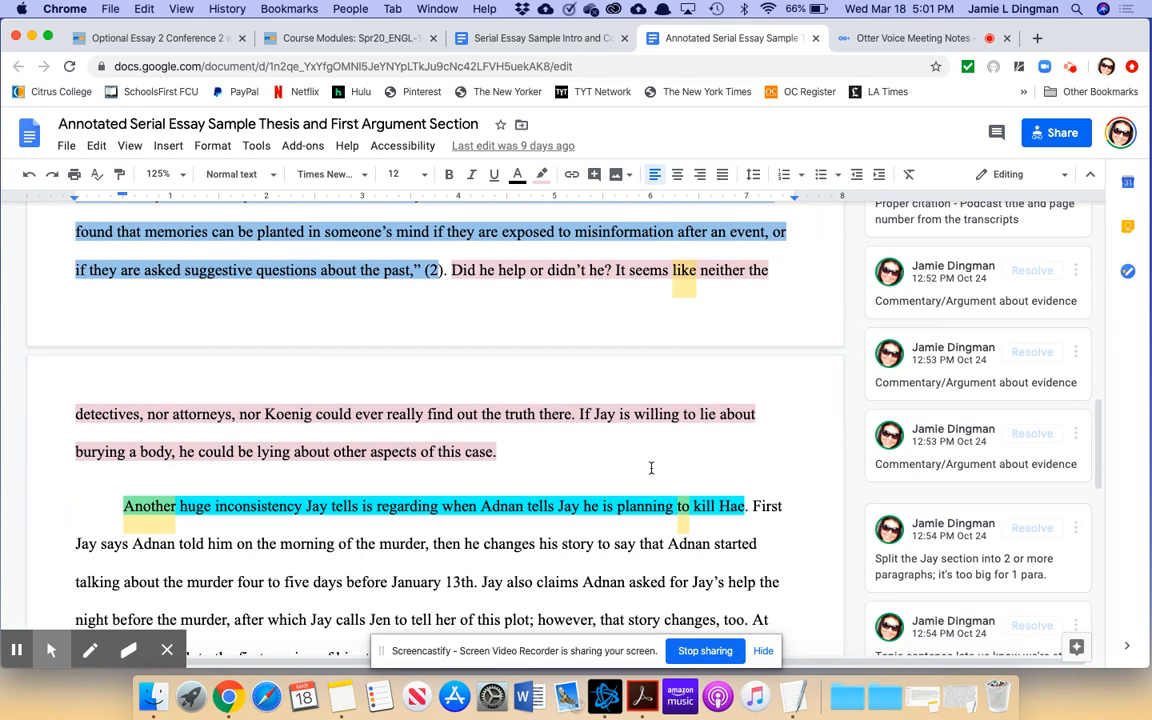
mouse_move(398, 451)
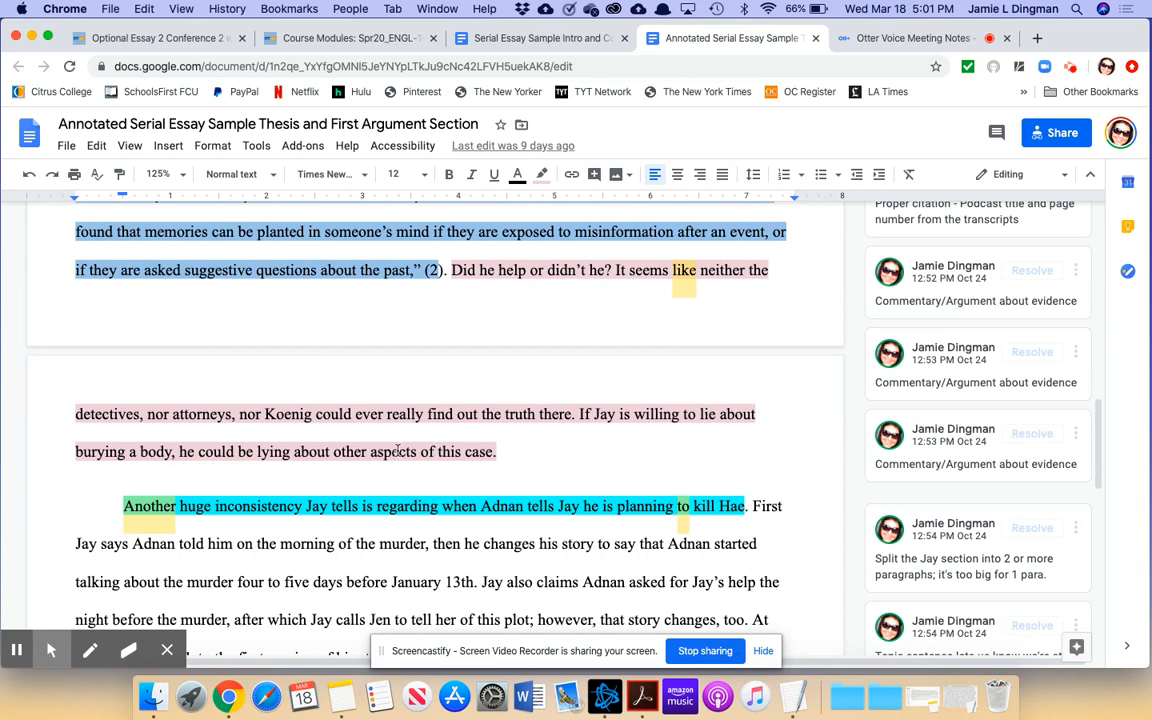
mouse_move(259, 458)
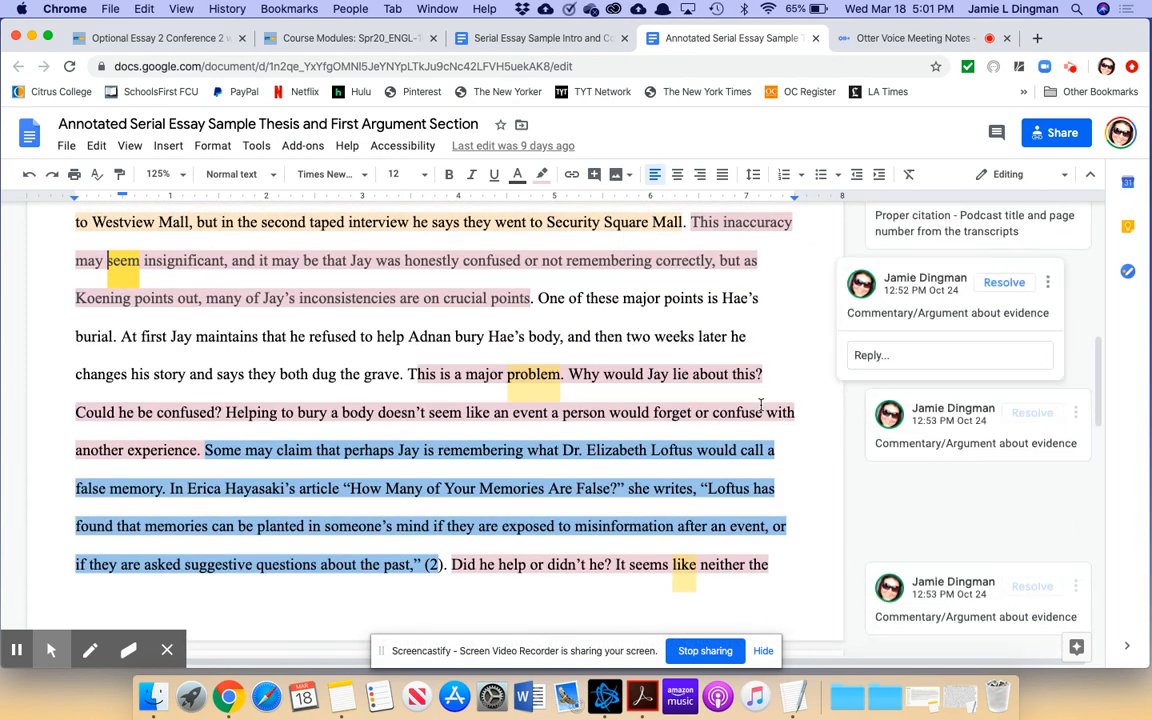
scroll(down, 3)
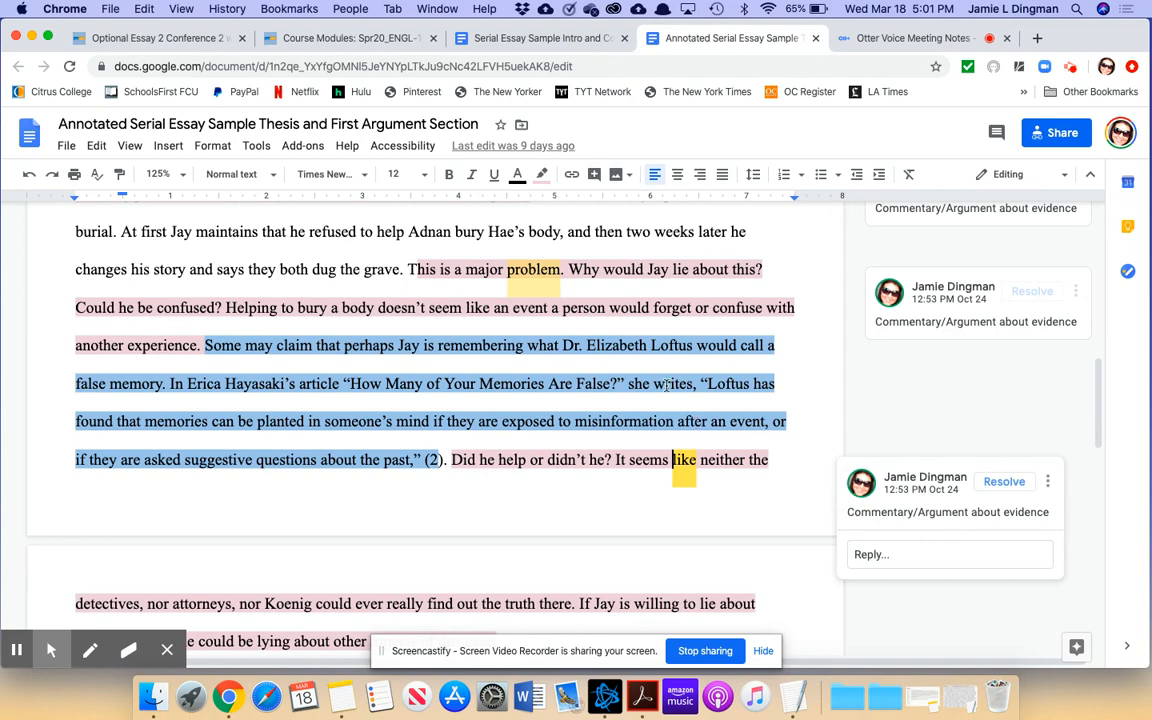
scroll(down, 3)
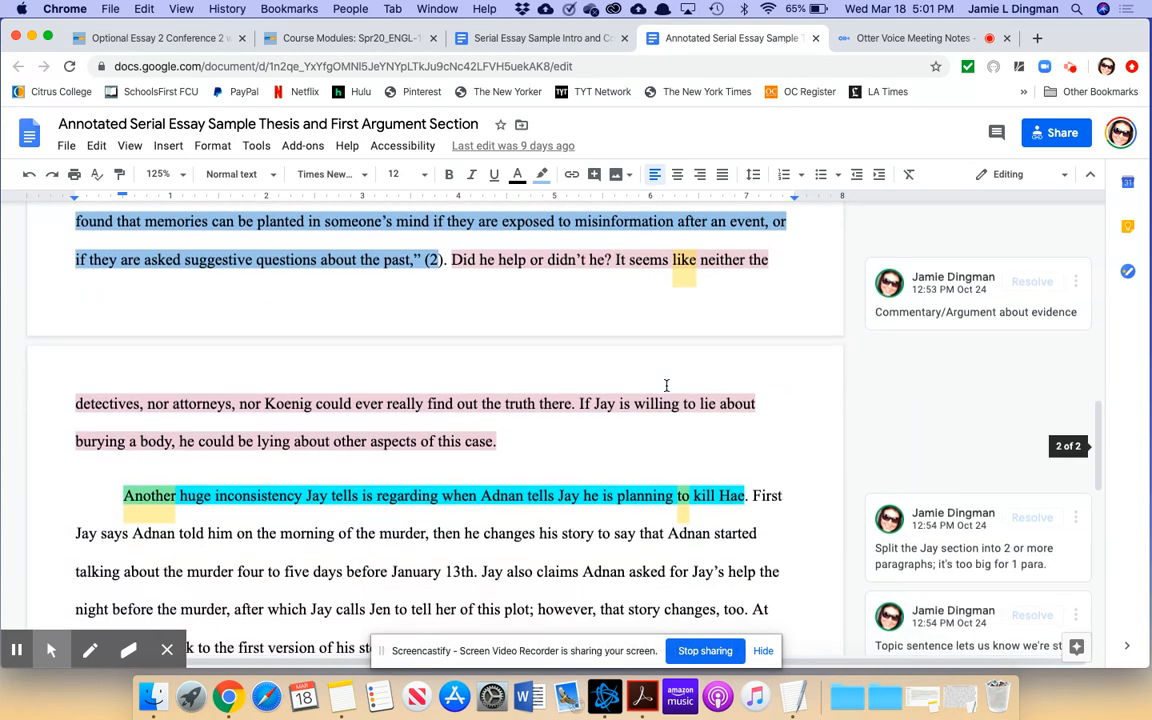
scroll(down, 3)
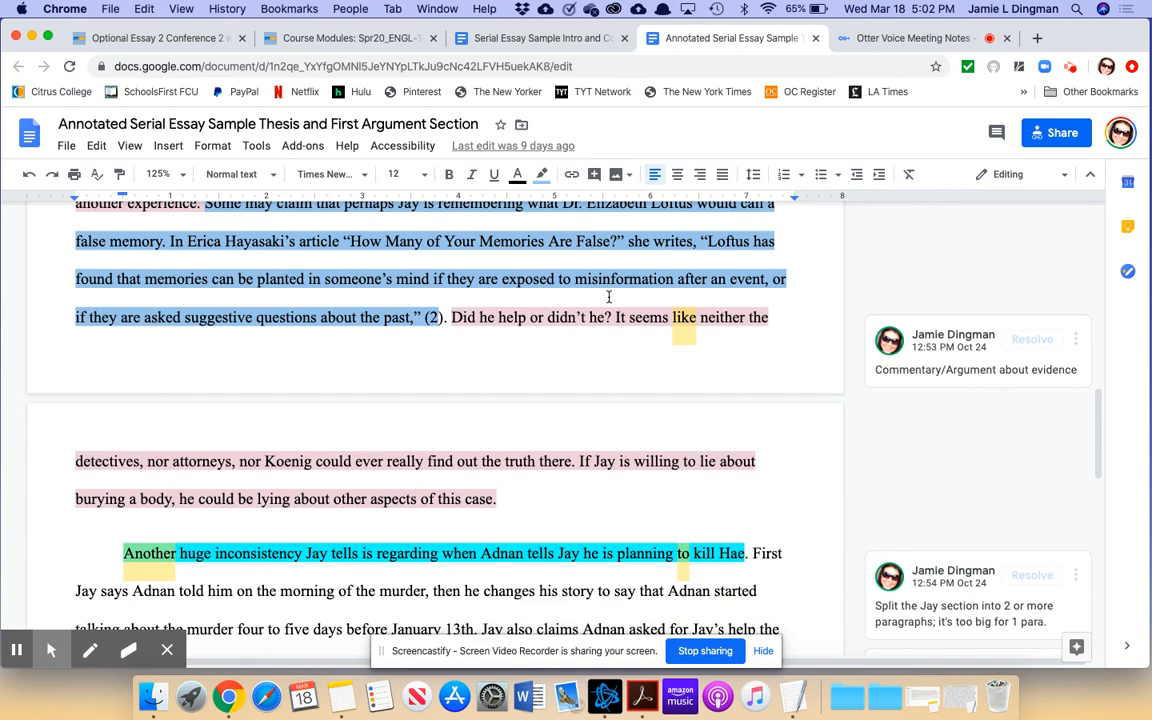
scroll(down, 3)
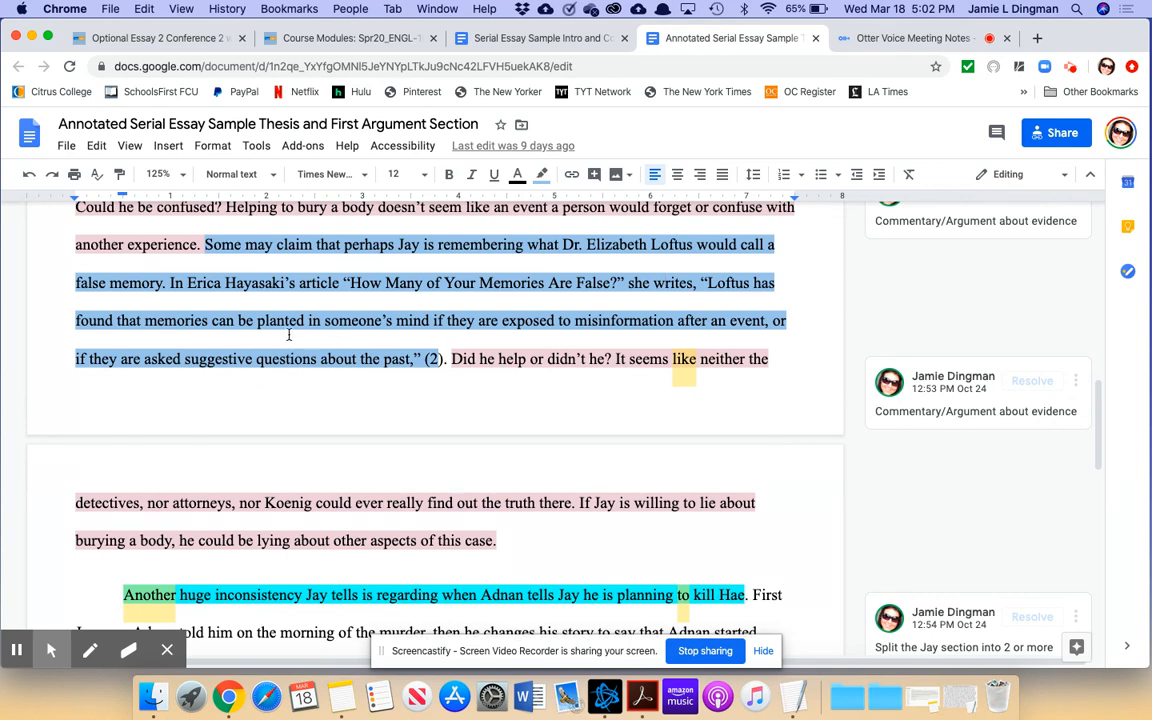
mouse_move(652, 388)
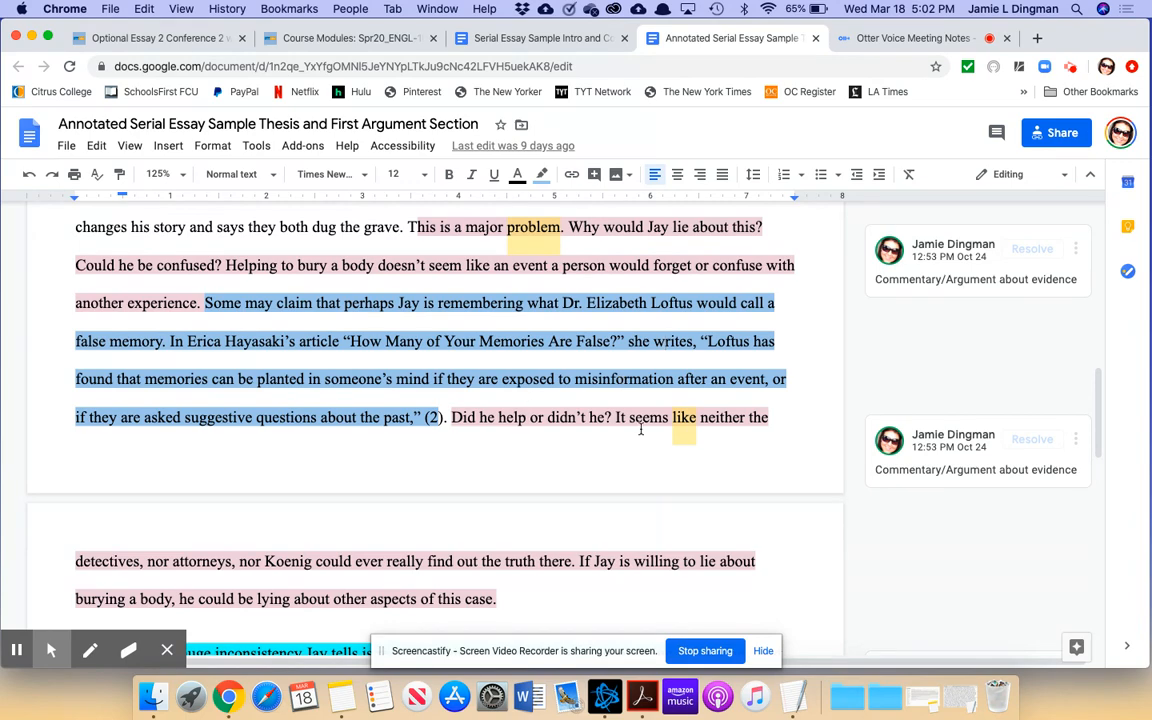
scroll(down, 3)
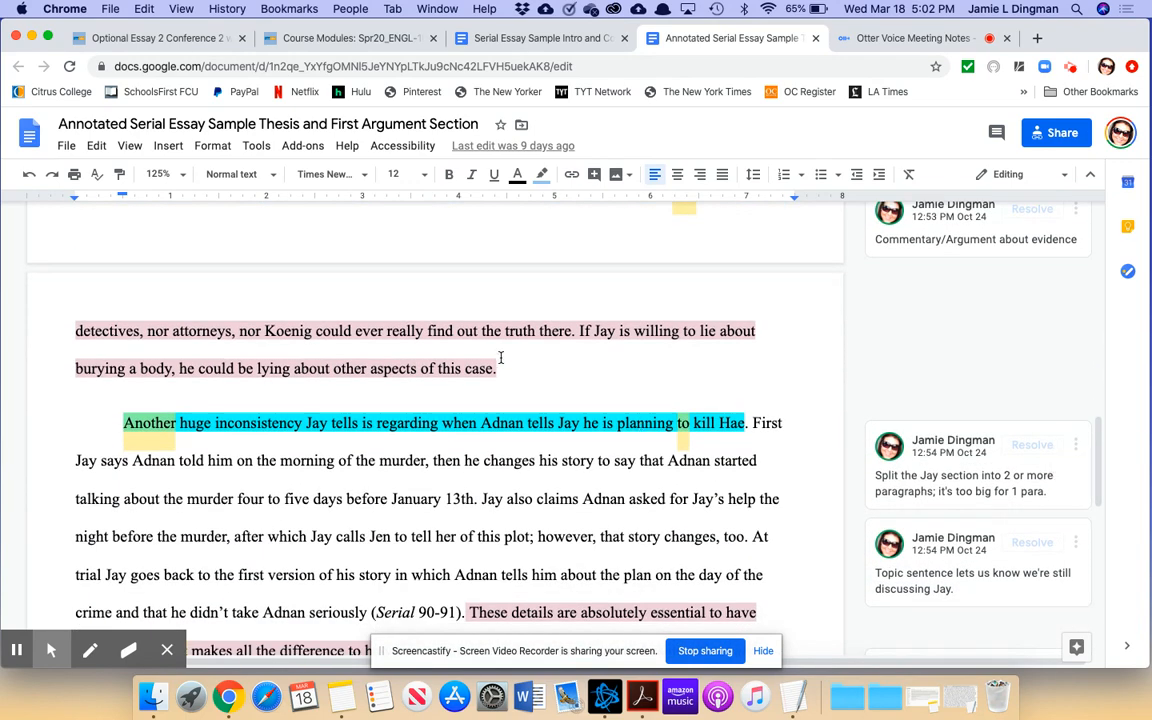
scroll(down, 3)
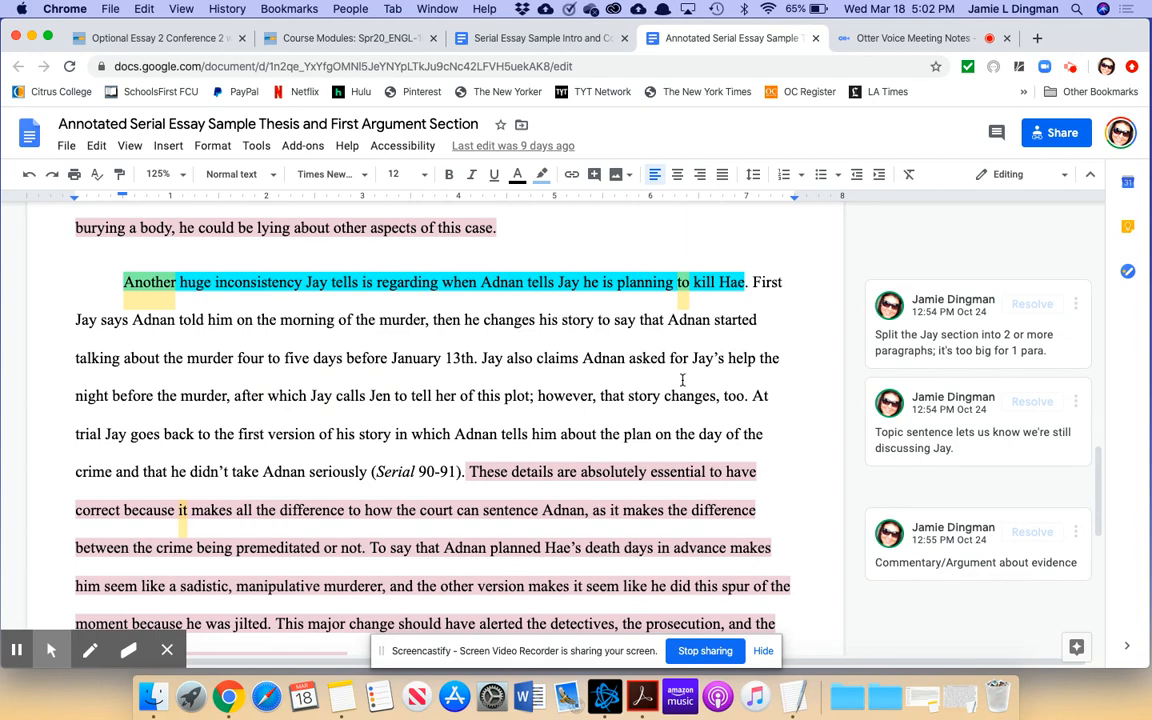
scroll(down, 3)
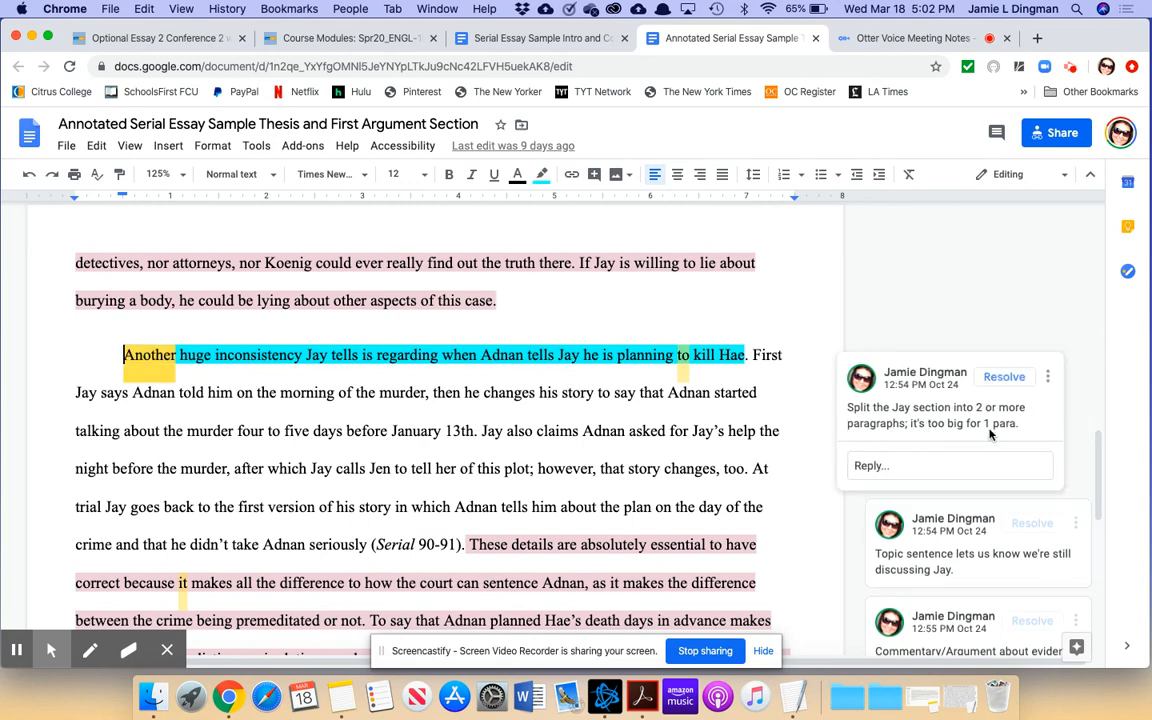
mouse_move(920, 447)
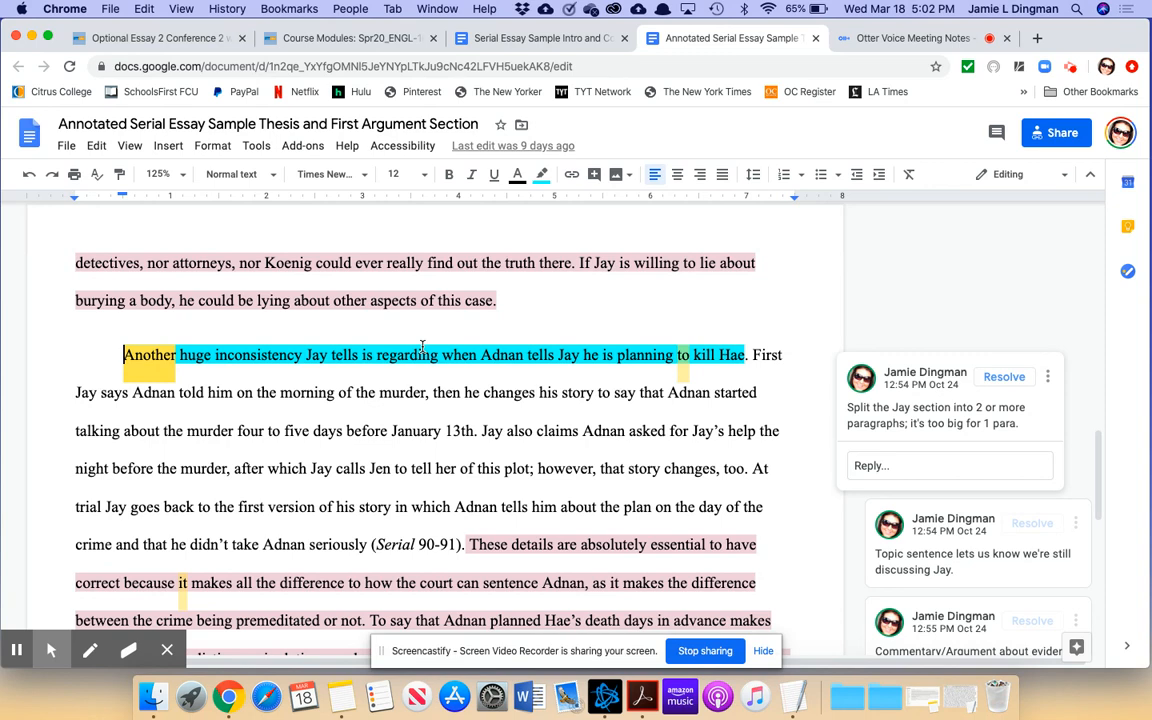
mouse_move(343, 405)
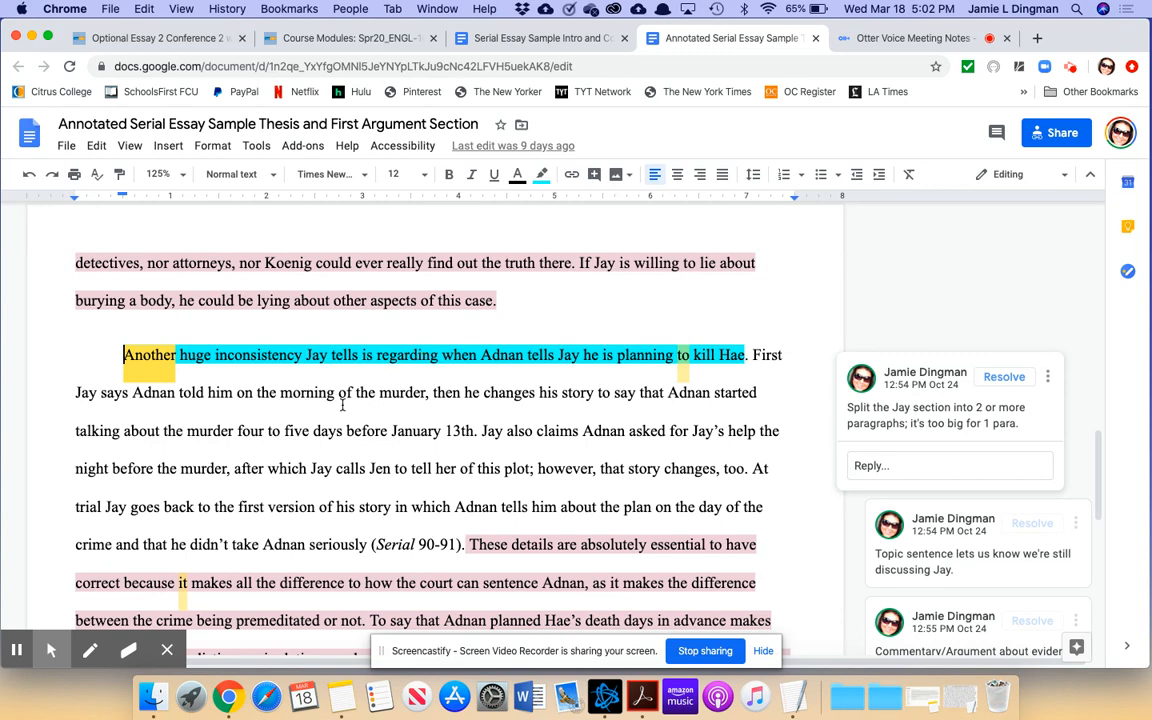
Scroll the murder-plan paragraph down to the premeditation discussion.
scroll(down, 3)
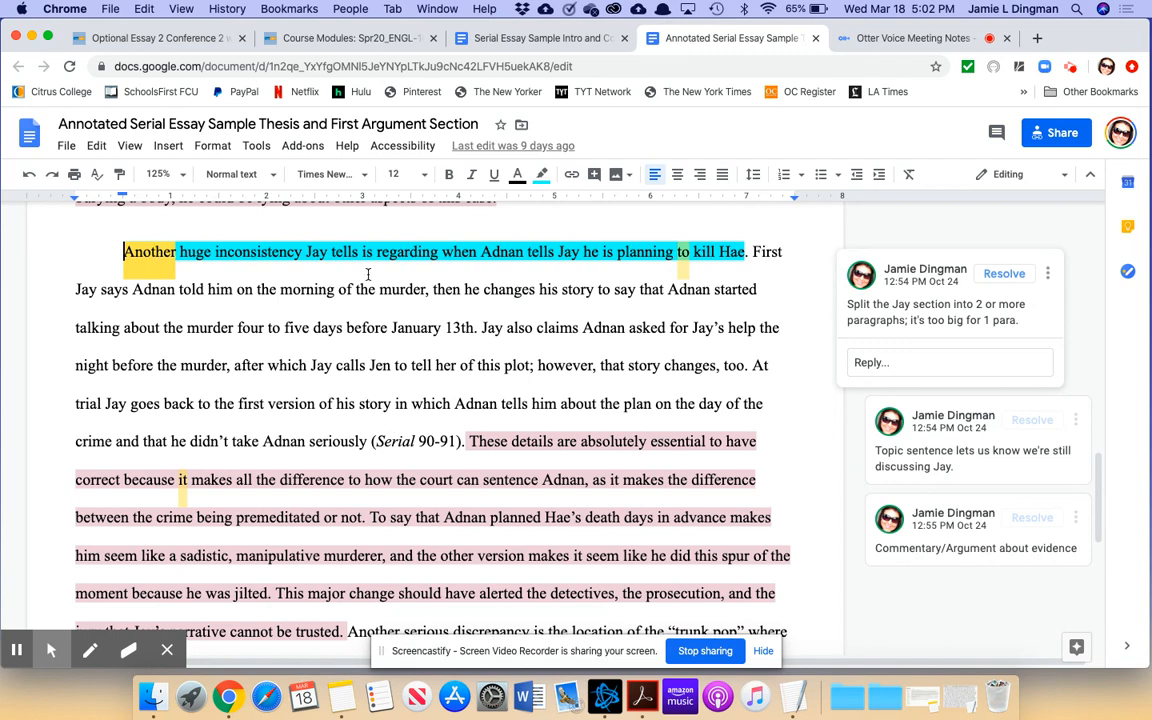
mouse_move(493, 275)
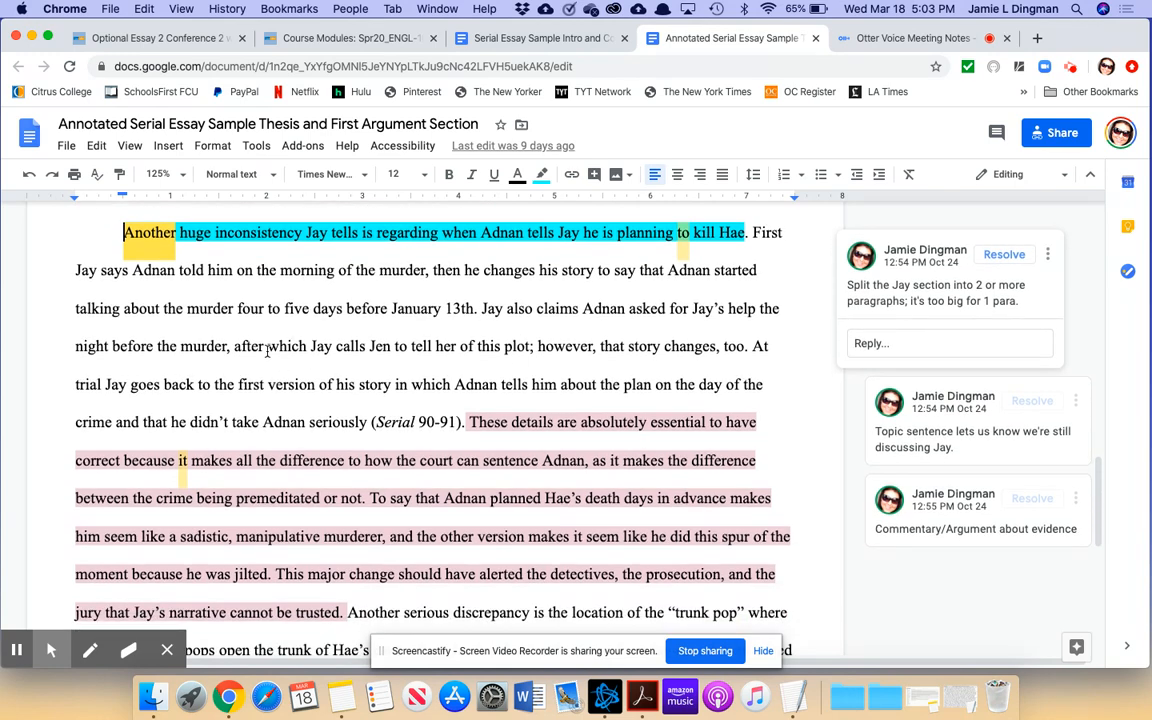
scroll(down, 3)
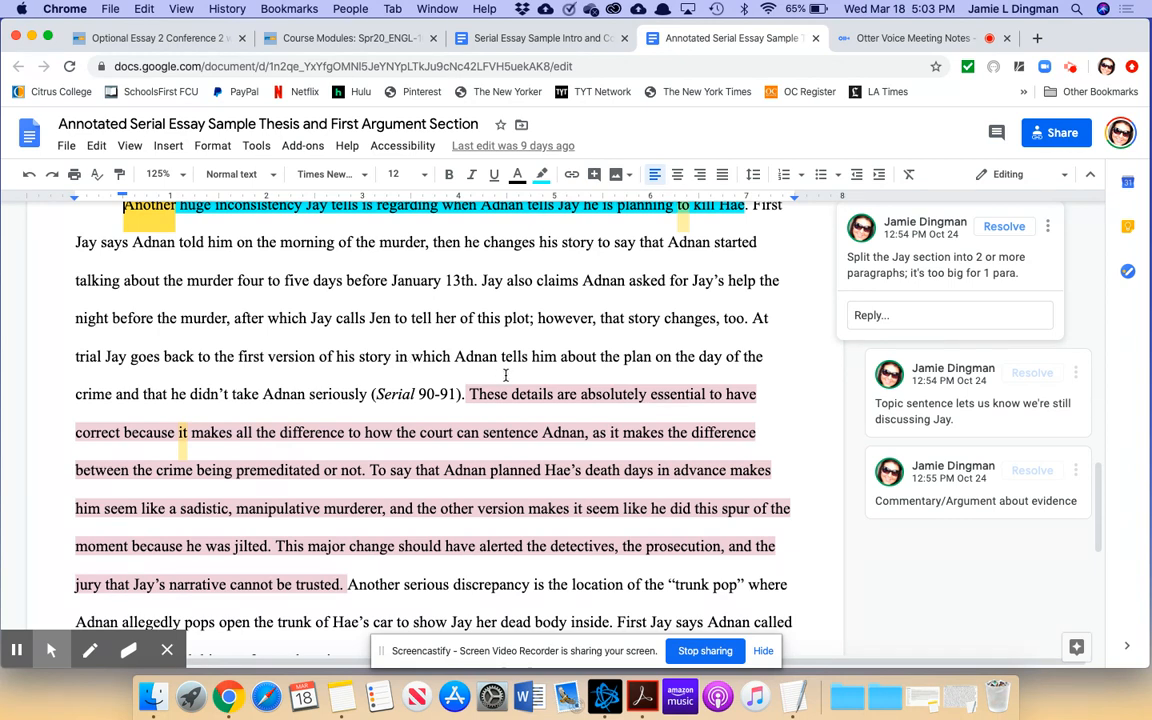
mouse_move(700, 303)
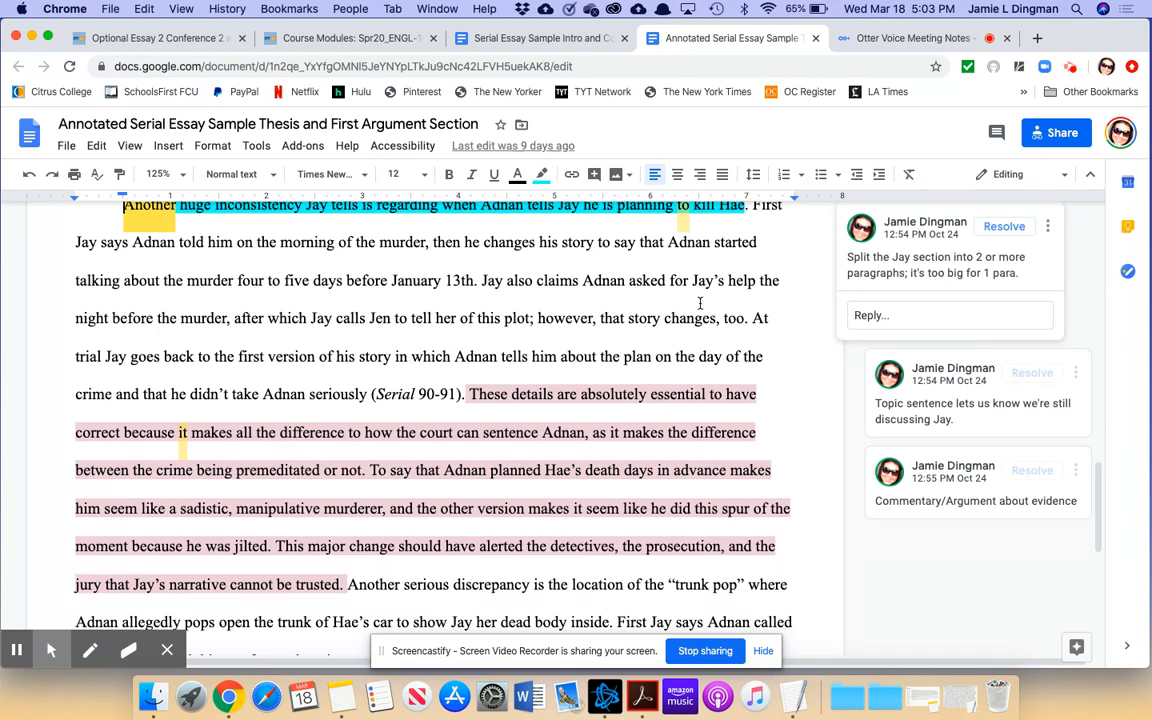
scroll(down, 3)
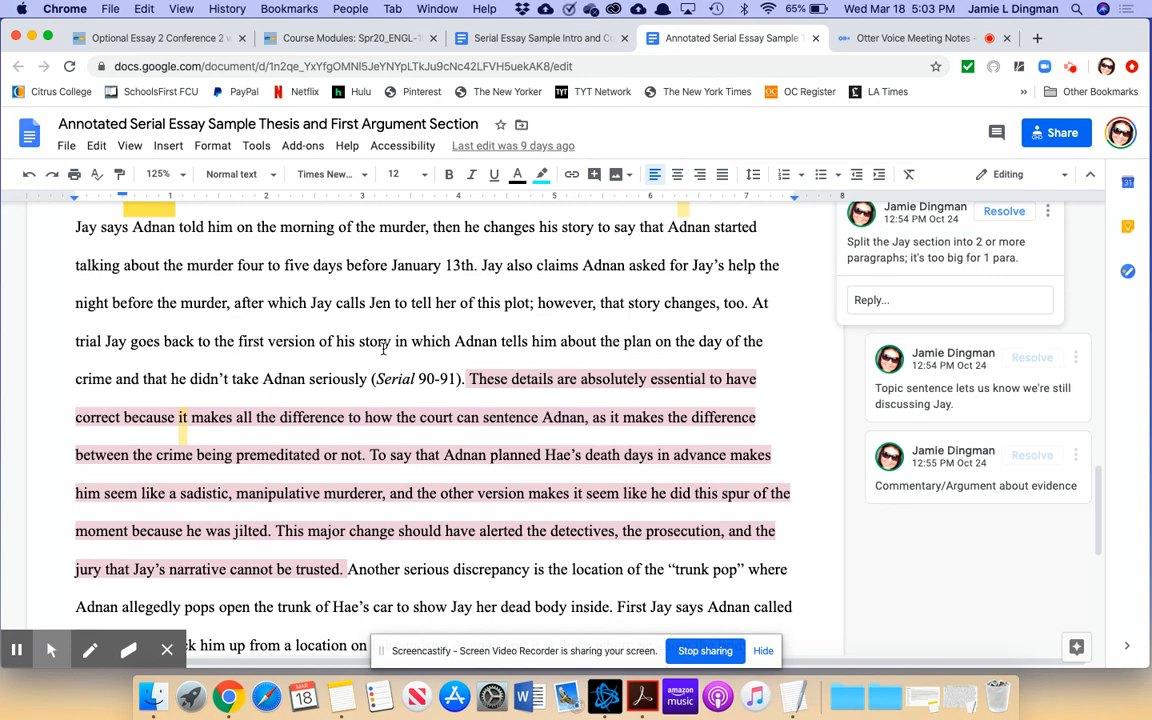
scroll(down, 3)
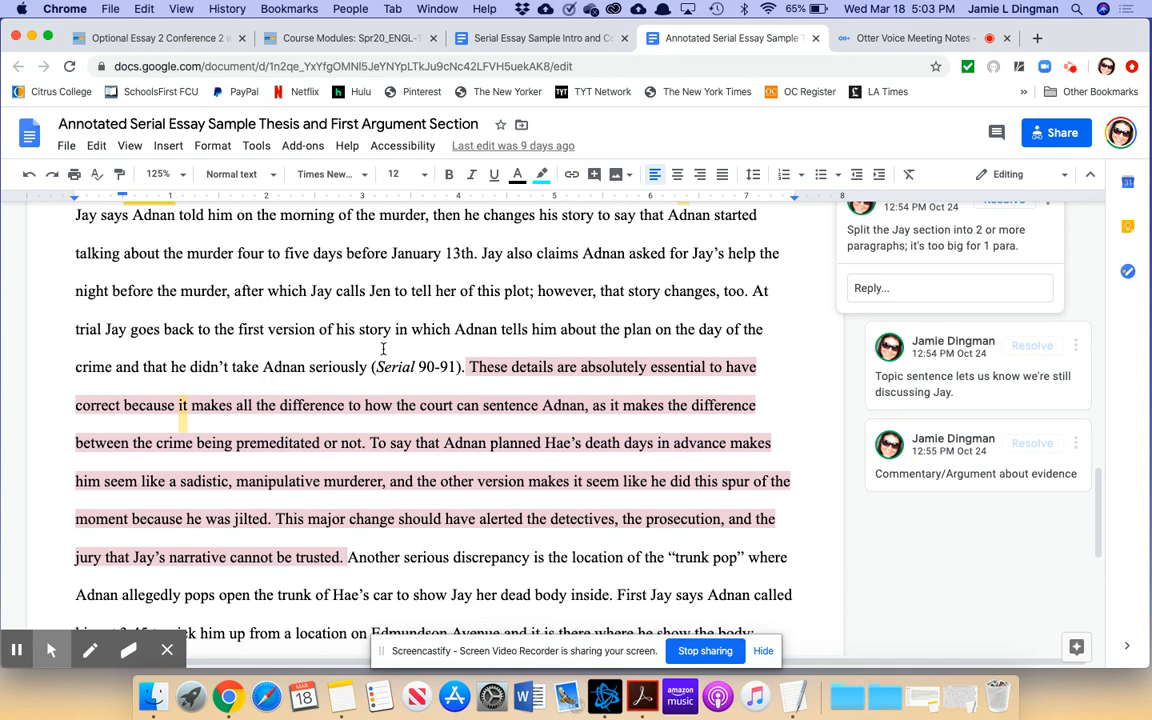
mouse_move(197, 371)
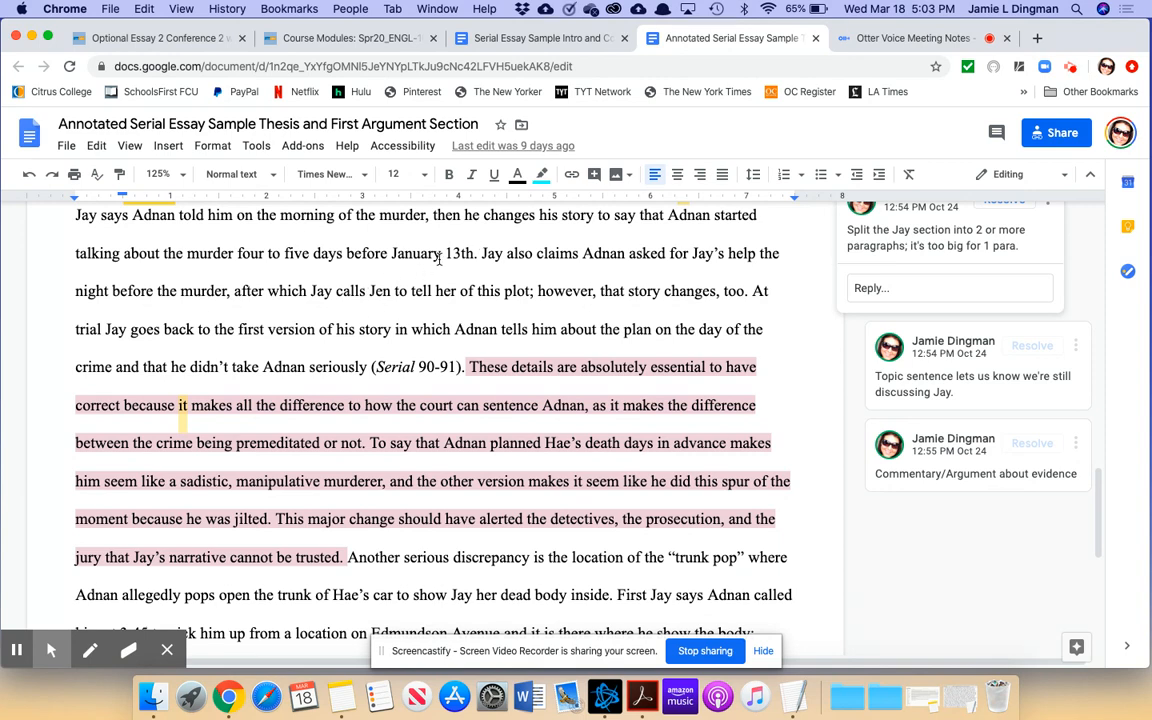
mouse_move(375, 353)
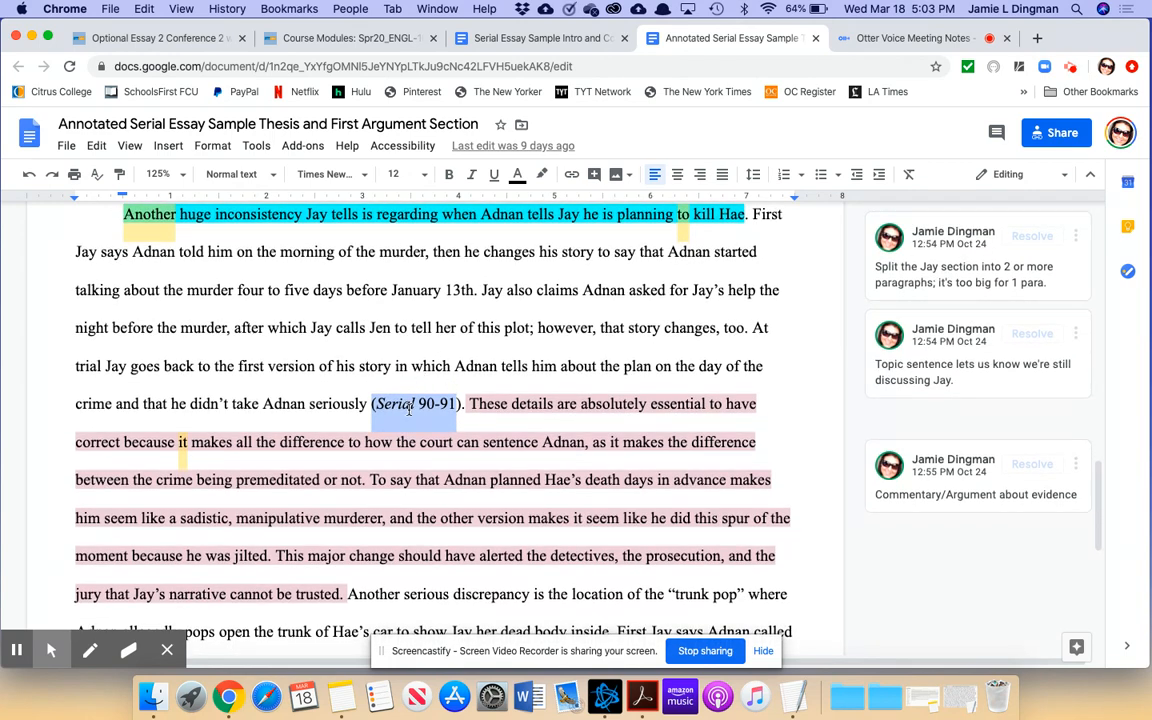
scroll(down, 3)
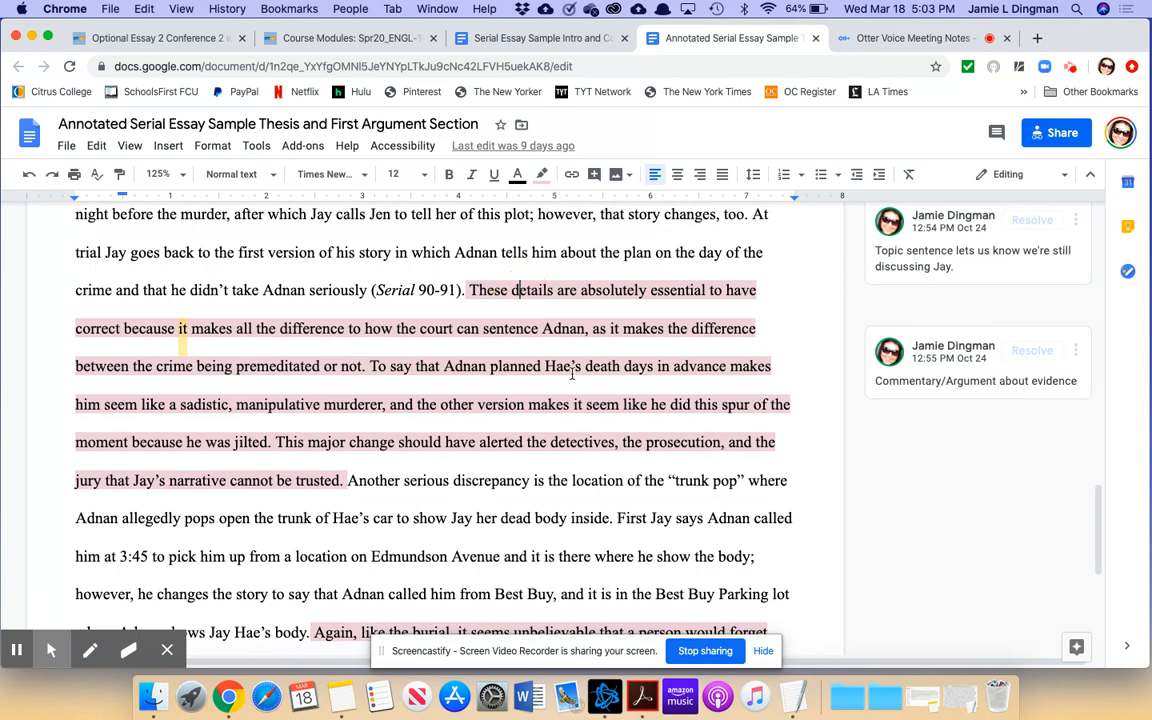
scroll(down, 3)
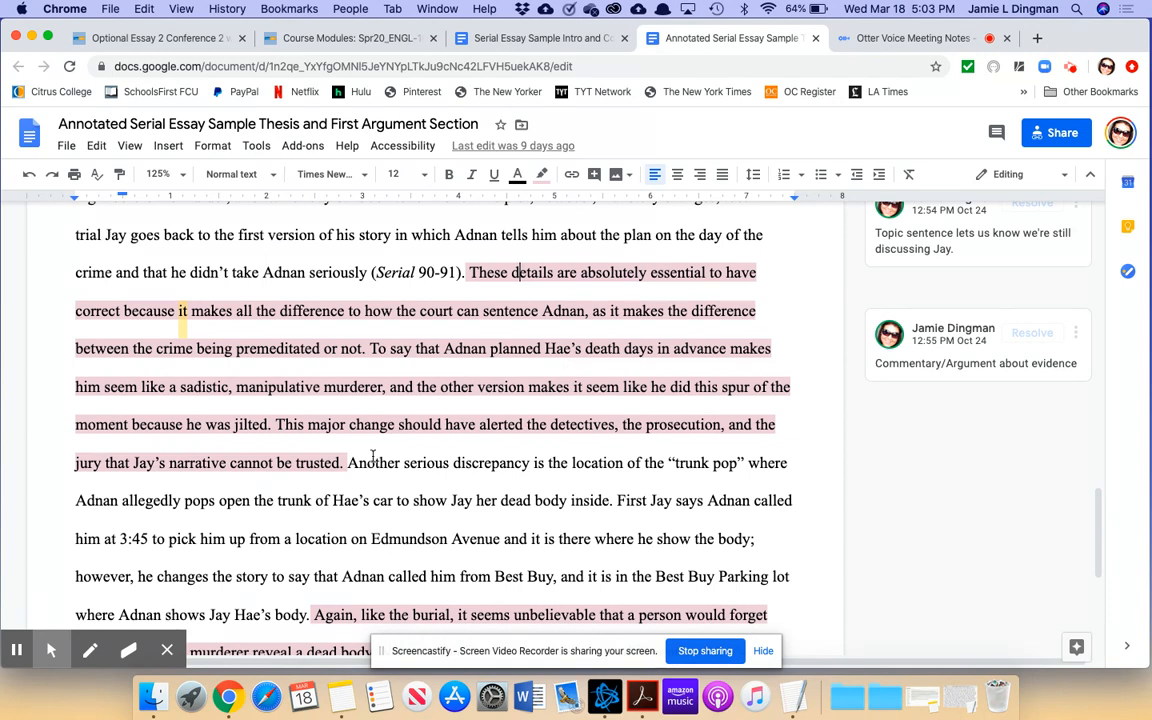
scroll(down, 3)
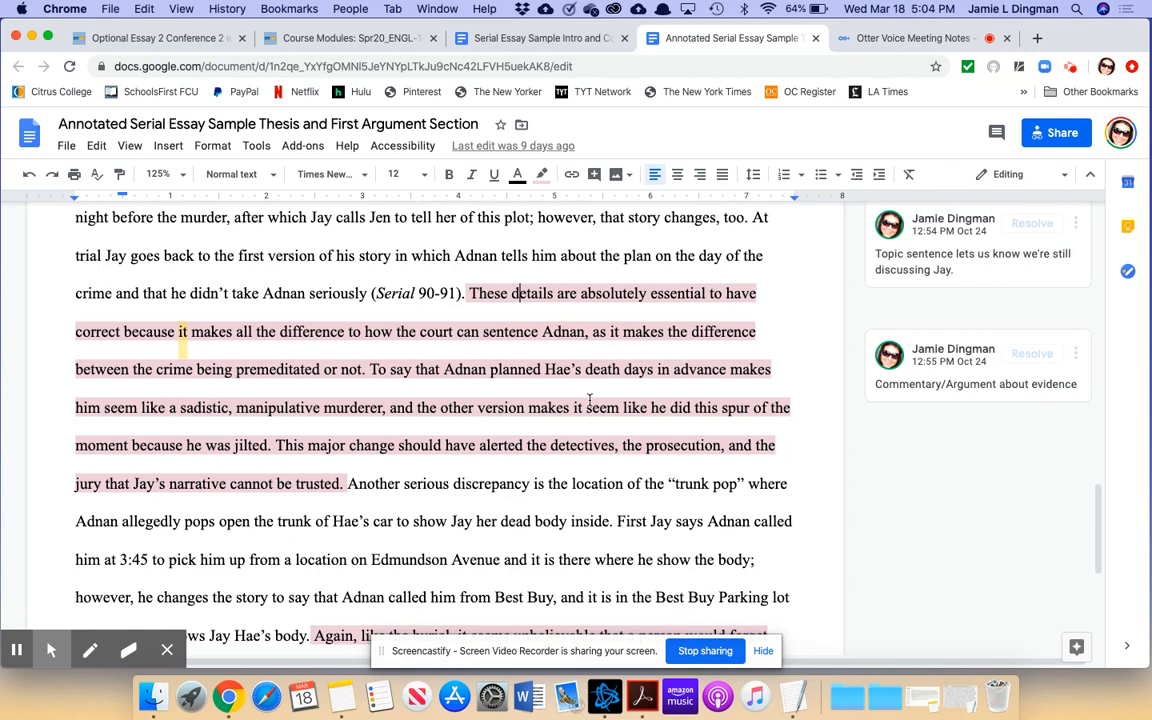
scroll(down, 3)
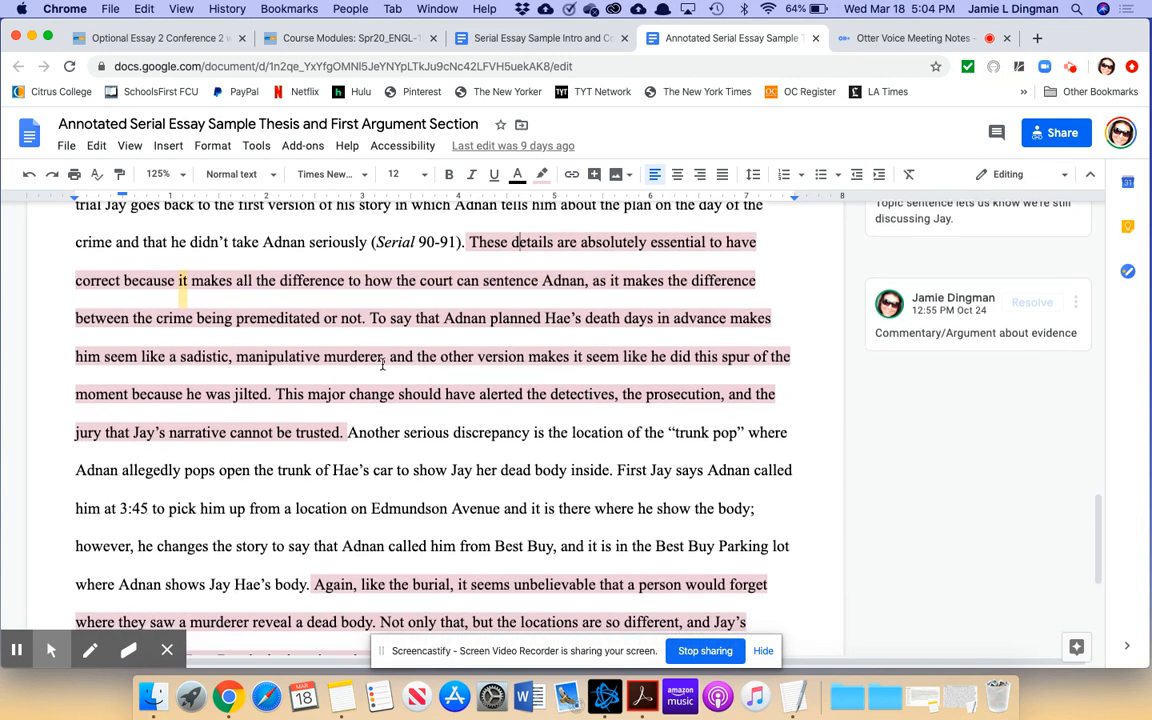
scroll(down, 3)
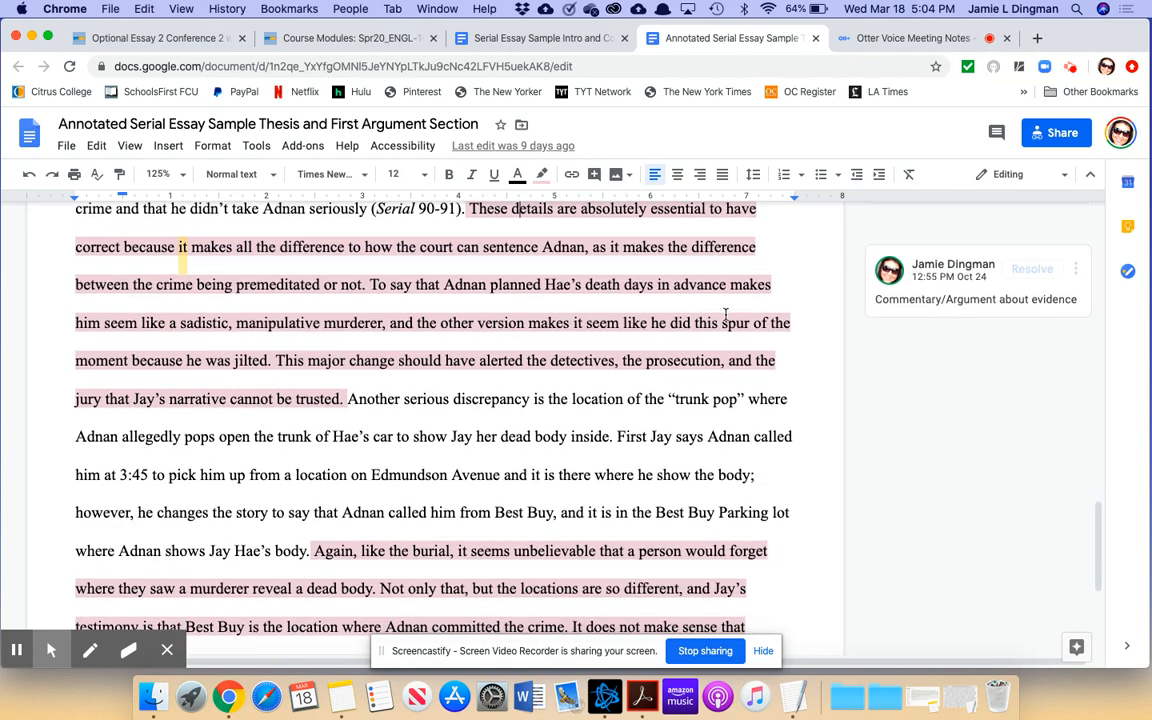
mouse_move(378, 343)
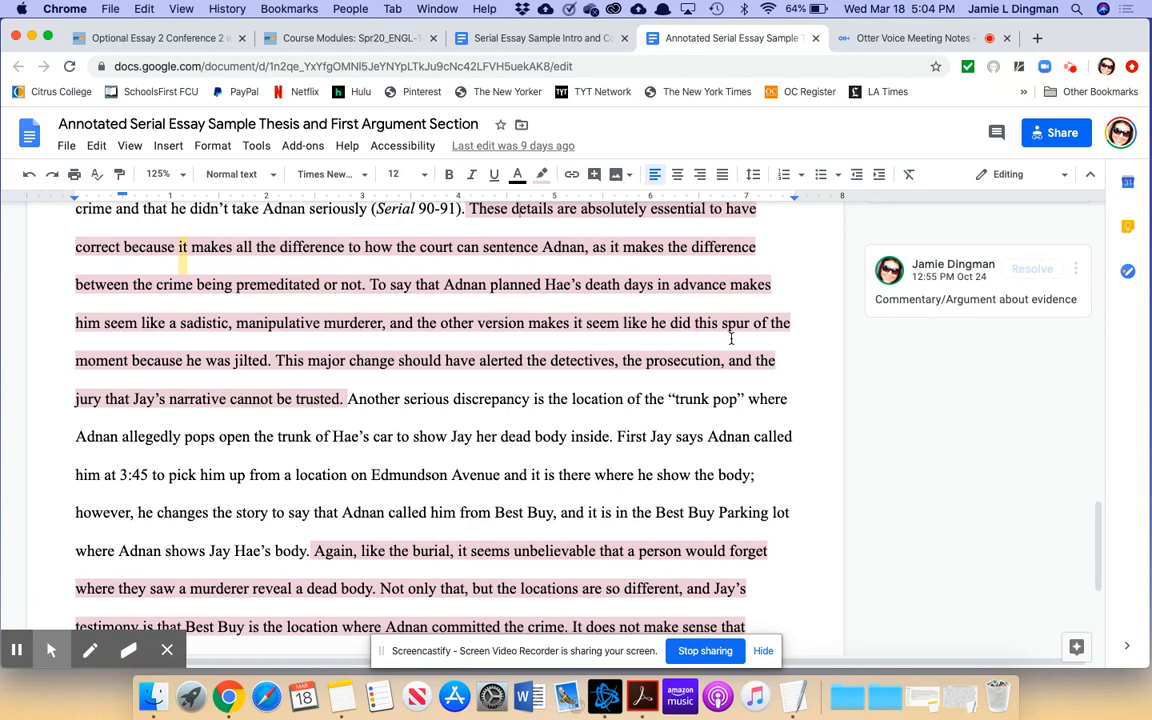
scroll(down, 3)
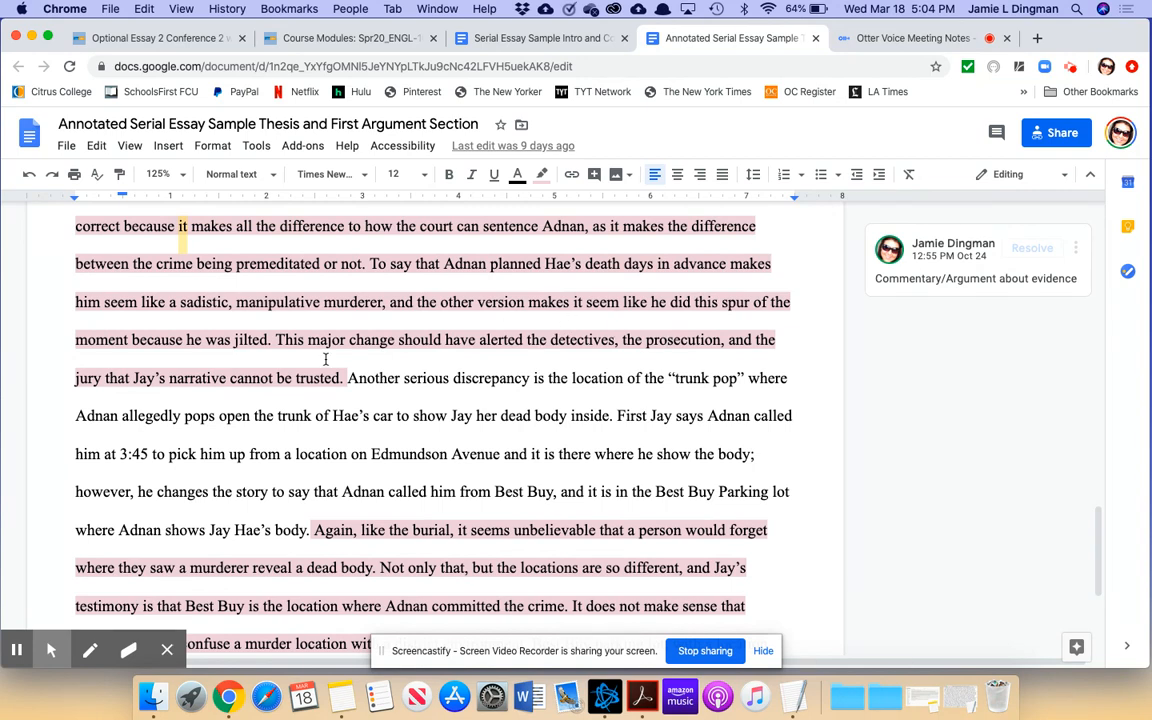
mouse_move(323, 391)
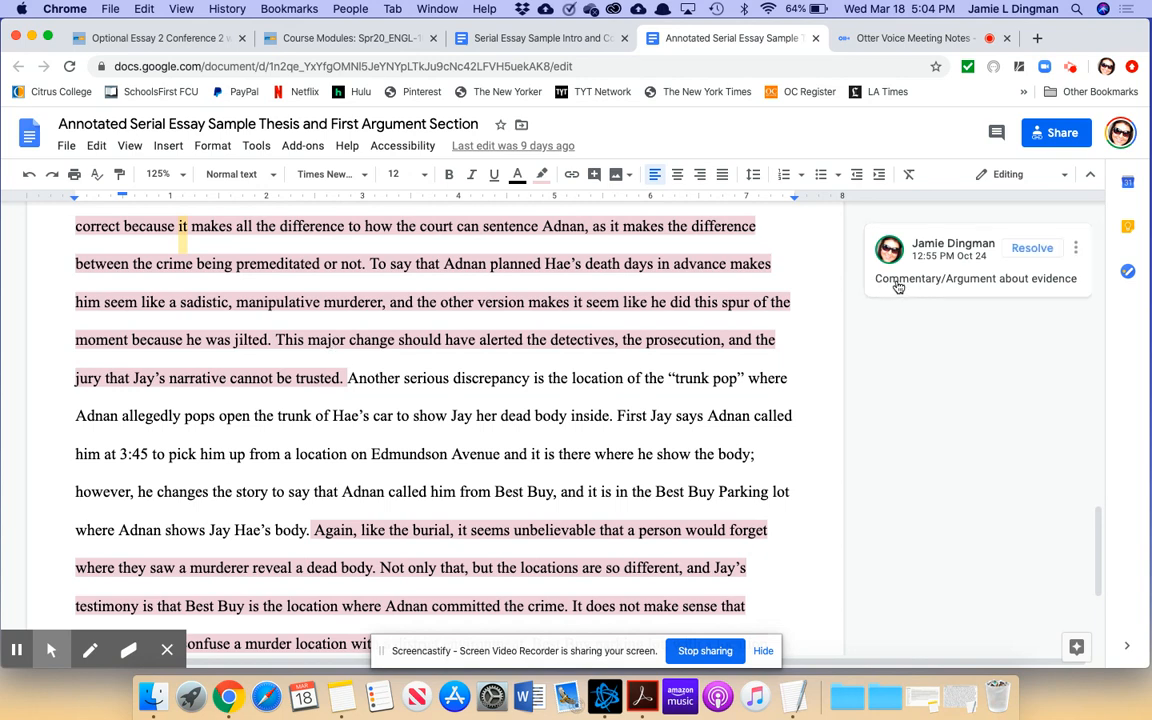
mouse_move(745, 258)
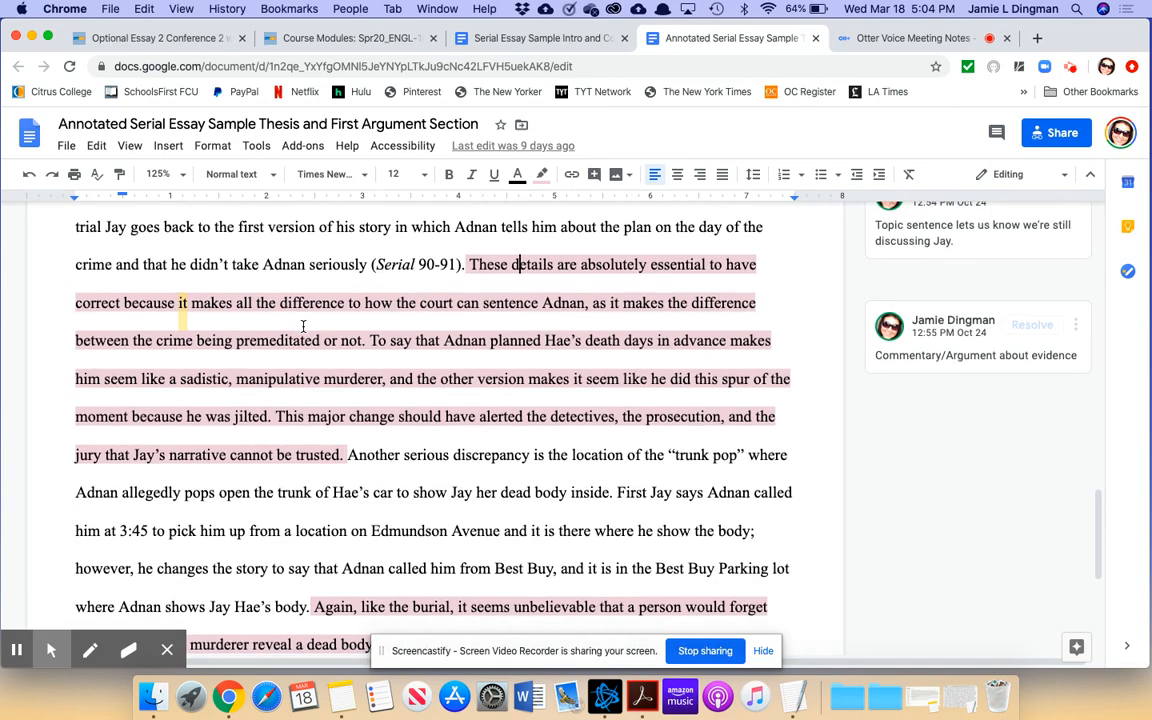
scroll(down, 3)
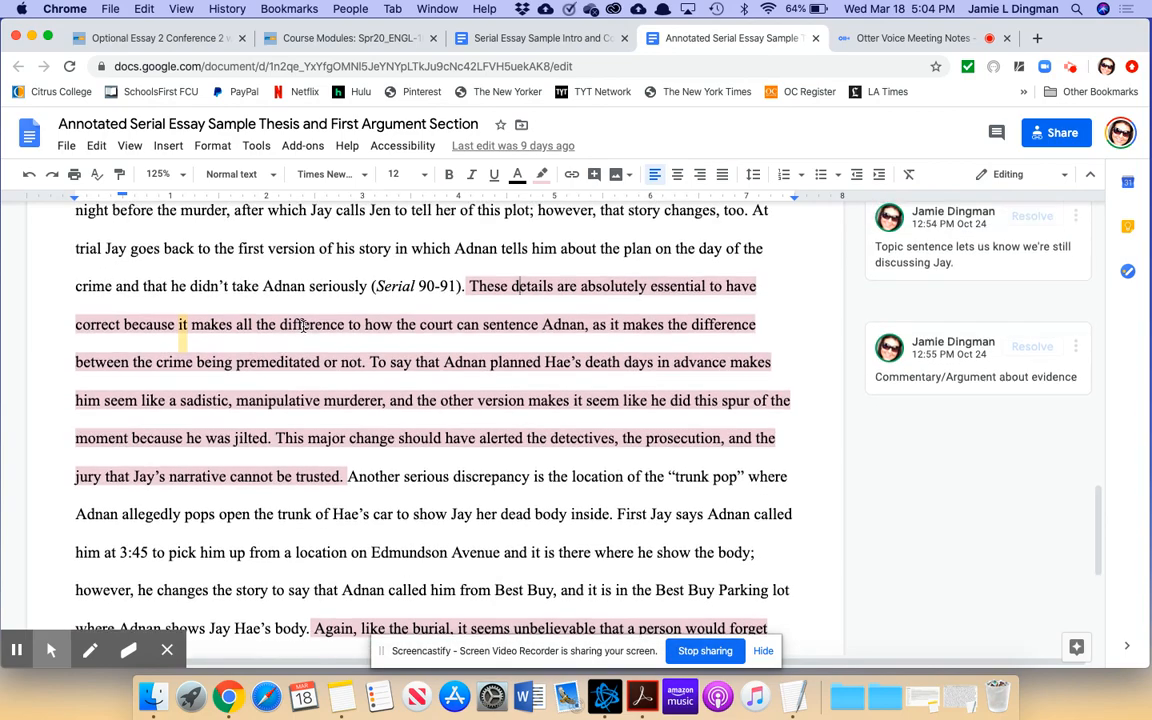
scroll(down, 3)
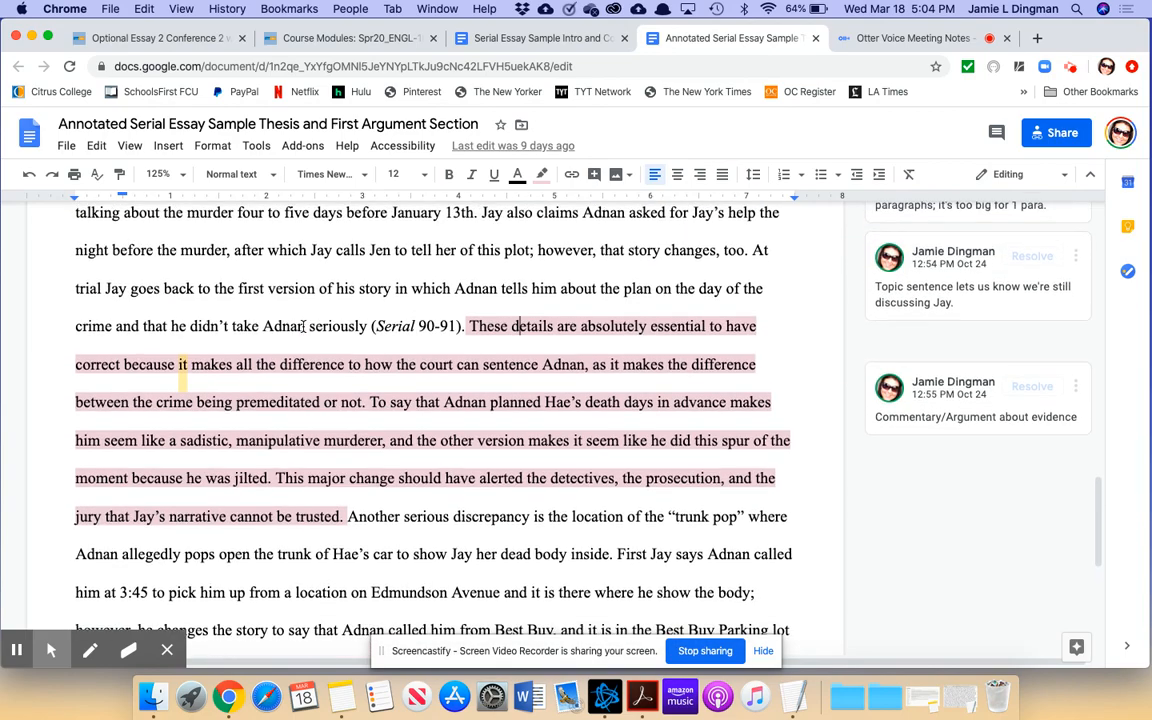
scroll(down, 3)
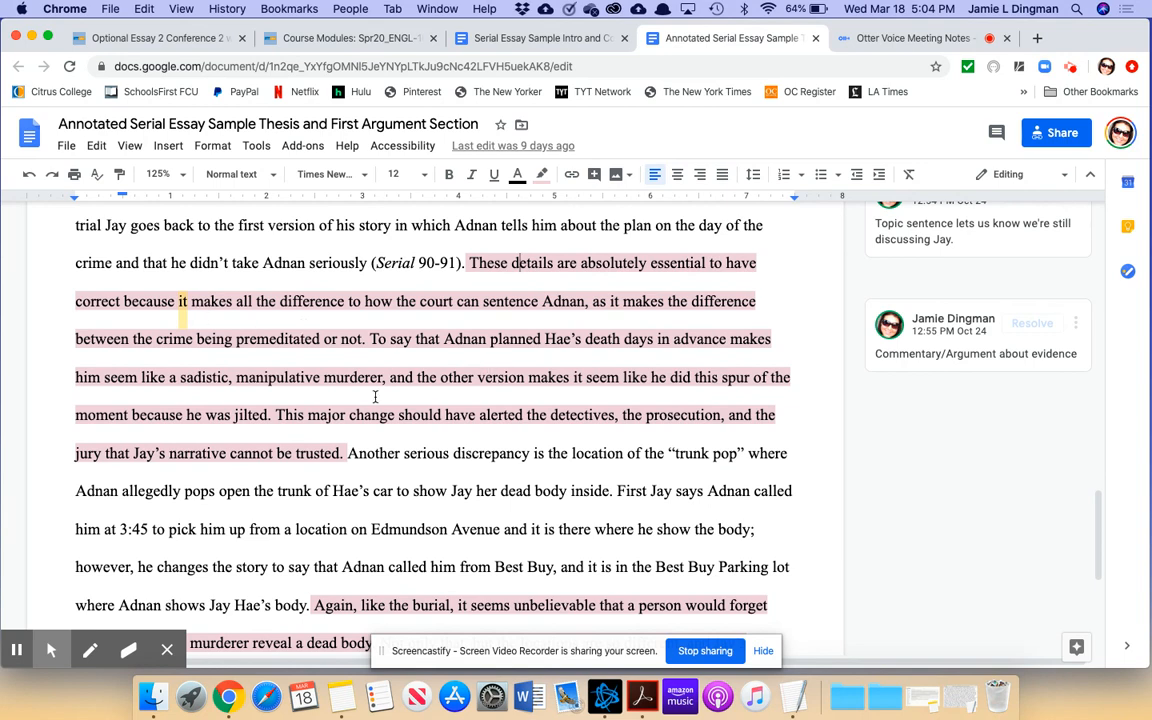
scroll(up, 3)
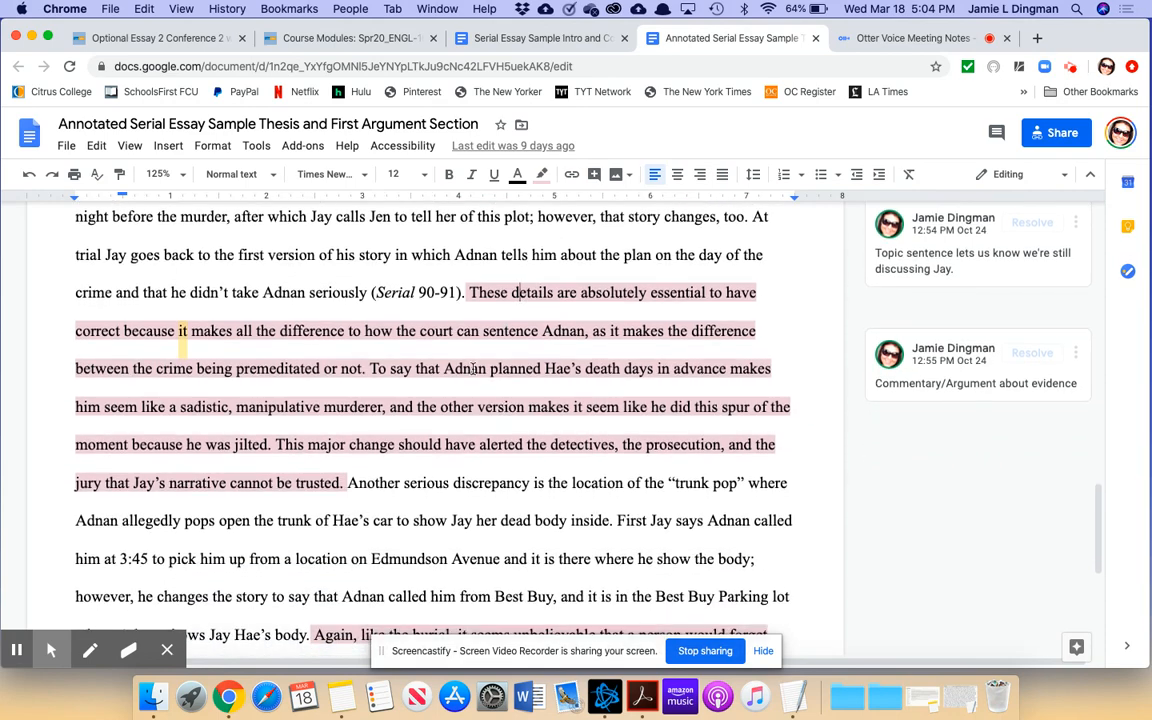
scroll(down, 3)
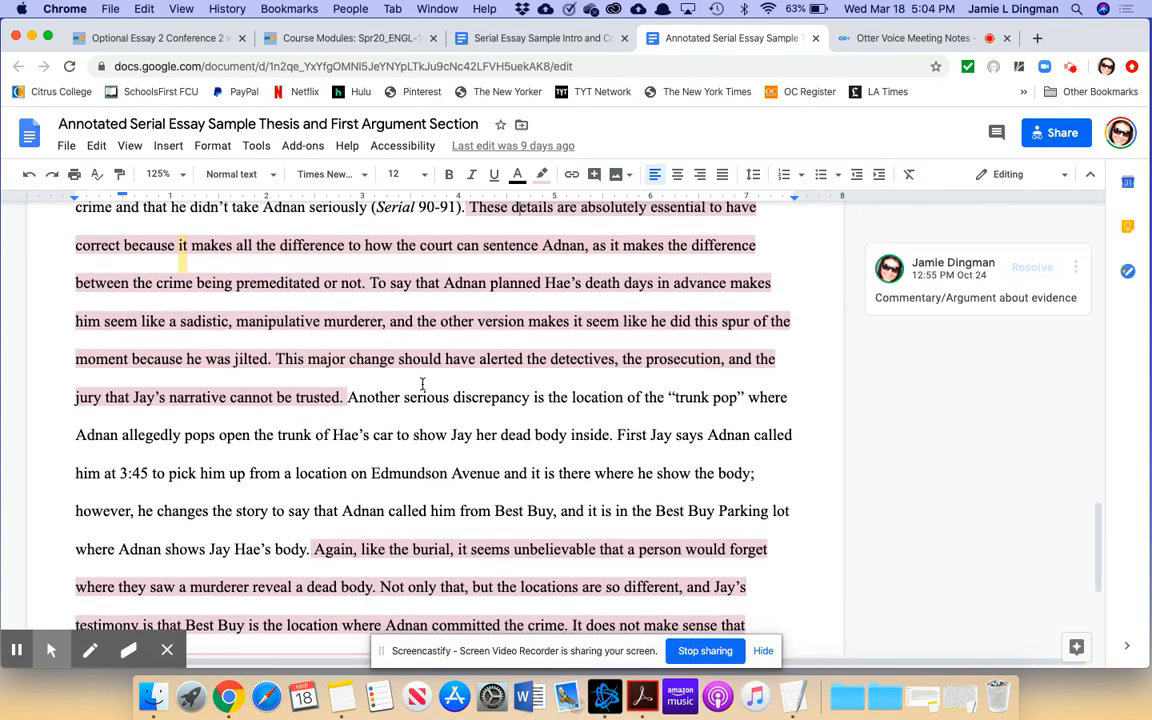
mouse_move(658, 517)
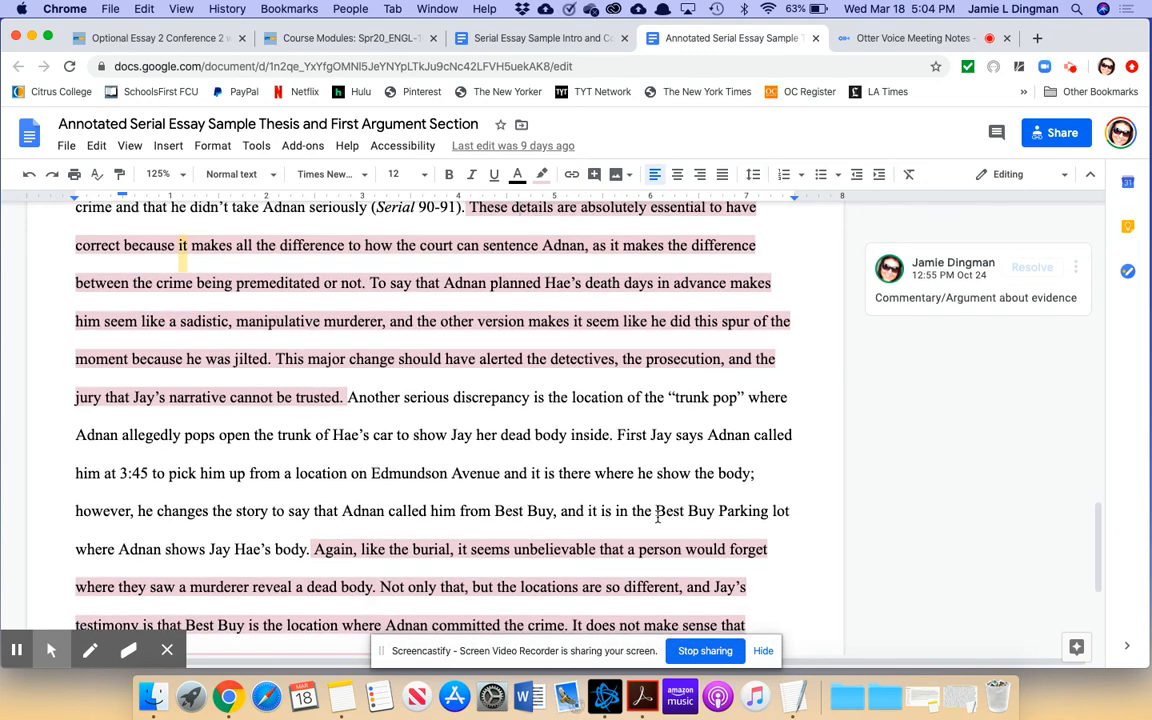
scroll(down, 3)
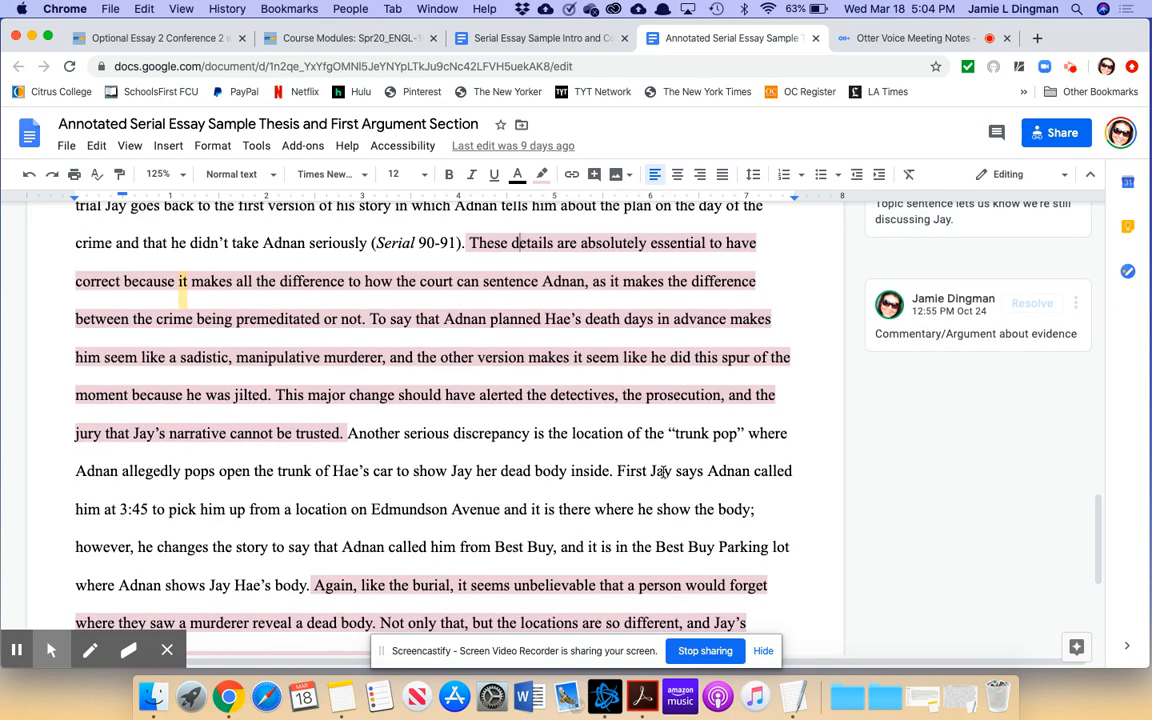
scroll(down, 3)
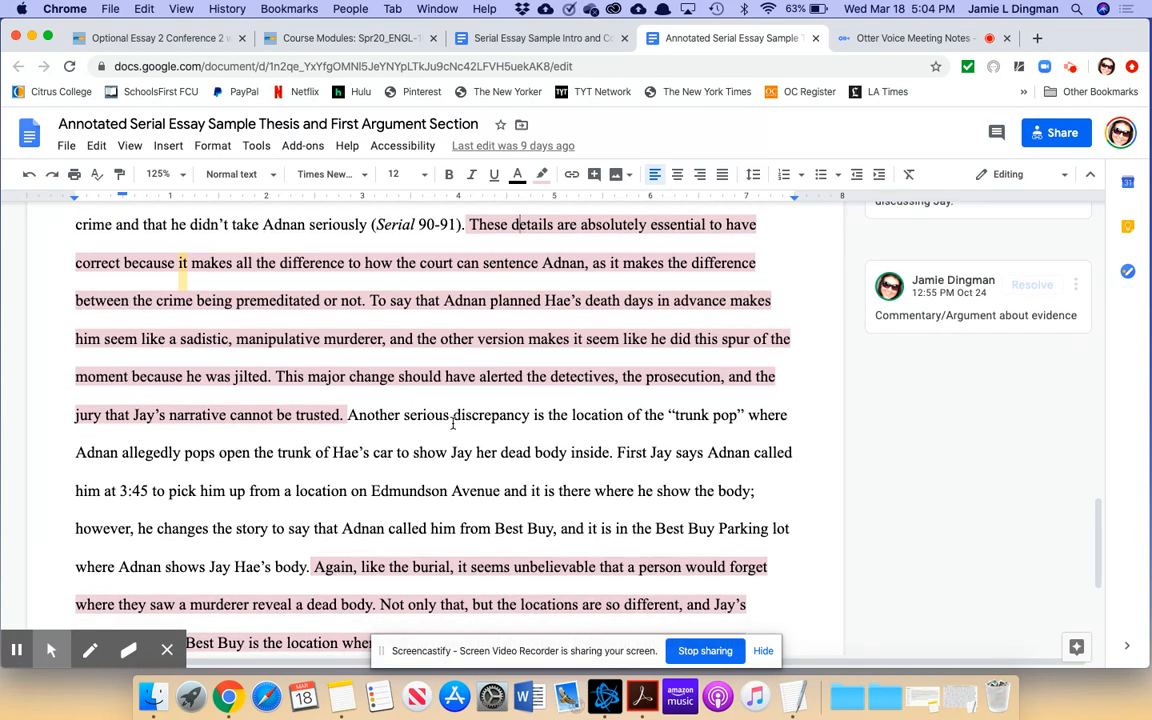
scroll(down, 3)
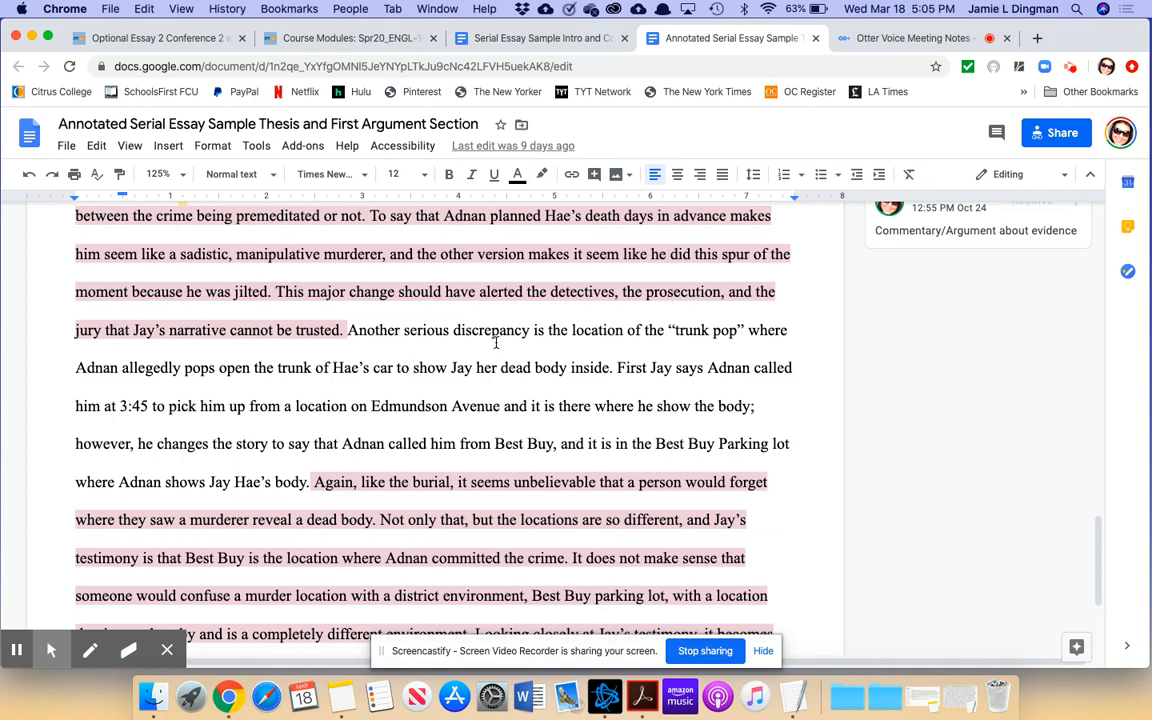
scroll(down, 3)
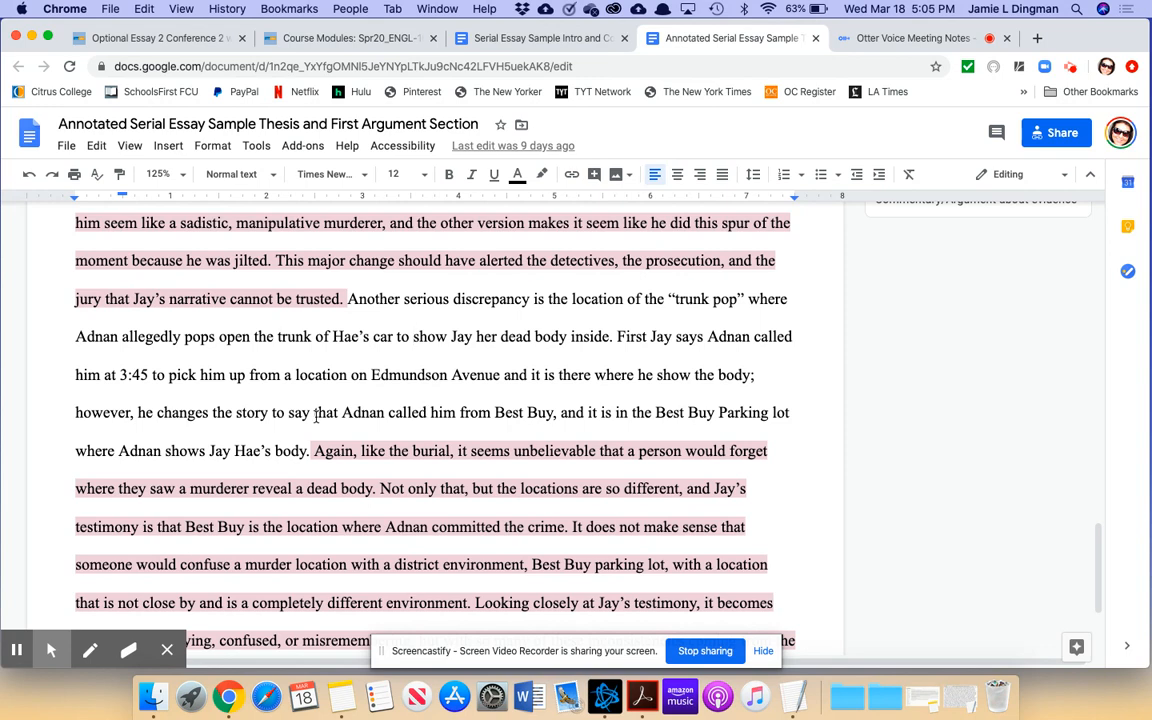
mouse_move(539, 365)
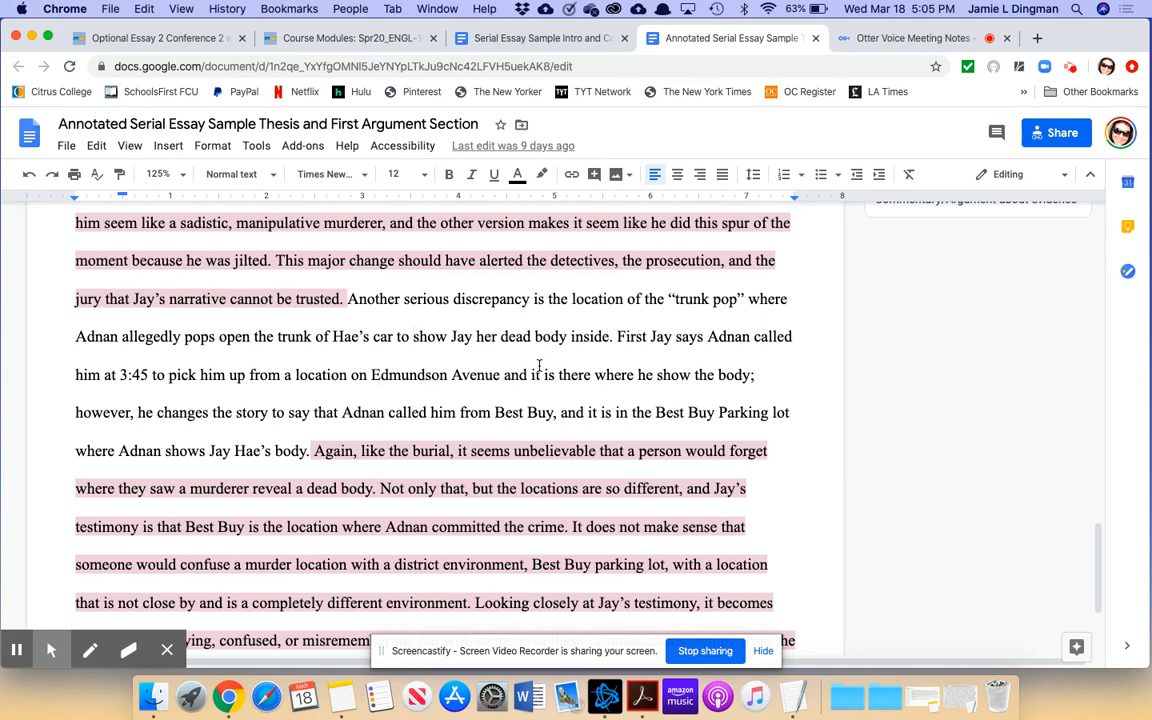
scroll(down, 3)
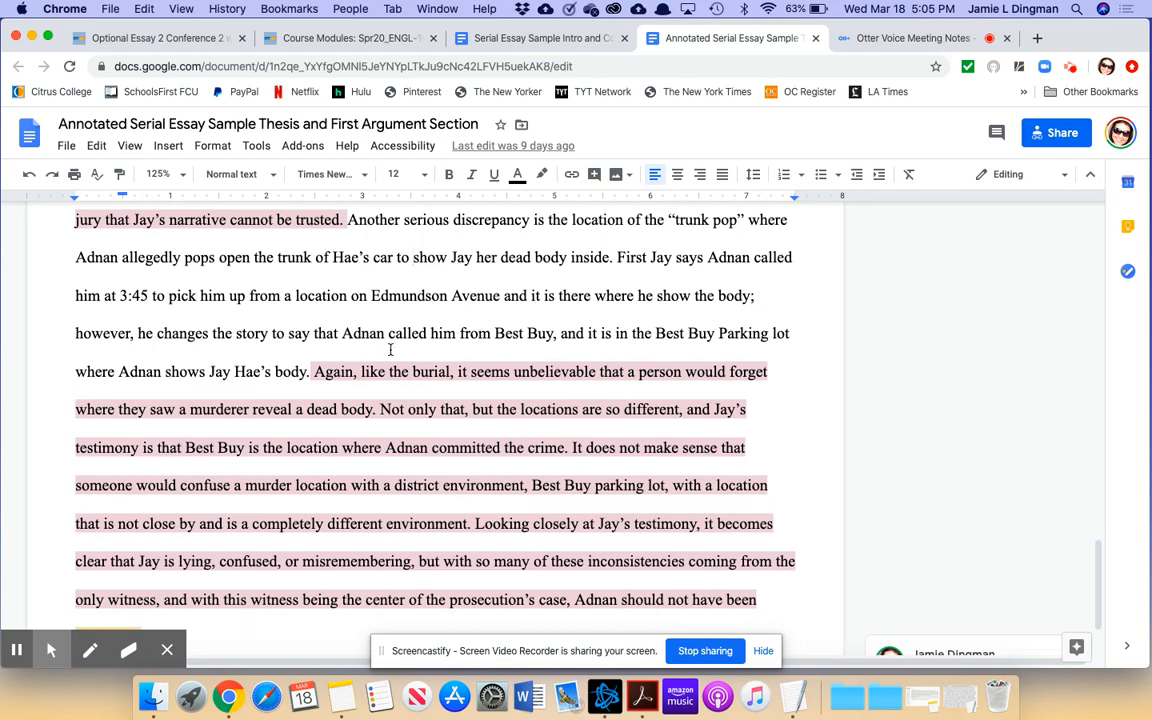
mouse_move(648, 340)
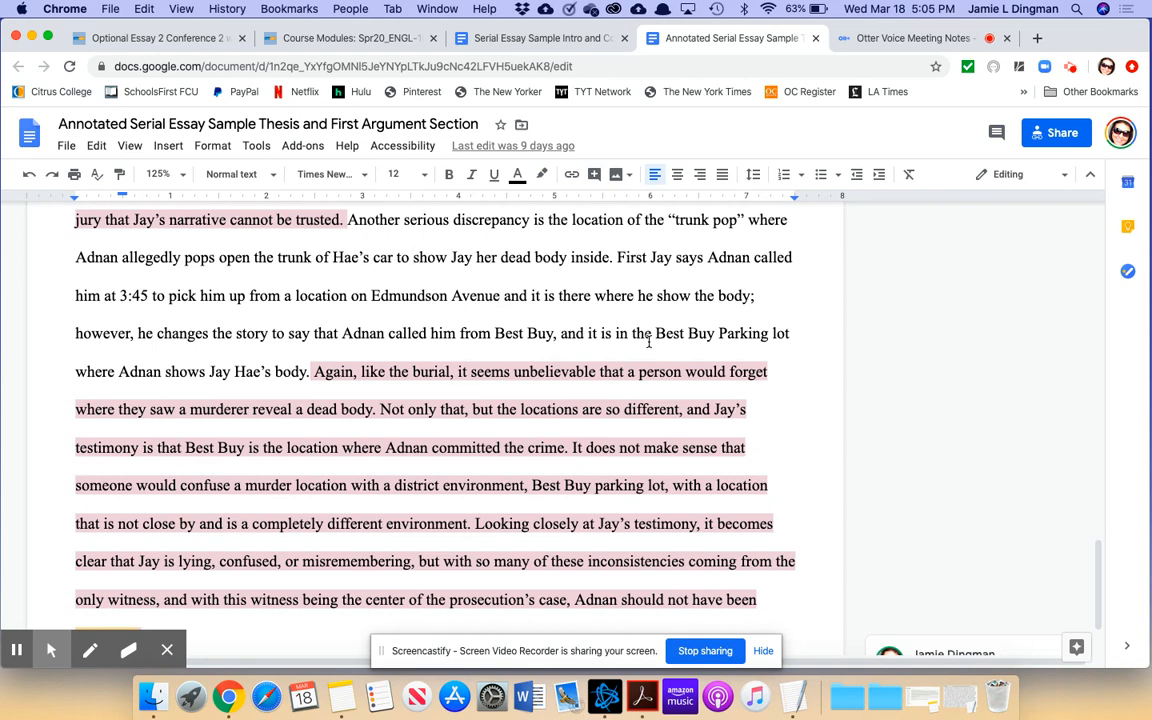
scroll(down, 3)
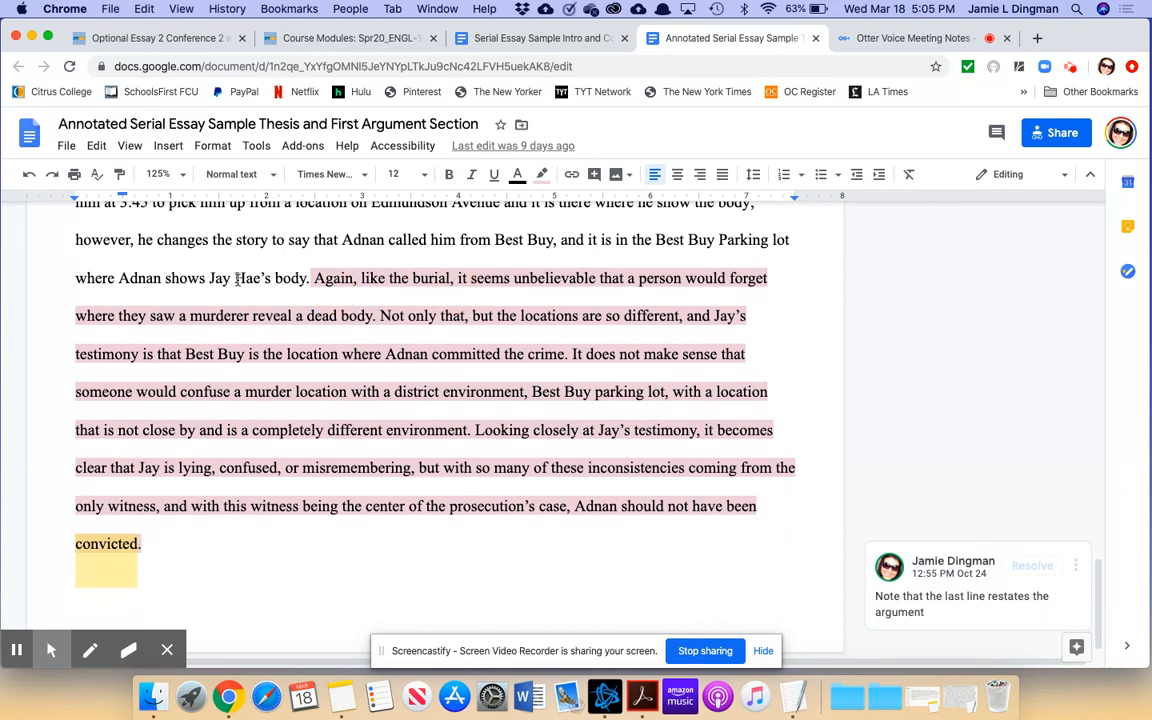
scroll(down, 3)
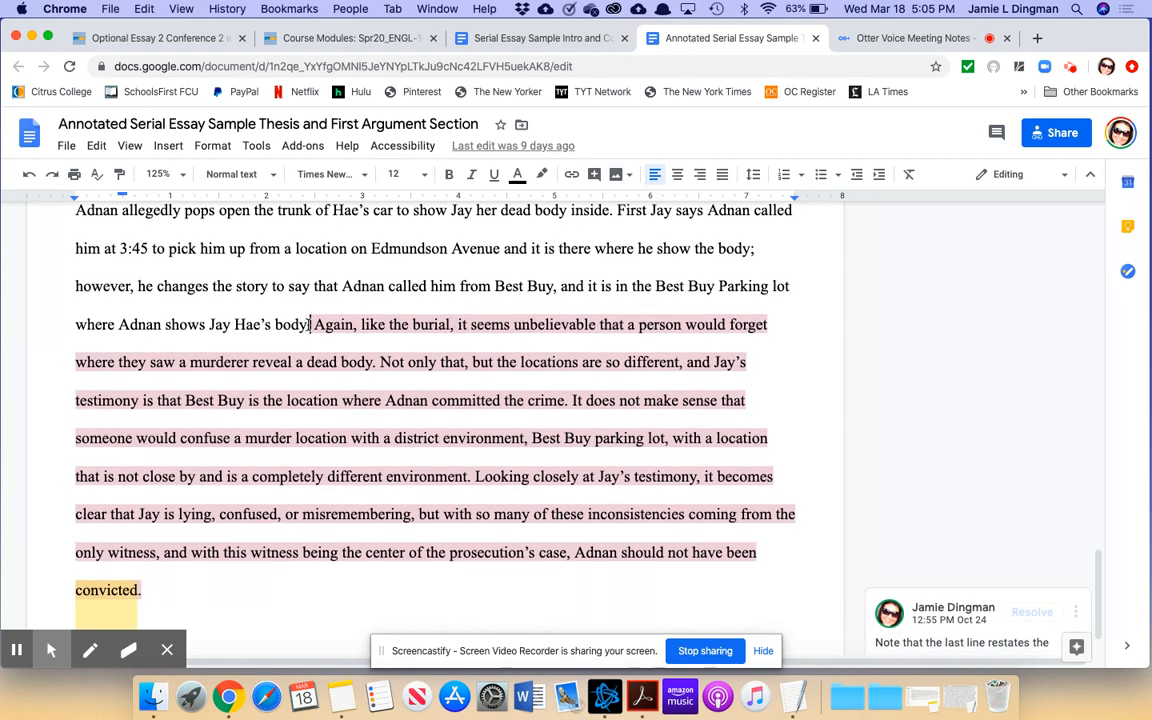
mouse_move(594, 174)
text(Citation needed!)
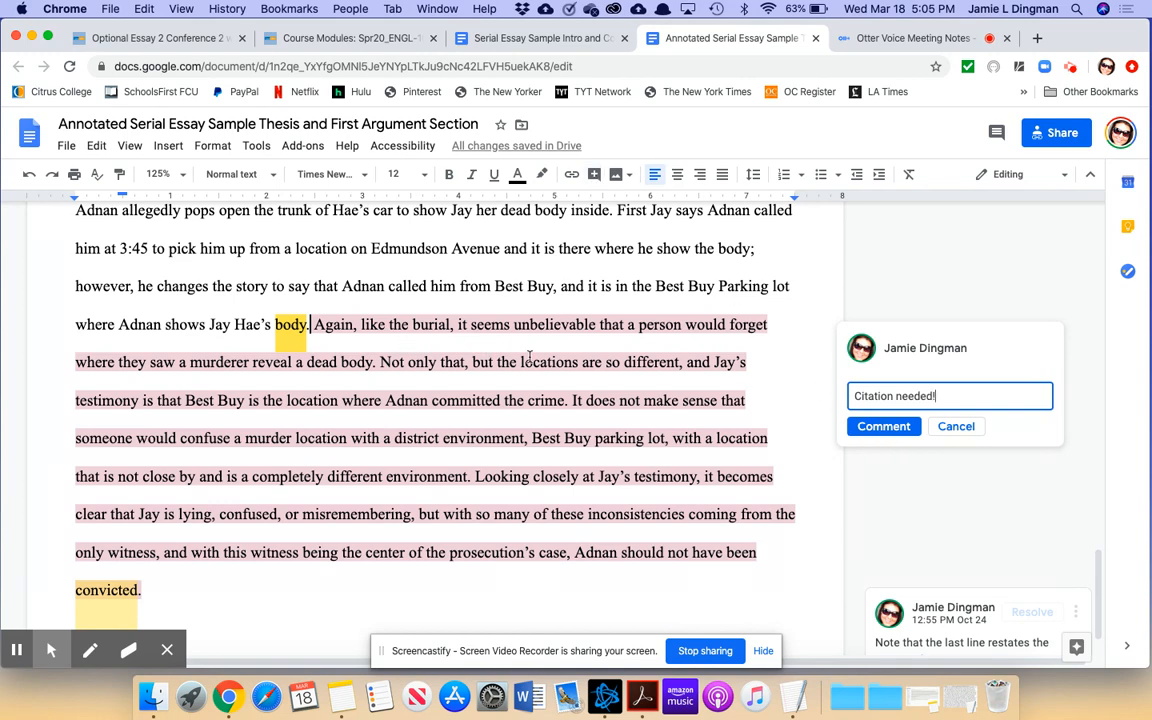
Post a 'Citation needed!' comment on the word 'body' ending the trunk-pop sentence.
click(883, 426)
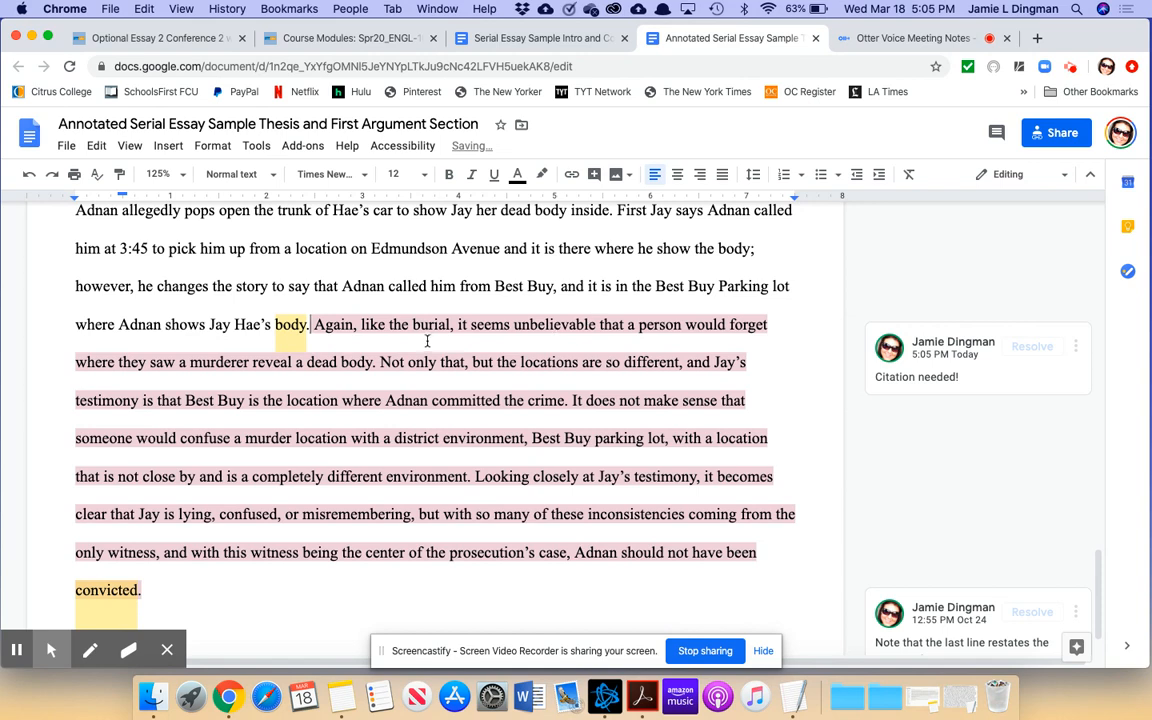
scroll(down, 3)
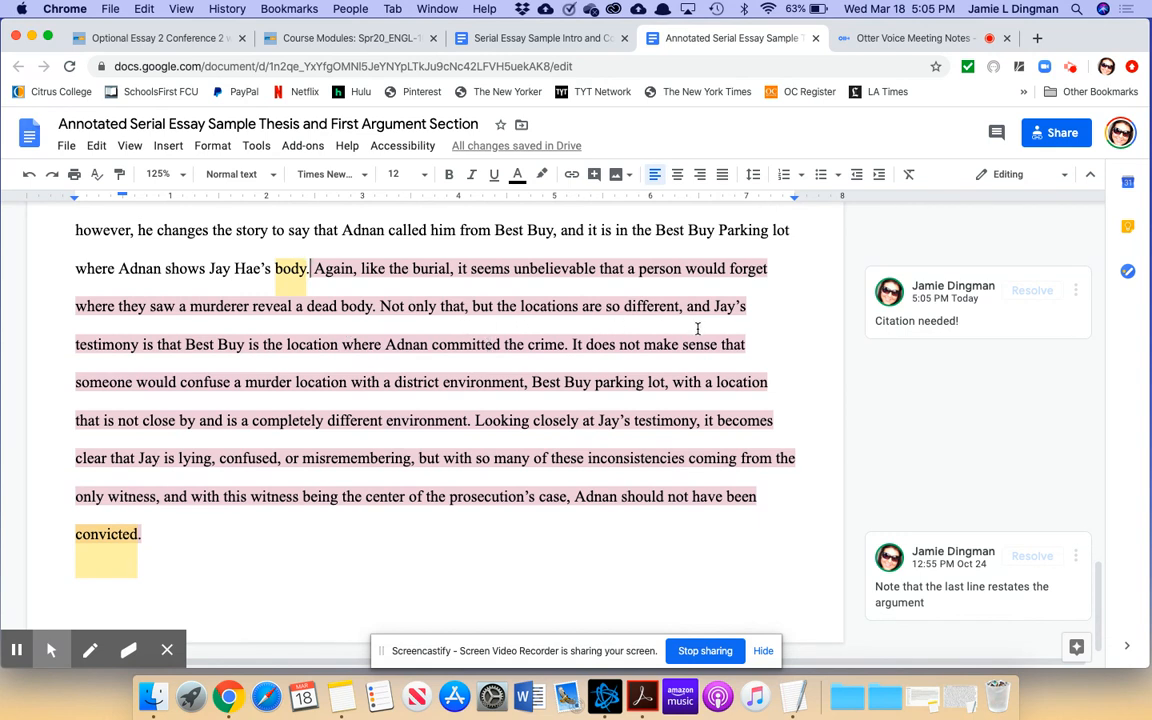
mouse_move(255, 387)
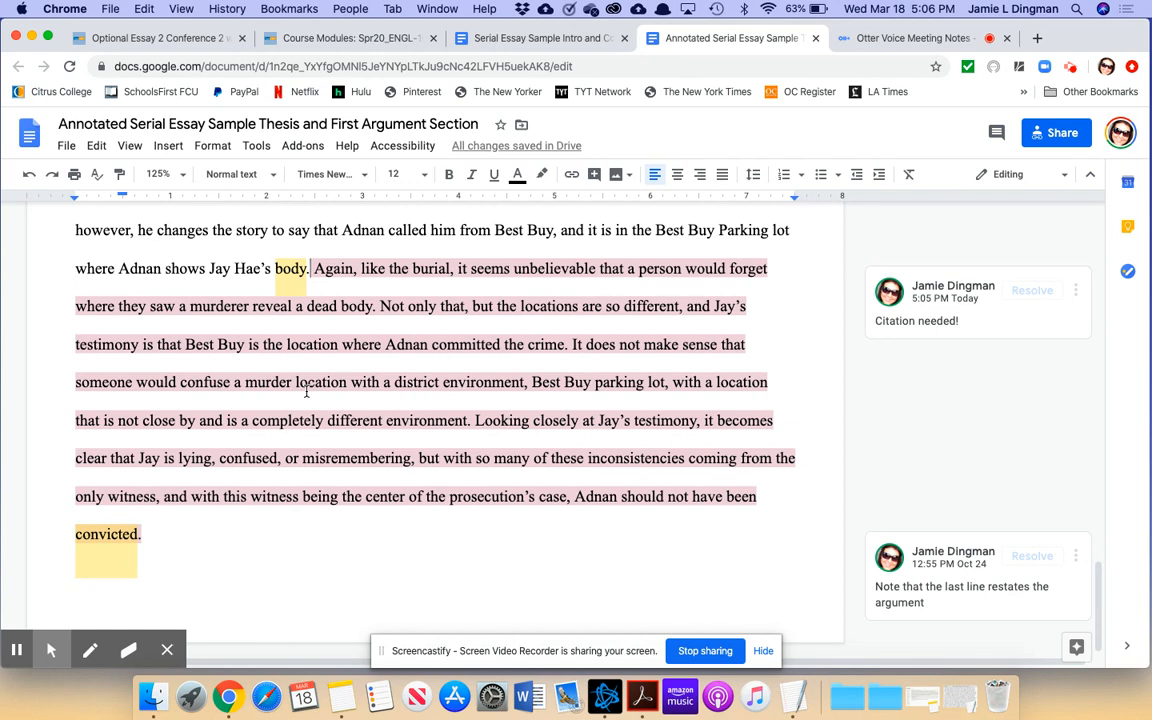
mouse_move(400, 398)
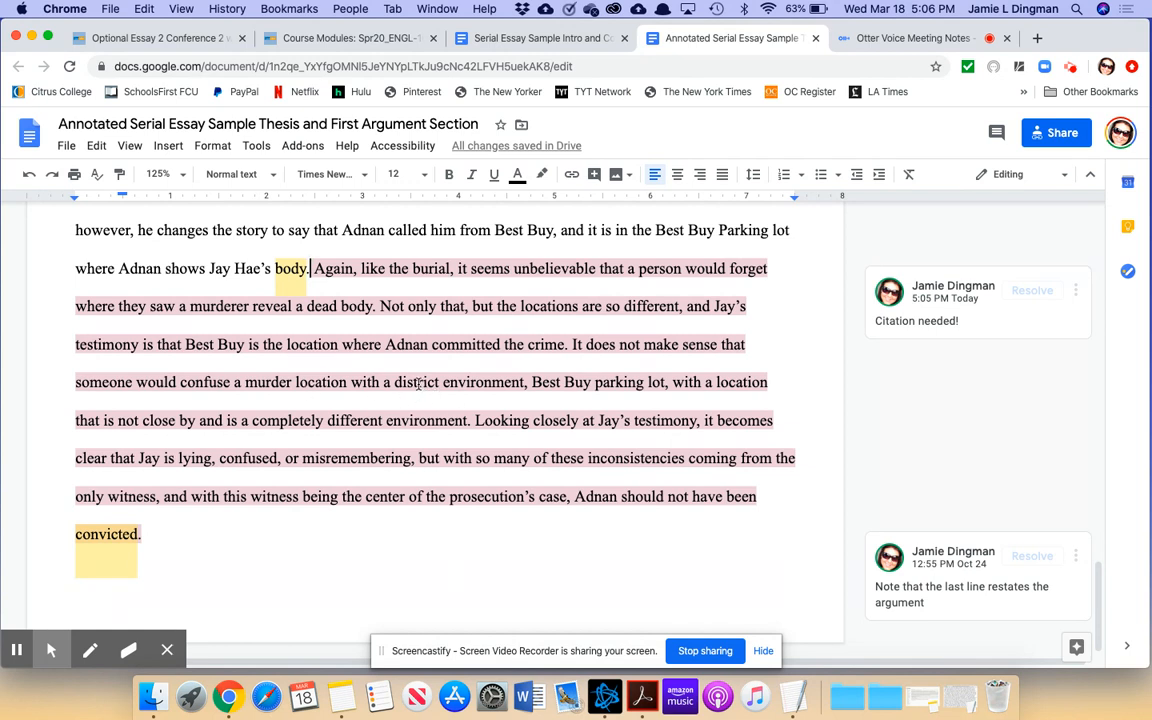
double_click(416, 382)
text(n)
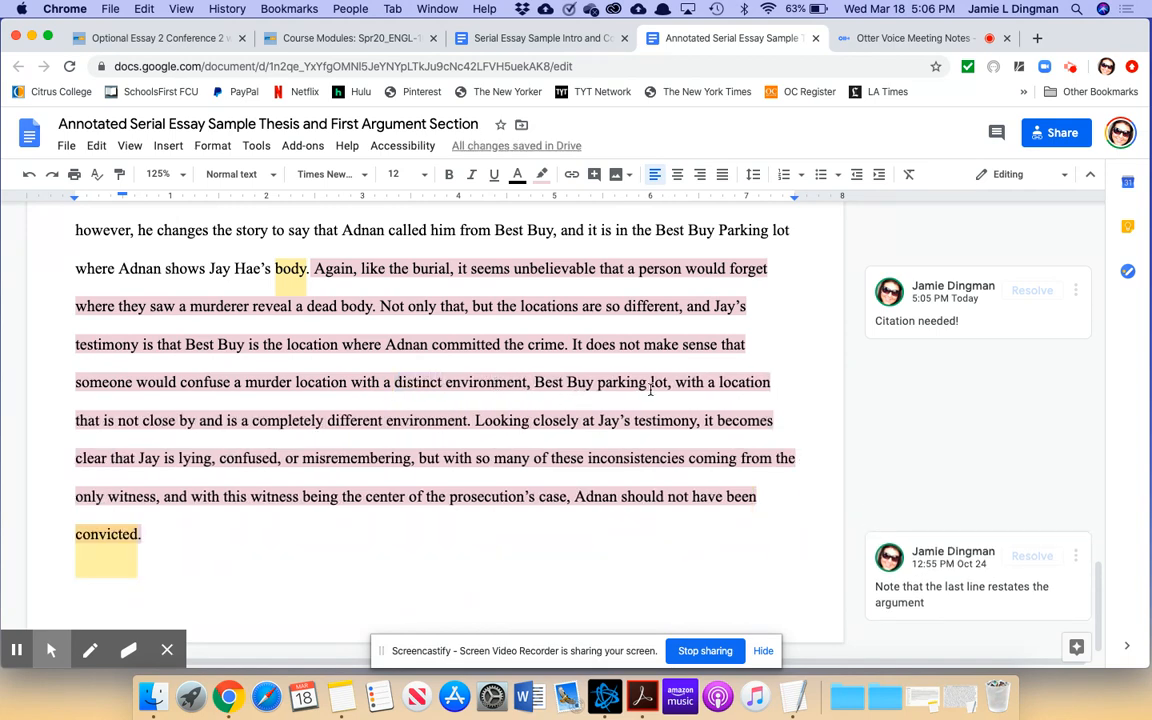
click(442, 382)
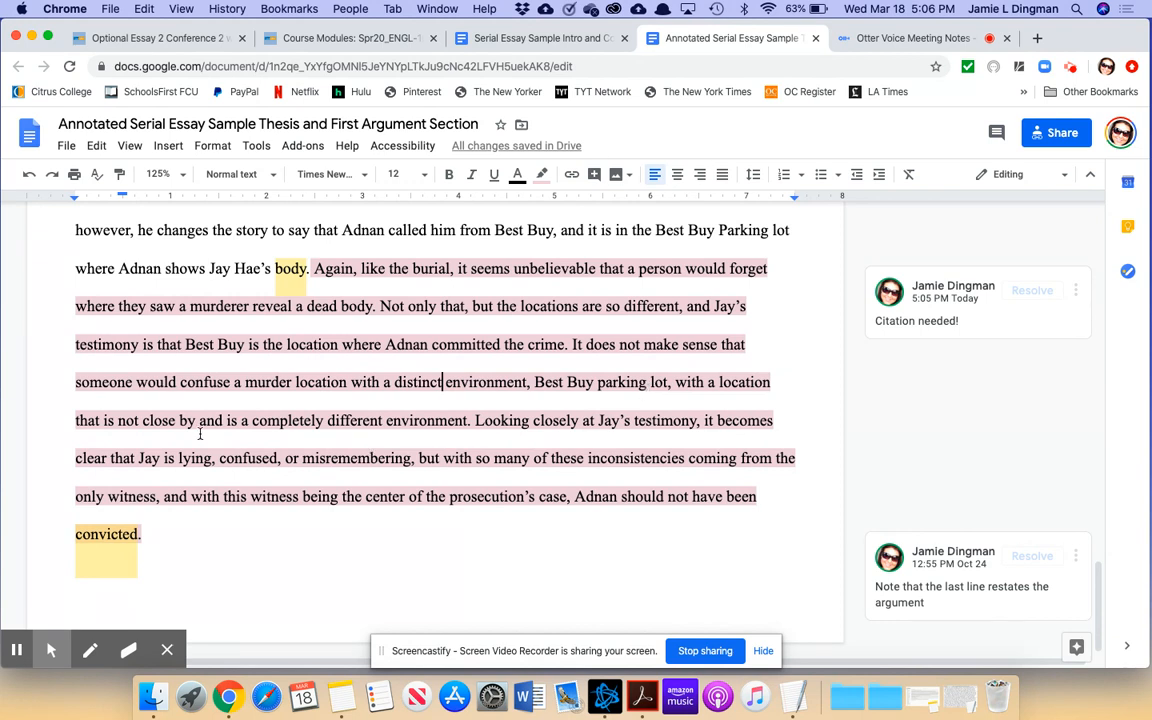
mouse_move(464, 438)
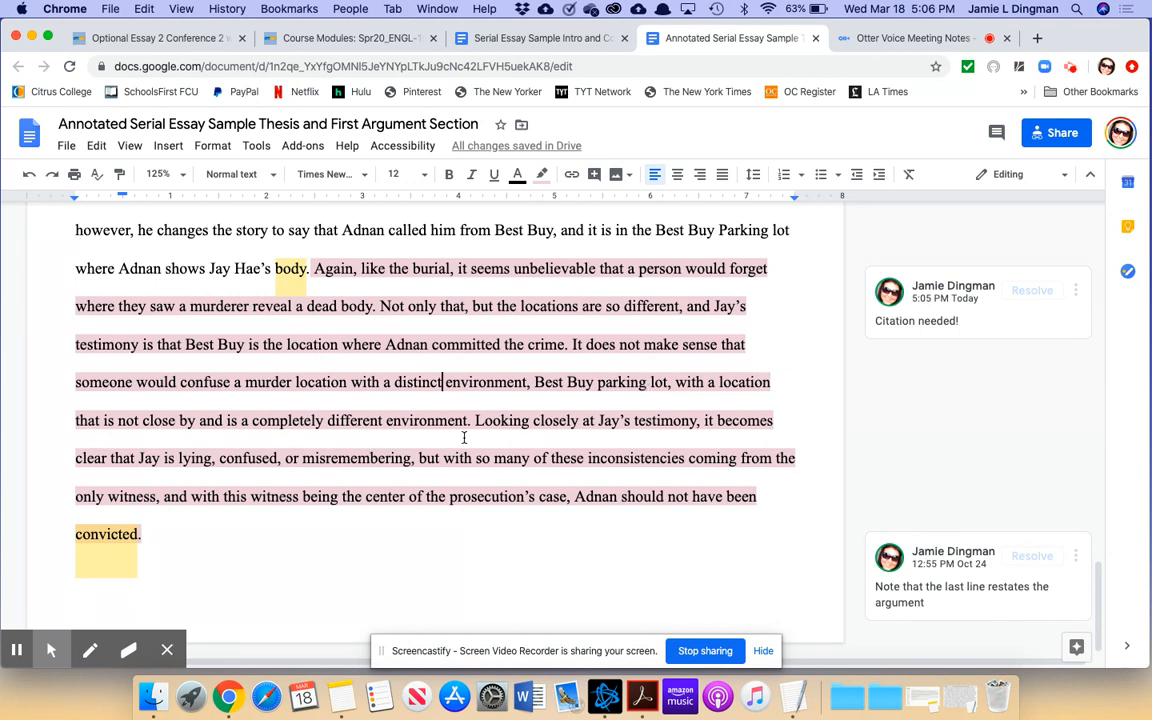
mouse_move(562, 430)
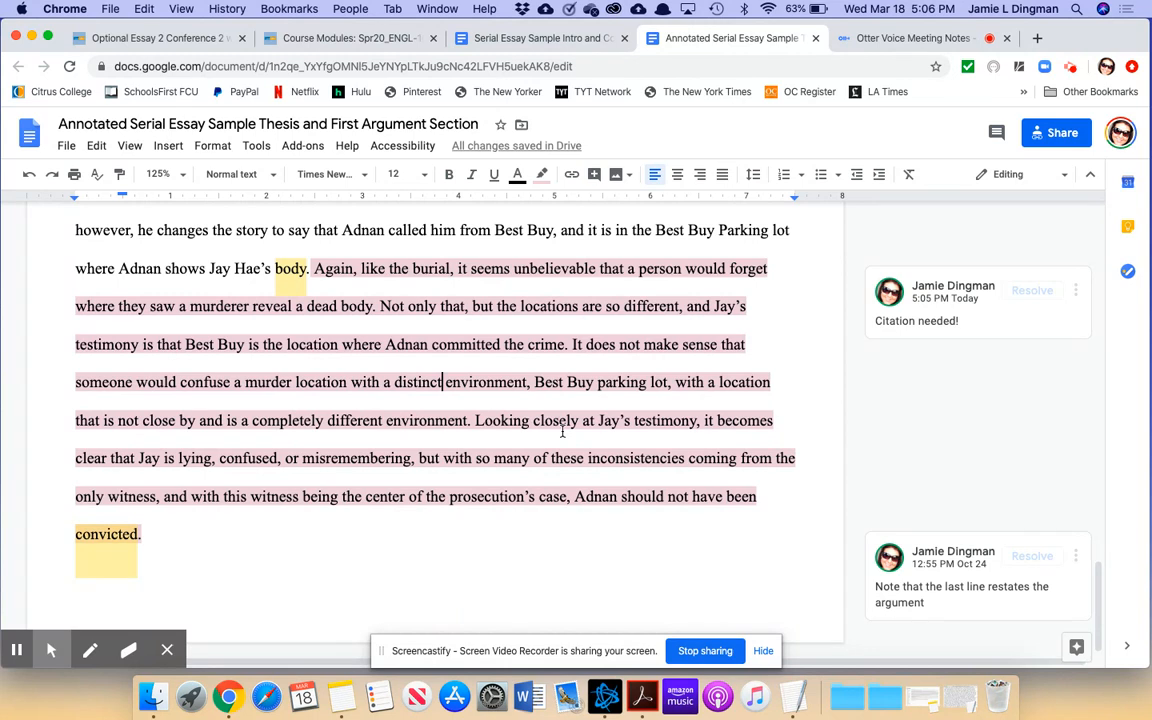
mouse_move(736, 441)
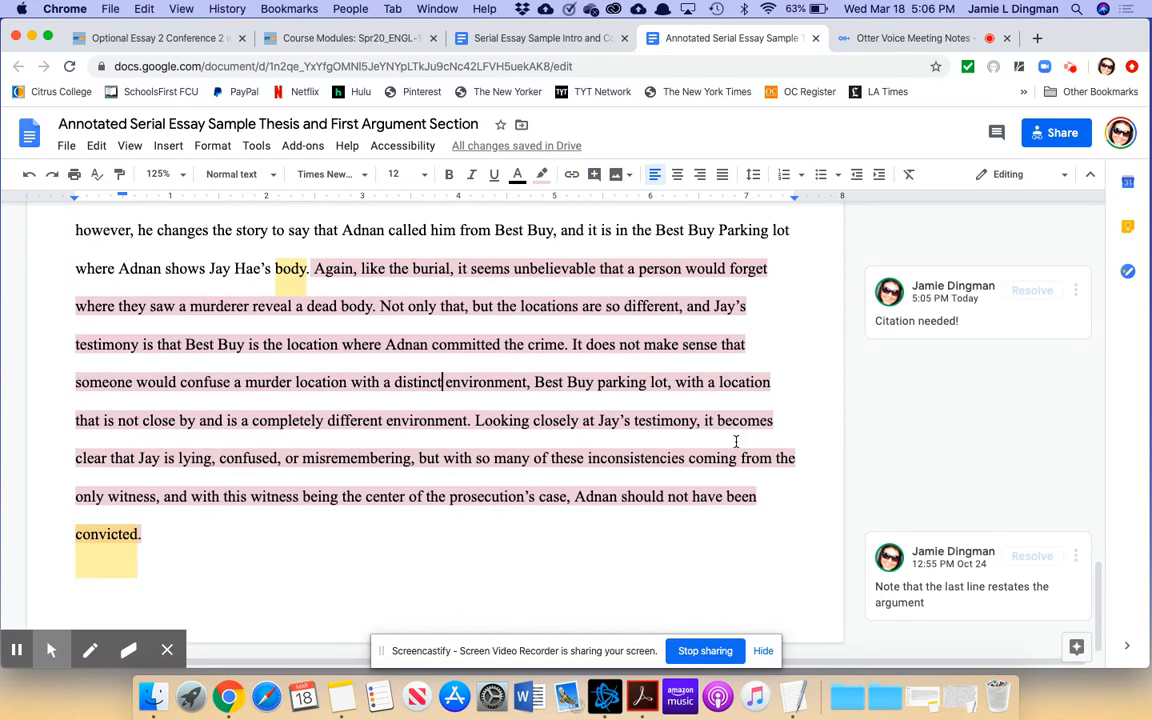
mouse_move(287, 452)
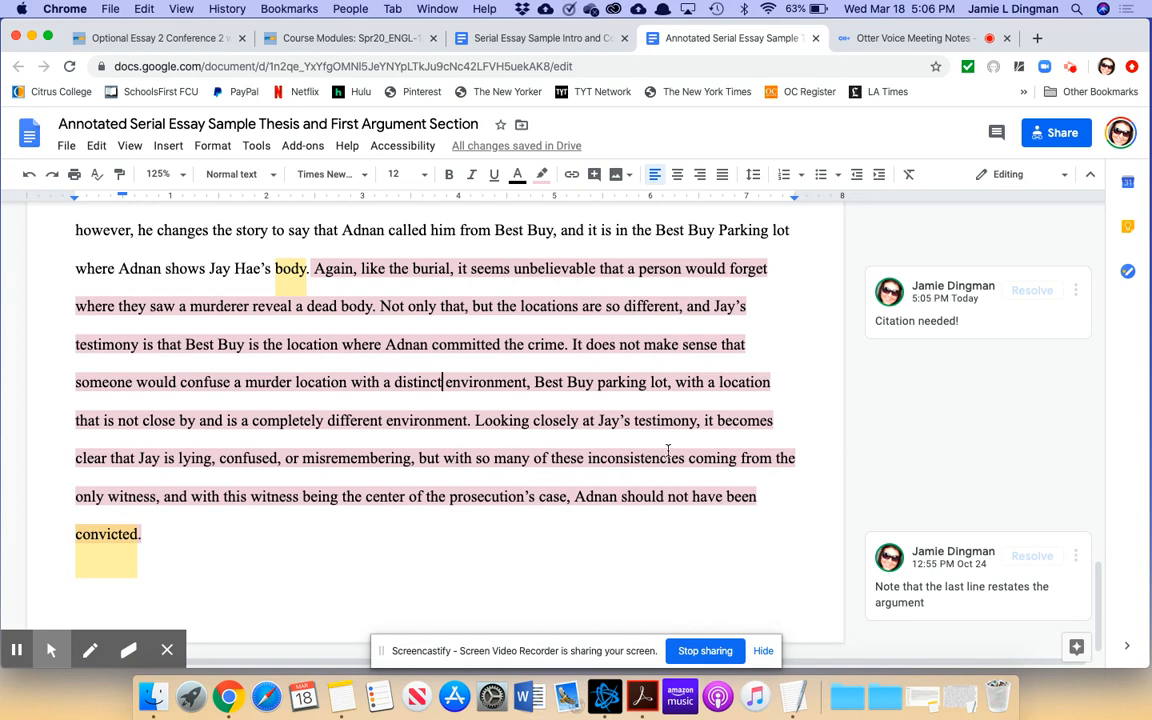
mouse_move(662, 510)
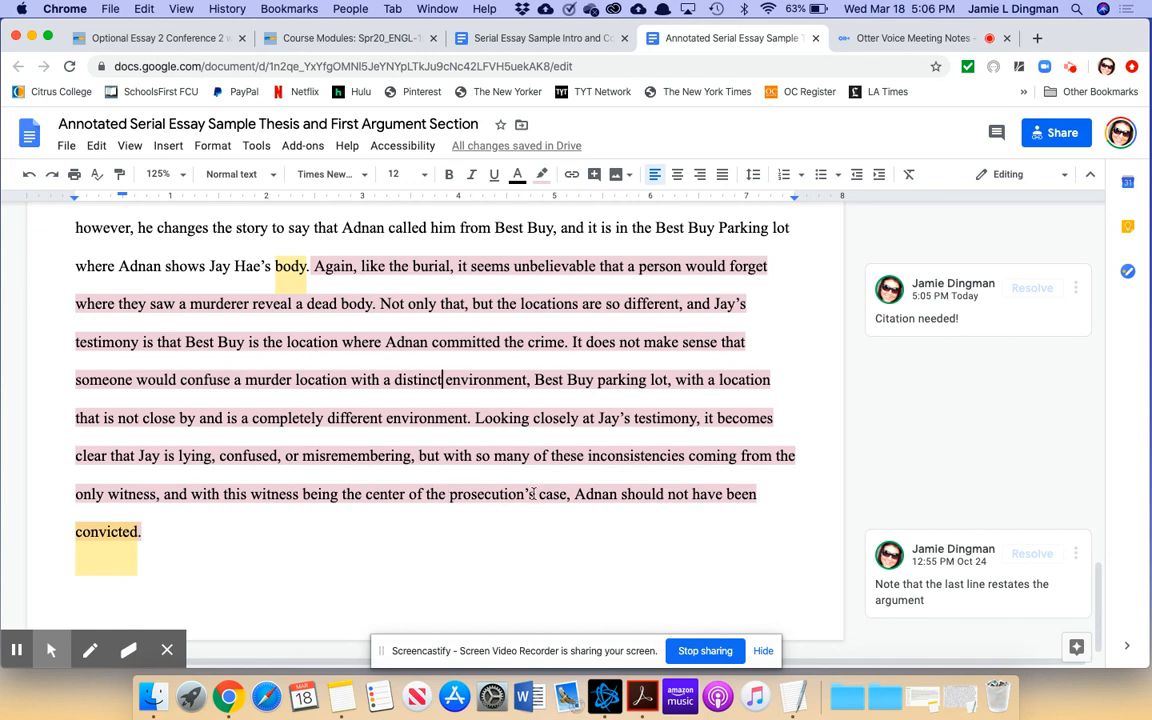
mouse_move(631, 489)
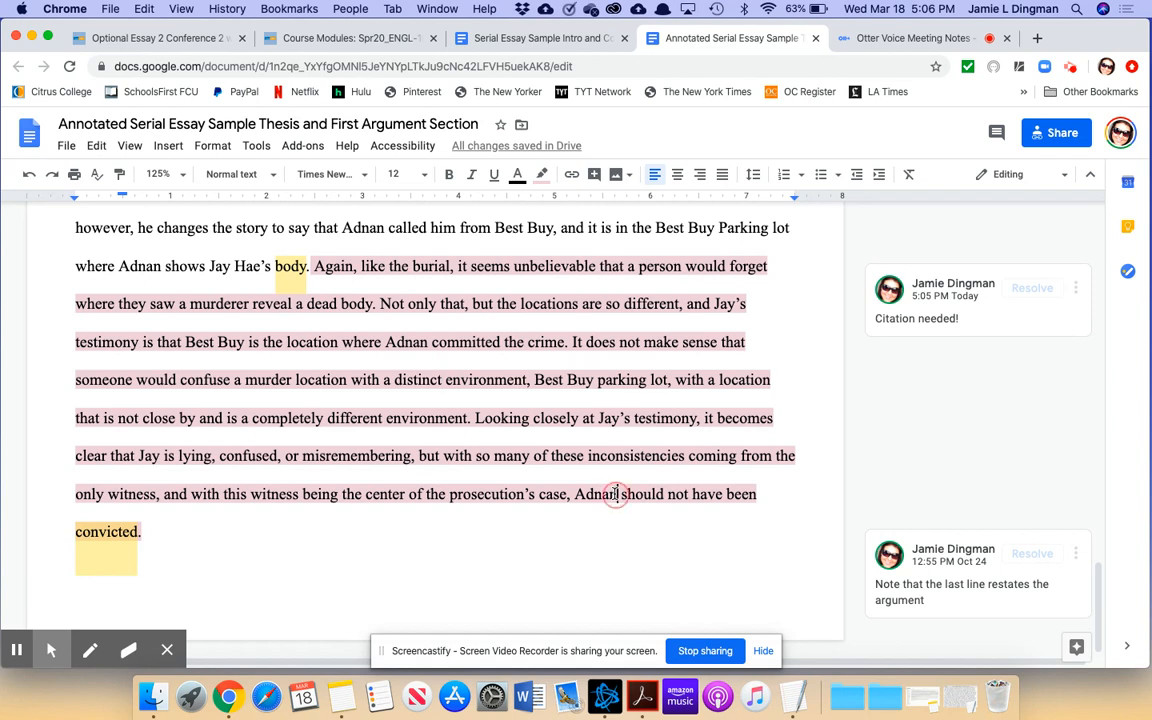
mouse_move(393, 378)
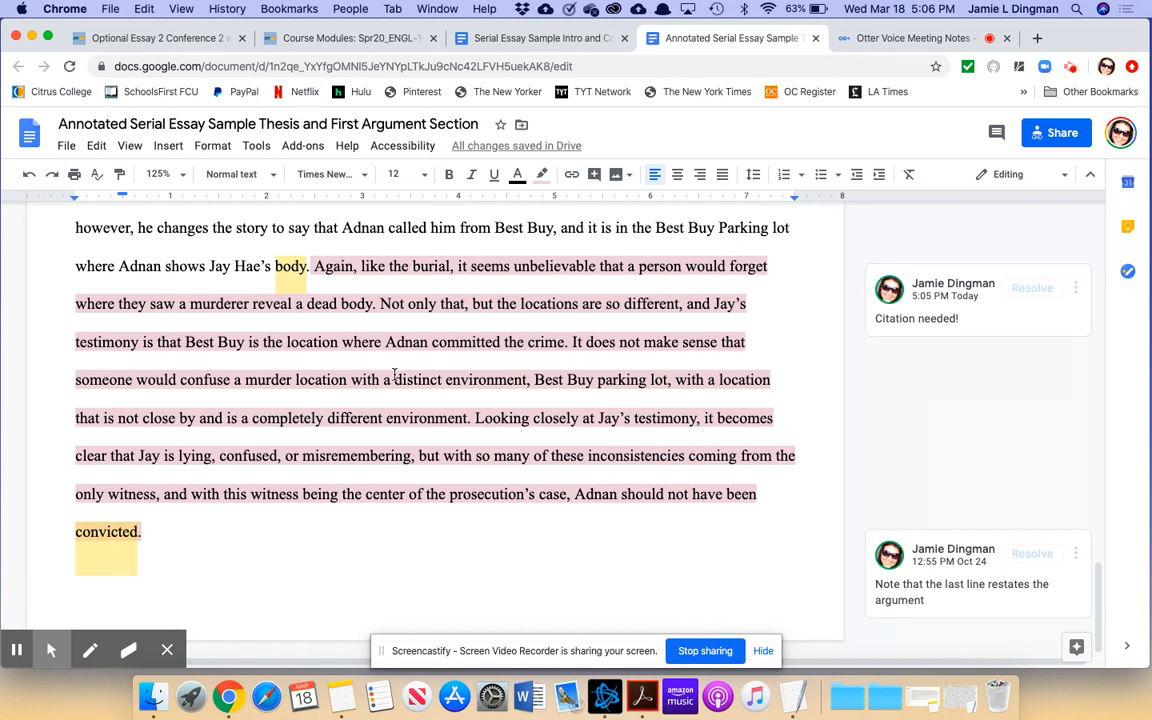
mouse_move(530, 358)
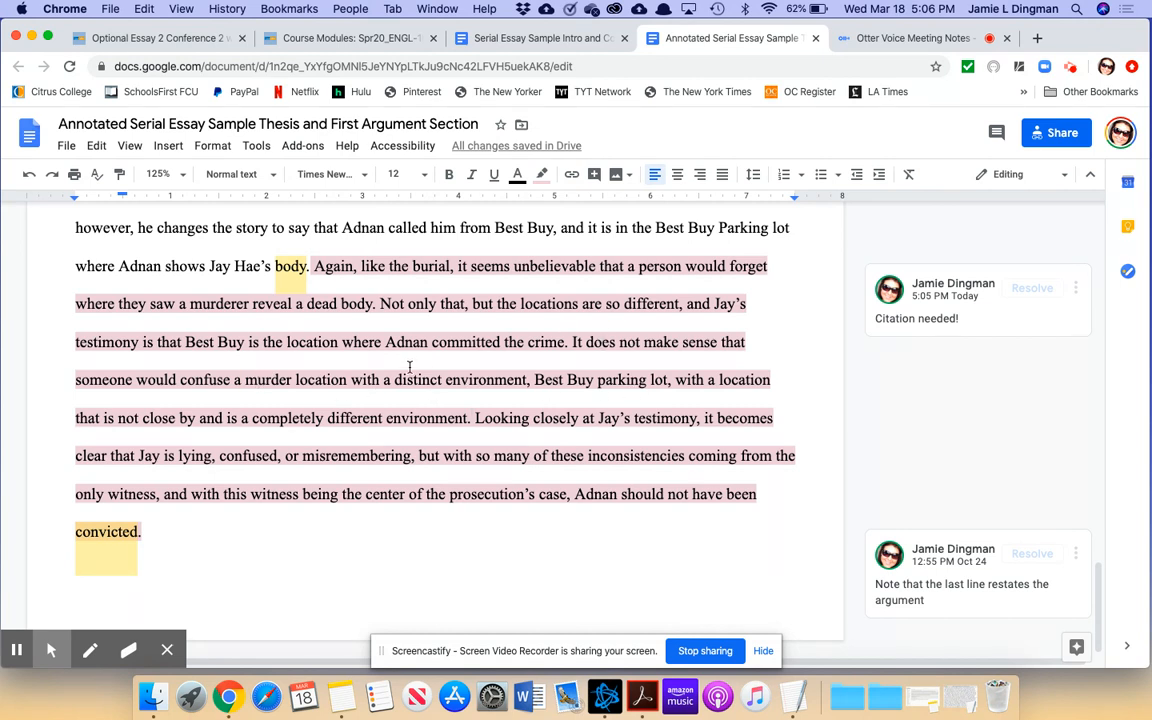
mouse_move(512, 412)
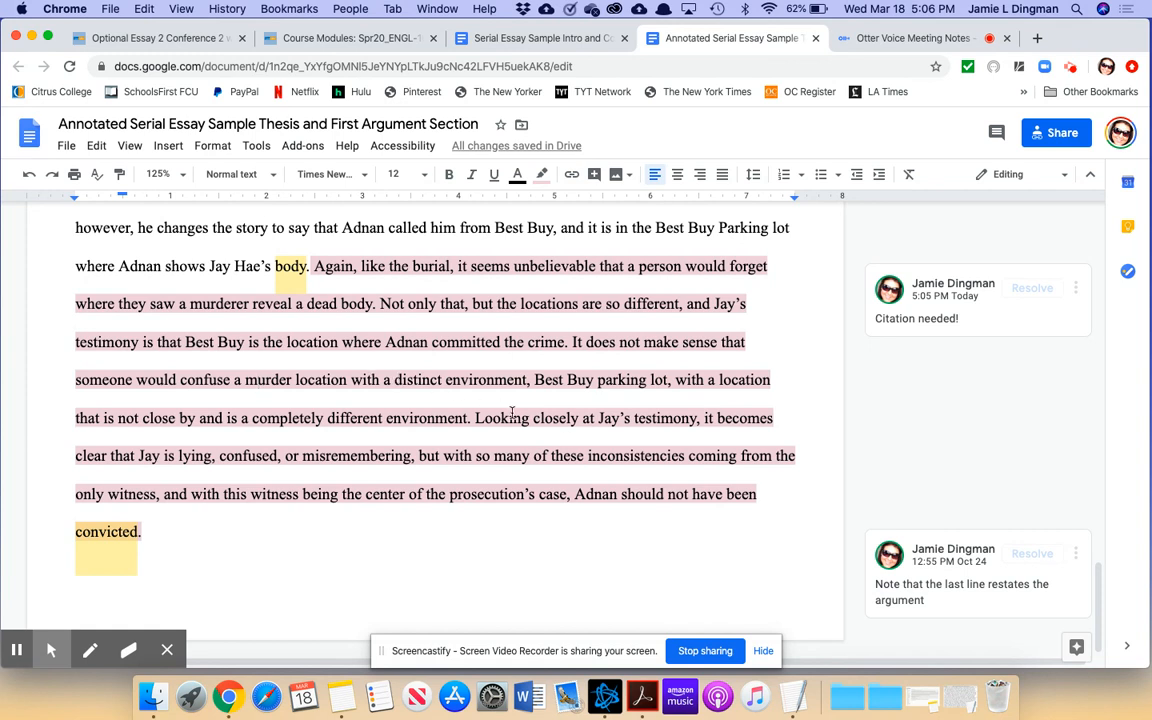
mouse_move(425, 408)
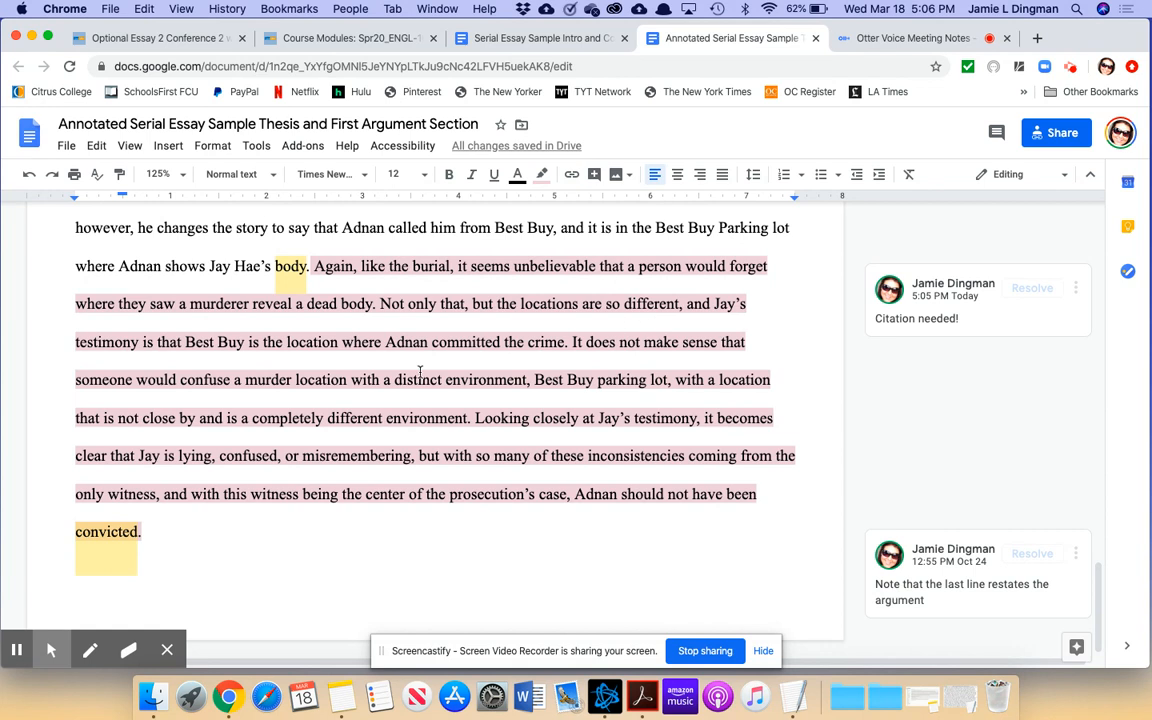
mouse_move(420, 403)
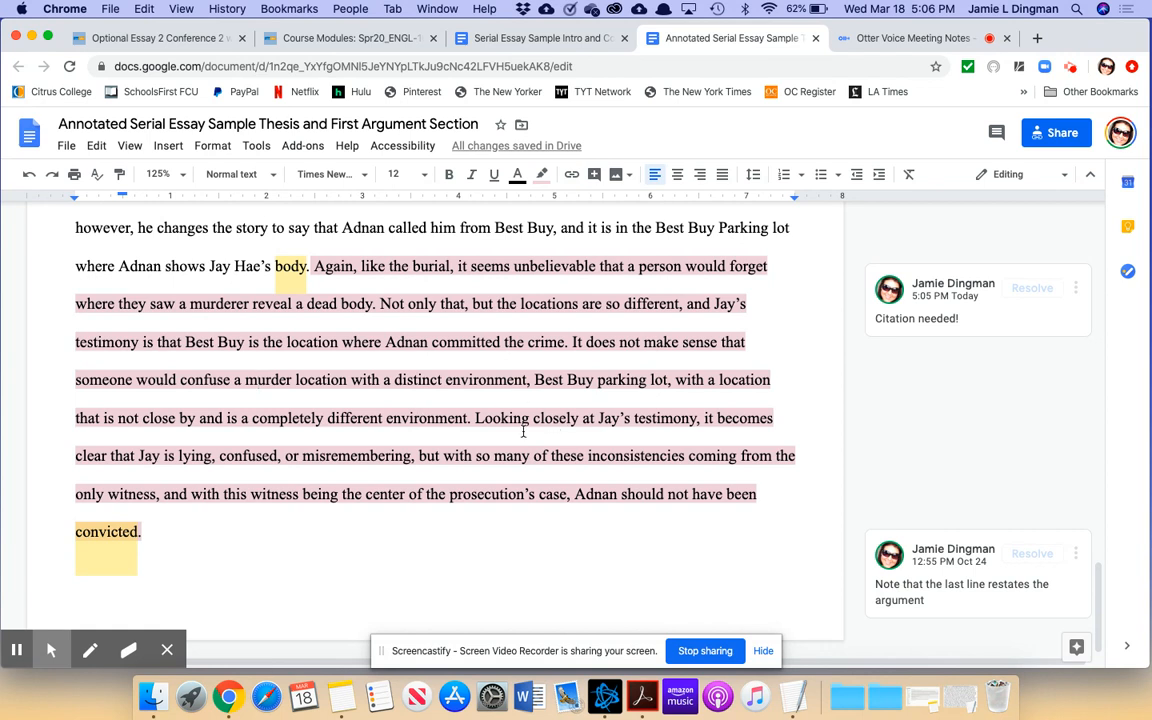
mouse_move(475, 481)
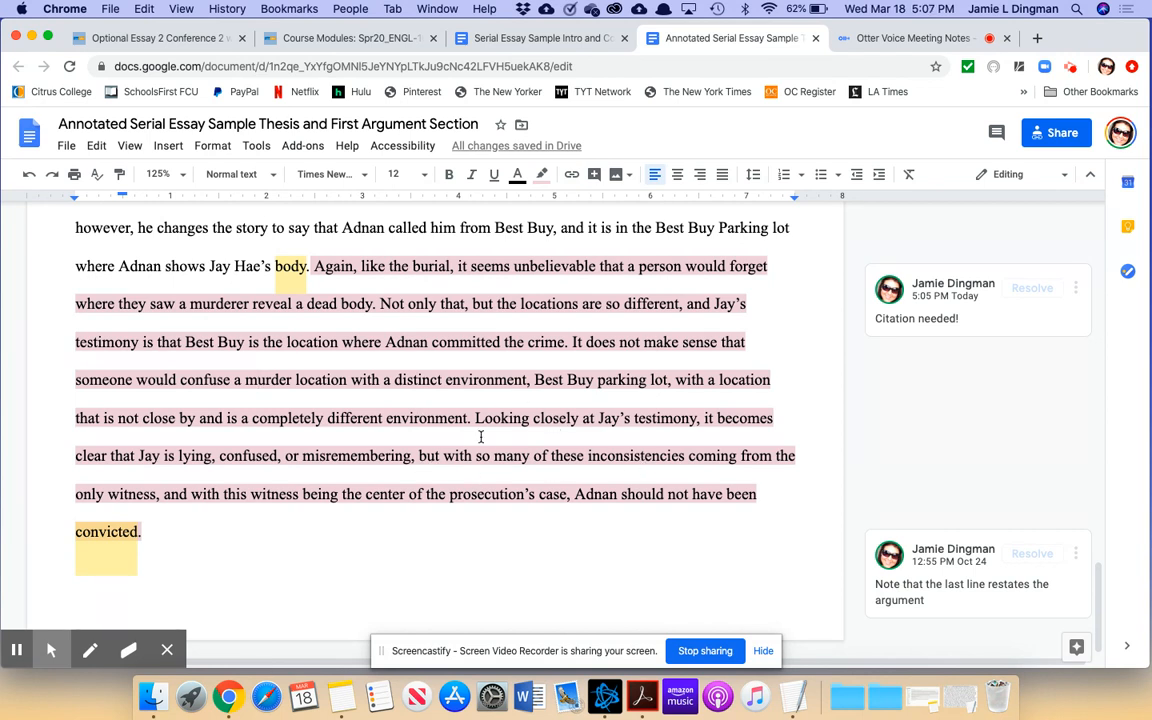
mouse_move(480, 410)
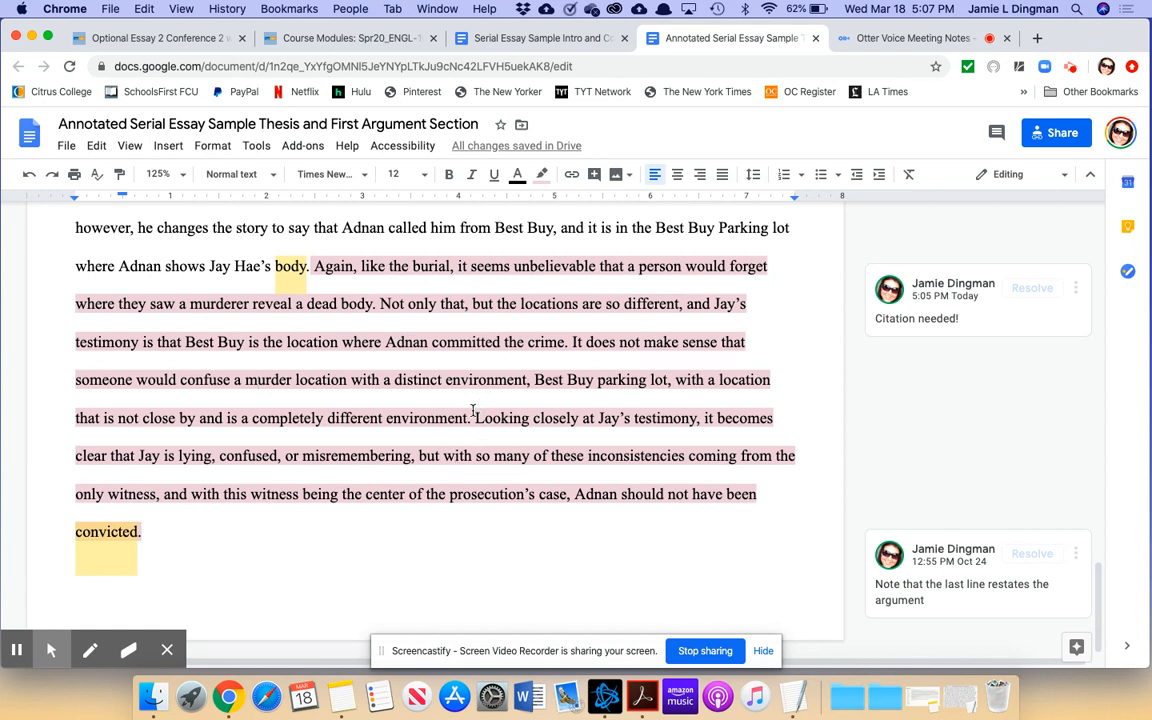
Highlight the closing sentences ending in 'convicted' that restate the argument.
drag(475, 418, 517, 512)
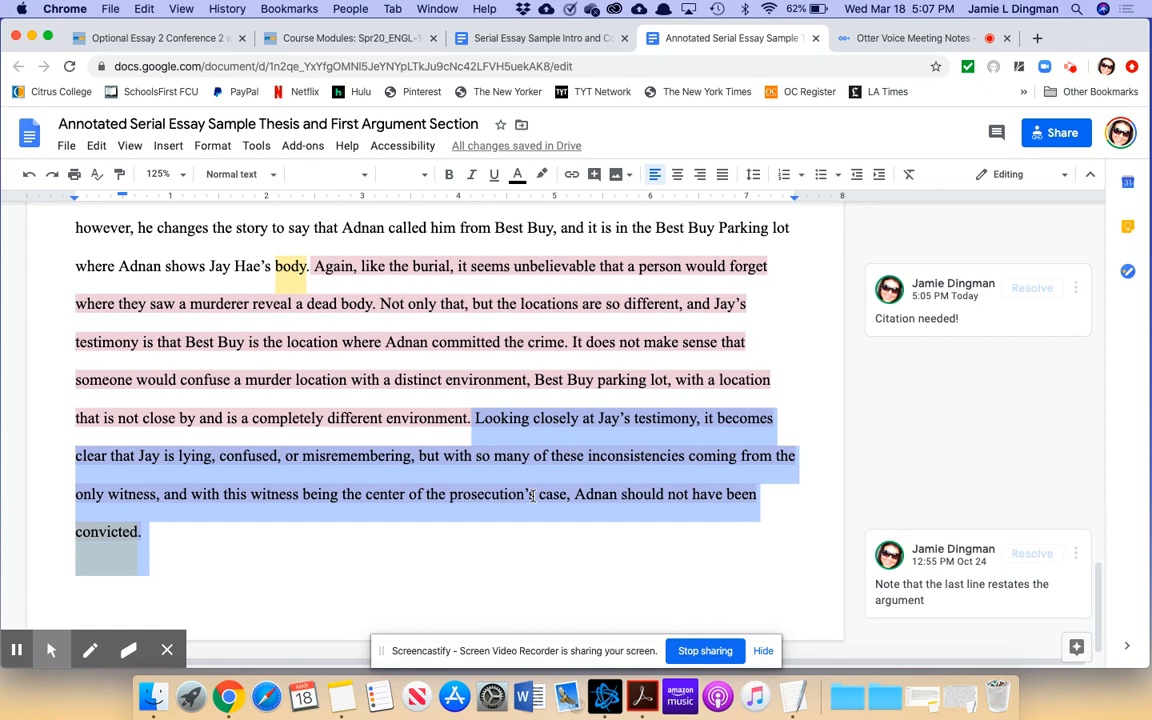
mouse_move(513, 528)
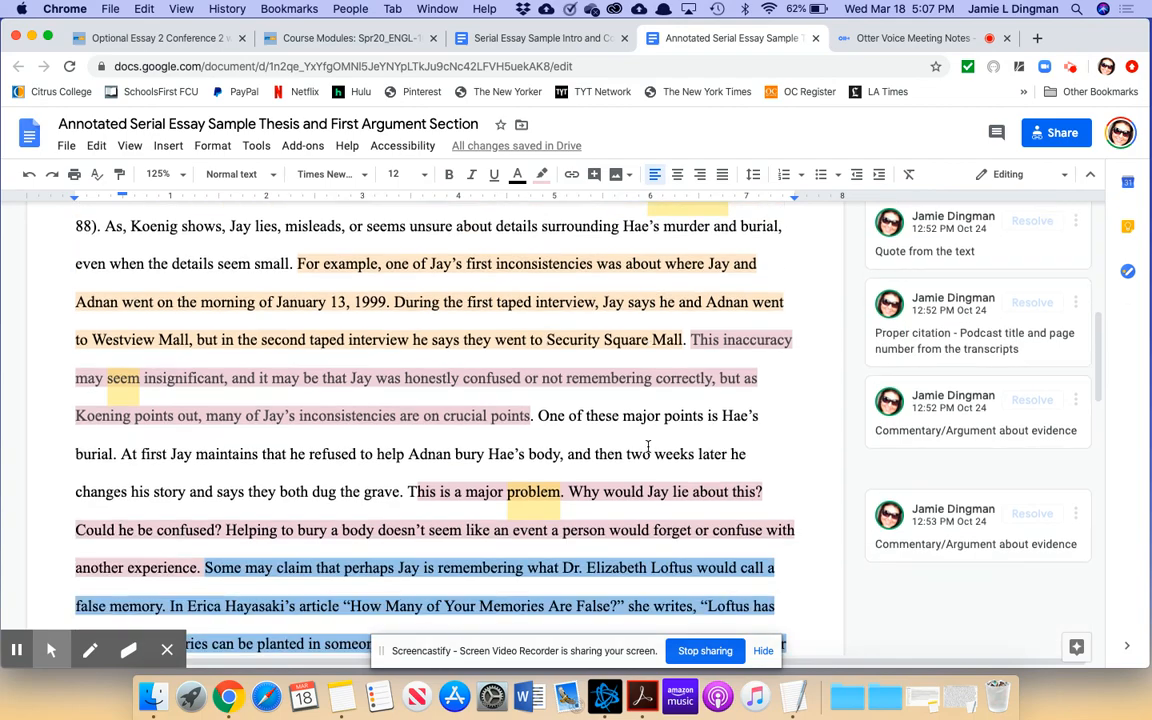
Scroll through the body section back to the thesis and first body paragraph.
scroll(down, 3)
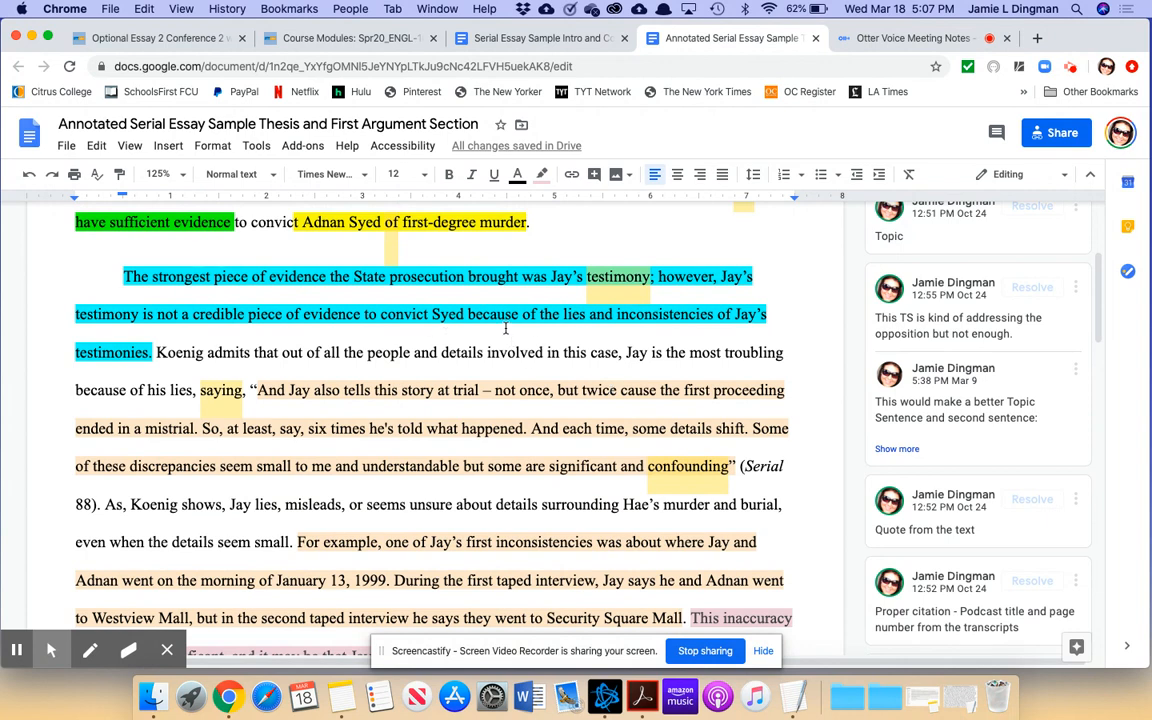
scroll(down, 3)
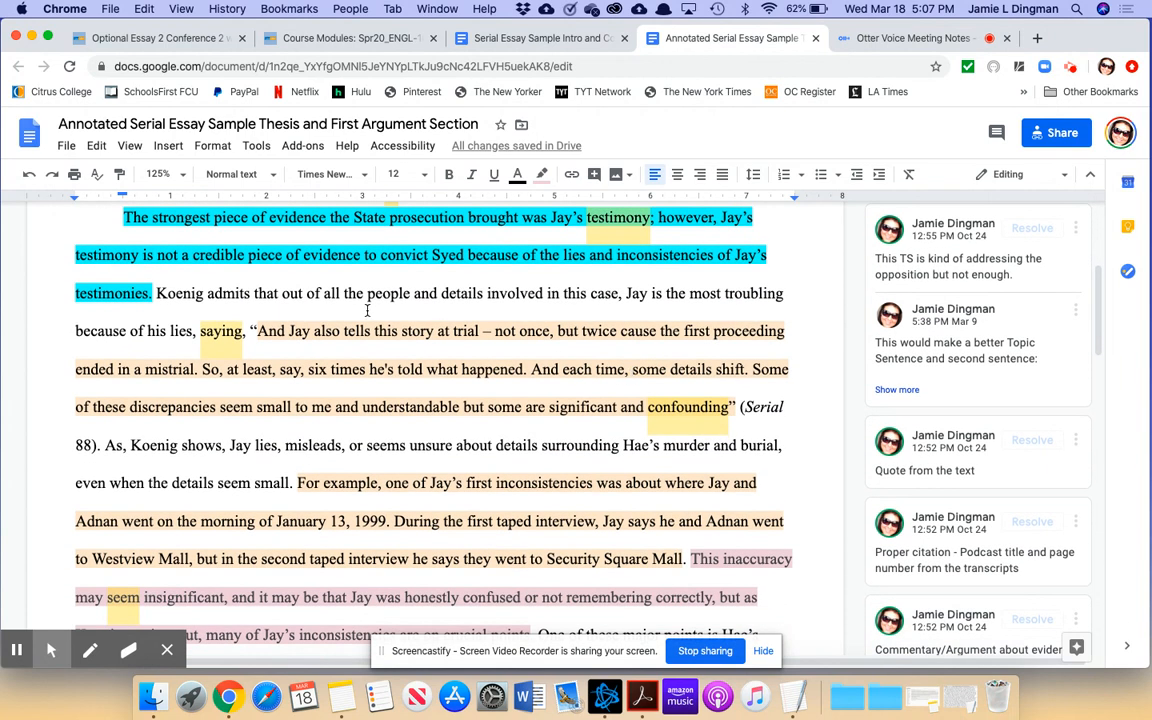
mouse_move(674, 255)
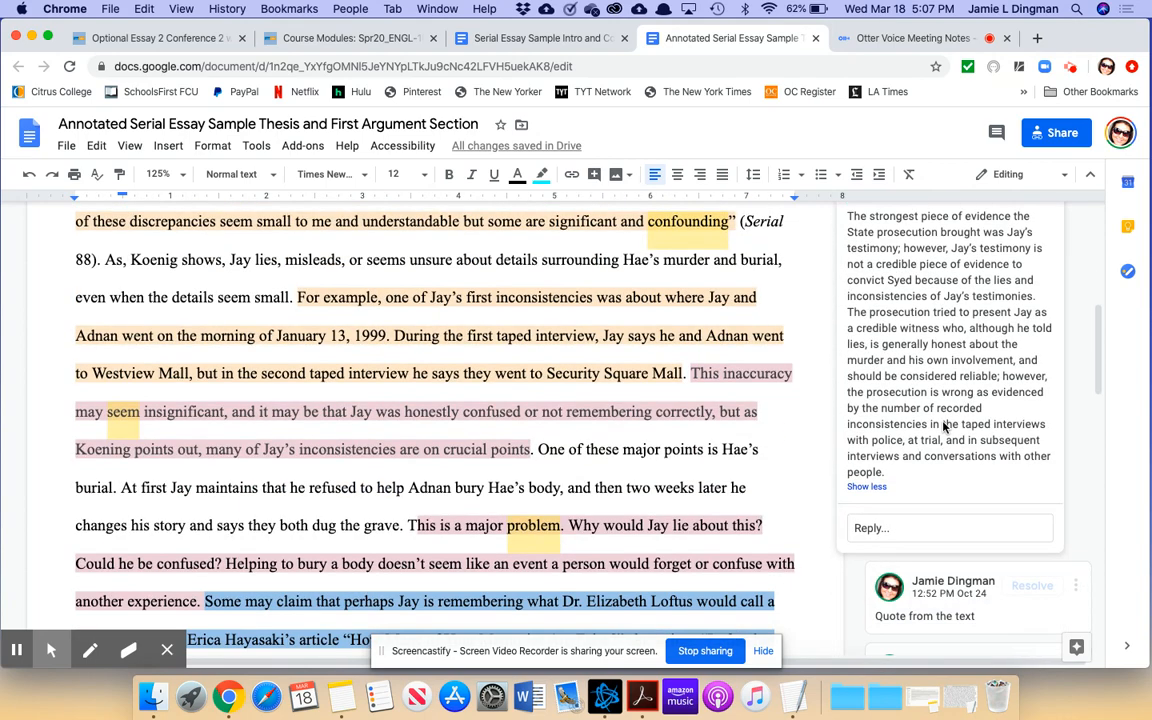
scroll(down, 3)
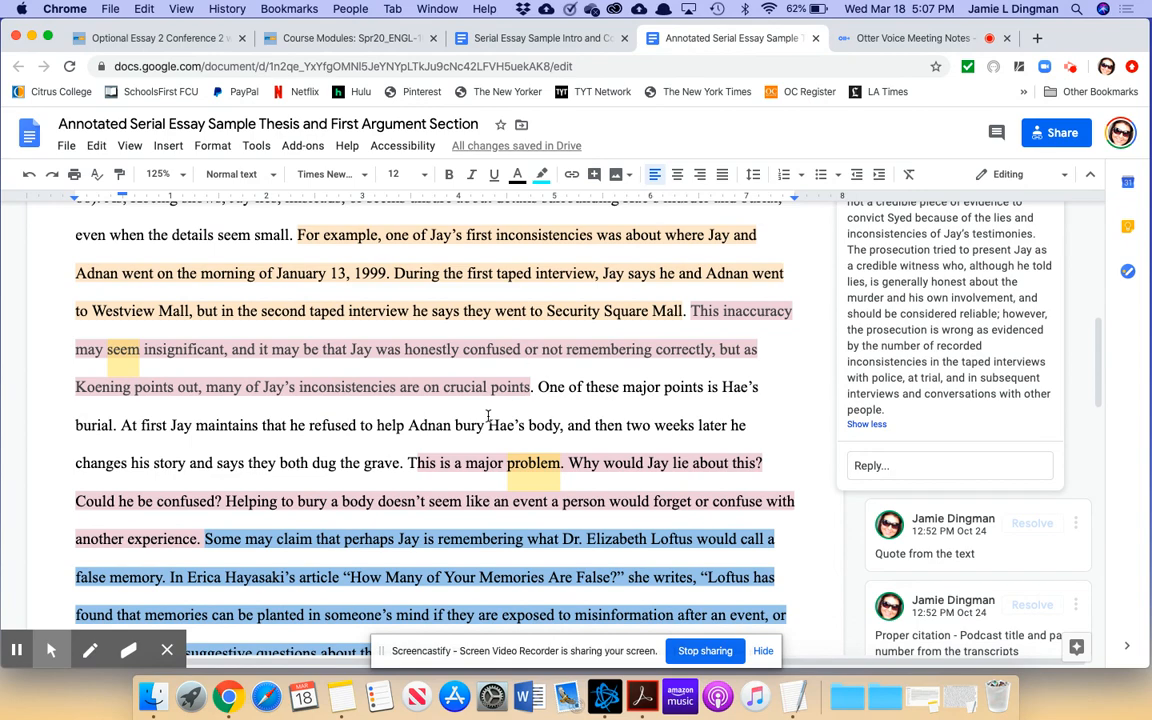
scroll(down, 3)
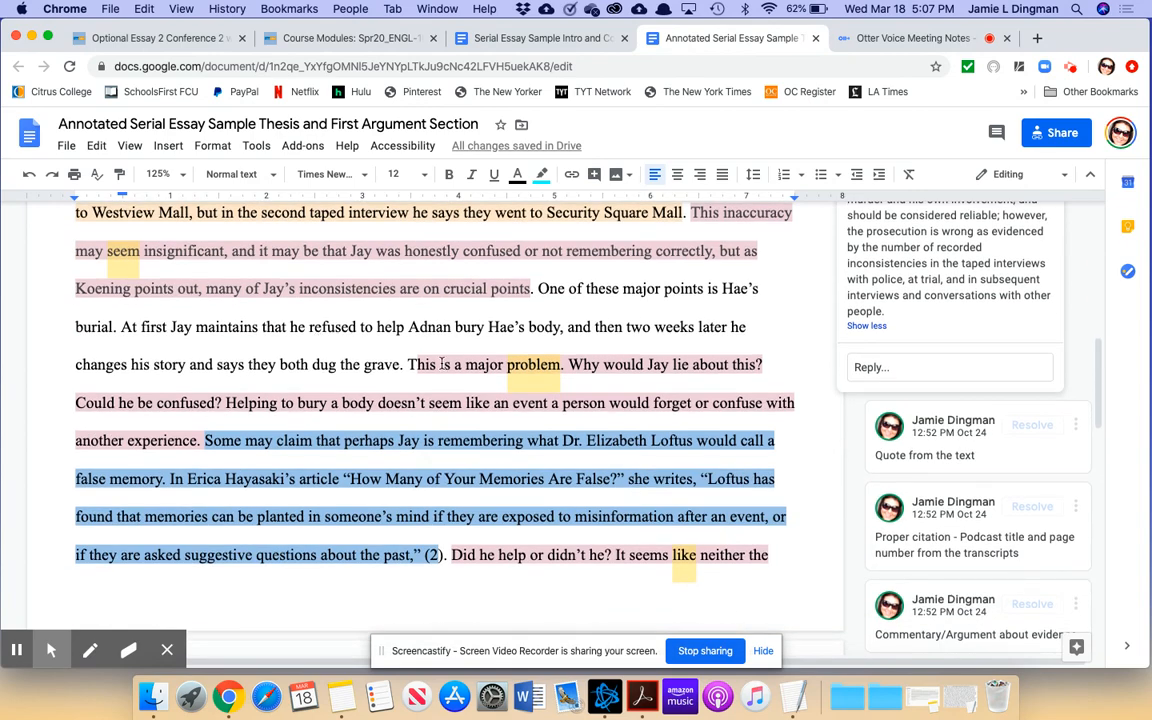
scroll(down, 3)
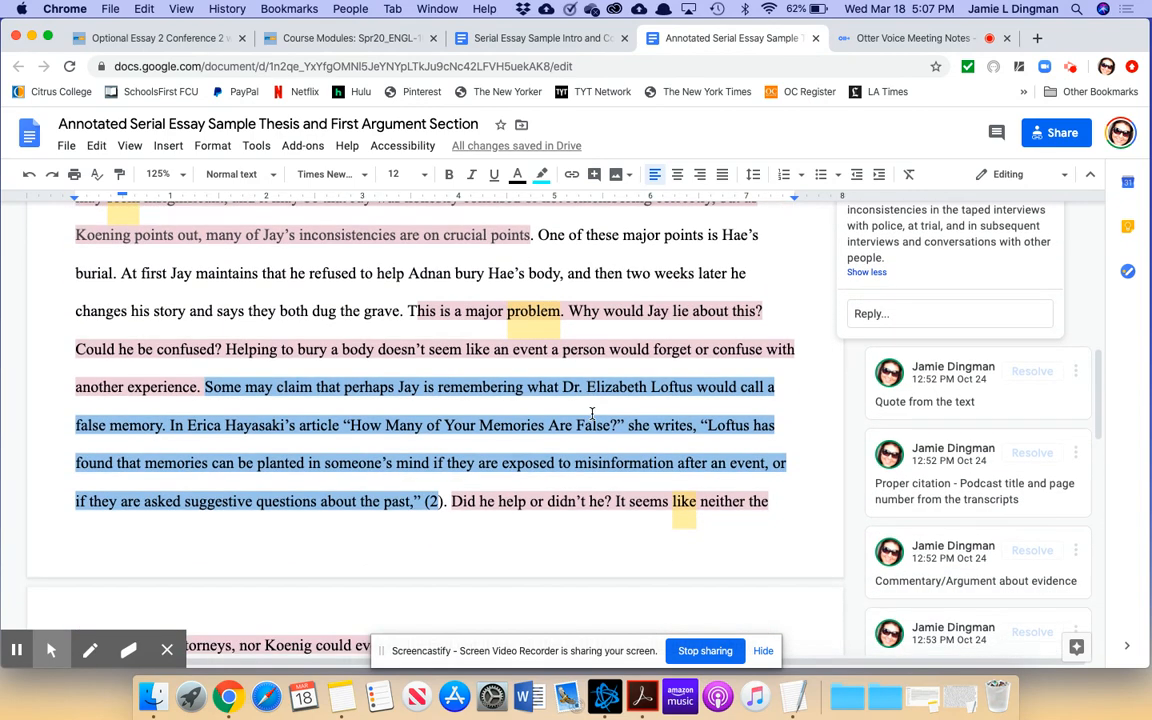
scroll(down, 3)
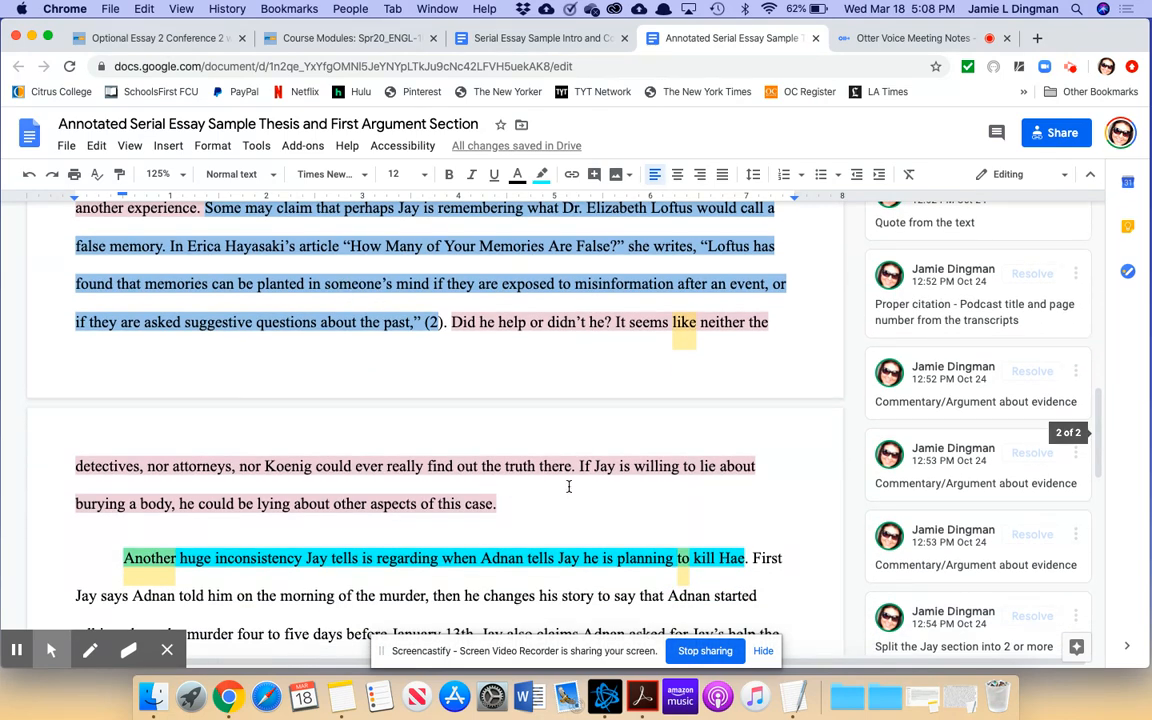
scroll(down, 3)
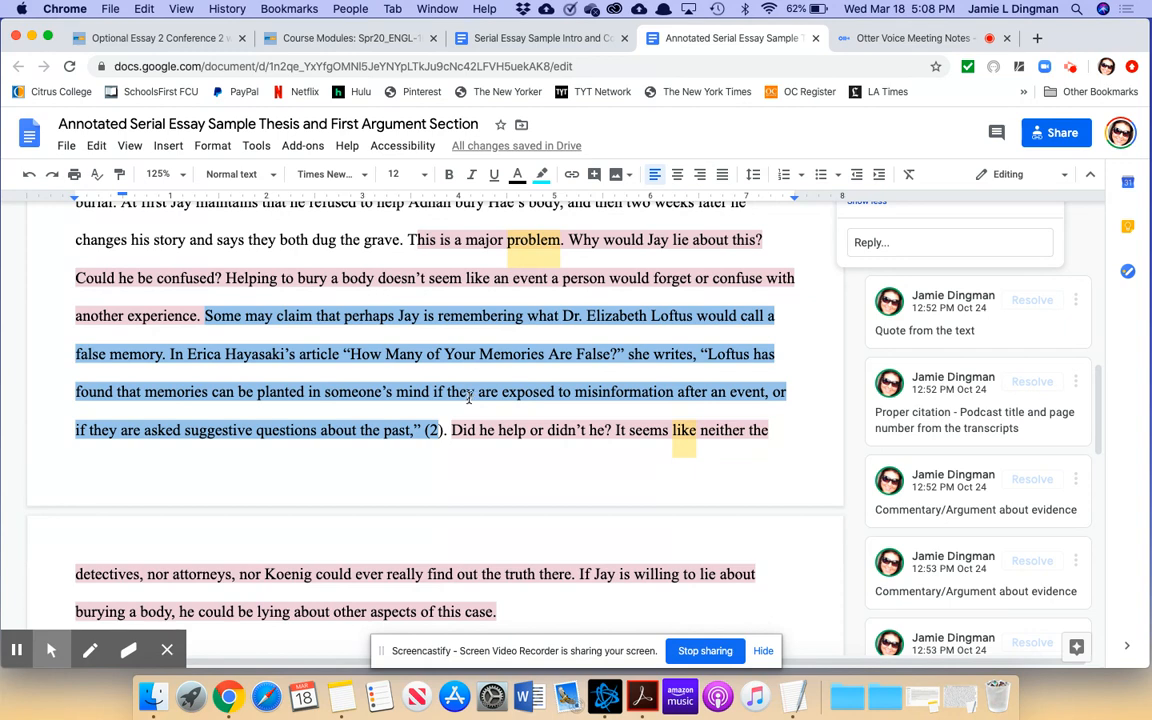
scroll(down, 3)
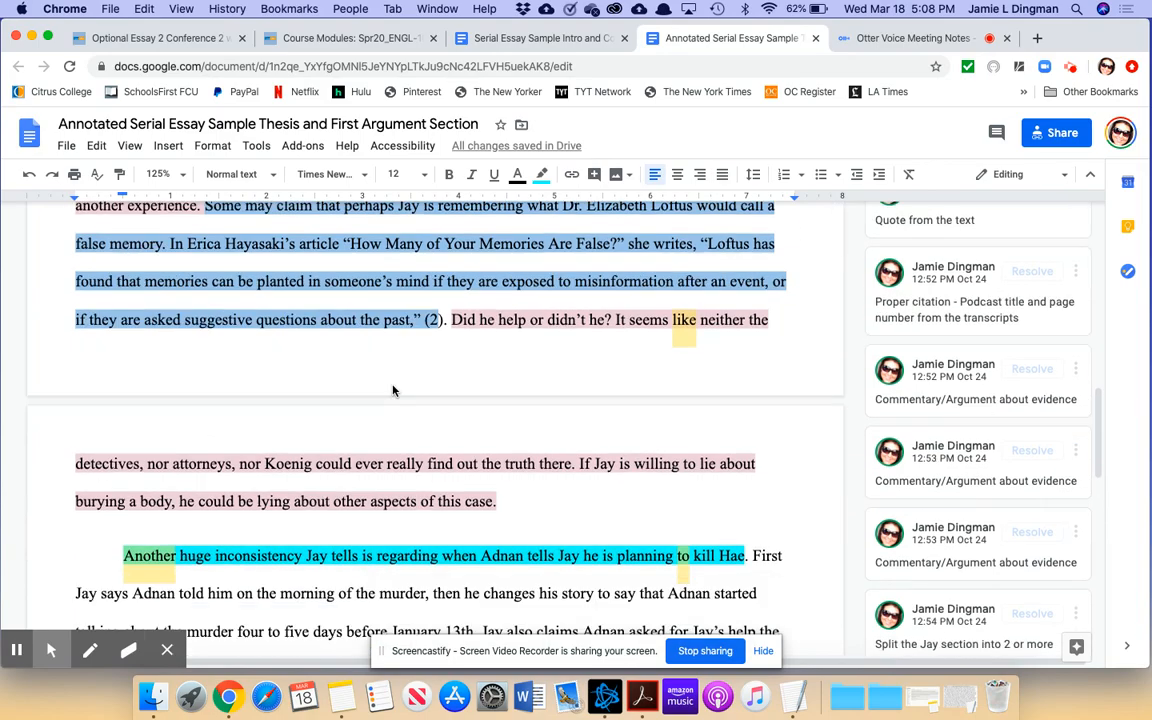
scroll(down, 3)
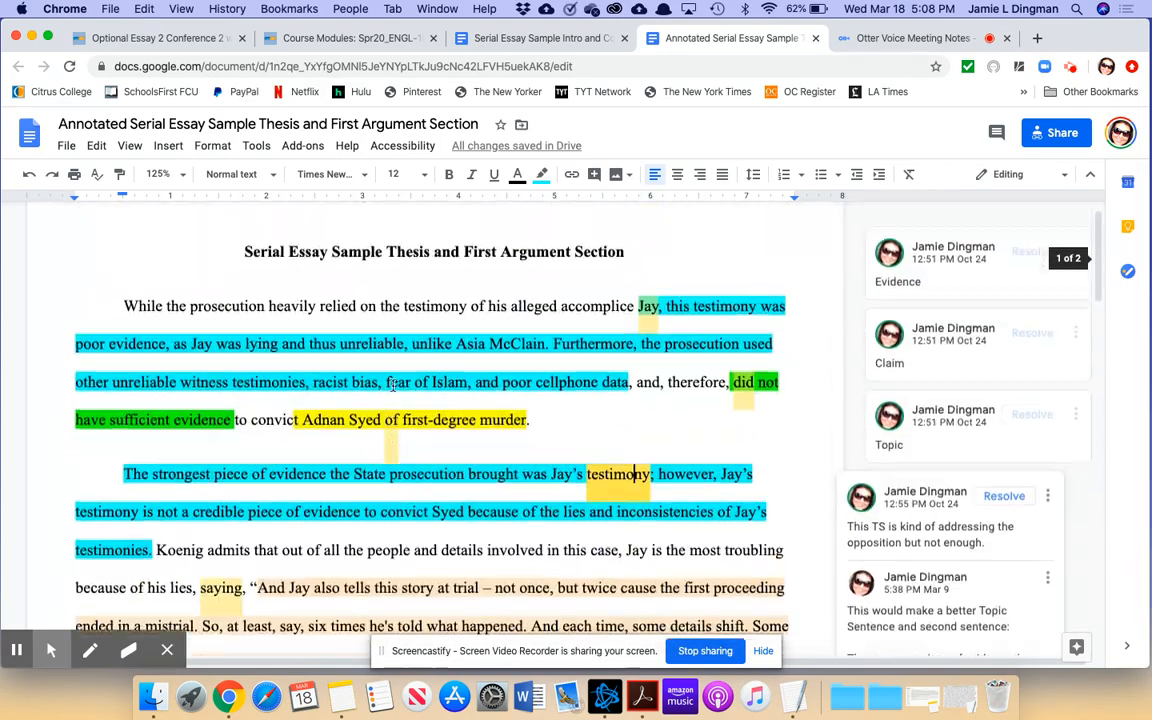
scroll(down, 3)
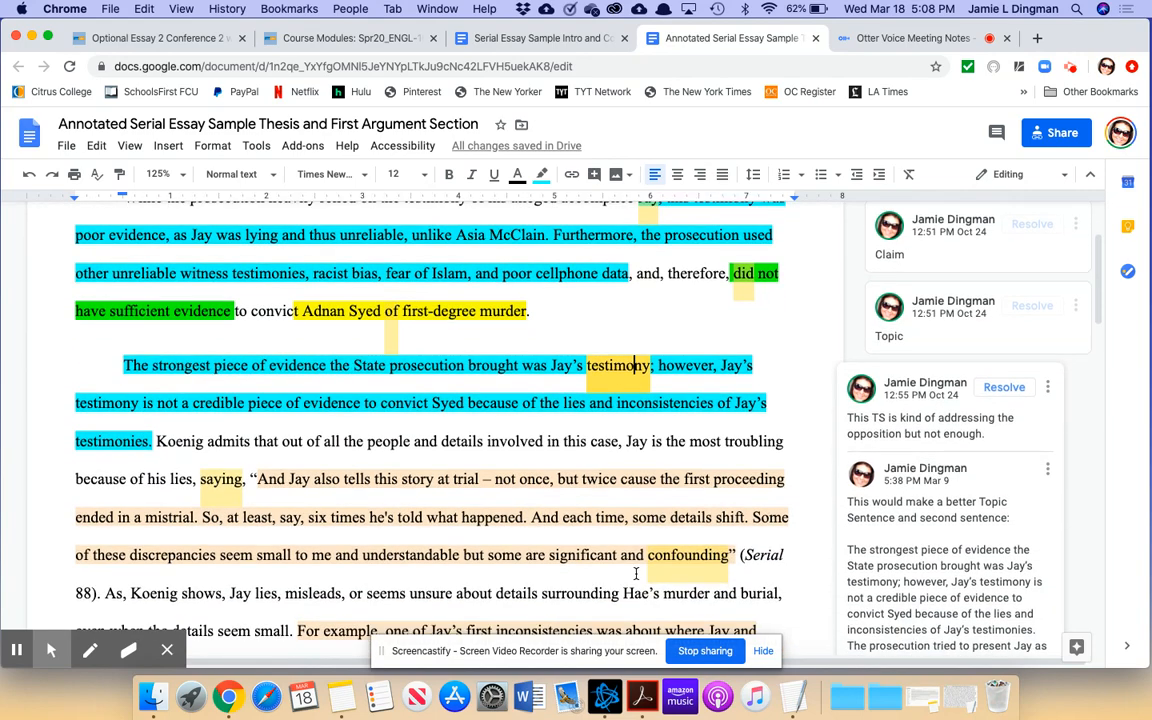
scroll(down, 3)
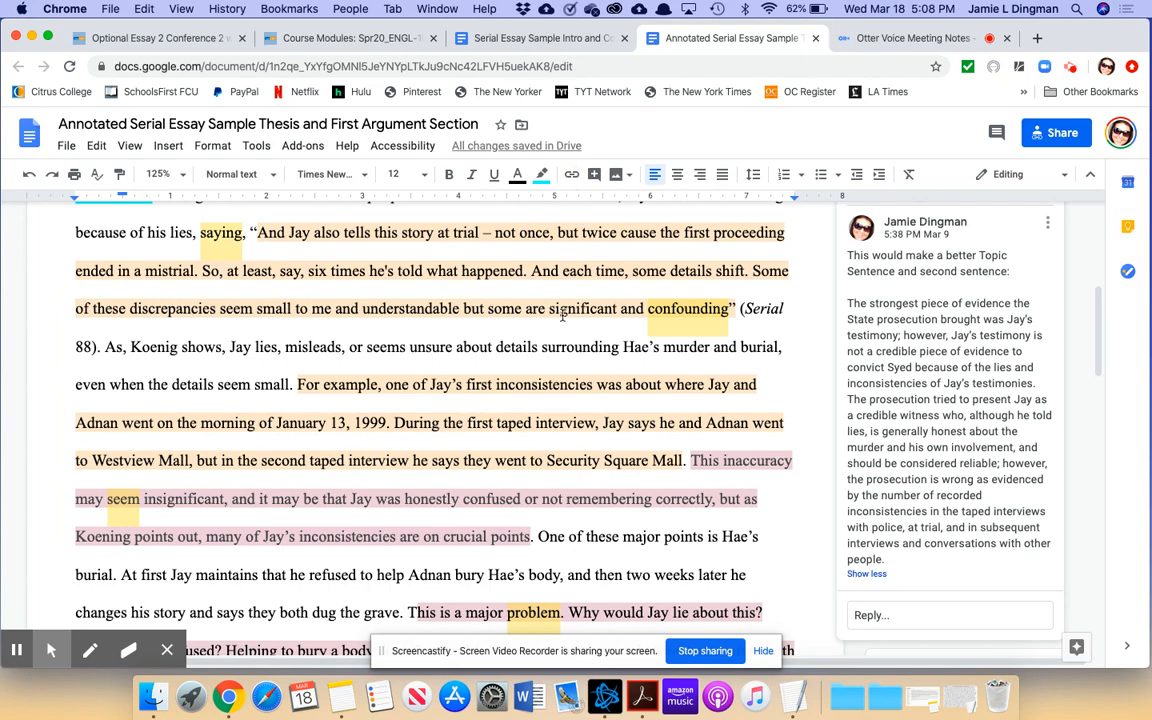
scroll(down, 3)
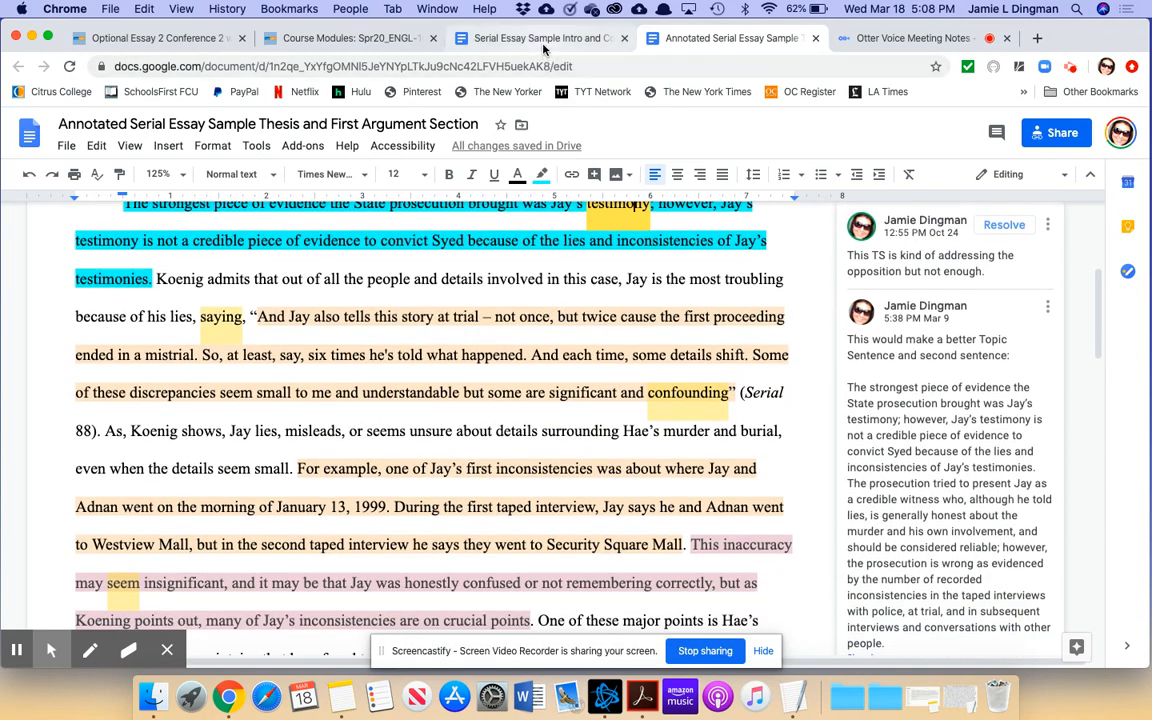
click(540, 38)
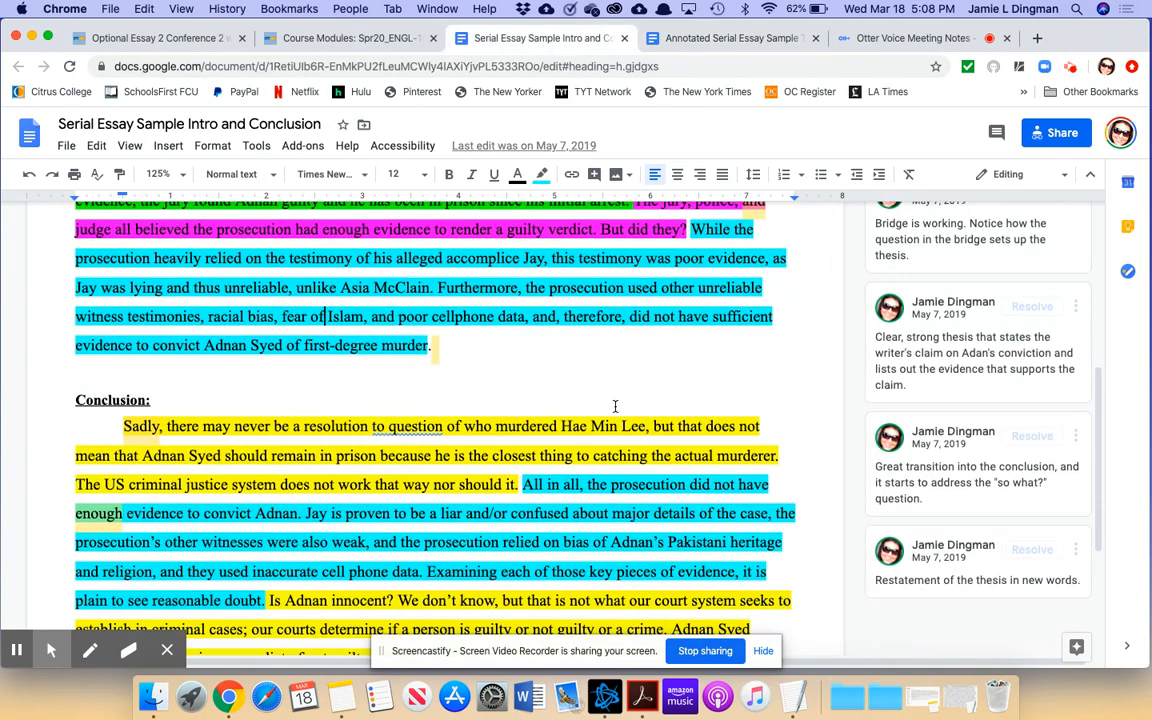
scroll(down, 3)
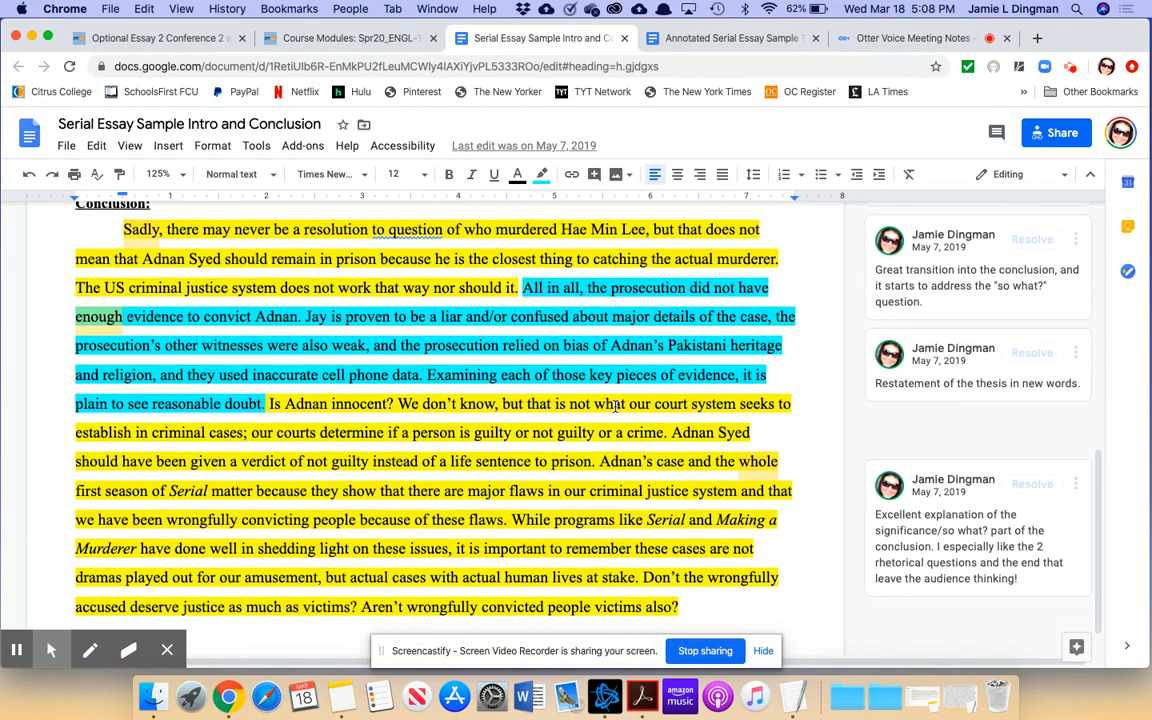
scroll(down, 3)
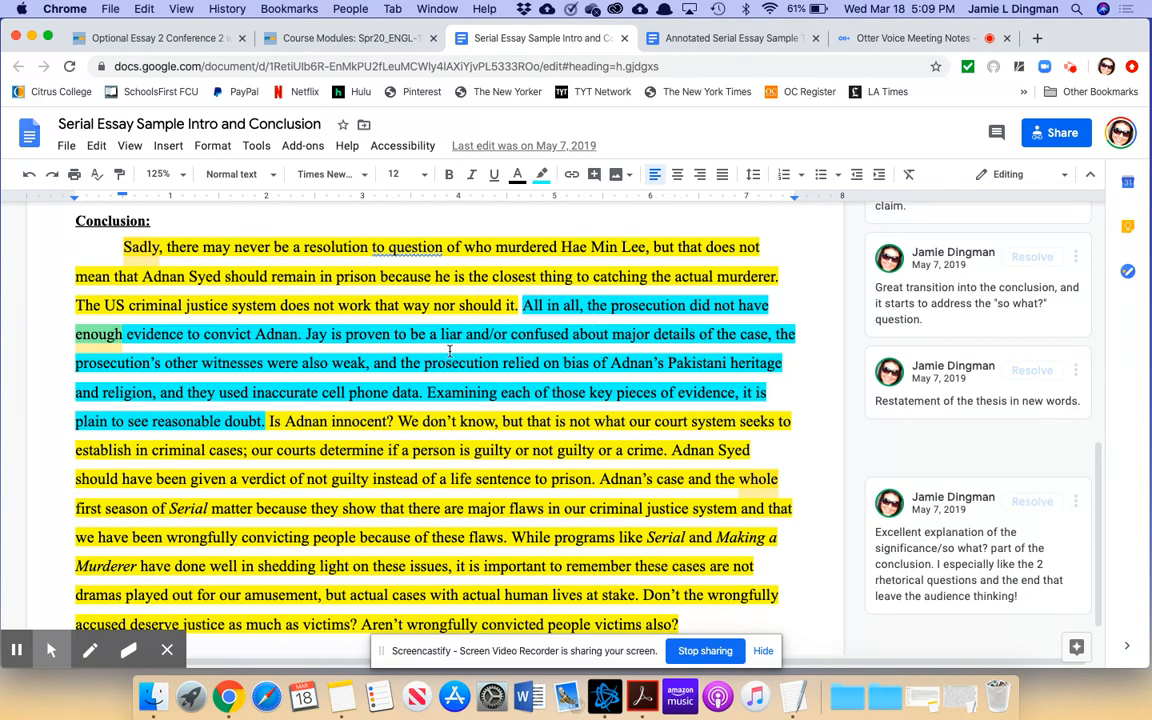
scroll(down, 3)
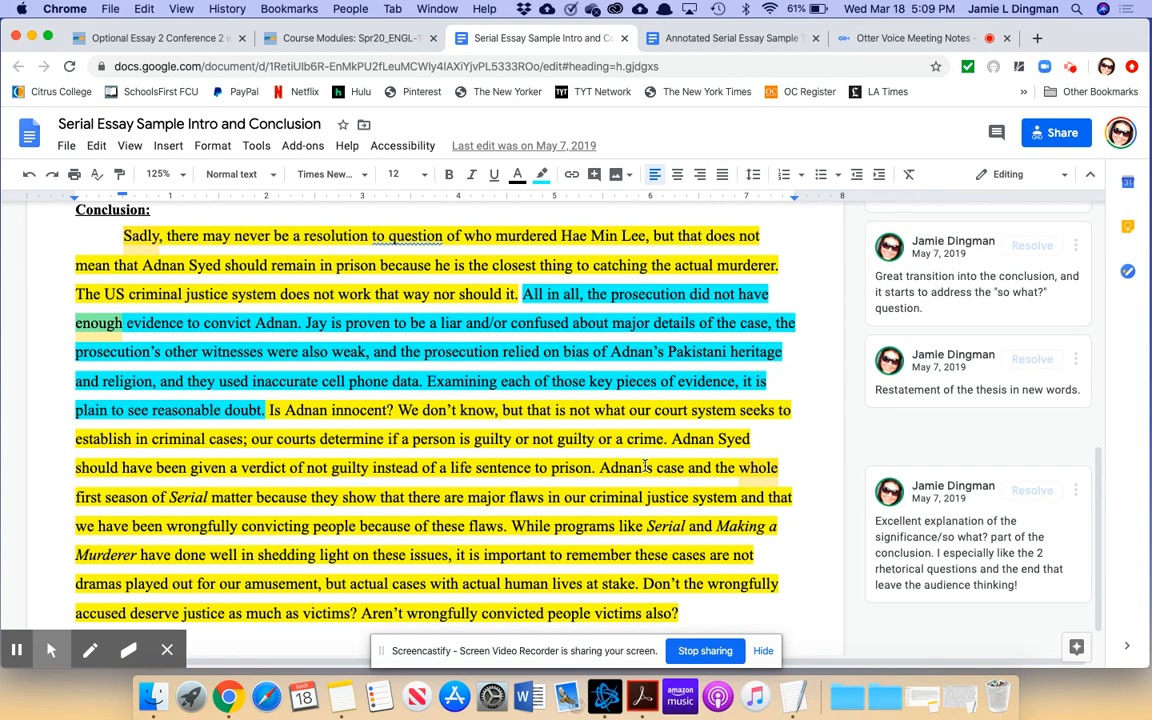
scroll(down, 3)
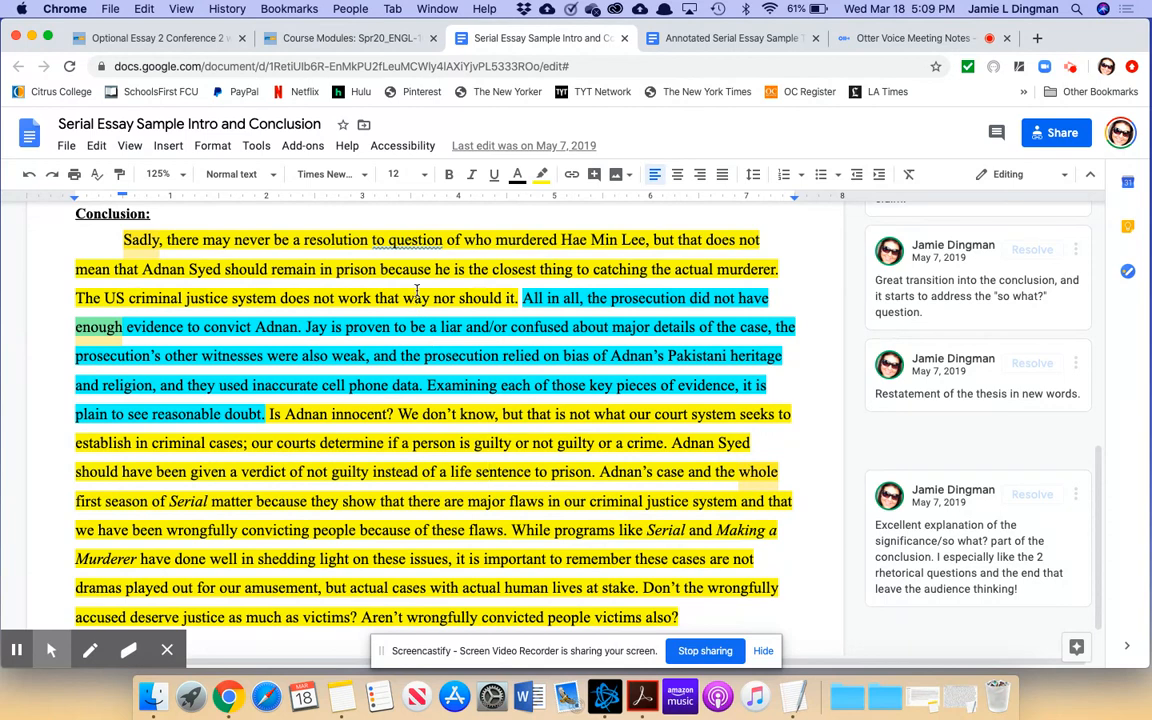
mouse_move(708, 418)
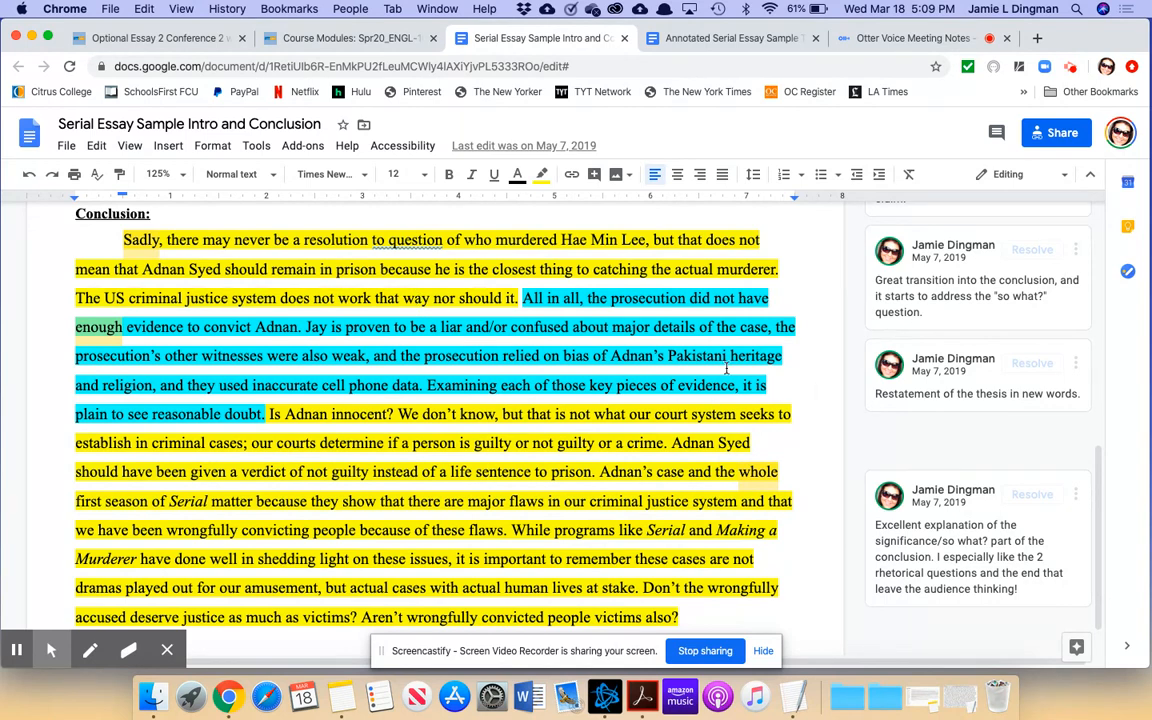
mouse_move(718, 358)
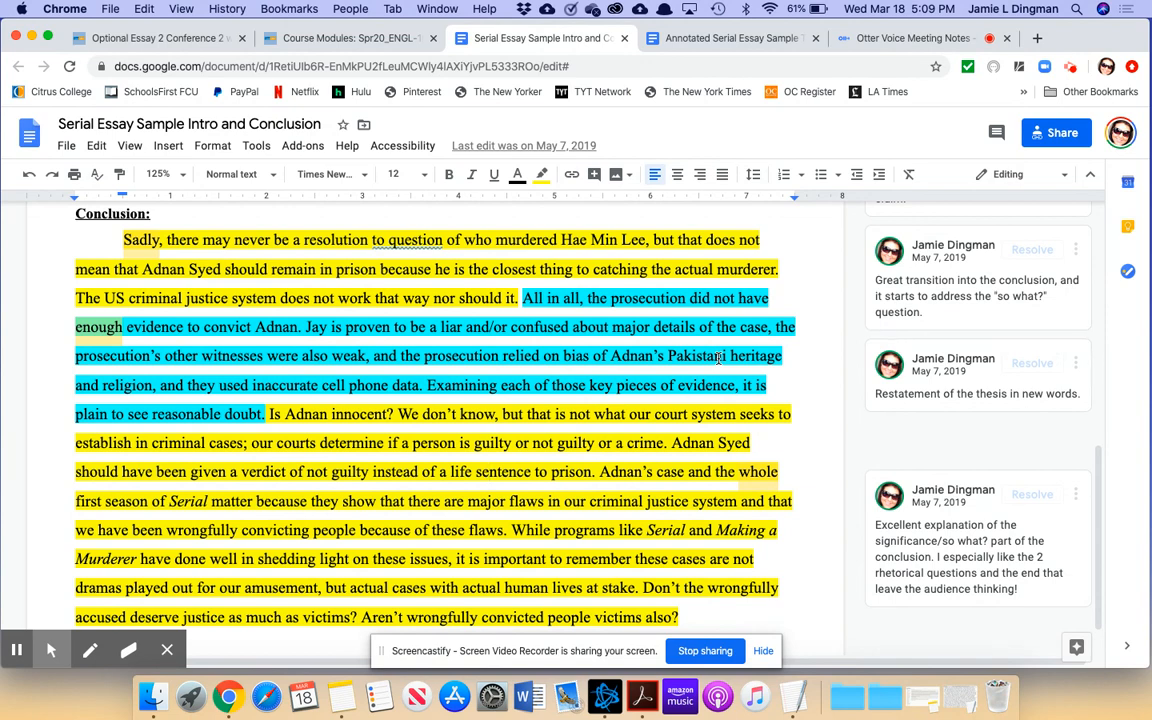
scroll(down, 3)
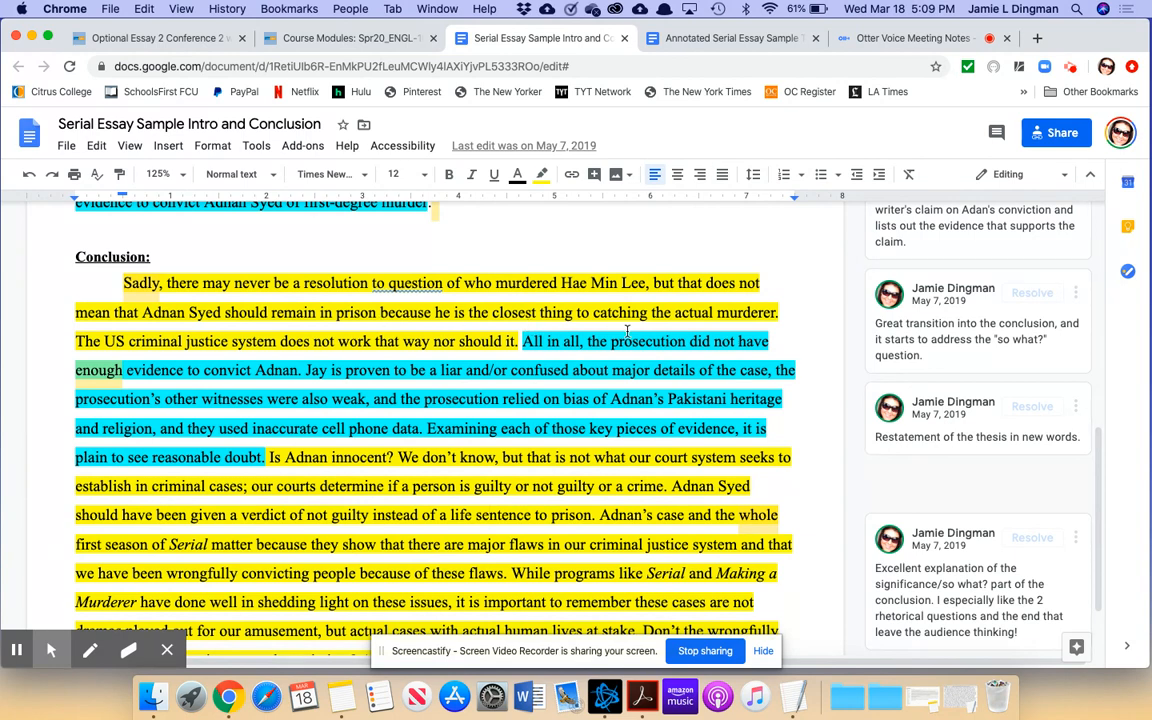
mouse_move(457, 337)
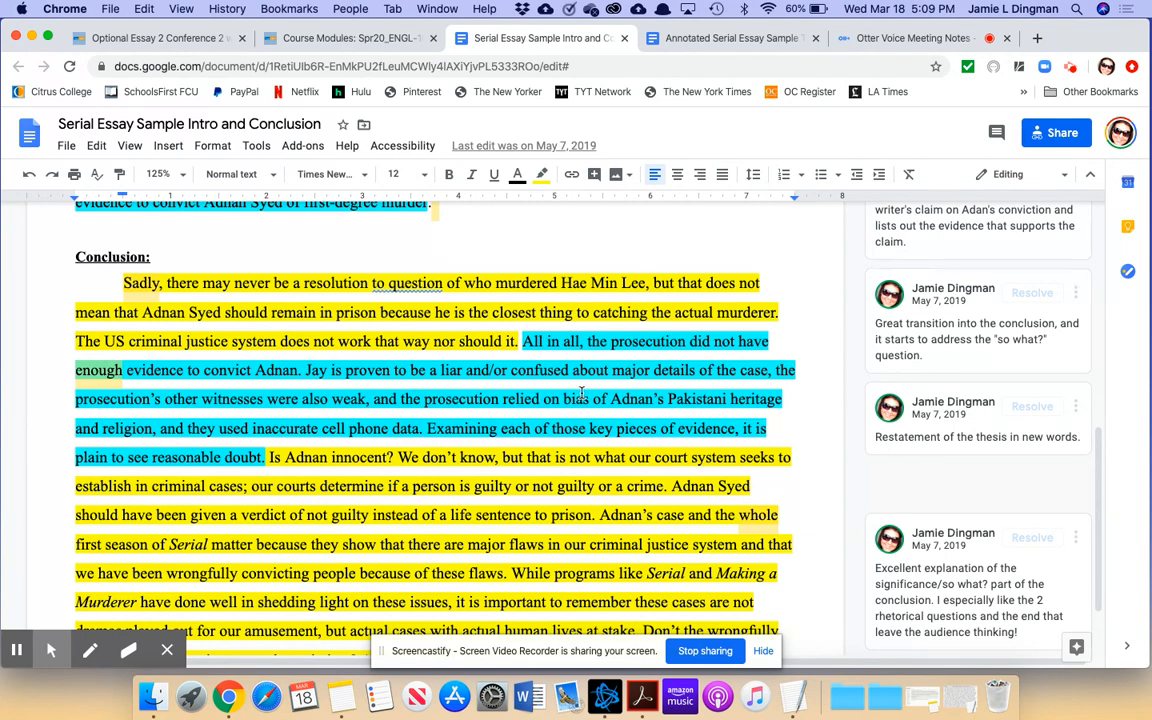
mouse_move(515, 341)
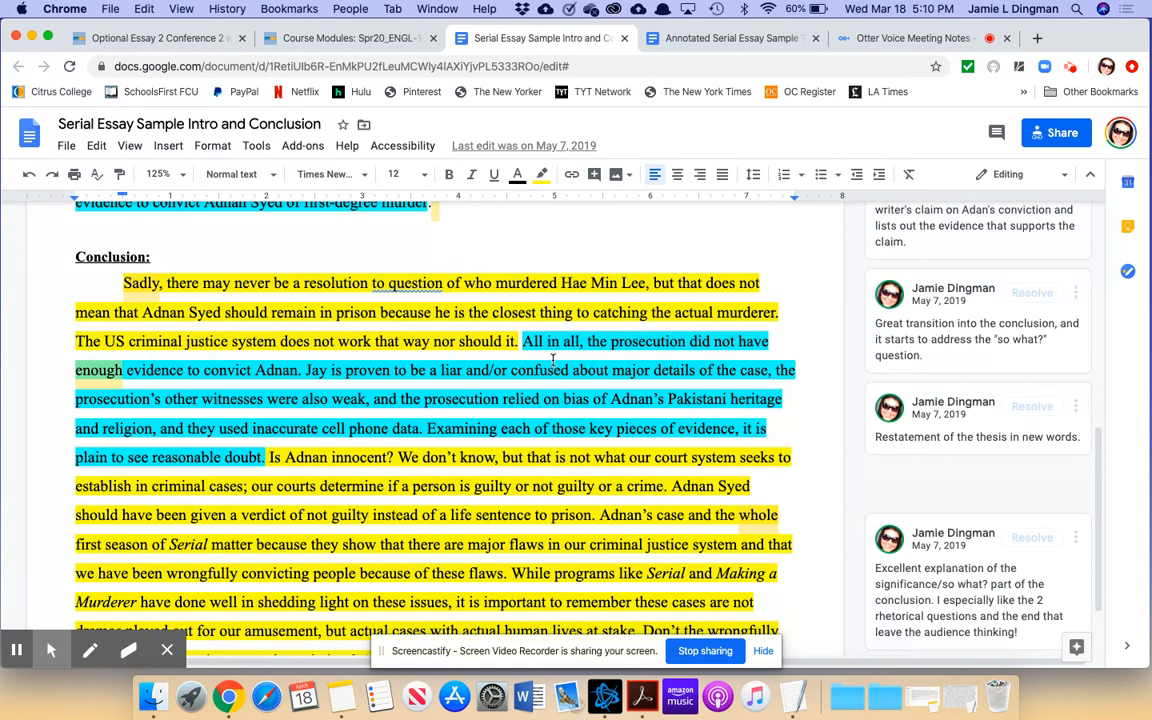
mouse_move(687, 365)
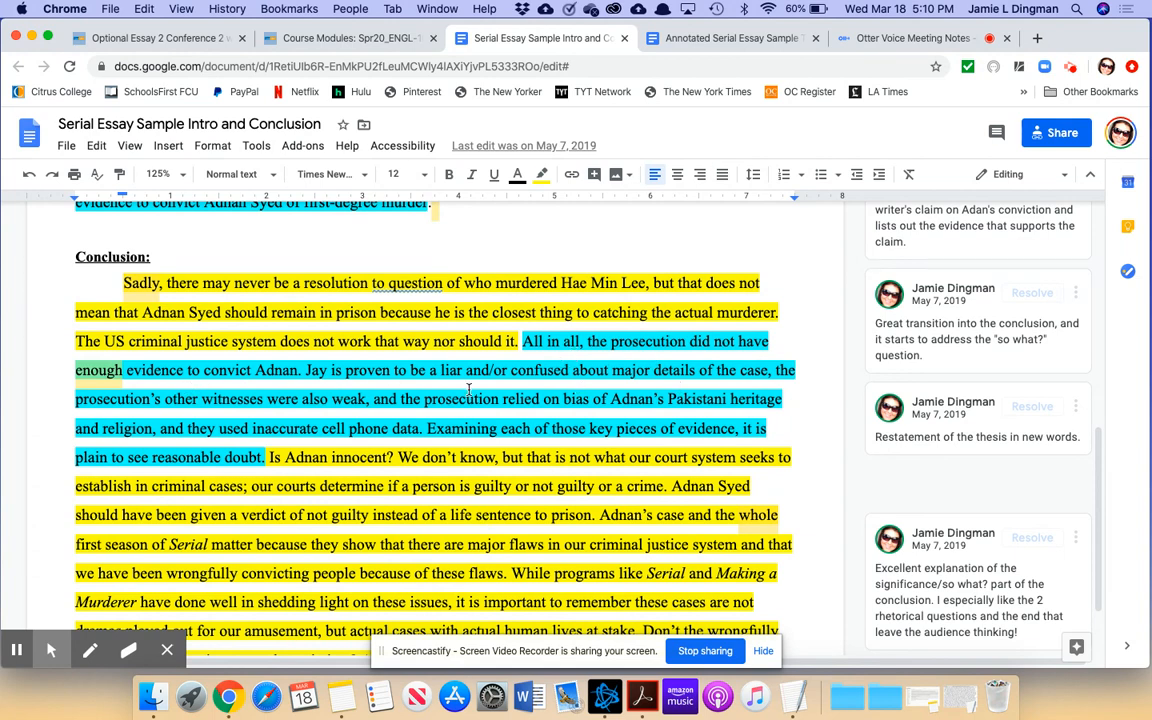
mouse_move(622, 406)
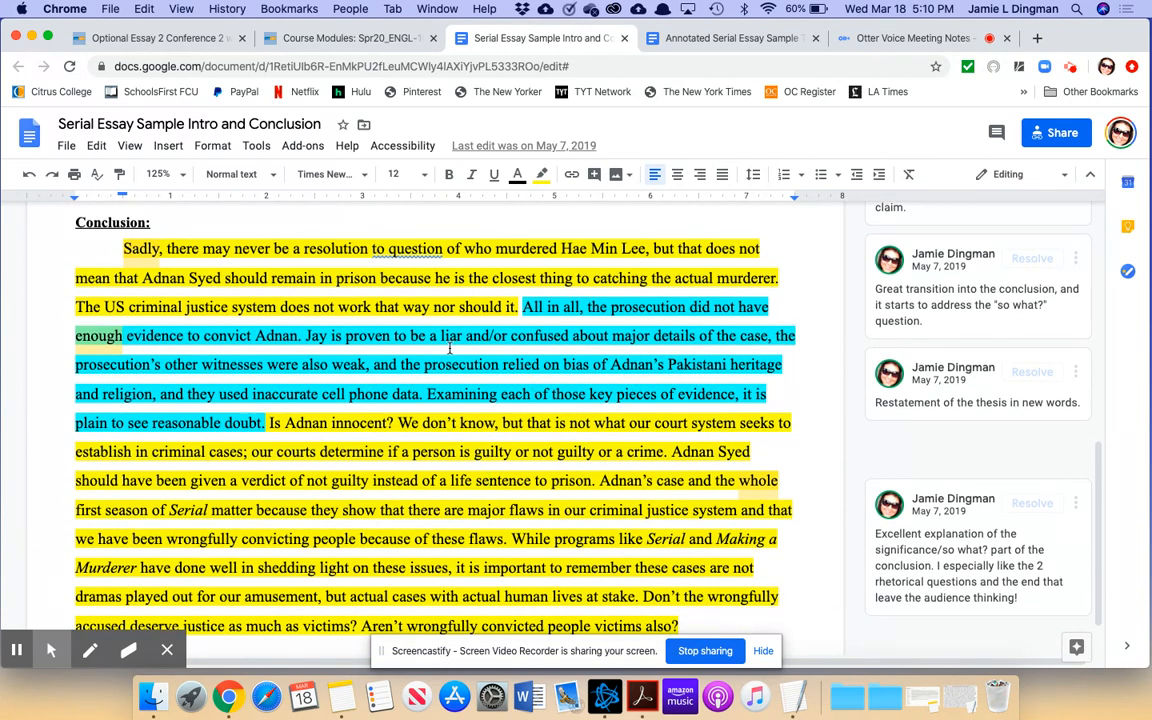
mouse_move(475, 387)
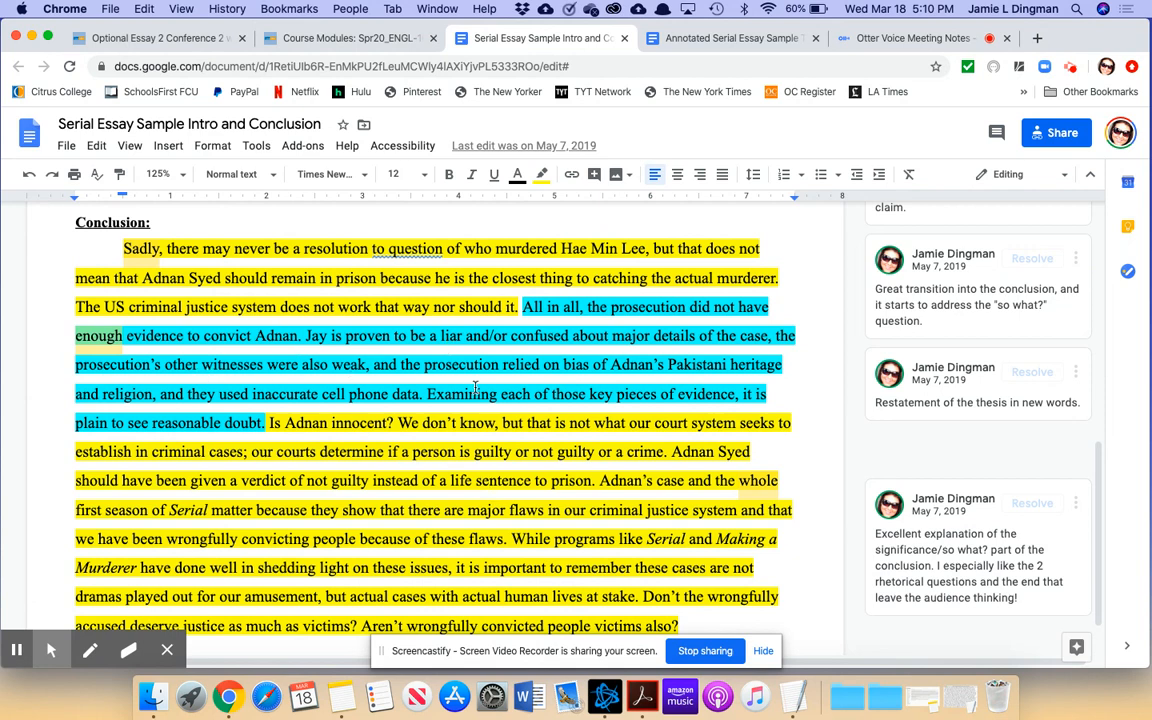
scroll(down, 3)
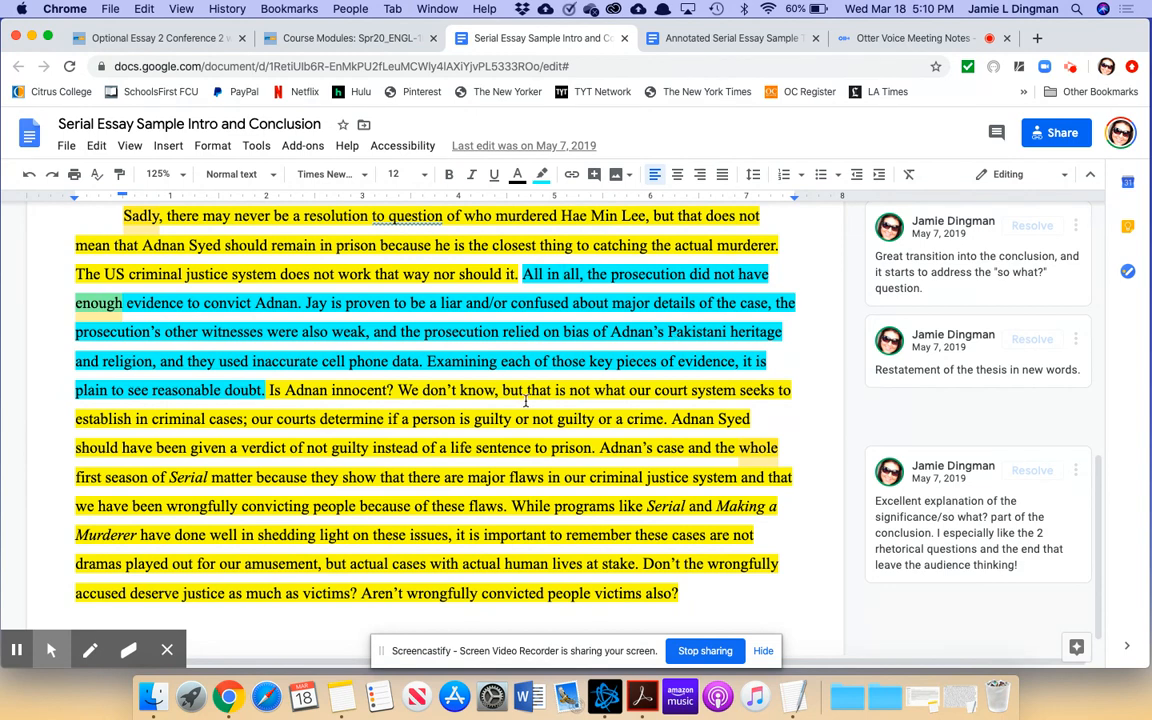
Scroll to the conclusion's closing rhetorical questions about the wrongfully convicted.
scroll(down, 3)
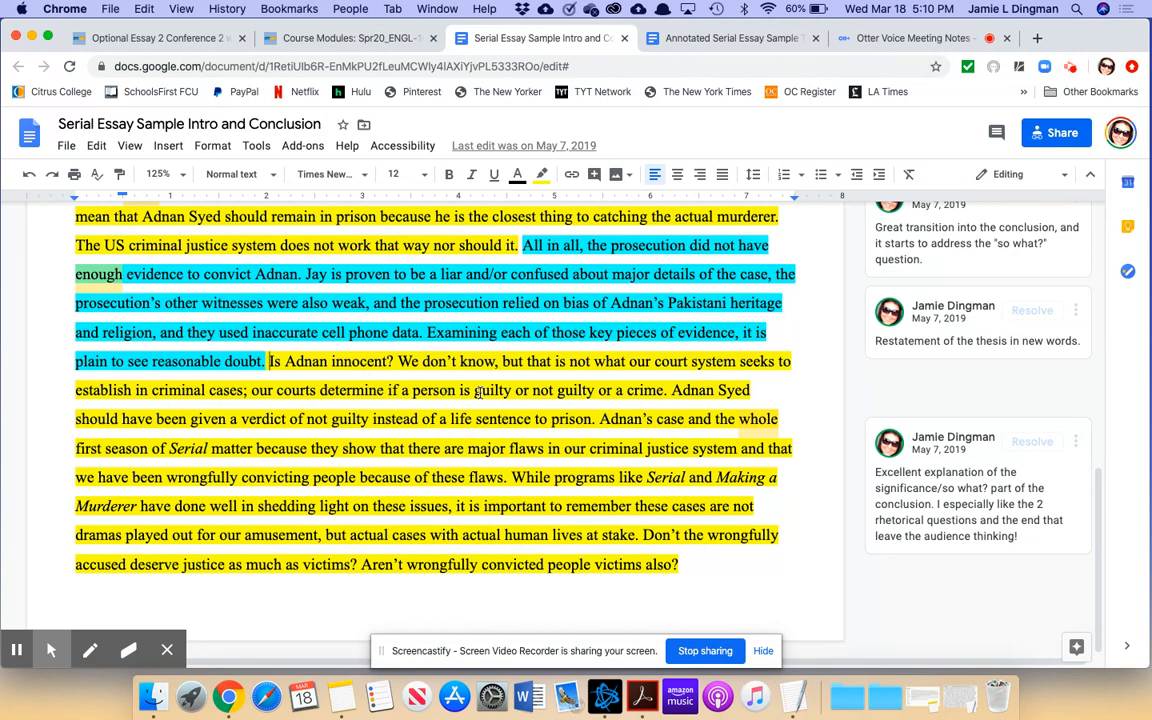
mouse_move(557, 407)
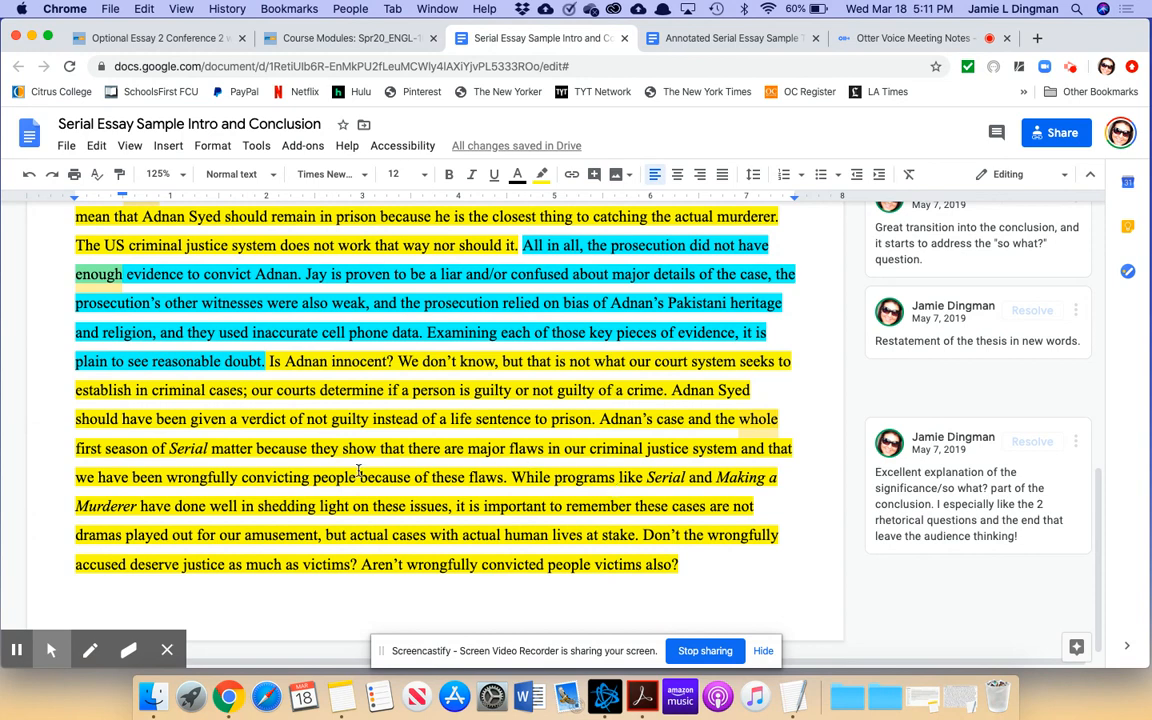
mouse_move(430, 464)
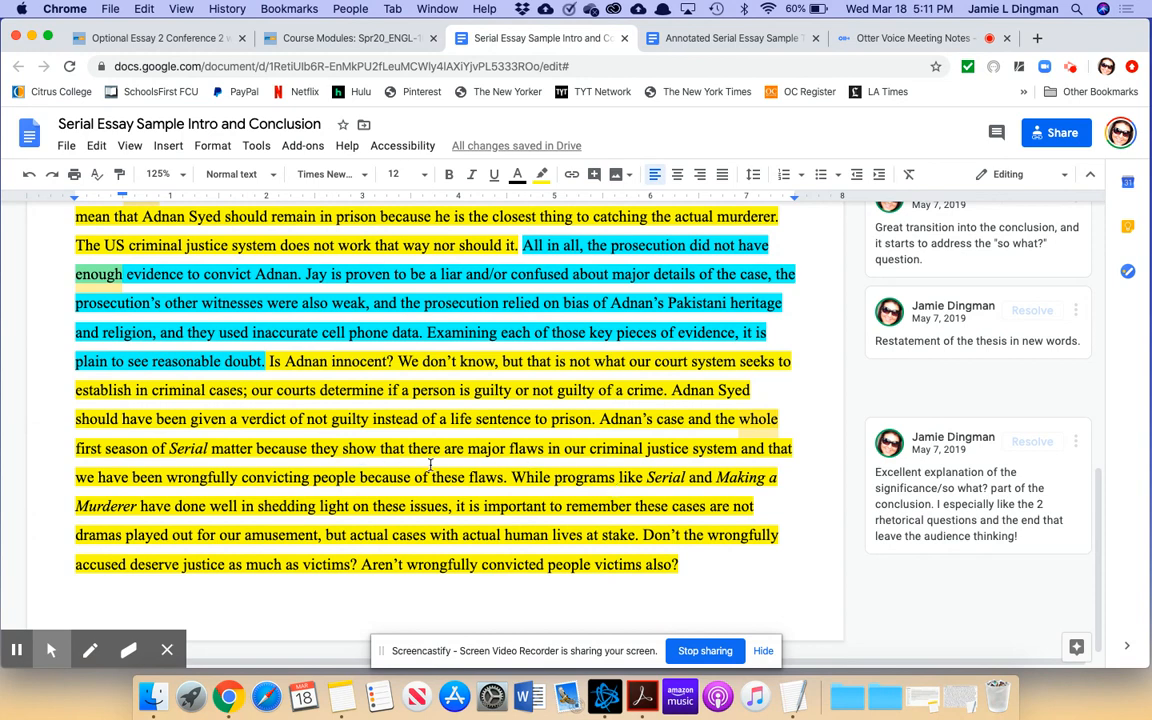
mouse_move(596, 470)
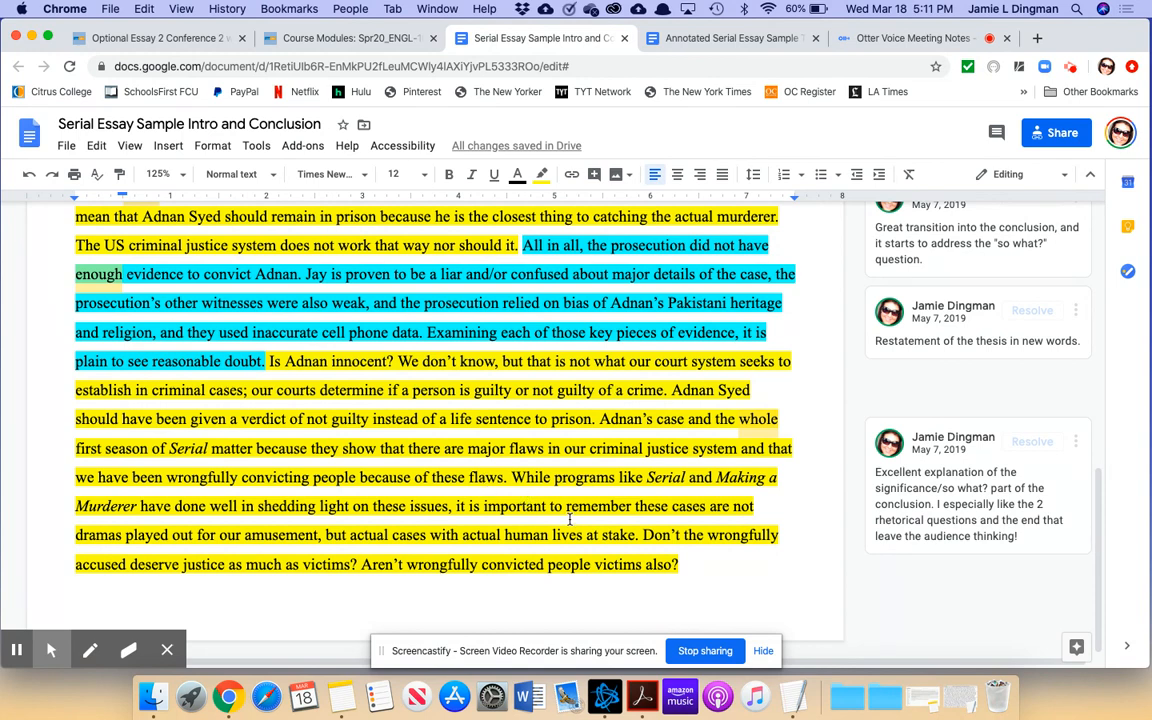
mouse_move(757, 498)
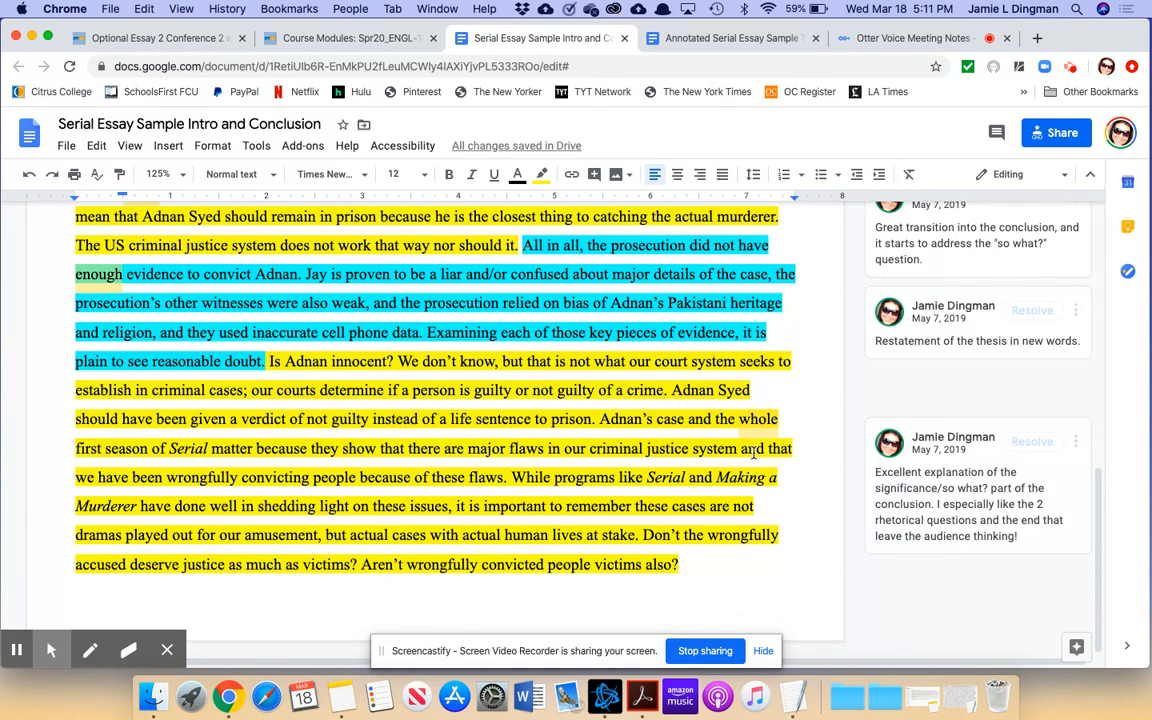
mouse_move(849, 506)
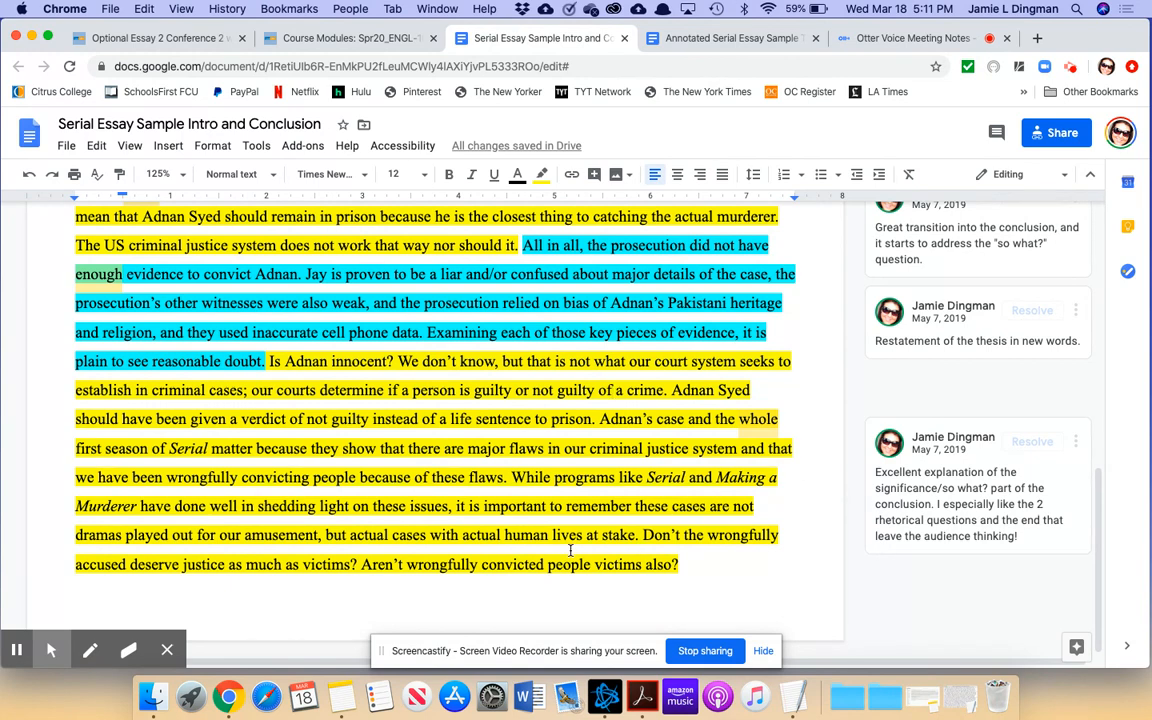
mouse_move(642, 528)
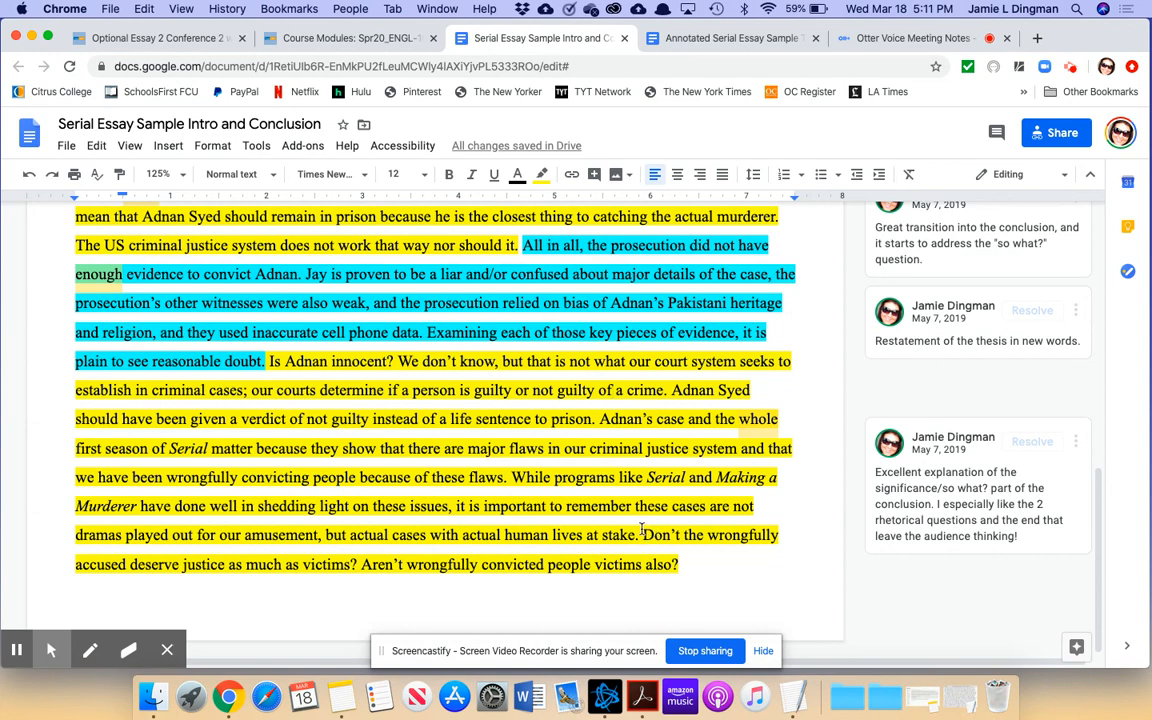
mouse_move(491, 452)
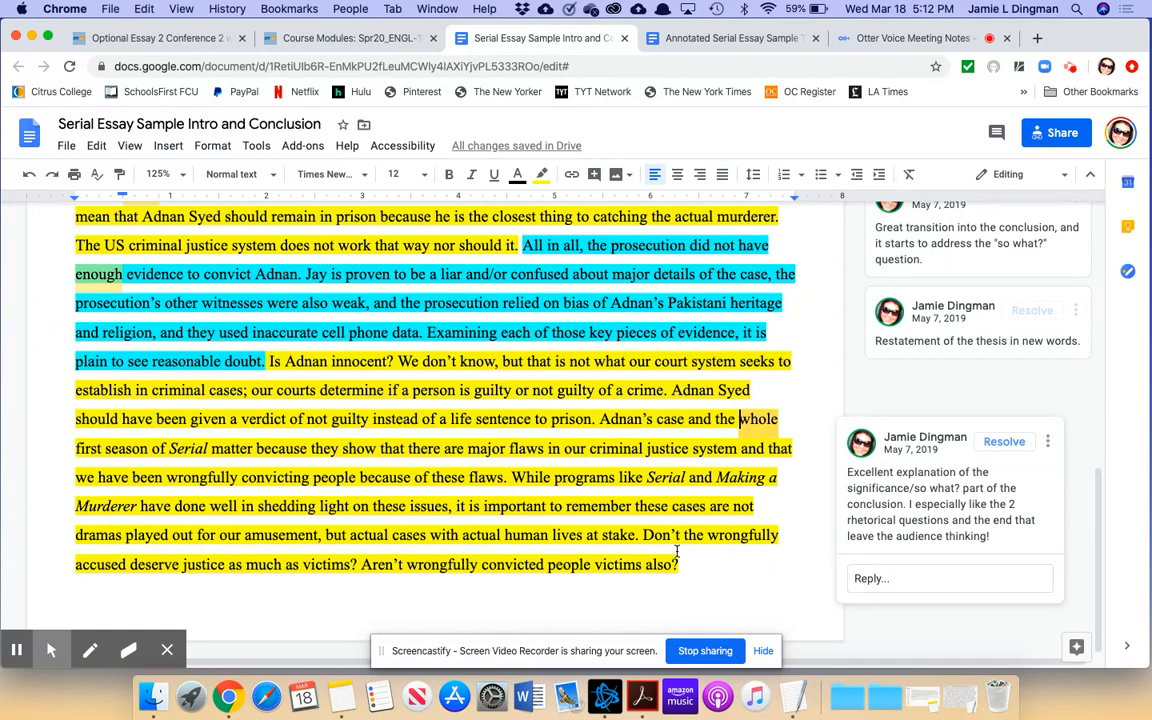
mouse_move(595, 490)
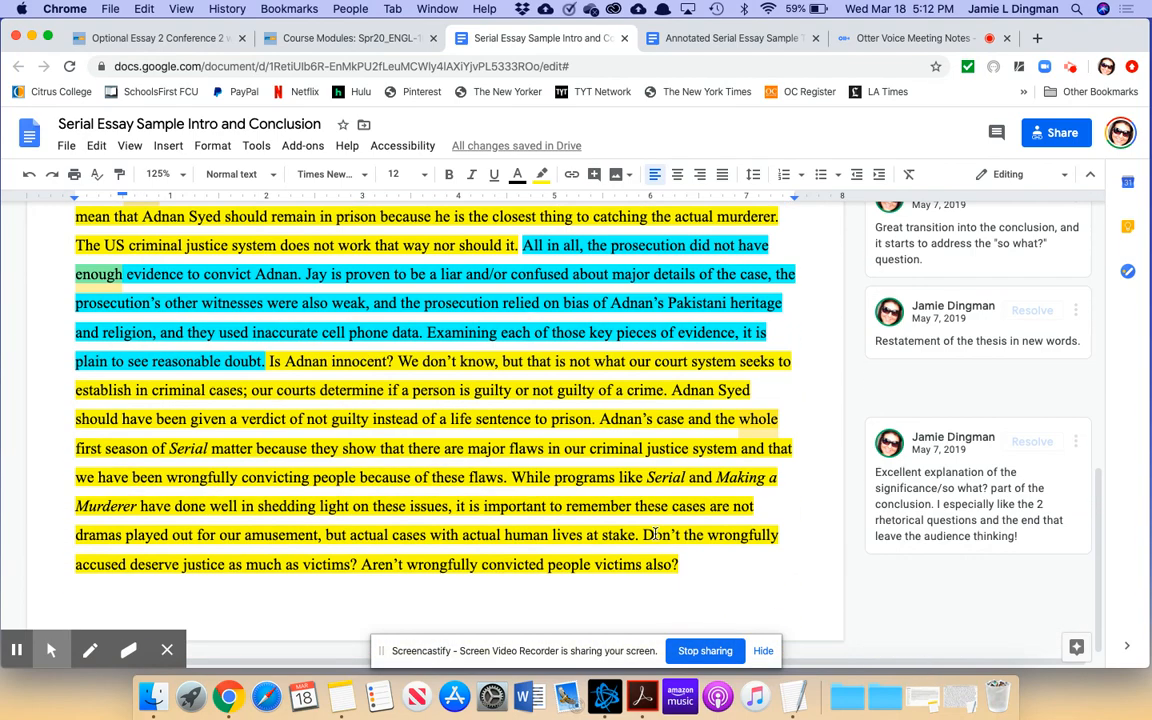
mouse_move(805, 507)
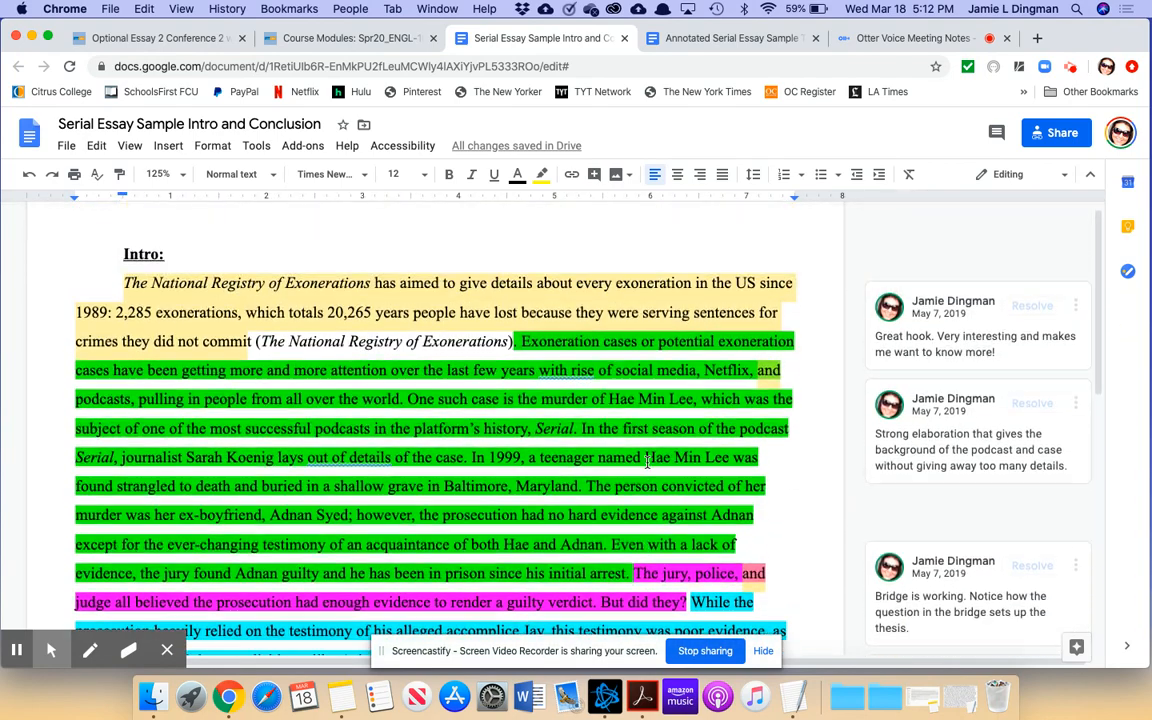
scroll(down, 3)
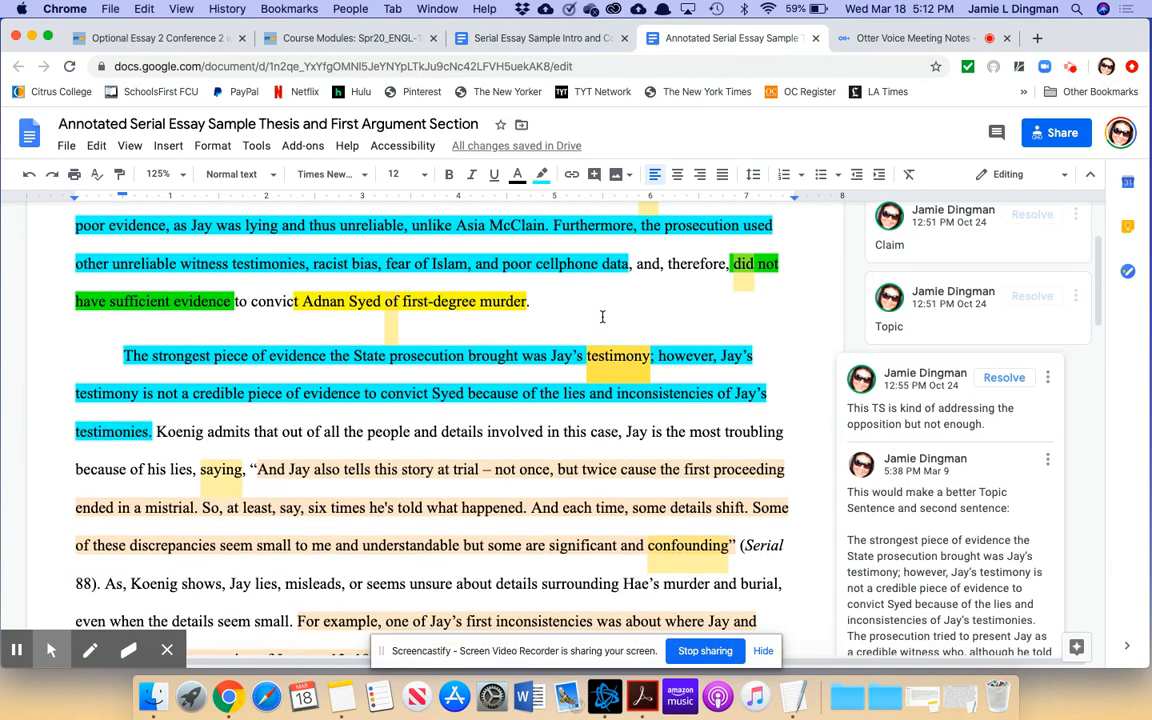
scroll(down, 3)
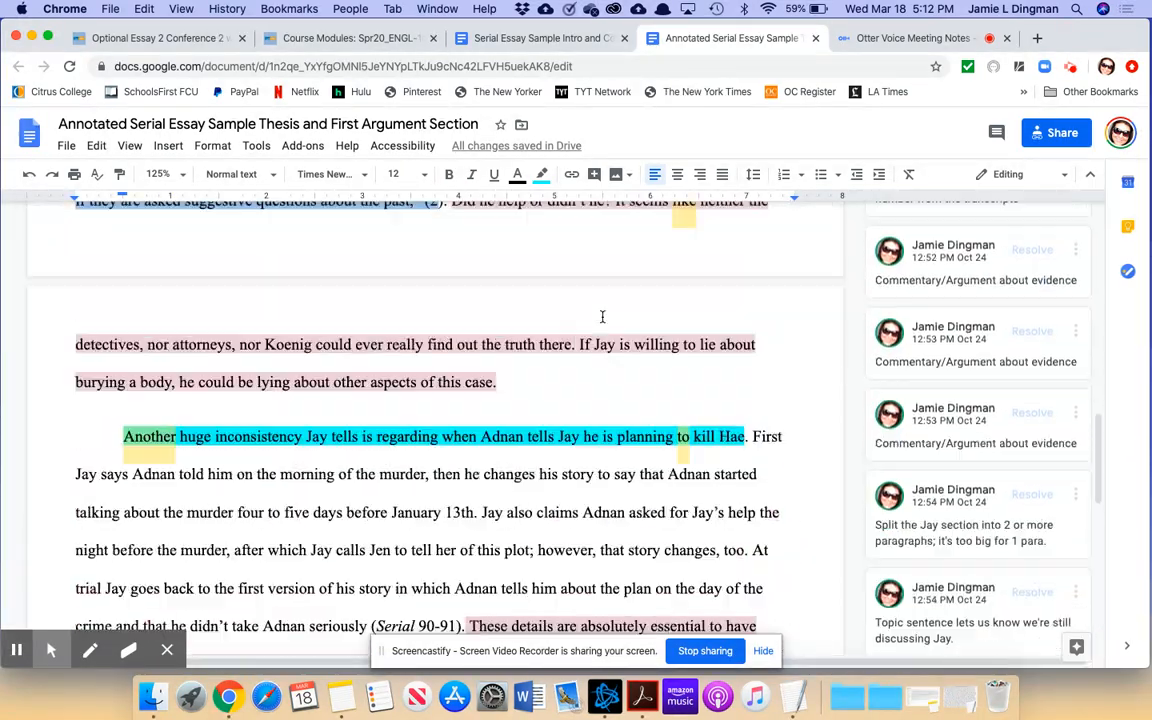
scroll(up, 3)
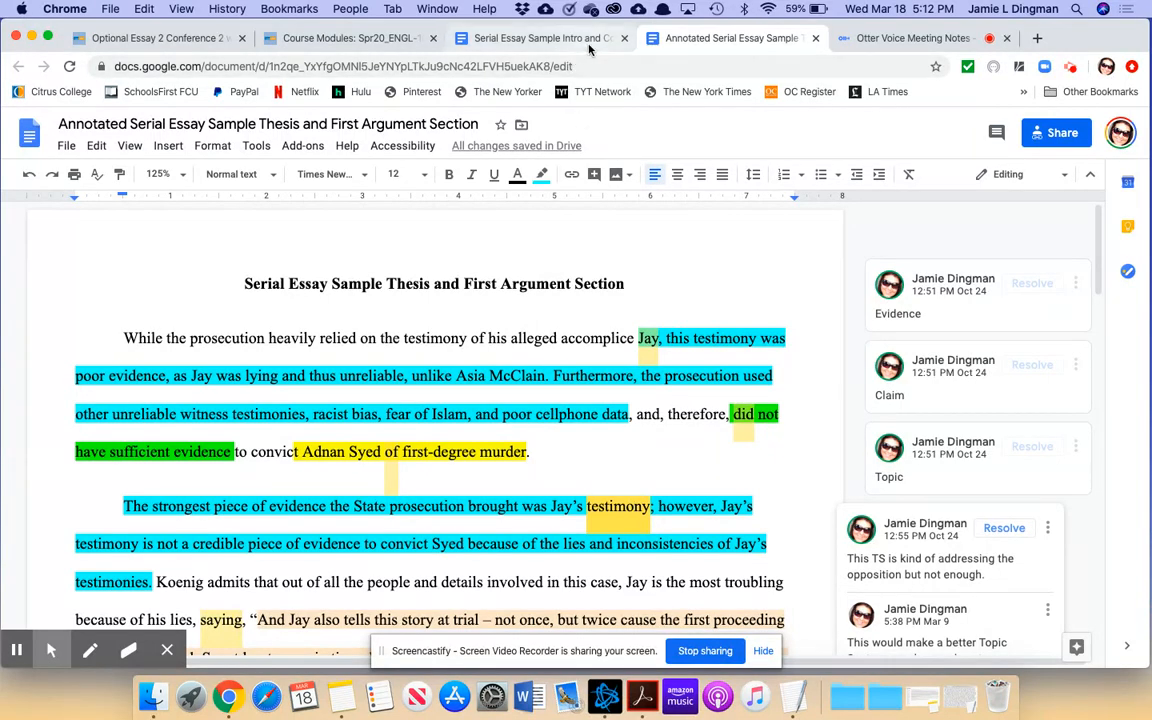
mouse_move(548, 38)
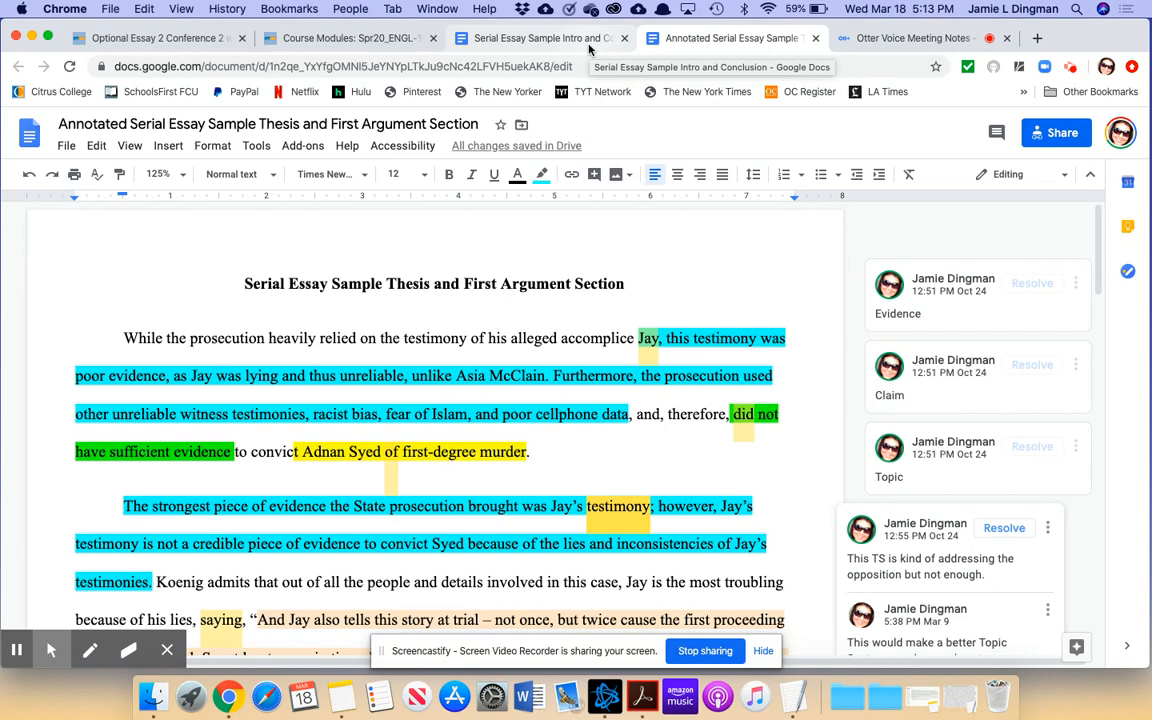
click(540, 38)
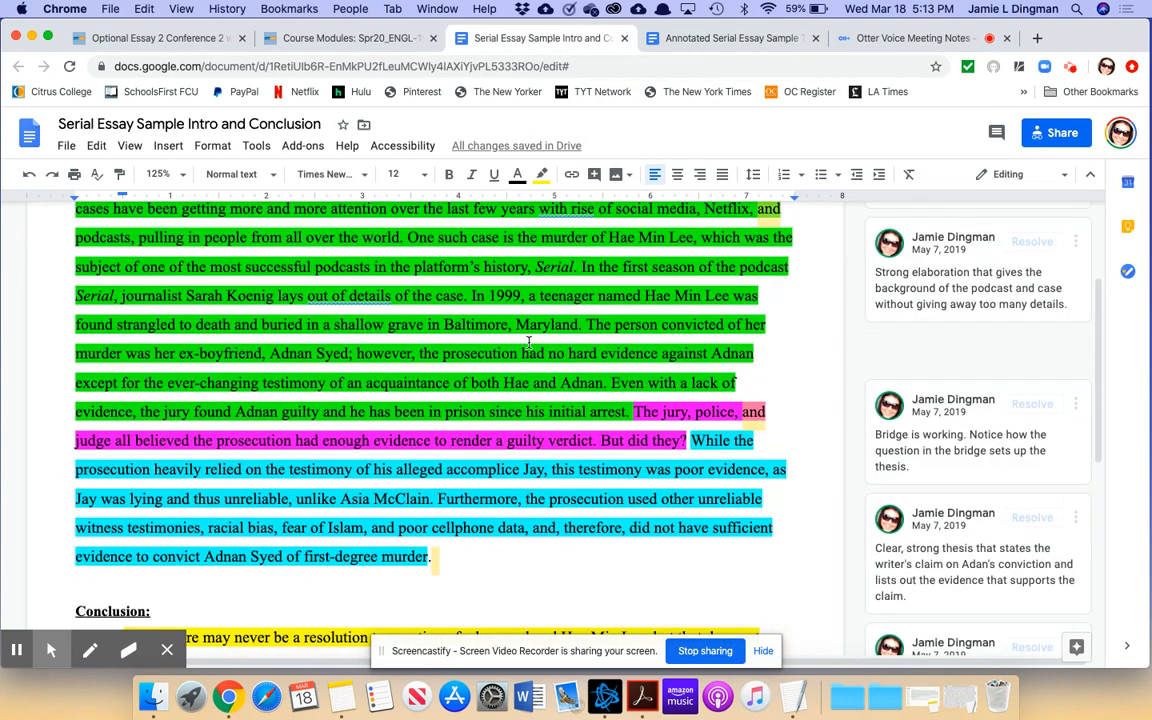
scroll(up, 3)
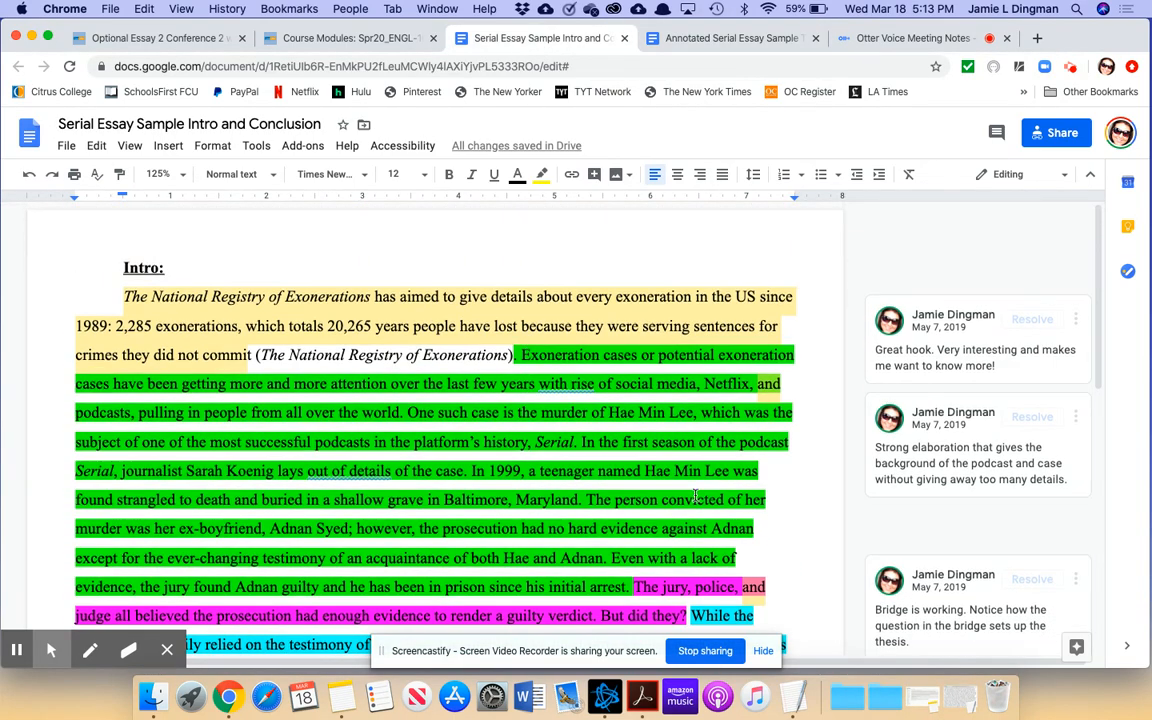